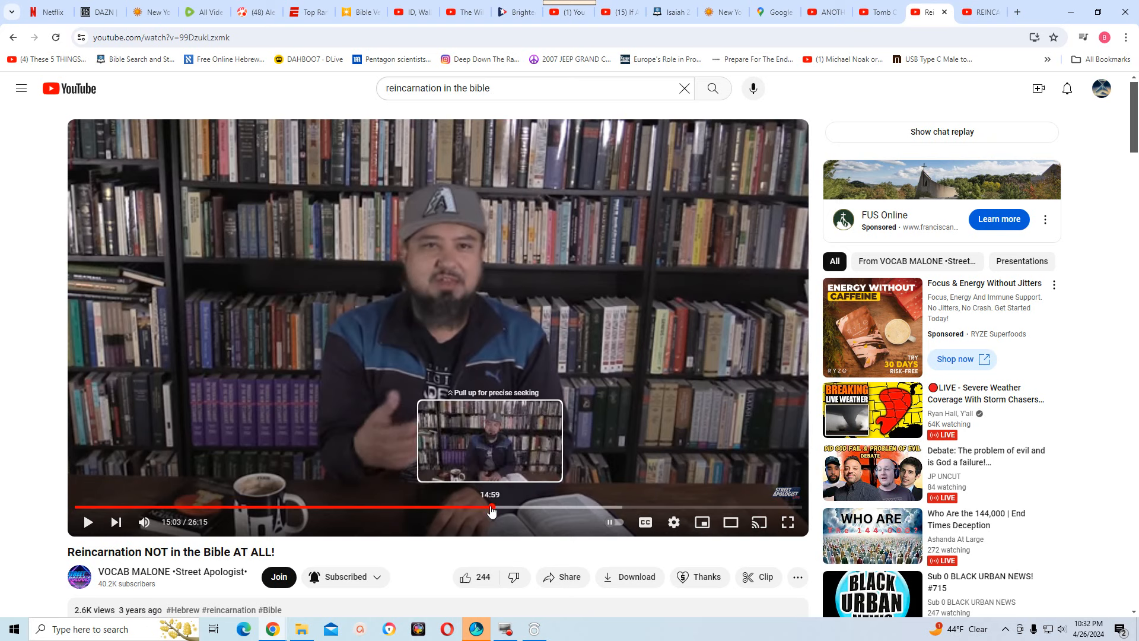
Drag the playhead from 15:03 back to about 3:50, keeping the video paused
drag(492, 508, 182, 508)
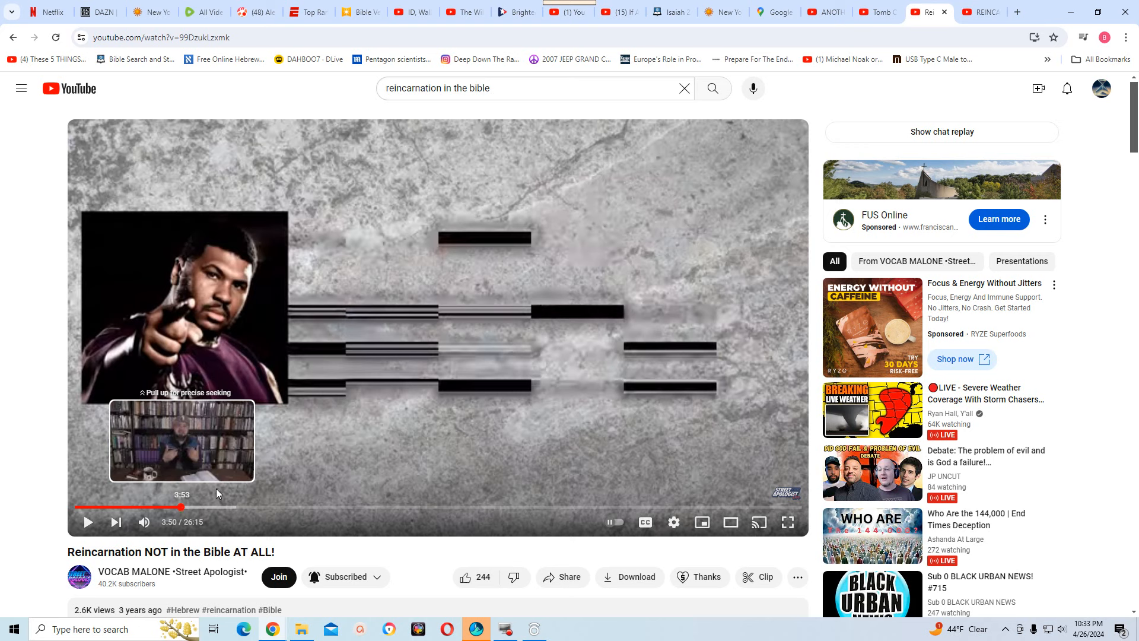
mouse_move(188, 314)
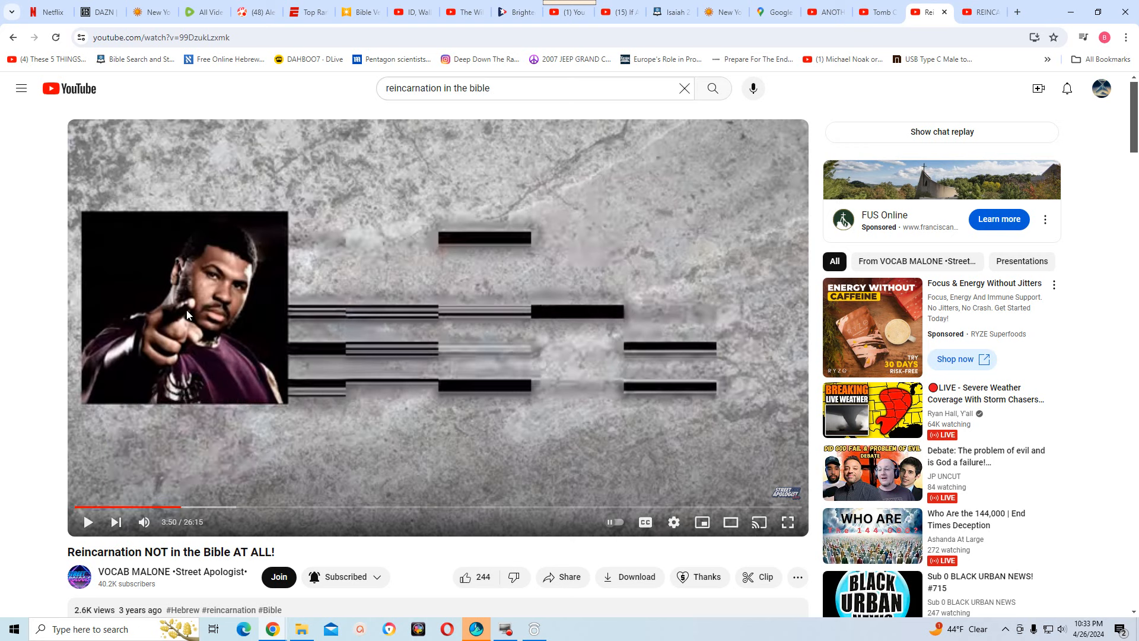
mouse_move(134, 507)
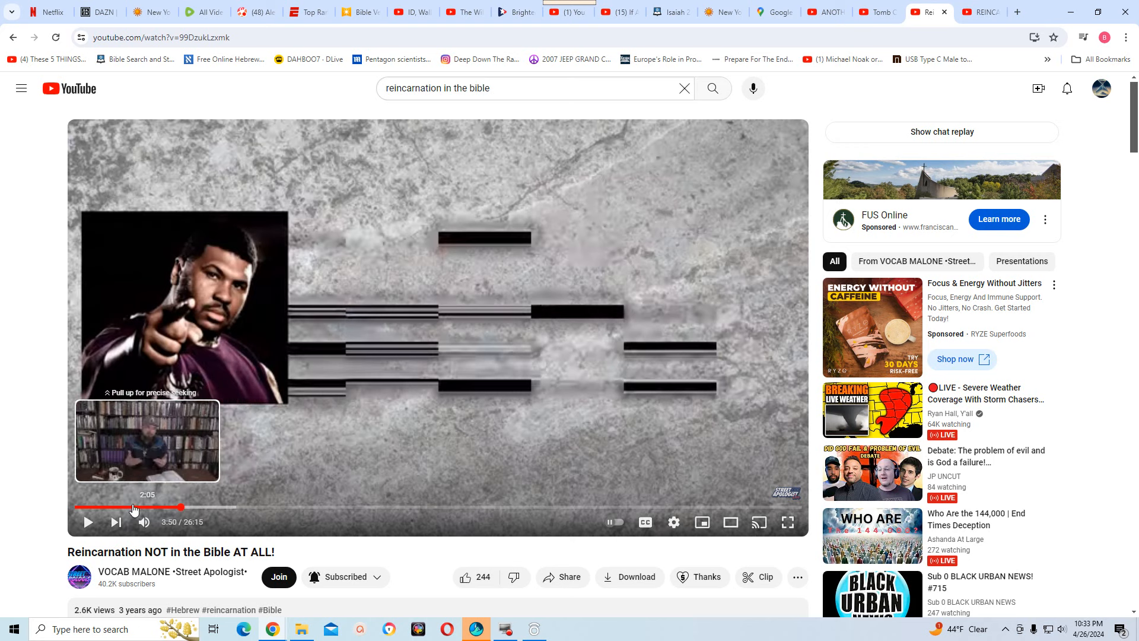
mouse_move(238, 526)
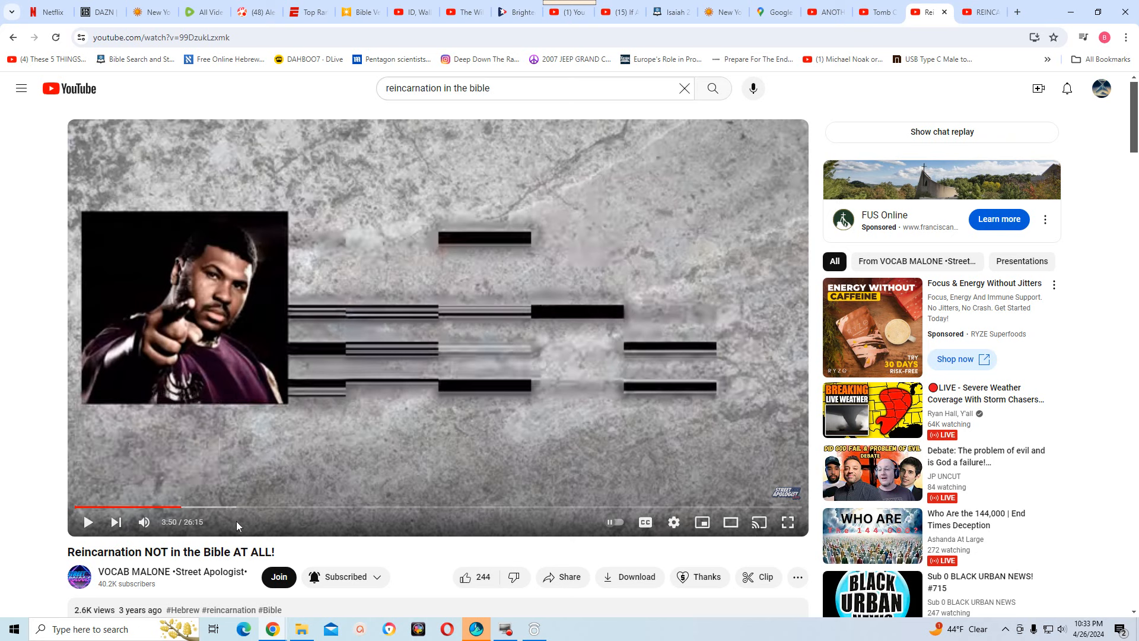
mouse_move(121, 551)
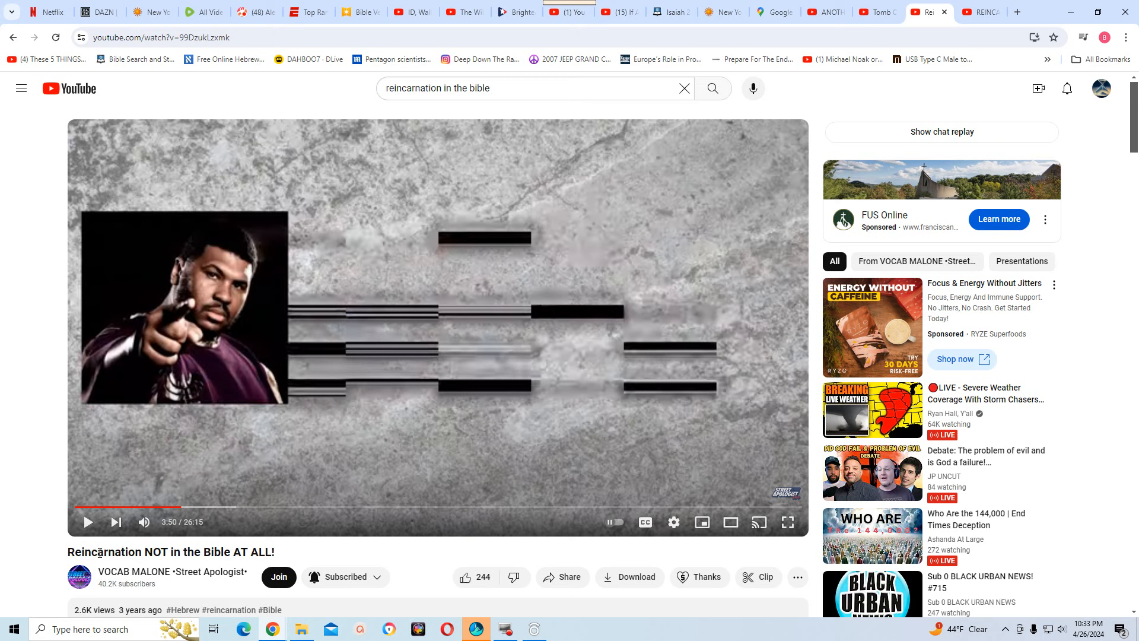
mouse_move(122, 552)
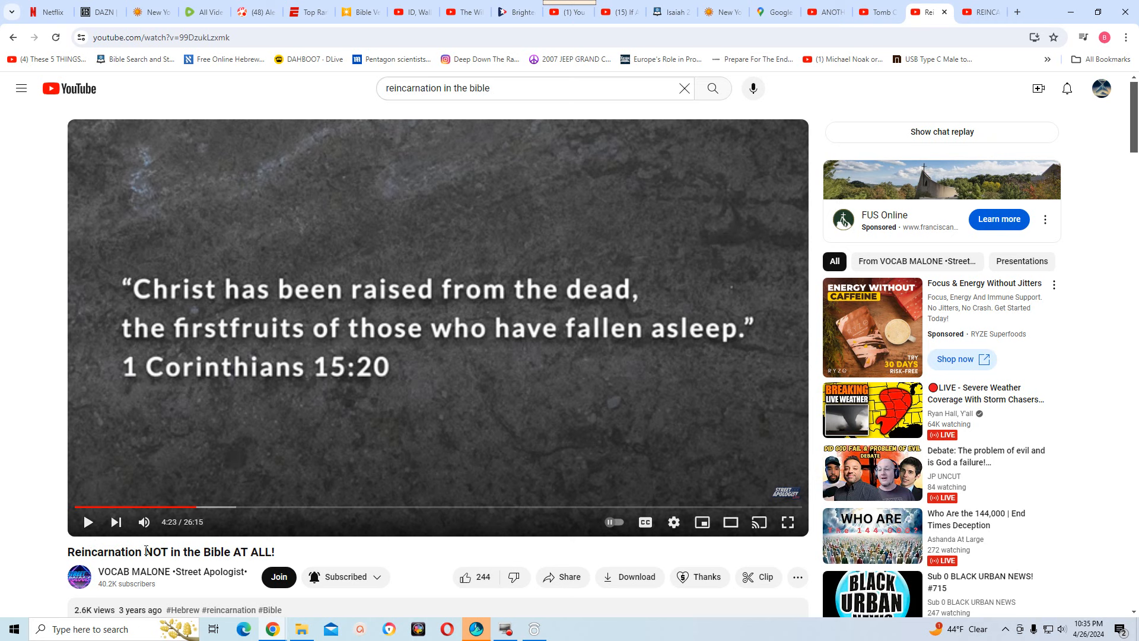
mouse_move(354, 412)
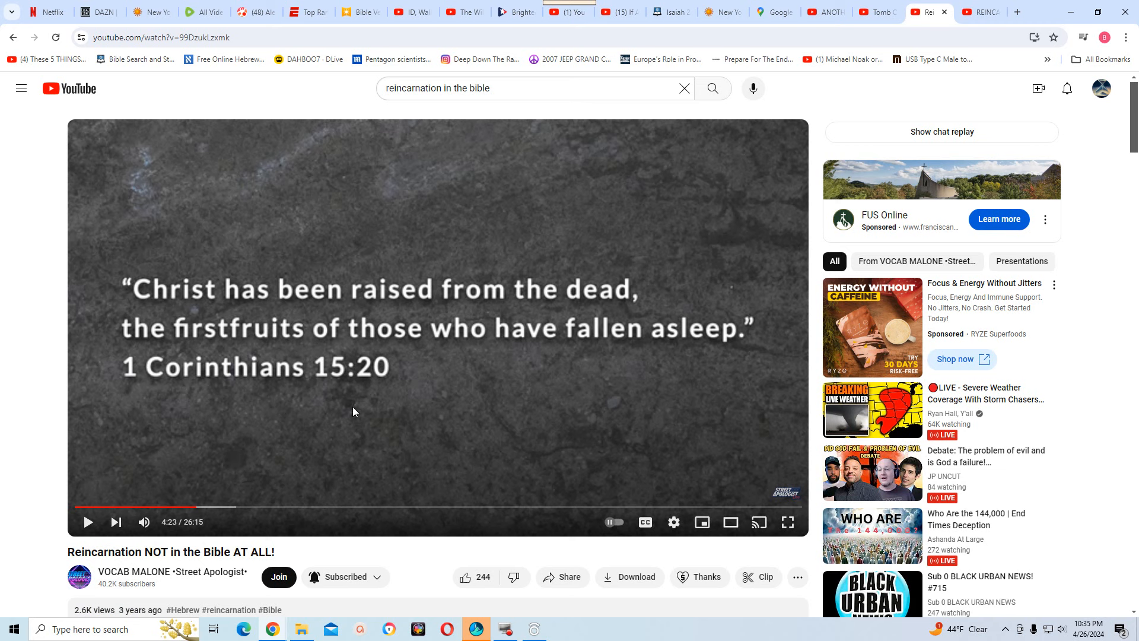
mouse_move(367, 406)
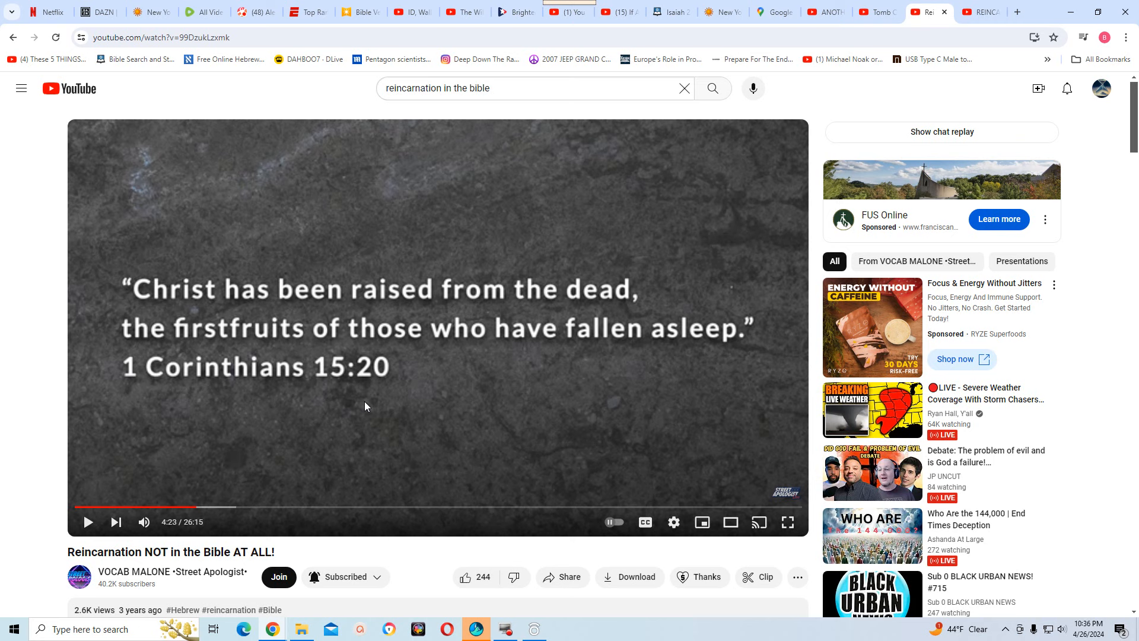
mouse_move(293, 458)
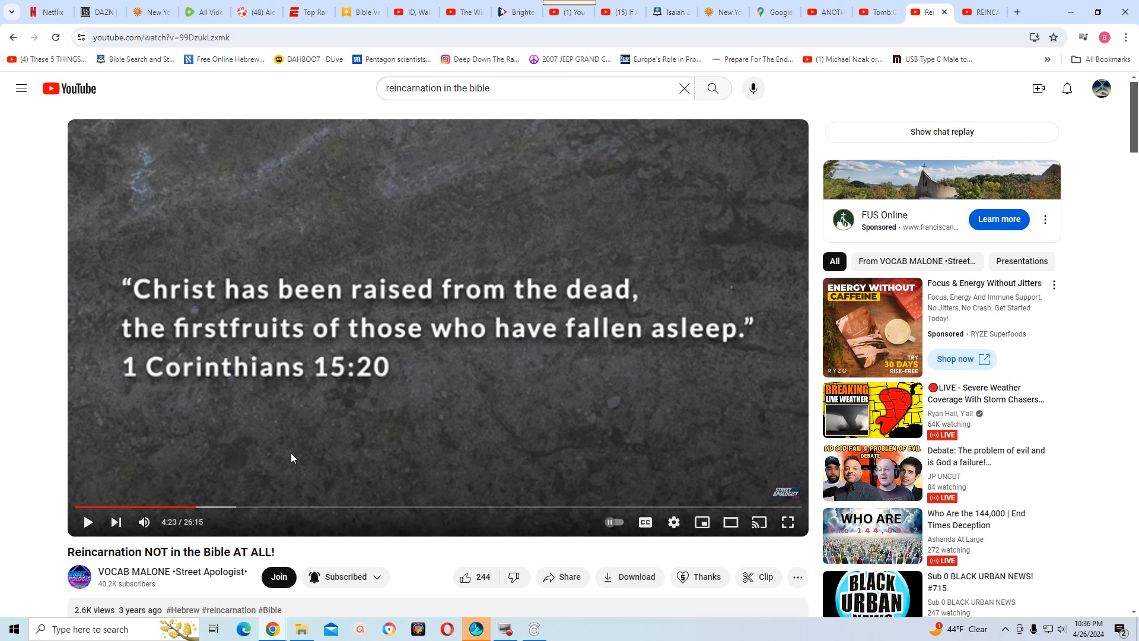
mouse_move(197, 507)
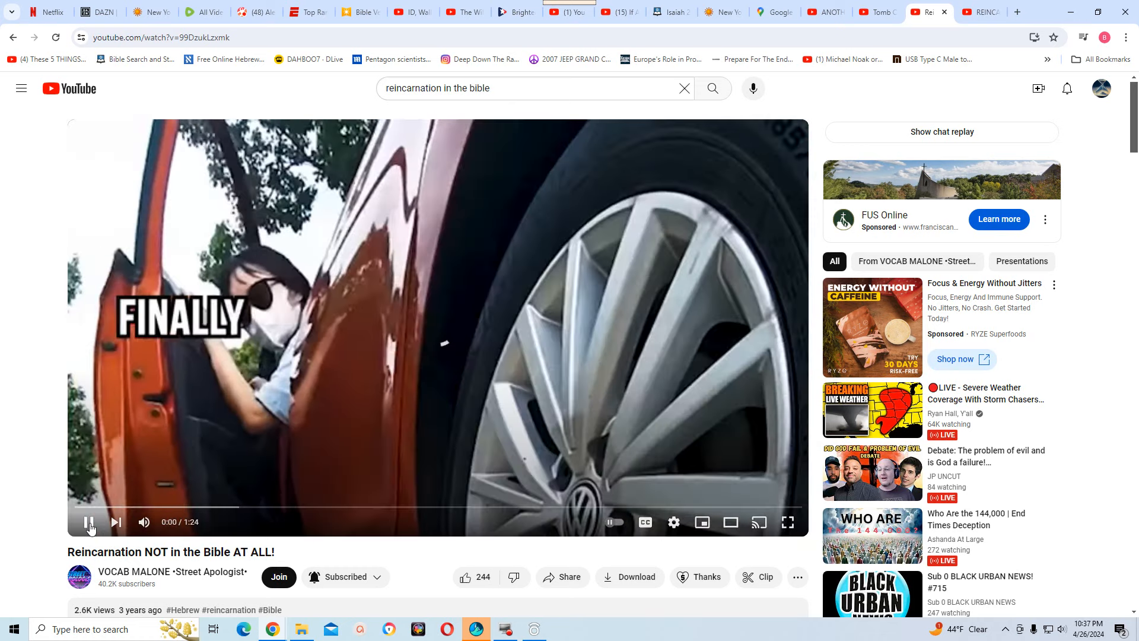
Resume the video, skip the sponsored ad, and pause at 16:20 on Abba Bivens
click(89, 522)
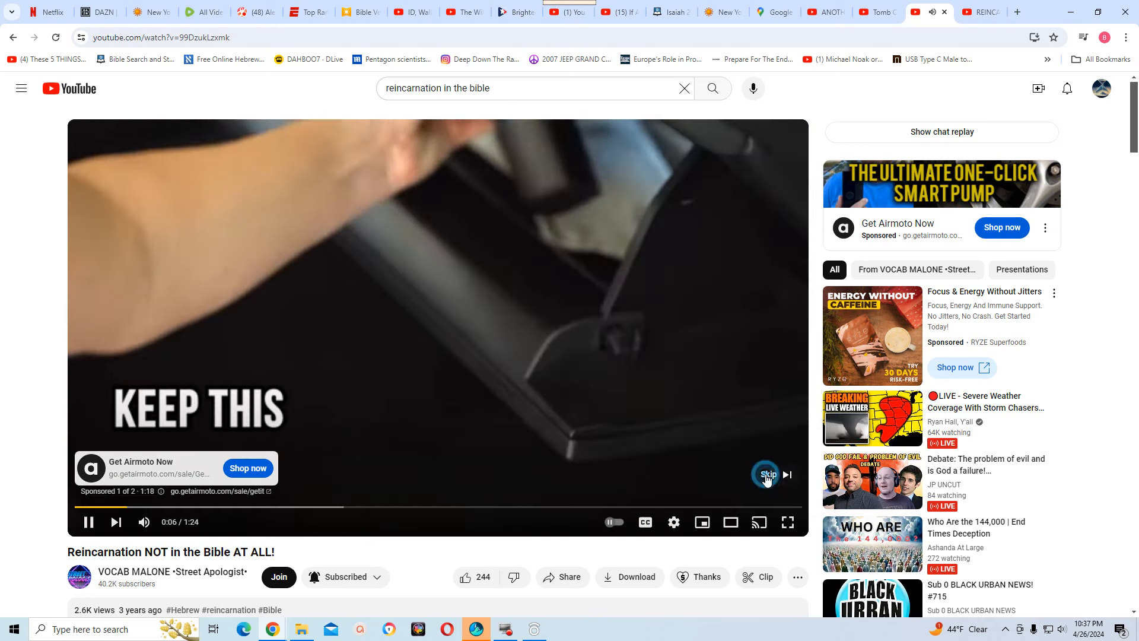
click(768, 474)
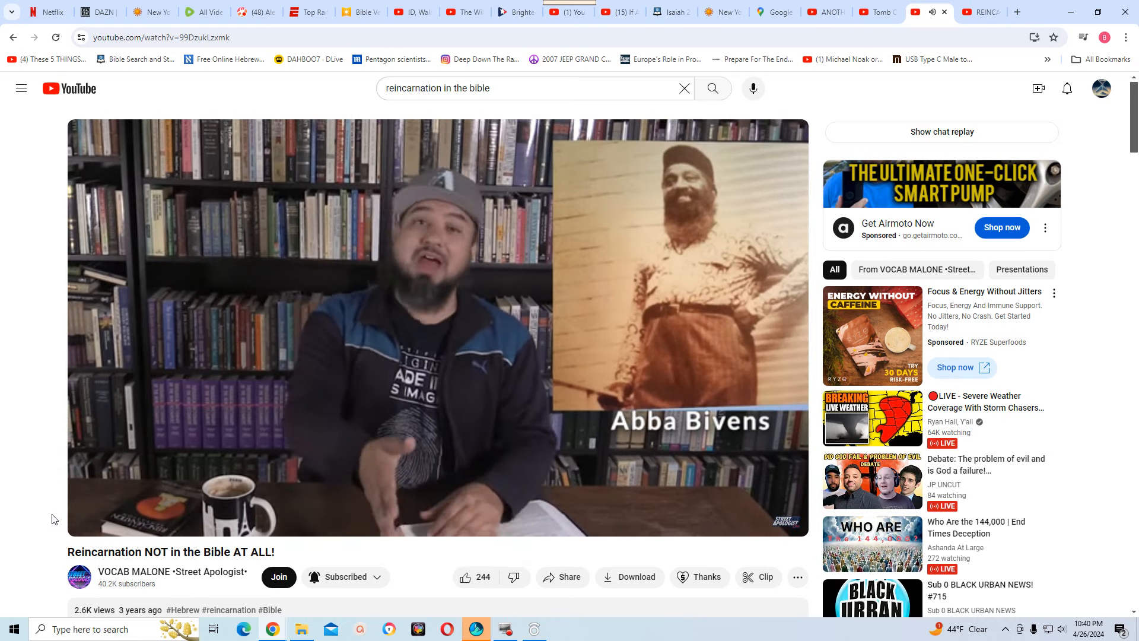
mouse_move(79, 517)
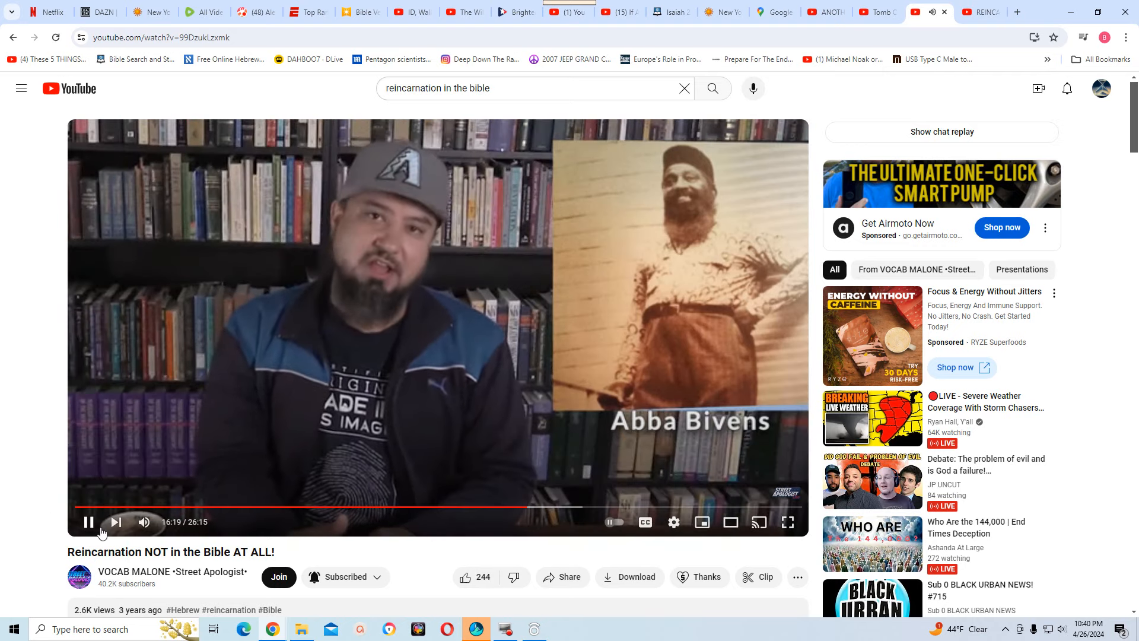
click(89, 522)
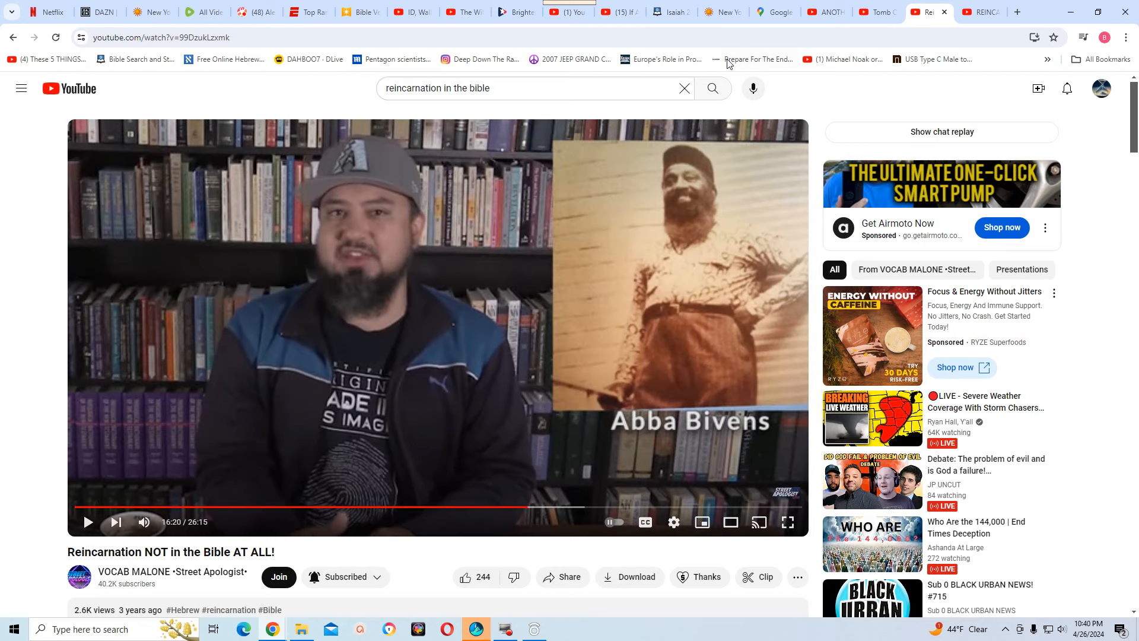
On the Blue Letter Bible tab, look up Malachi 4:5 in the KJV
click(668, 12)
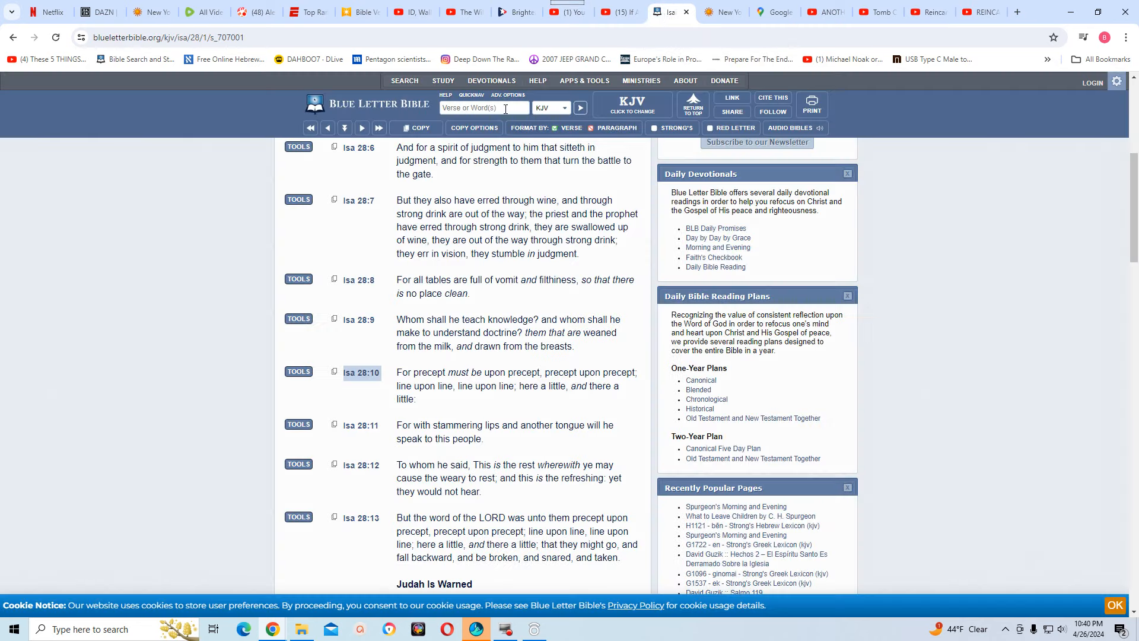
click(481, 108)
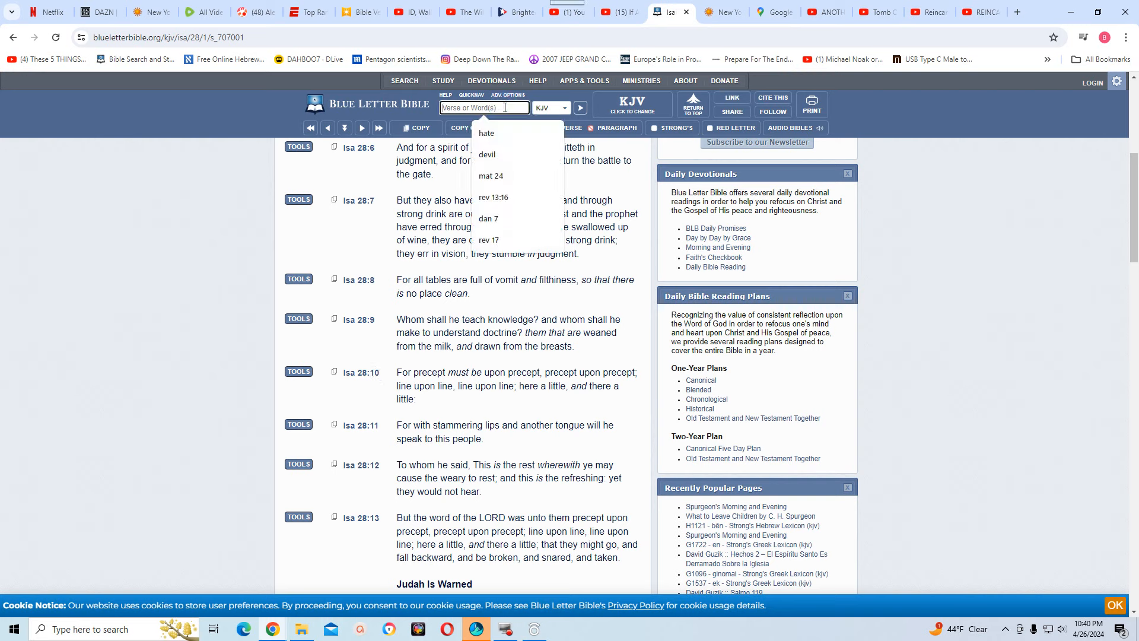
text(m)
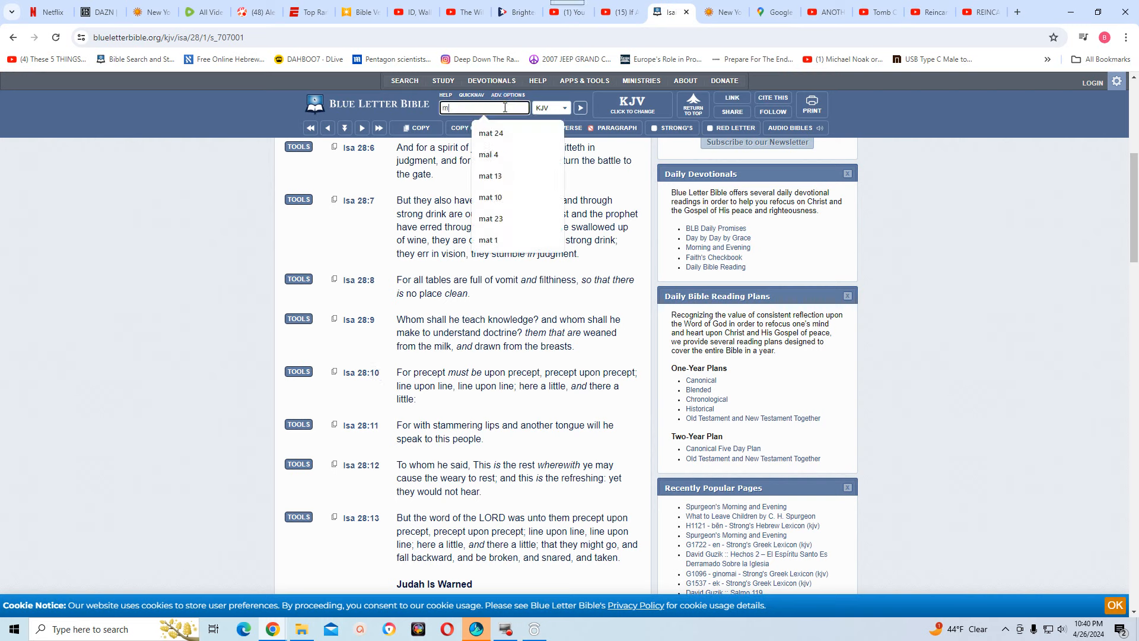
text(al 4)
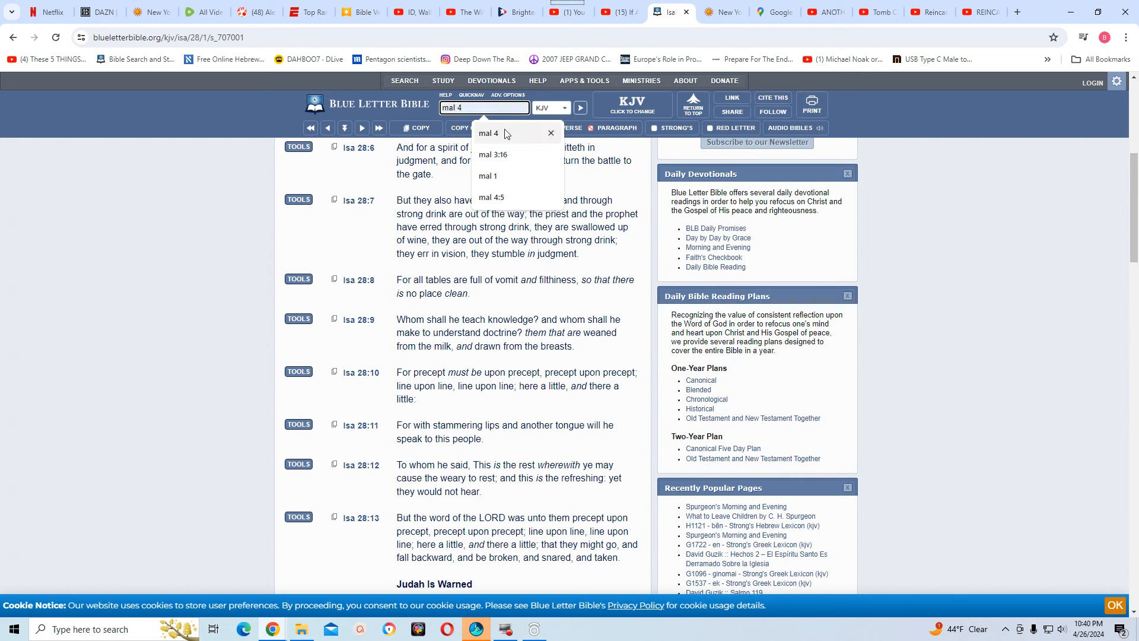
click(490, 197)
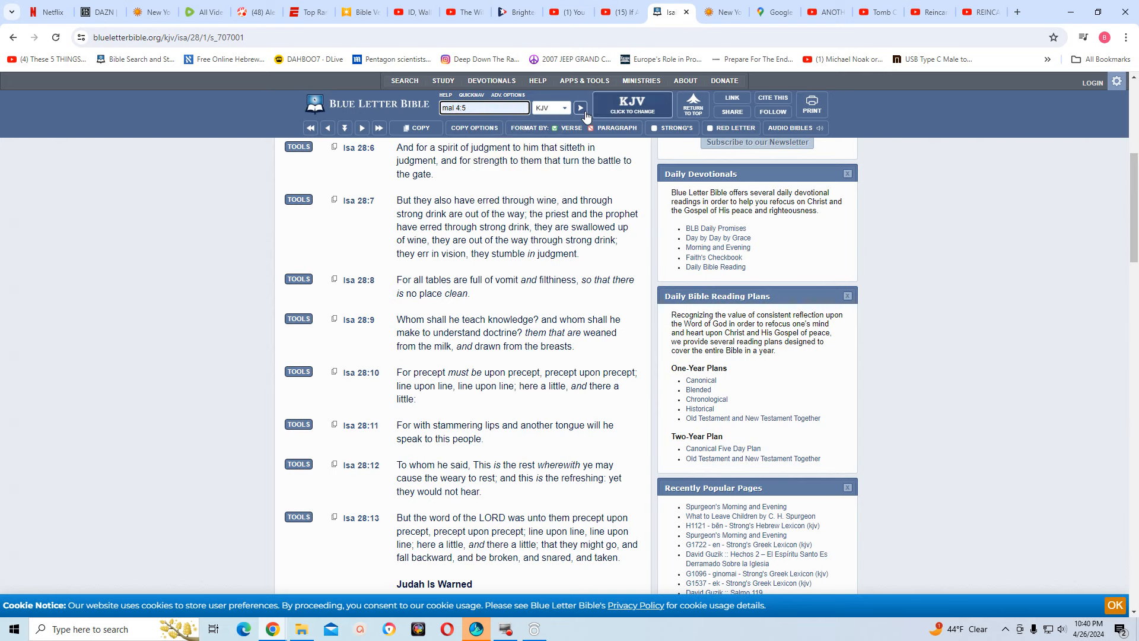
click(581, 108)
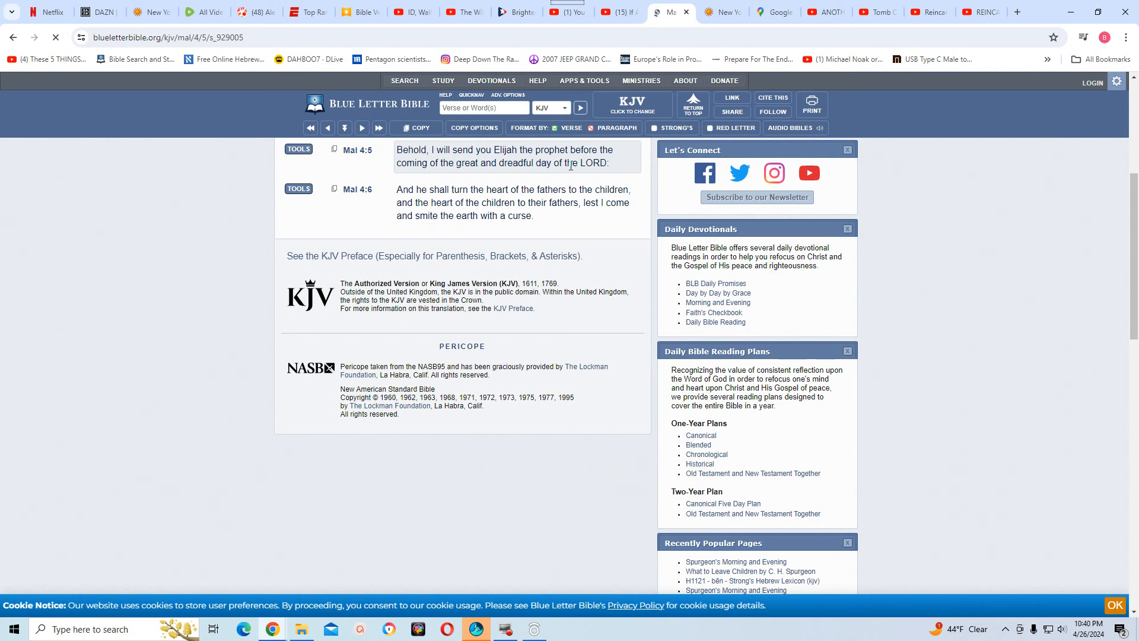
mouse_move(535, 179)
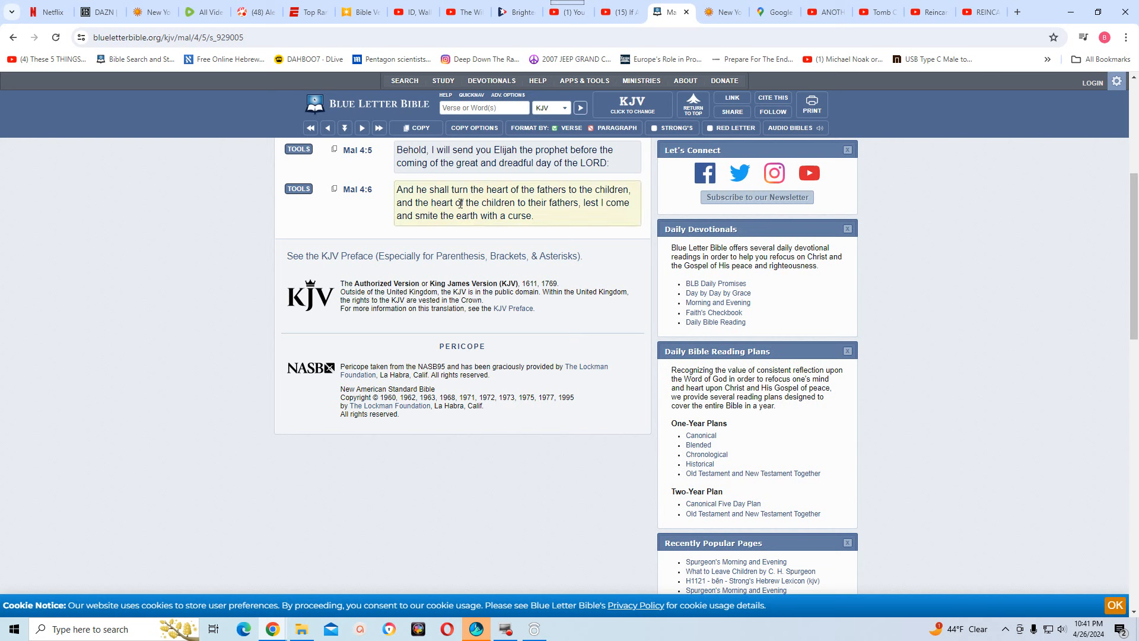
mouse_move(553, 206)
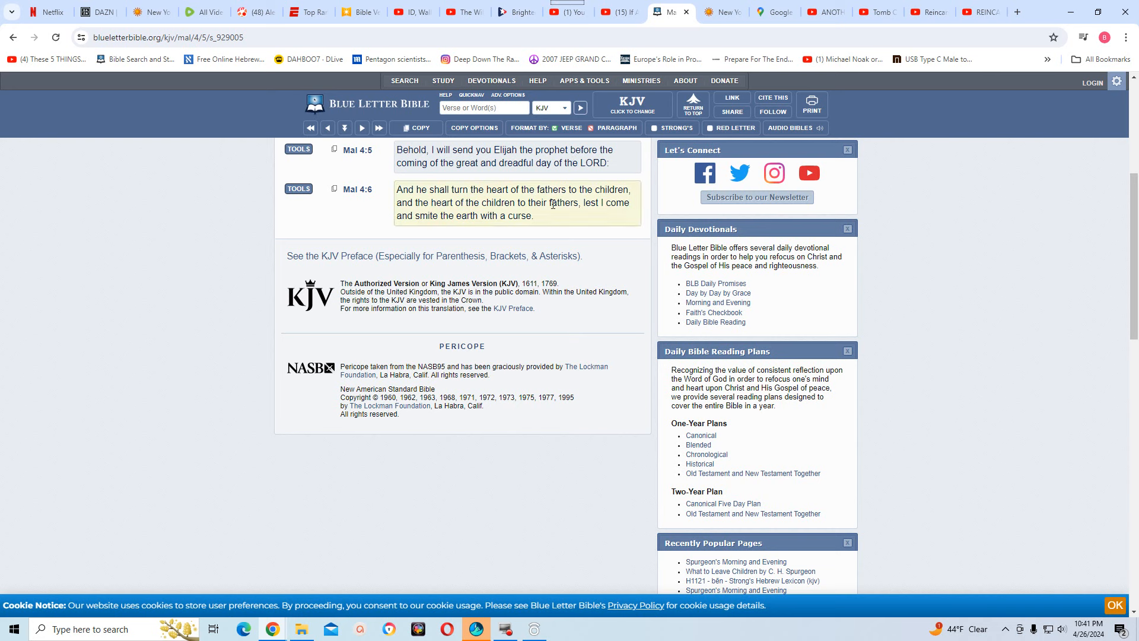
mouse_move(454, 216)
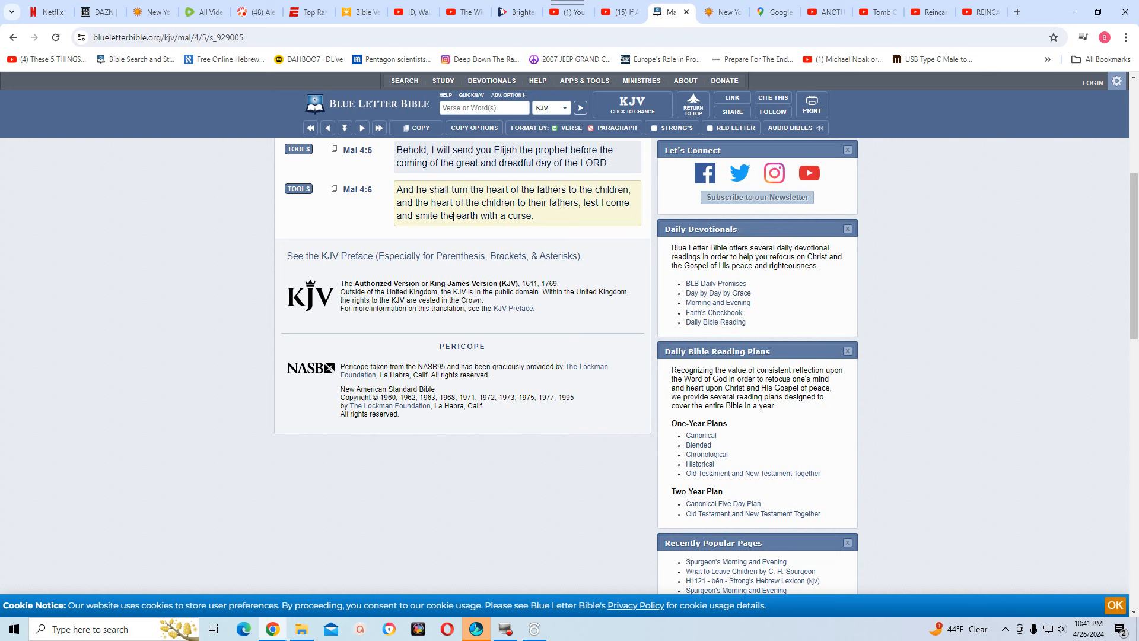
mouse_move(578, 216)
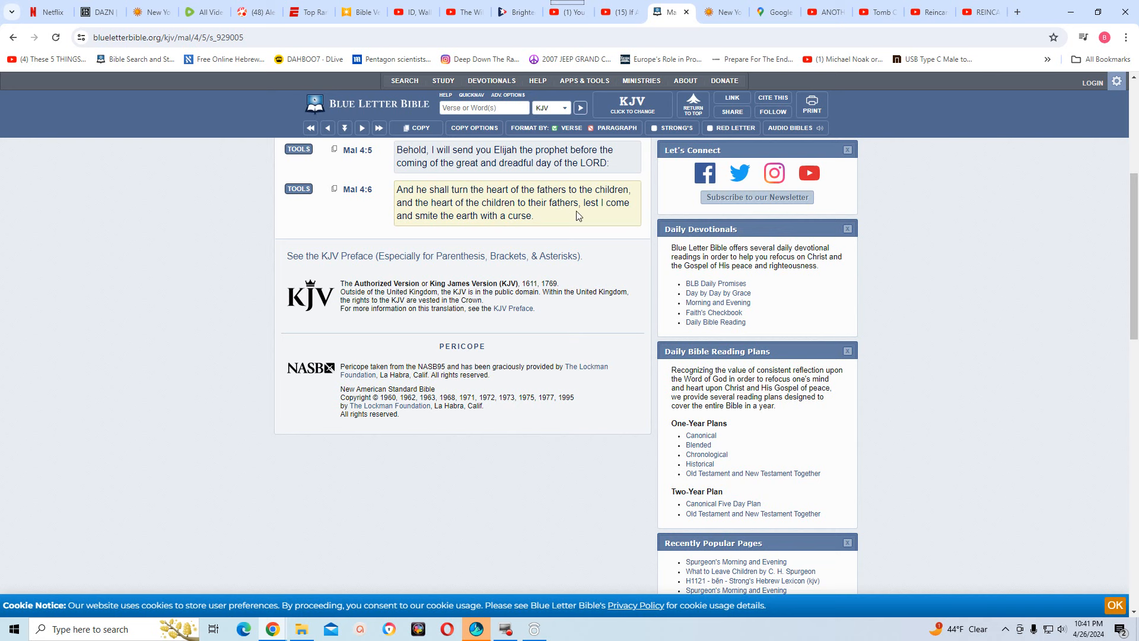
mouse_move(484, 229)
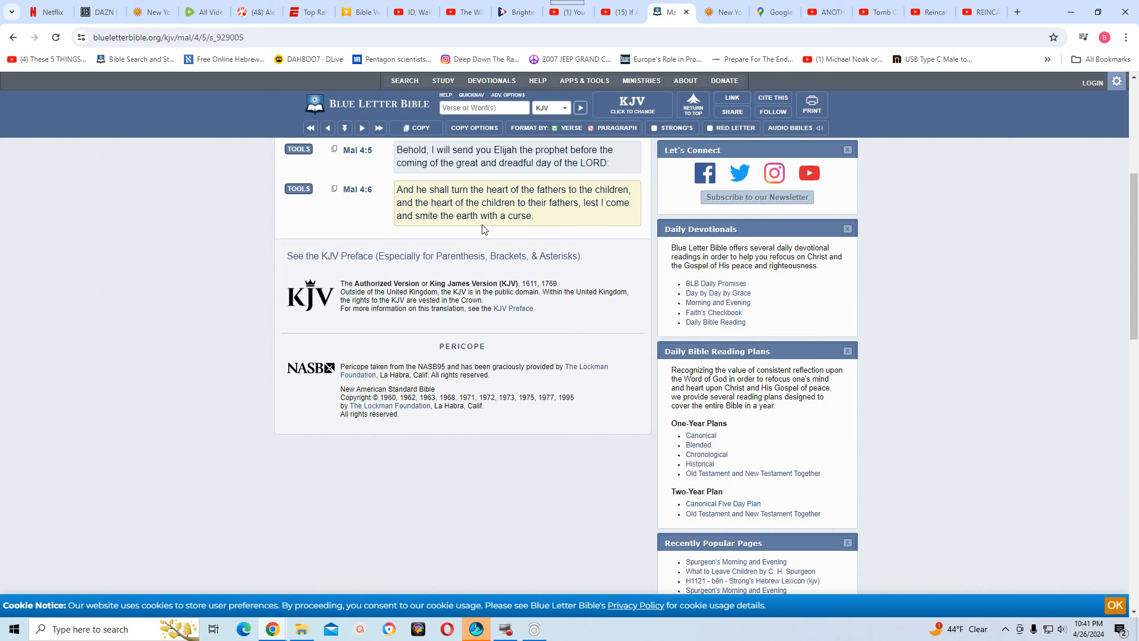
mouse_move(500, 229)
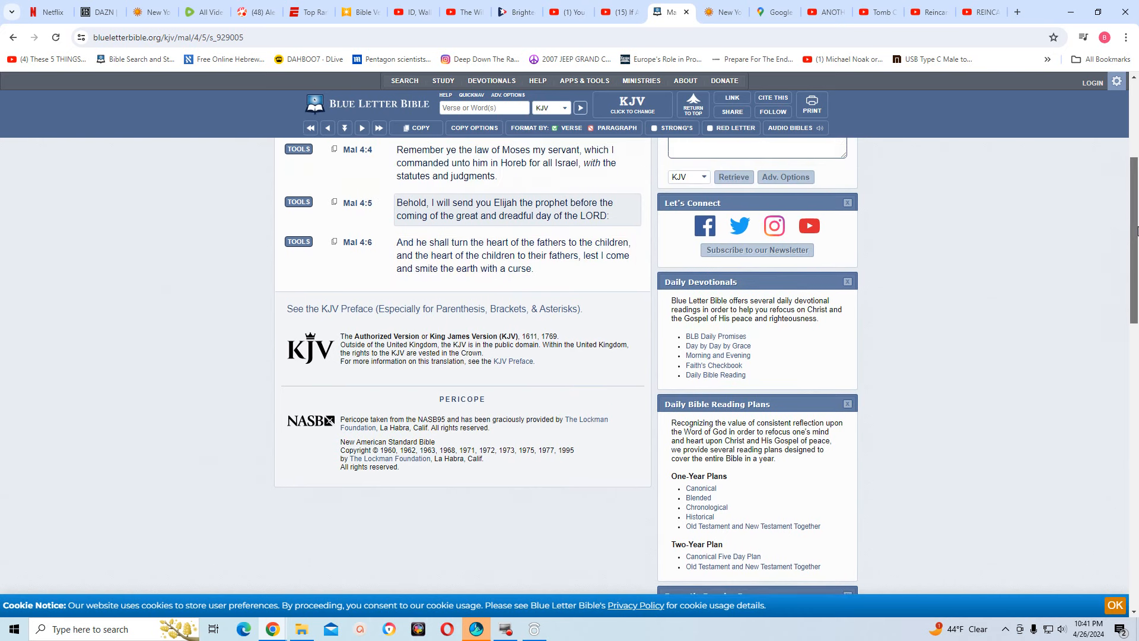
scroll(down, 3)
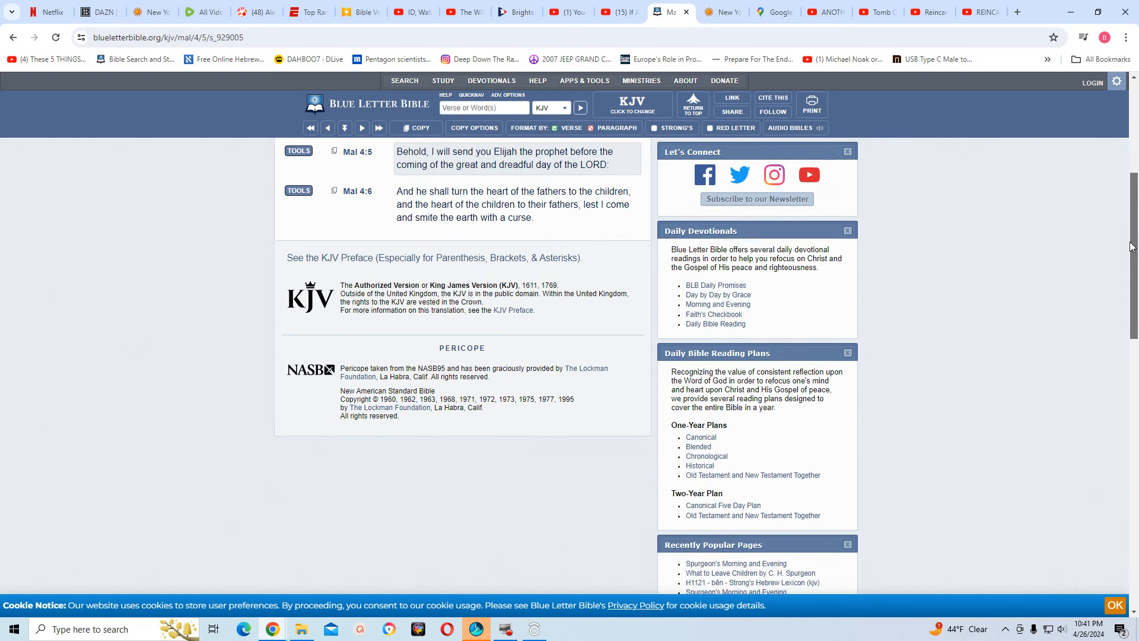
mouse_move(1047, 245)
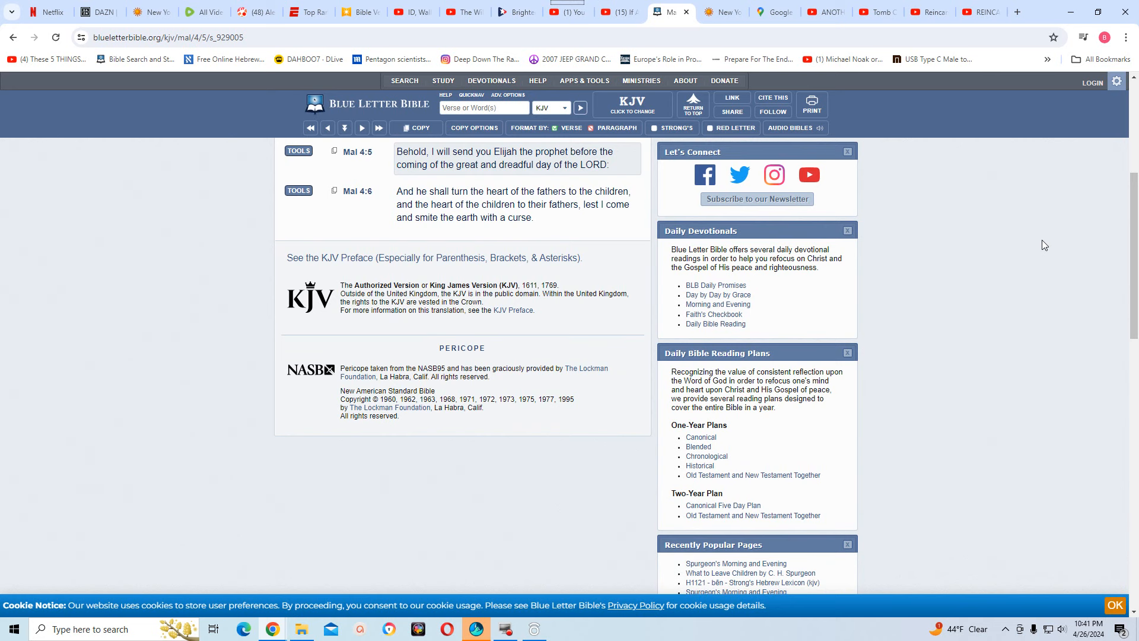
mouse_move(1024, 239)
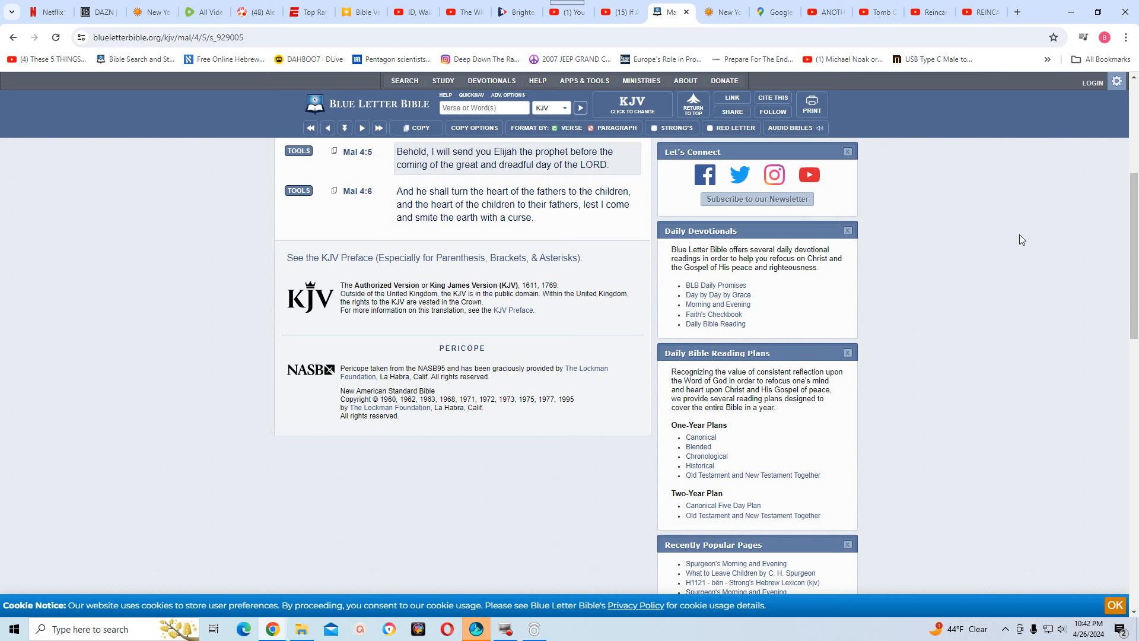
mouse_move(999, 247)
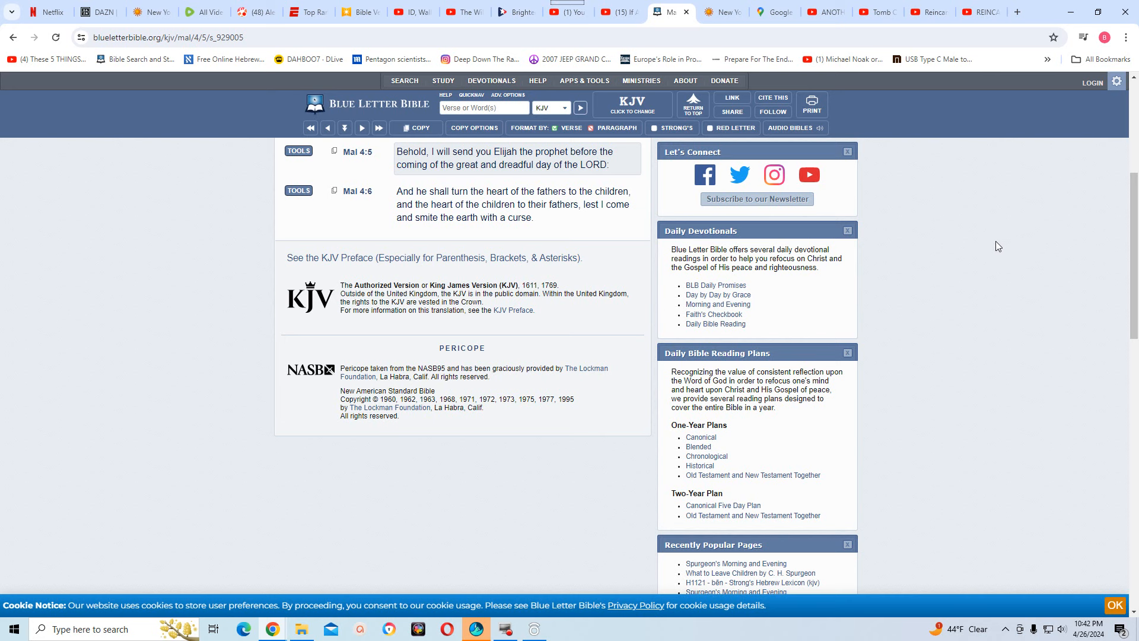
mouse_move(957, 236)
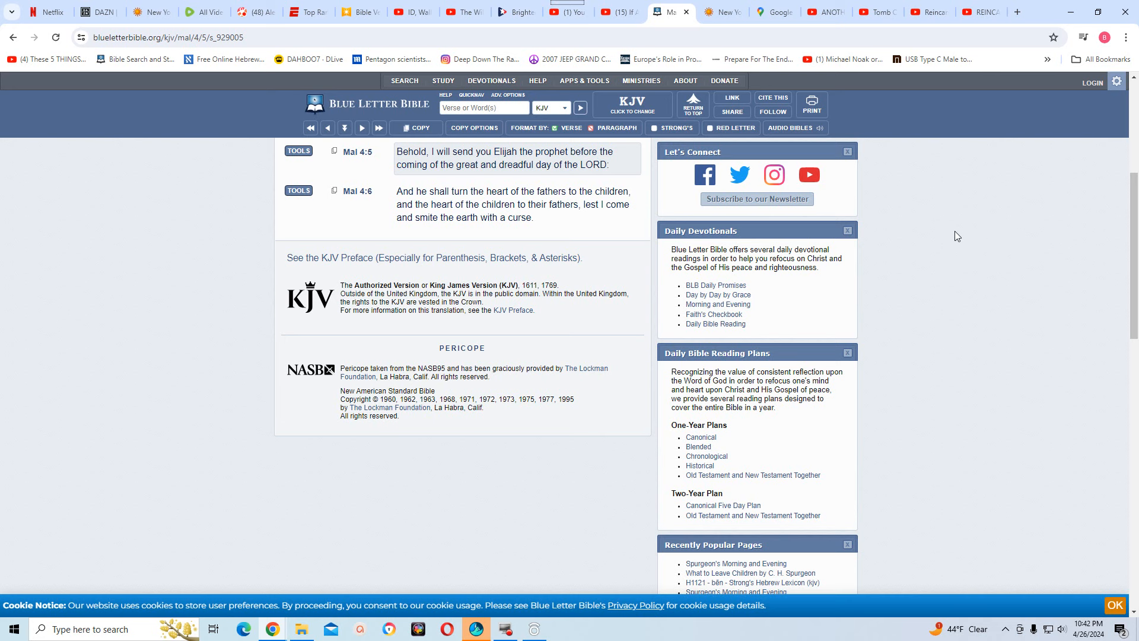
mouse_move(675, 206)
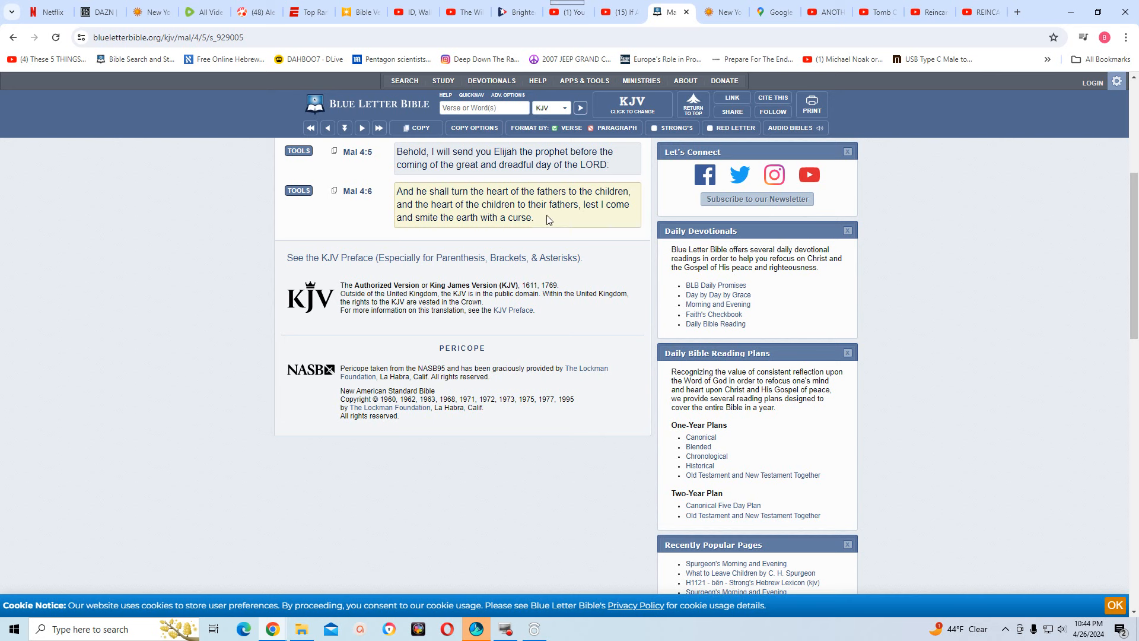
mouse_move(594, 232)
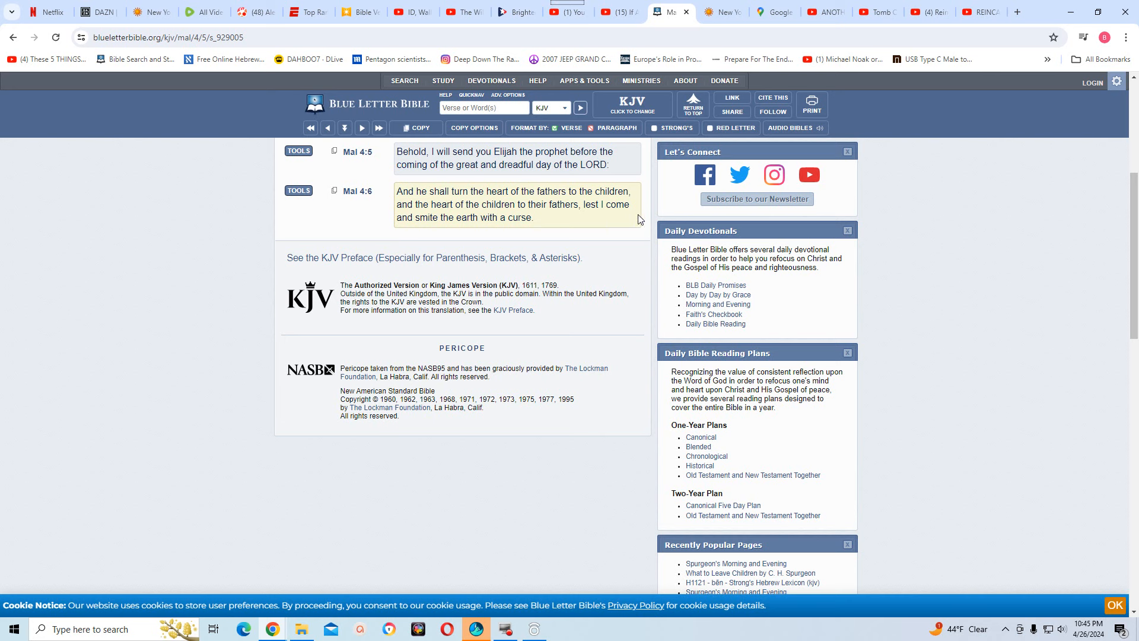
mouse_move(634, 223)
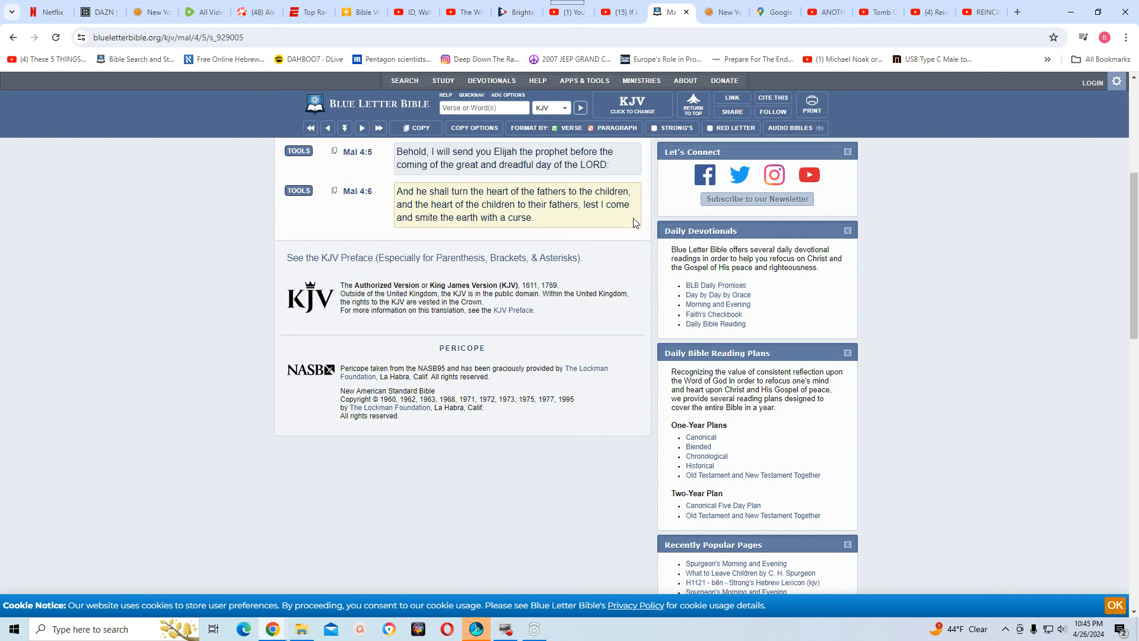
mouse_move(629, 220)
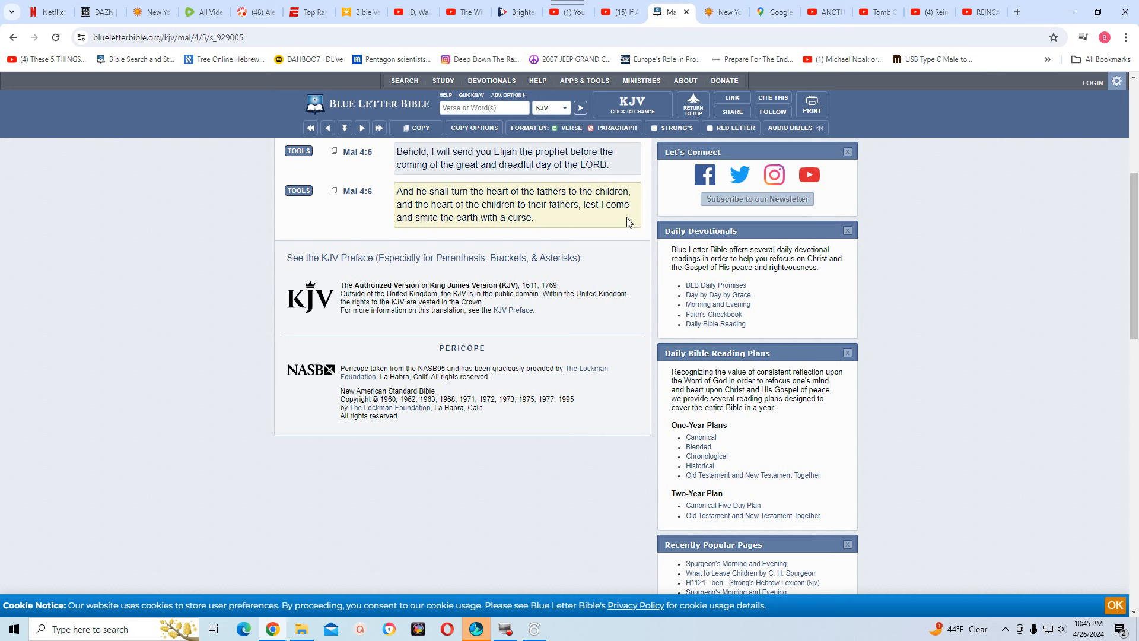
mouse_move(610, 208)
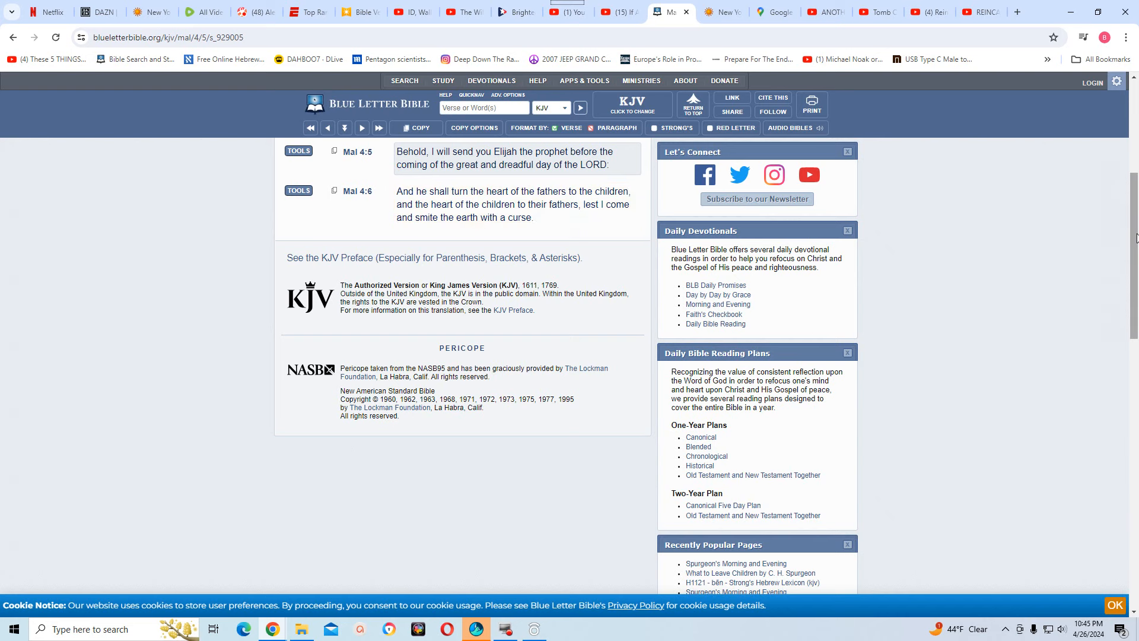
Scroll up to the Final Admonition heading at the top of Malachi 4
scroll(up, 3)
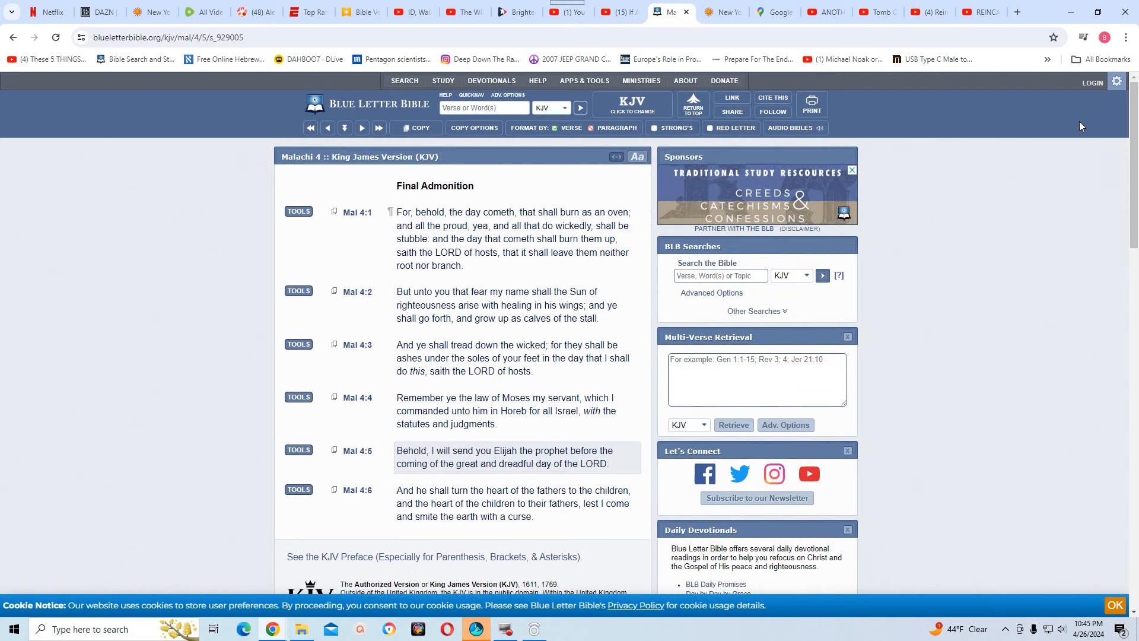
click(465, 238)
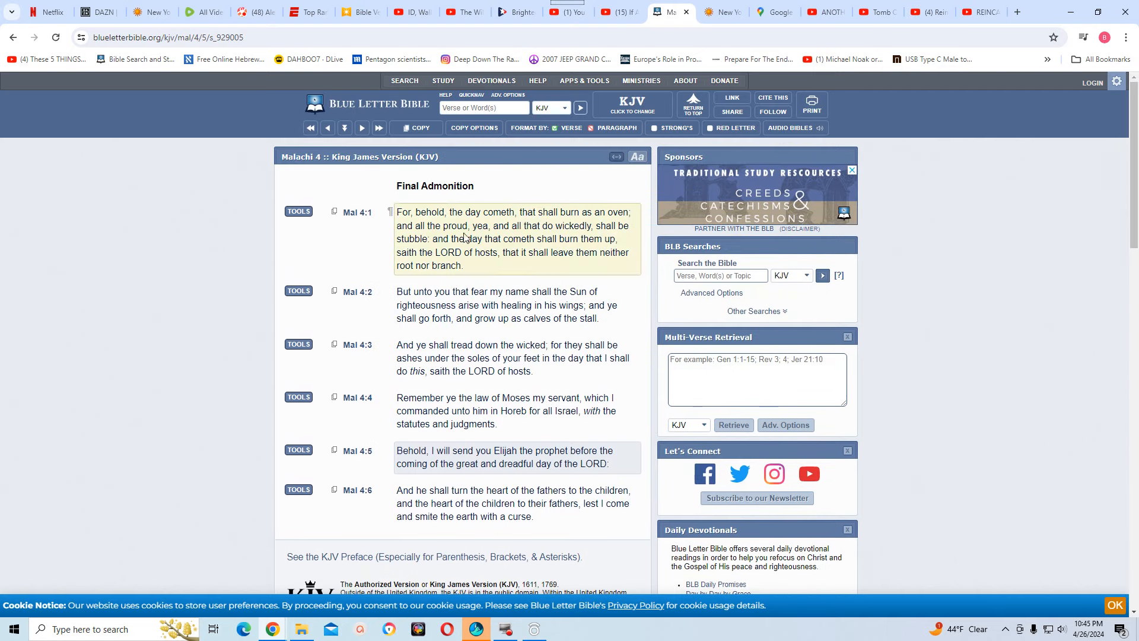
mouse_move(513, 235)
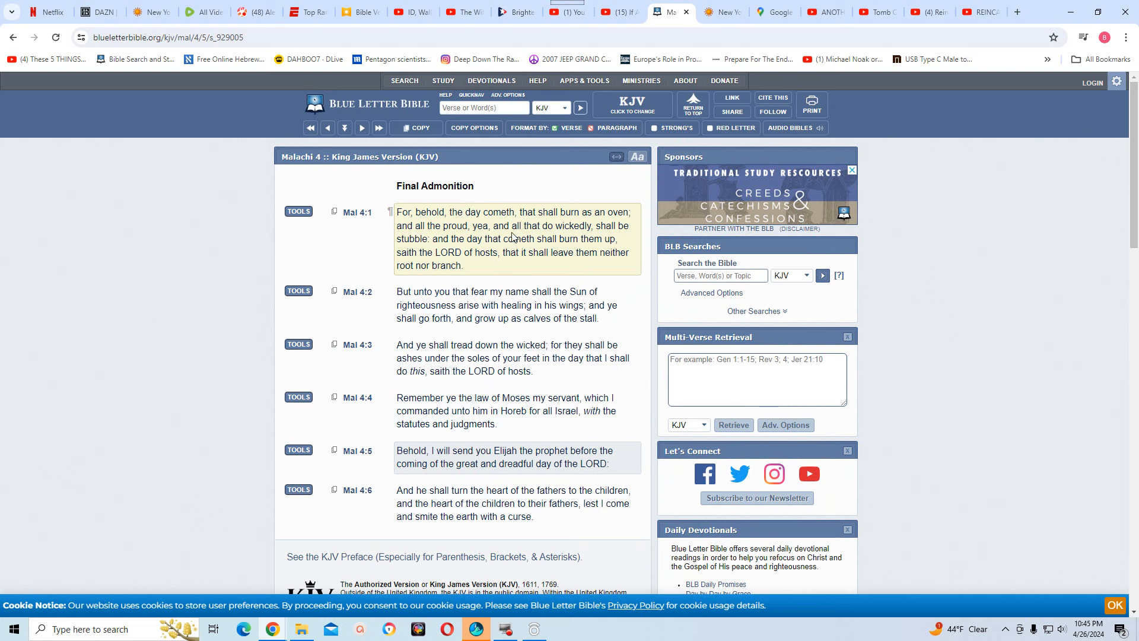
mouse_move(588, 227)
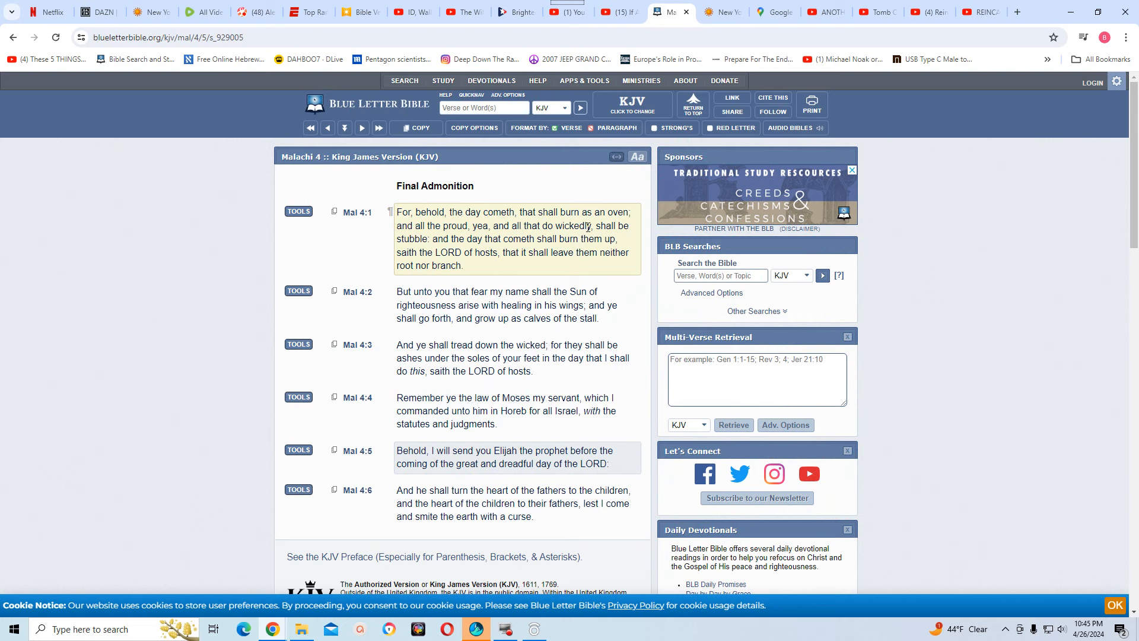
mouse_move(426, 248)
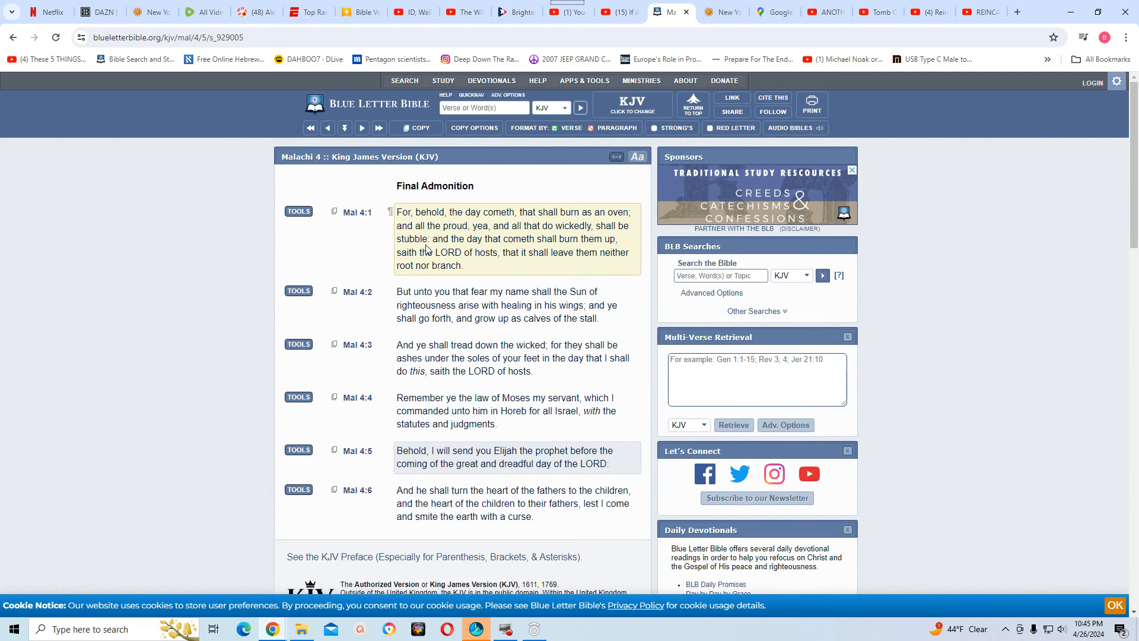
mouse_move(546, 249)
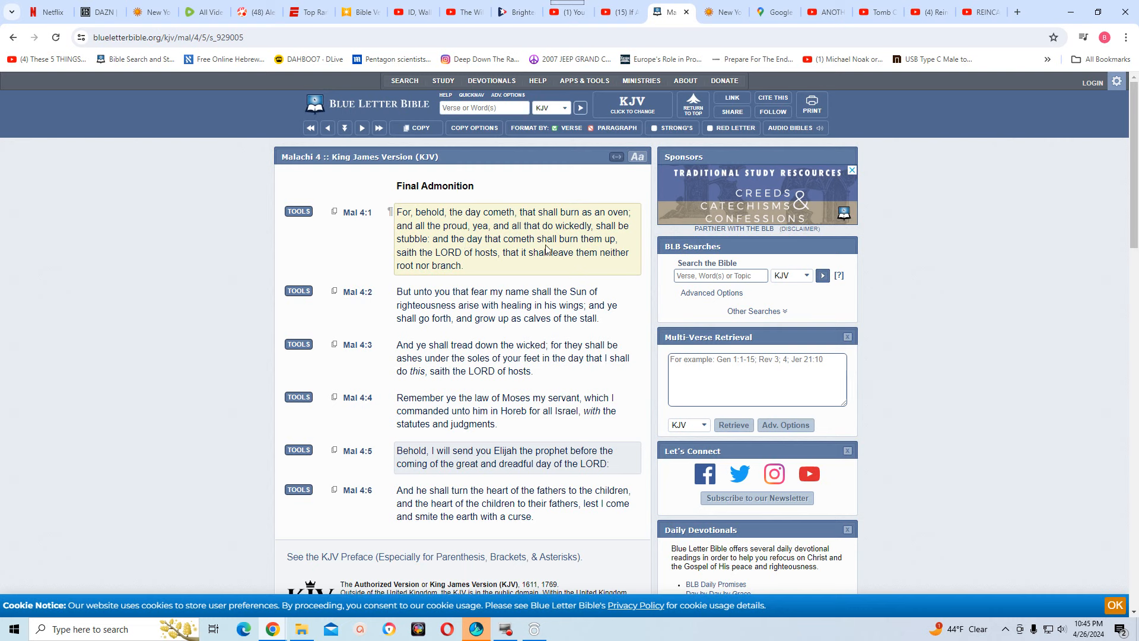
mouse_move(460, 265)
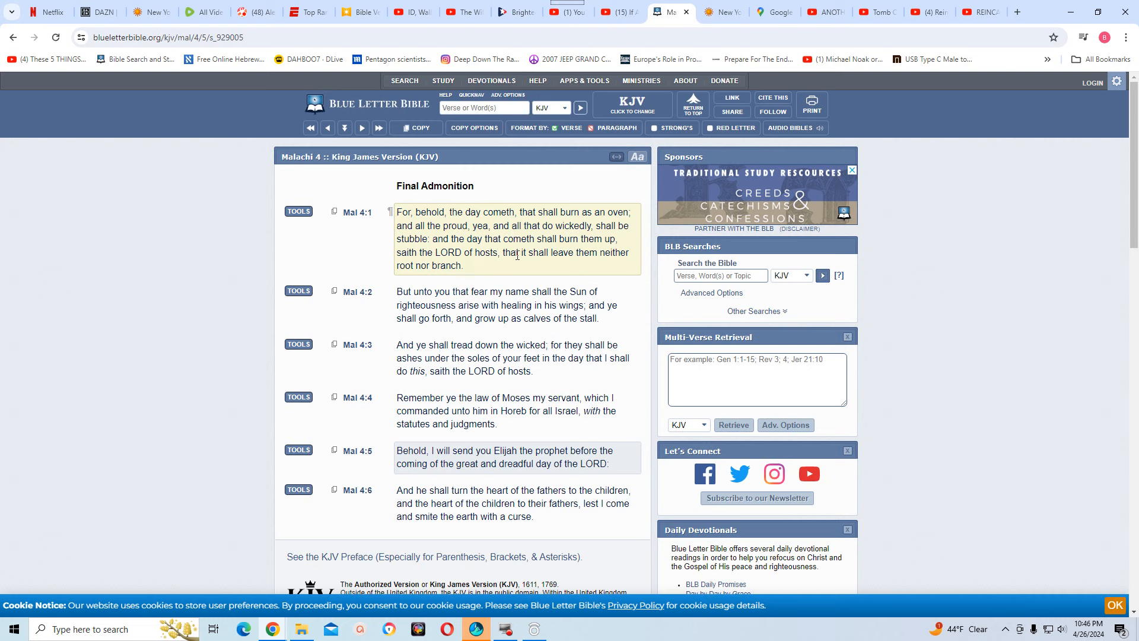
mouse_move(462, 269)
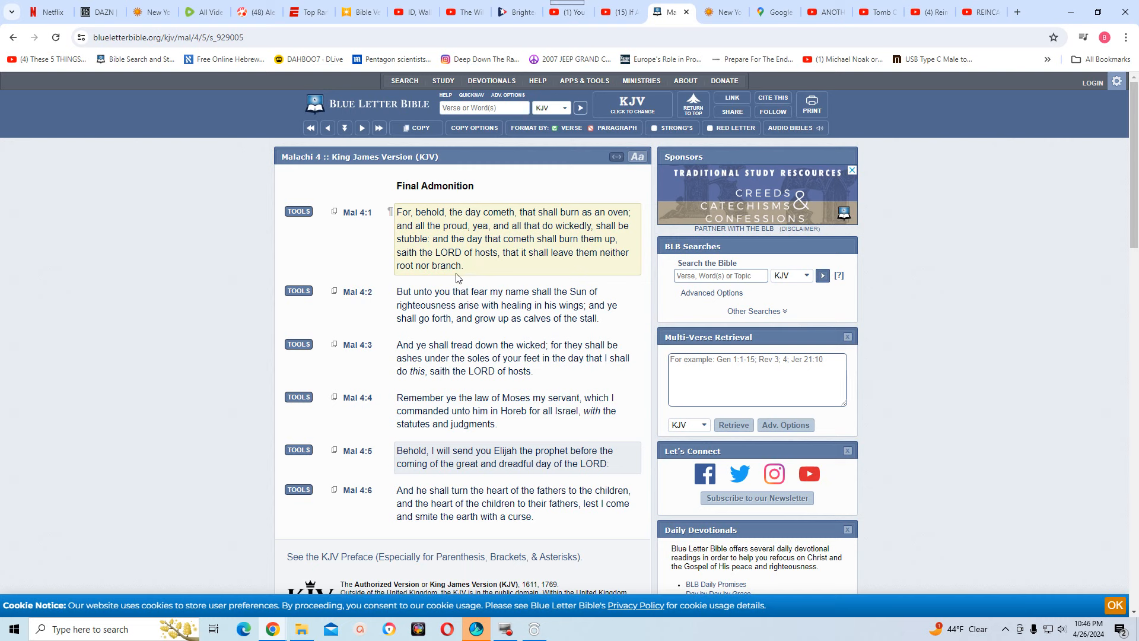
mouse_move(514, 274)
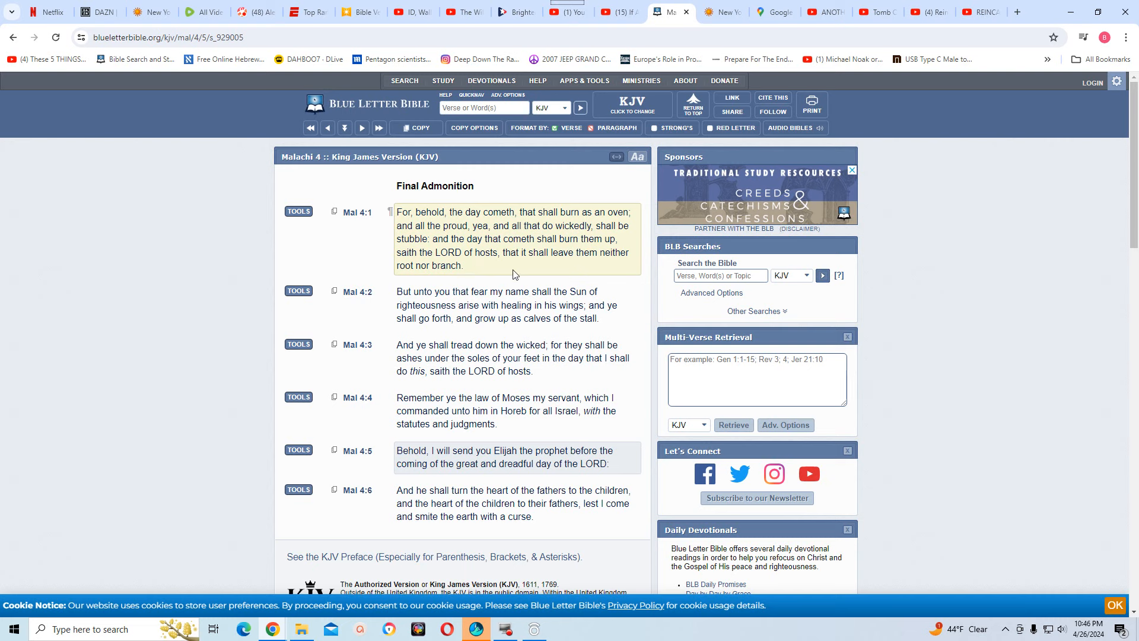
mouse_move(516, 267)
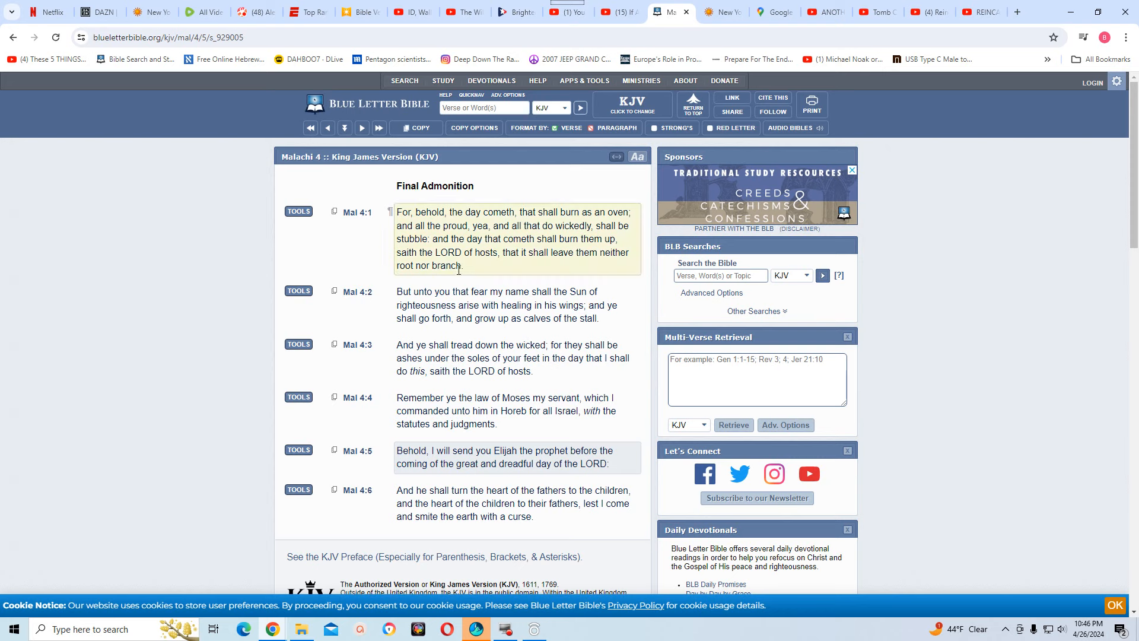
mouse_move(426, 271)
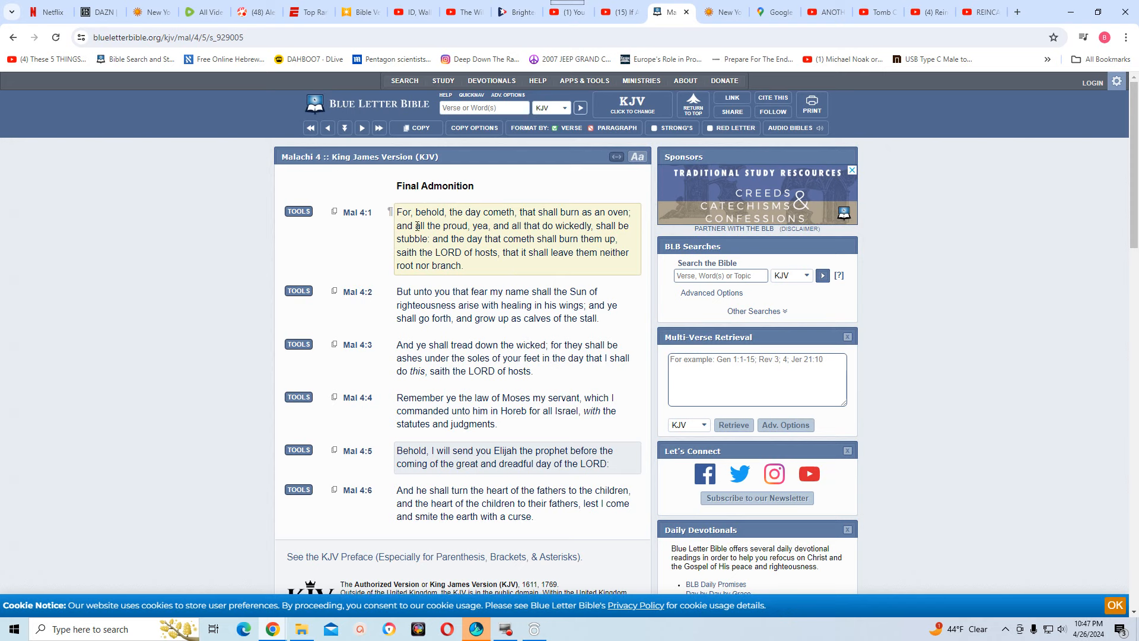
mouse_move(578, 268)
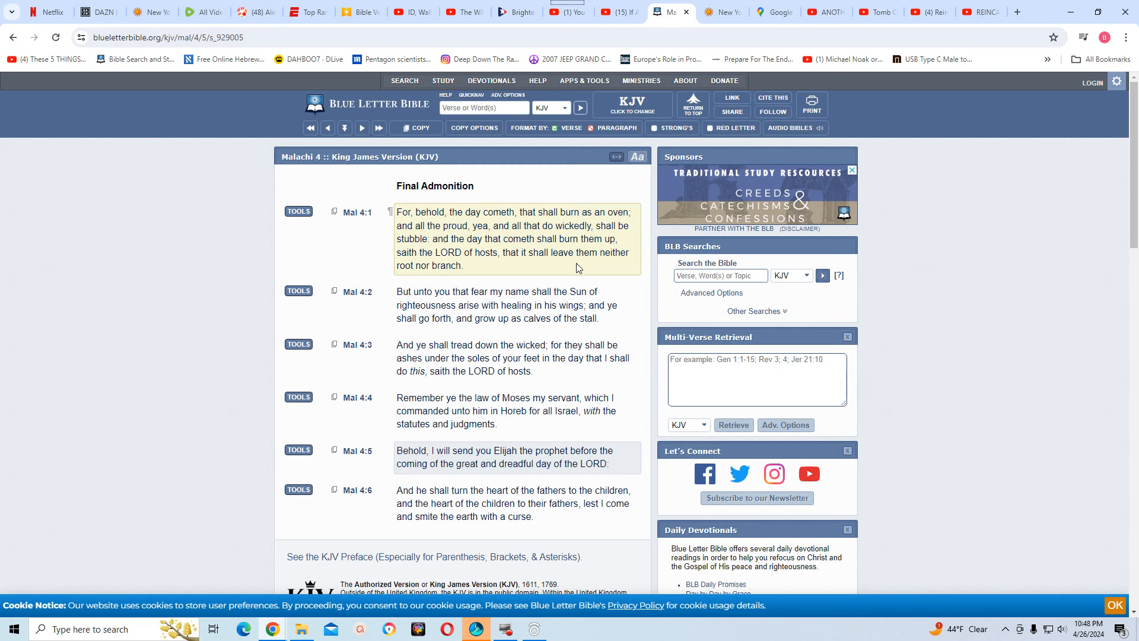
mouse_move(445, 238)
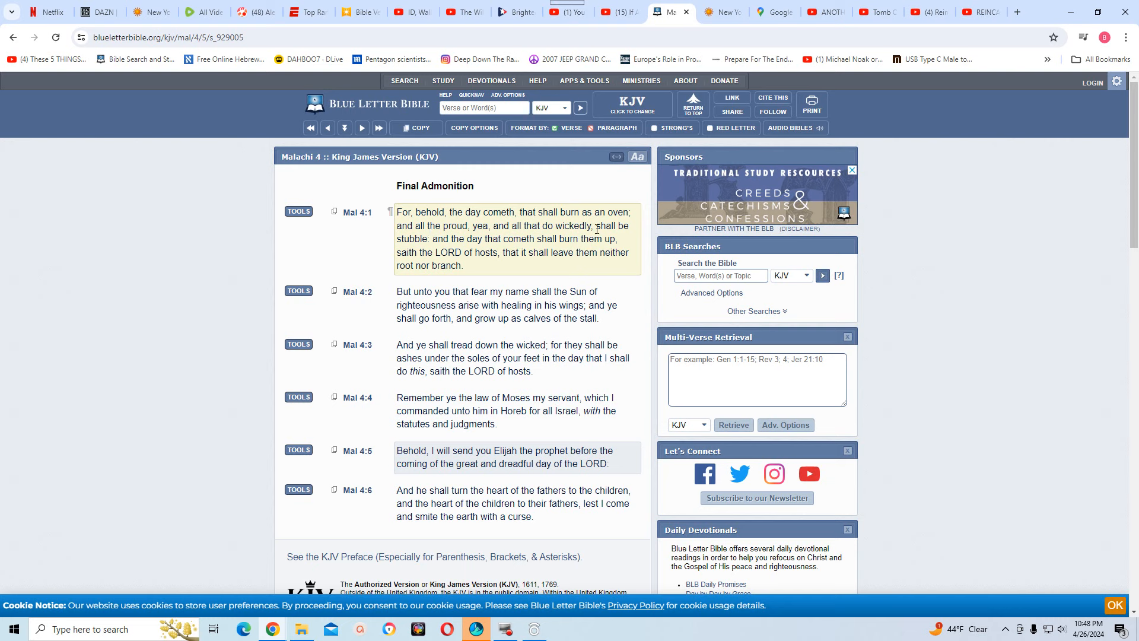
mouse_move(473, 239)
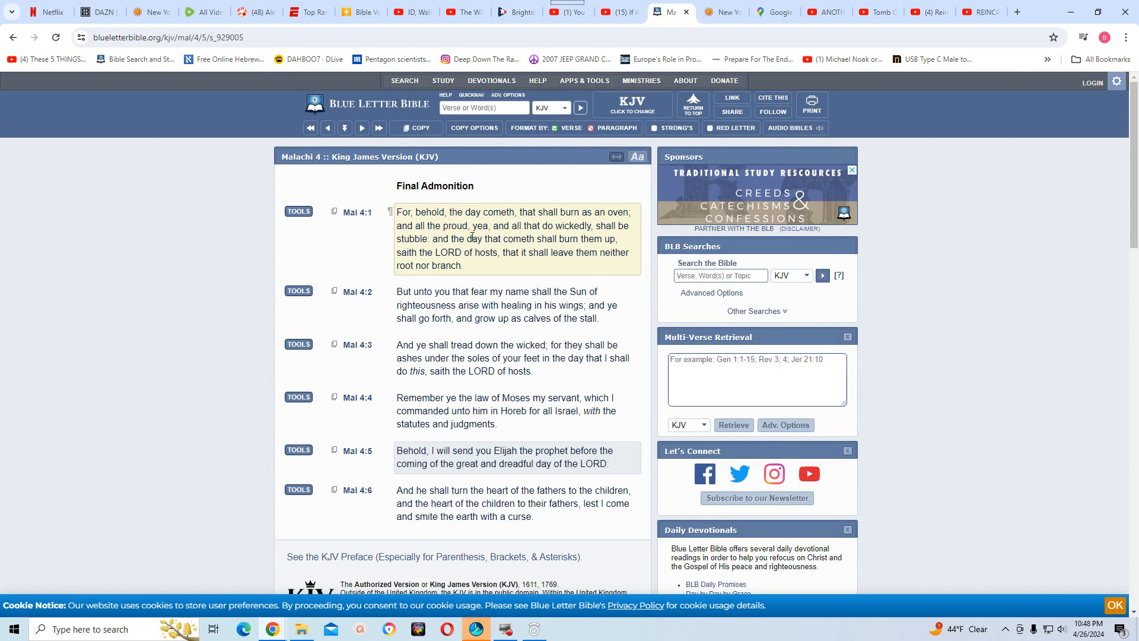
mouse_move(526, 232)
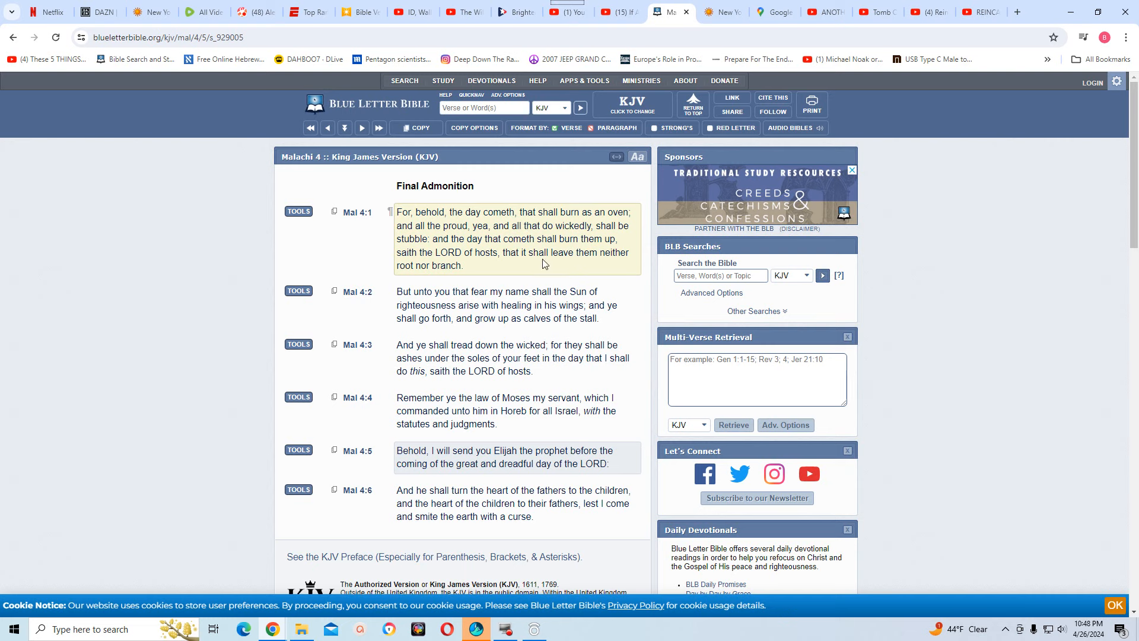
mouse_move(547, 267)
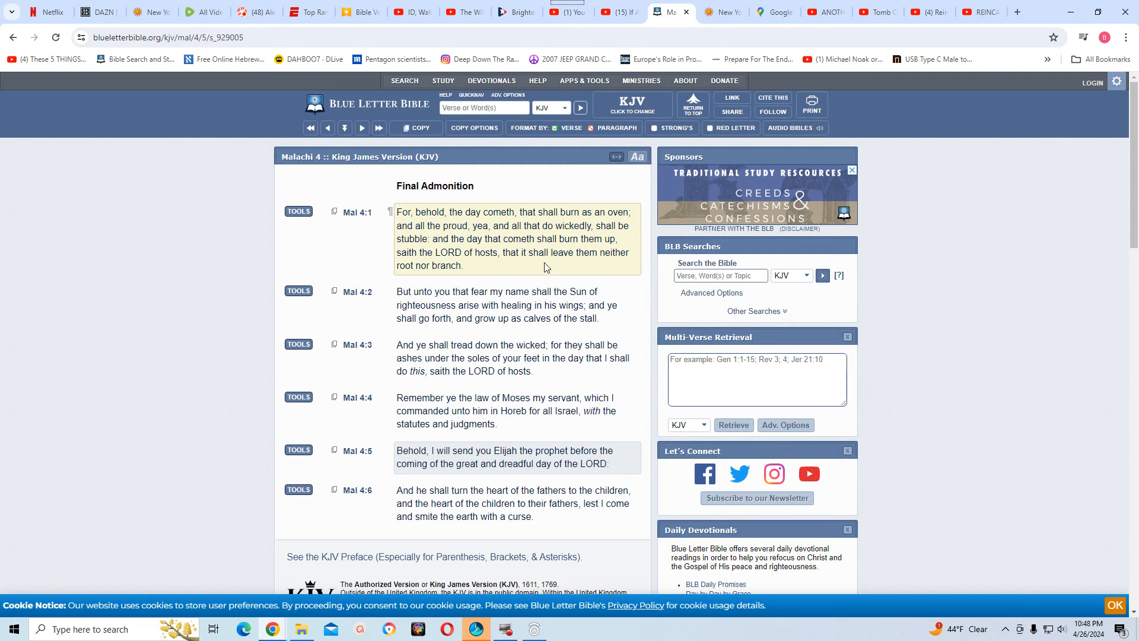
mouse_move(540, 266)
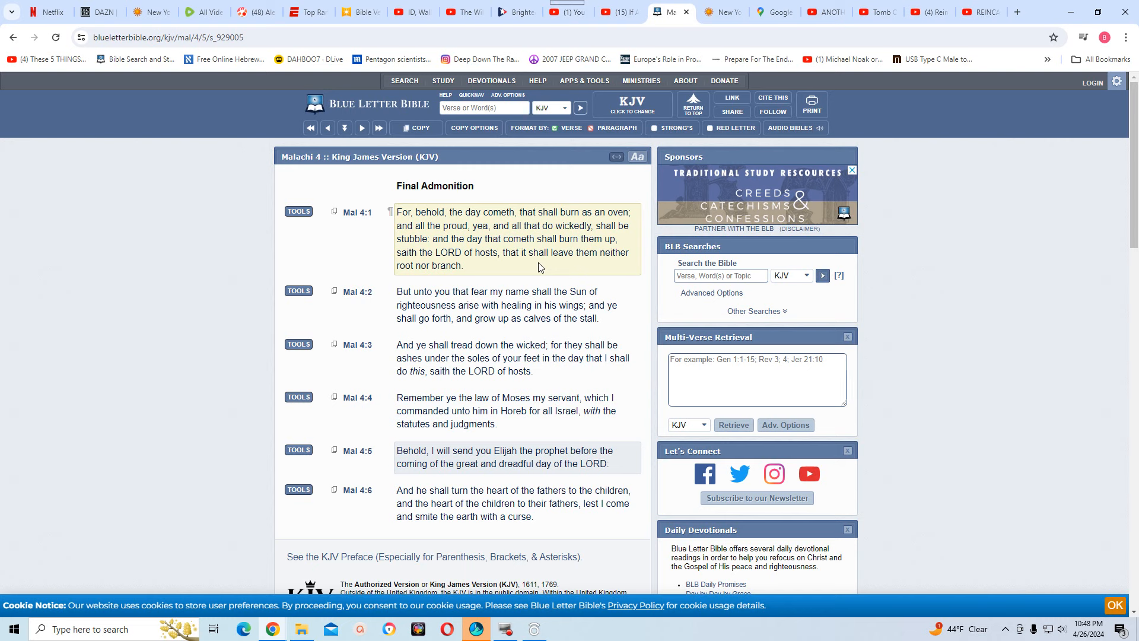
mouse_move(532, 266)
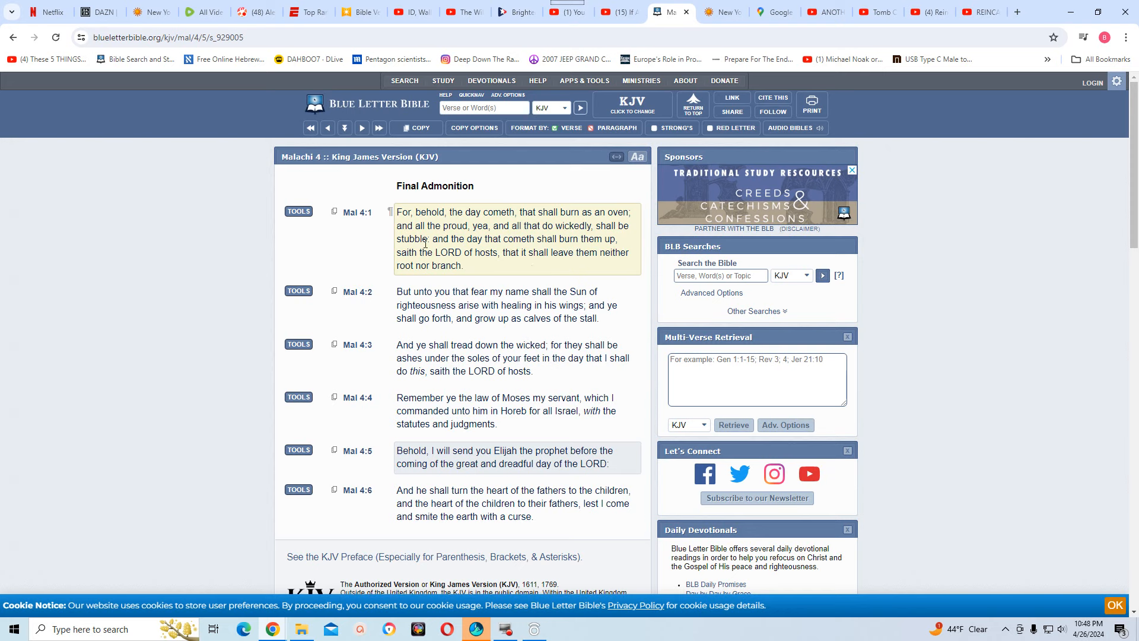
mouse_move(598, 255)
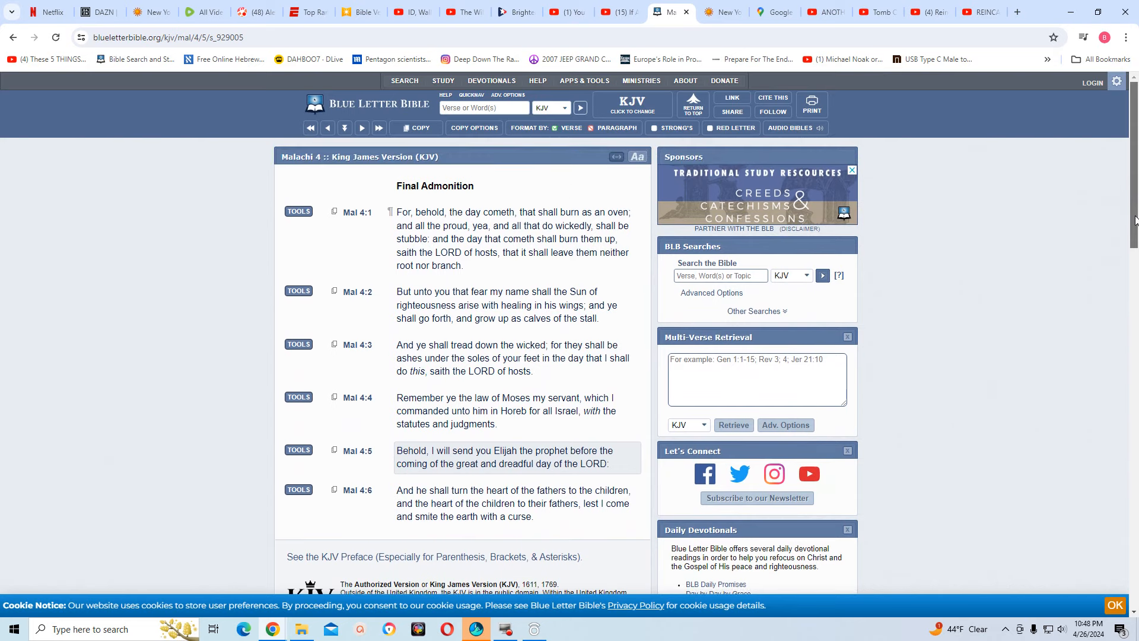
Scroll further down through Malachi 4 to finish reading the chapter
scroll(down, 3)
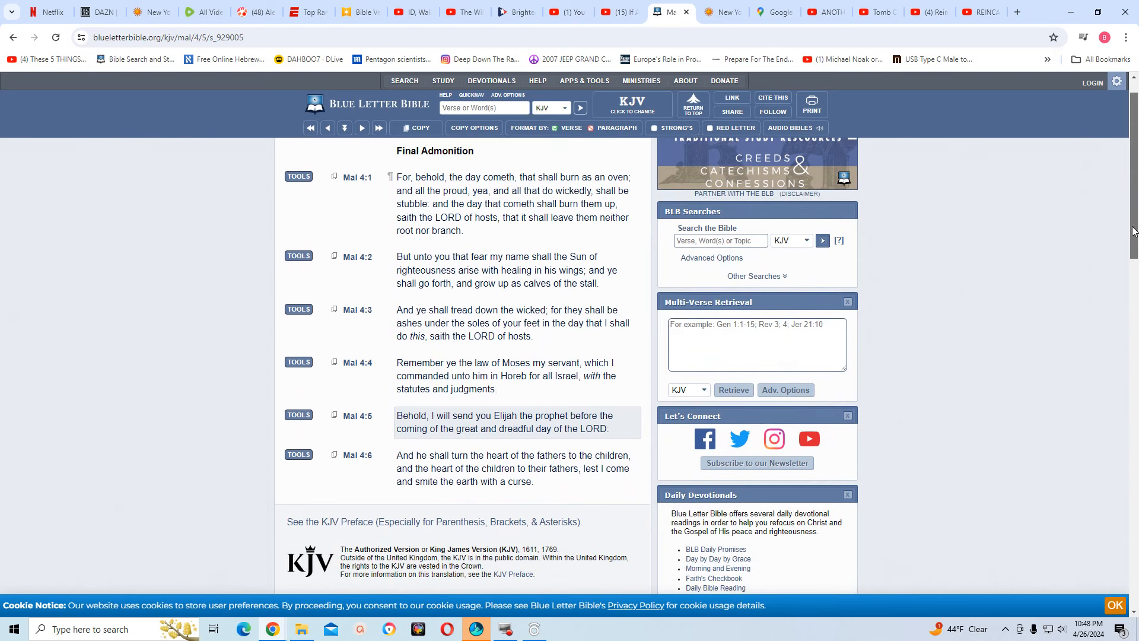
scroll(down, 3)
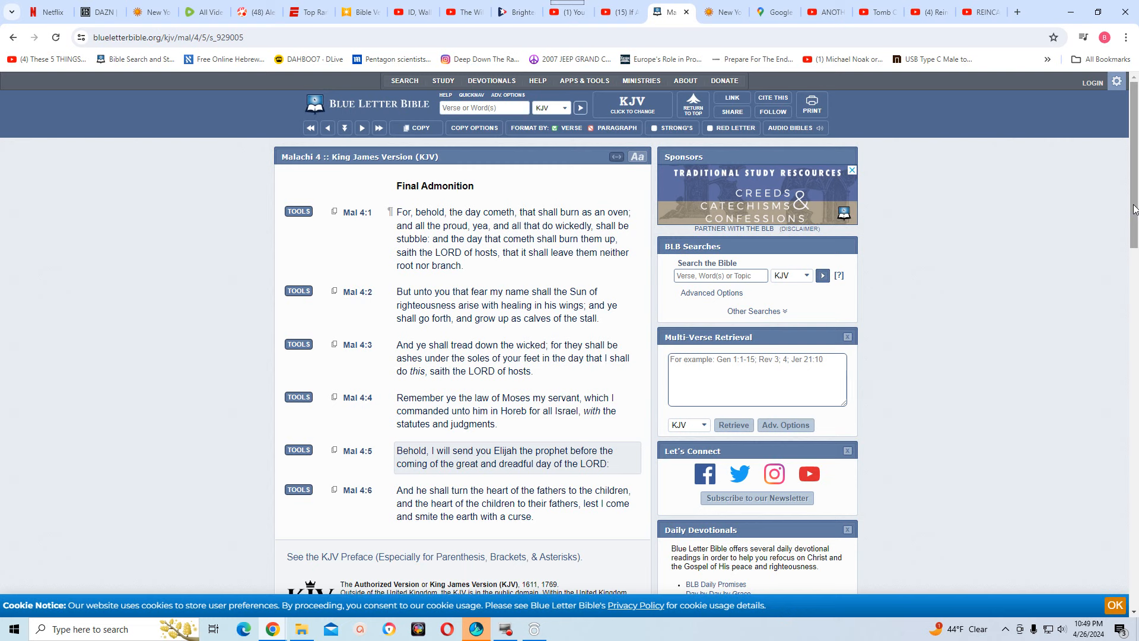
mouse_move(1125, 210)
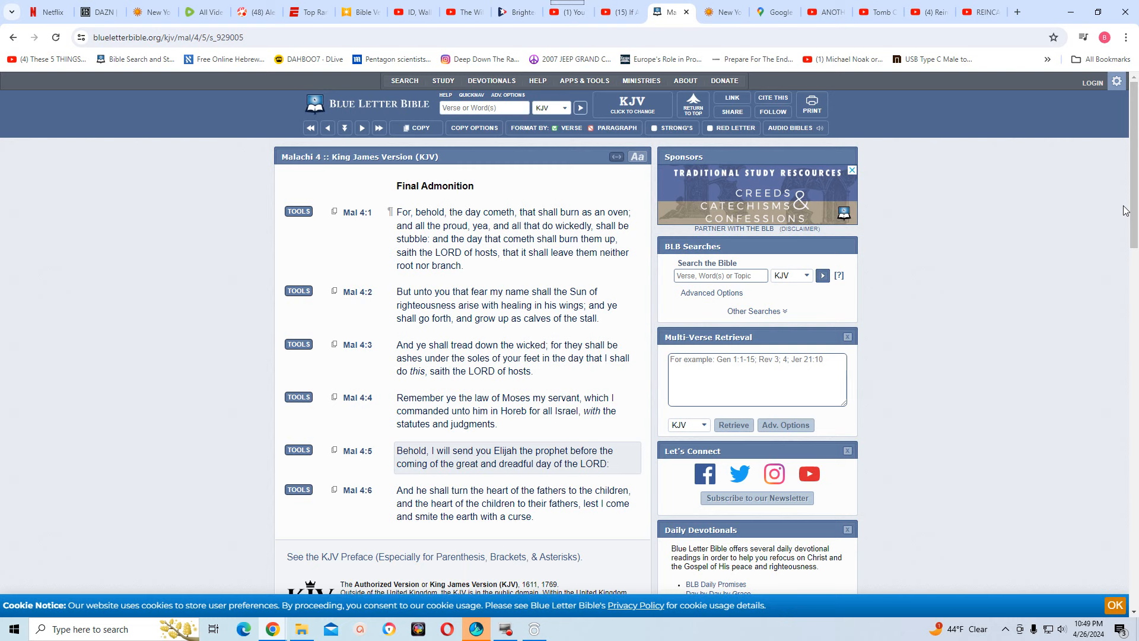
mouse_move(1103, 211)
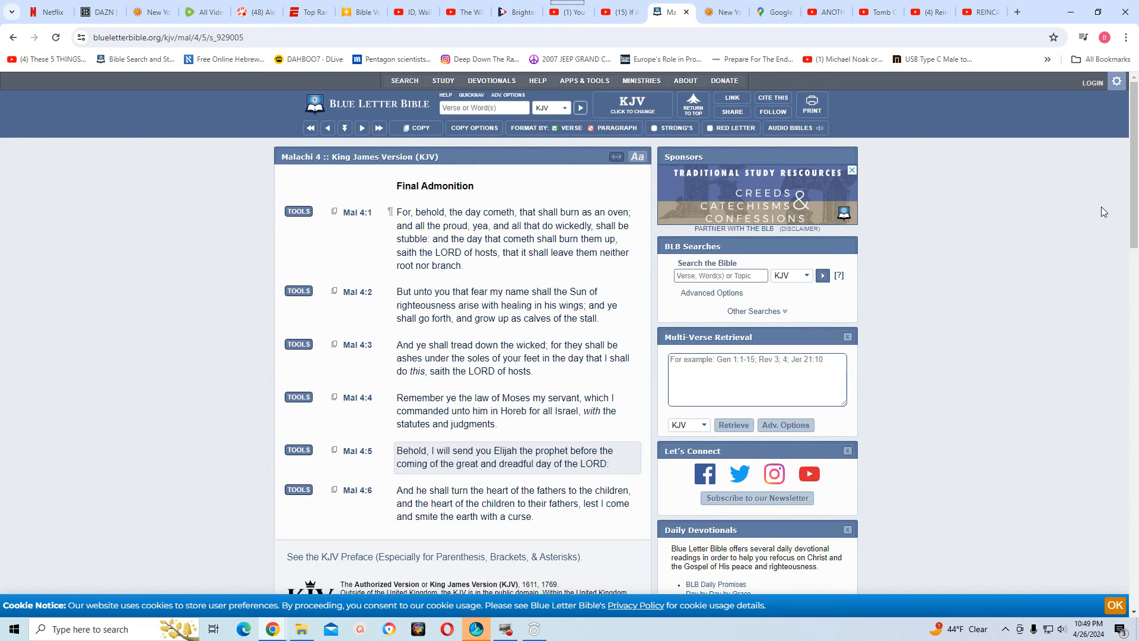
mouse_move(1082, 232)
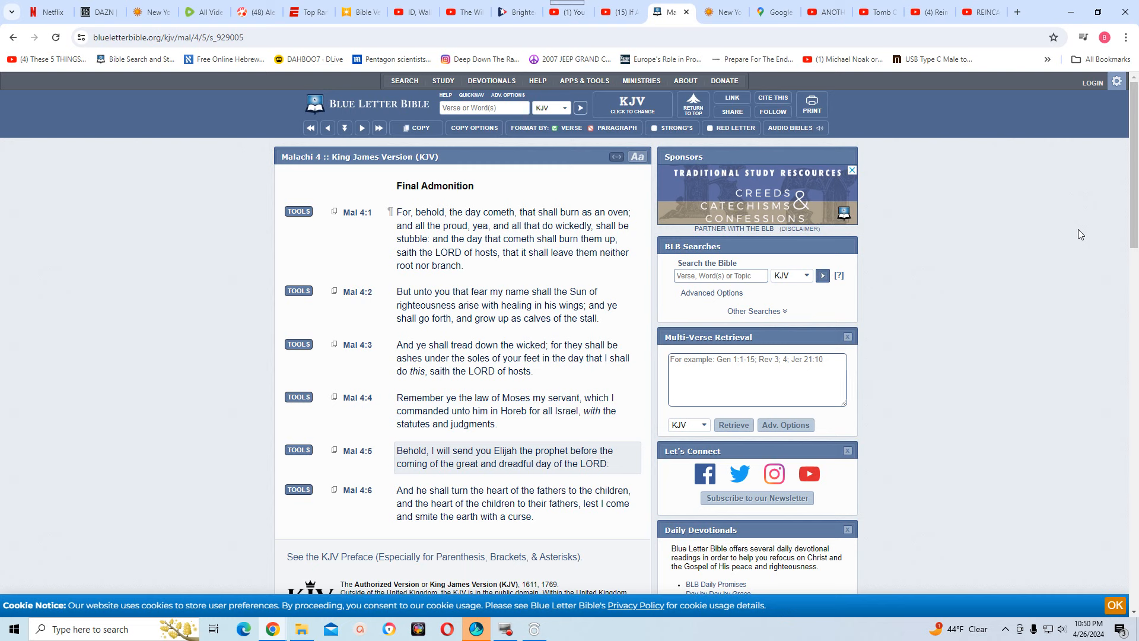
mouse_move(1076, 249)
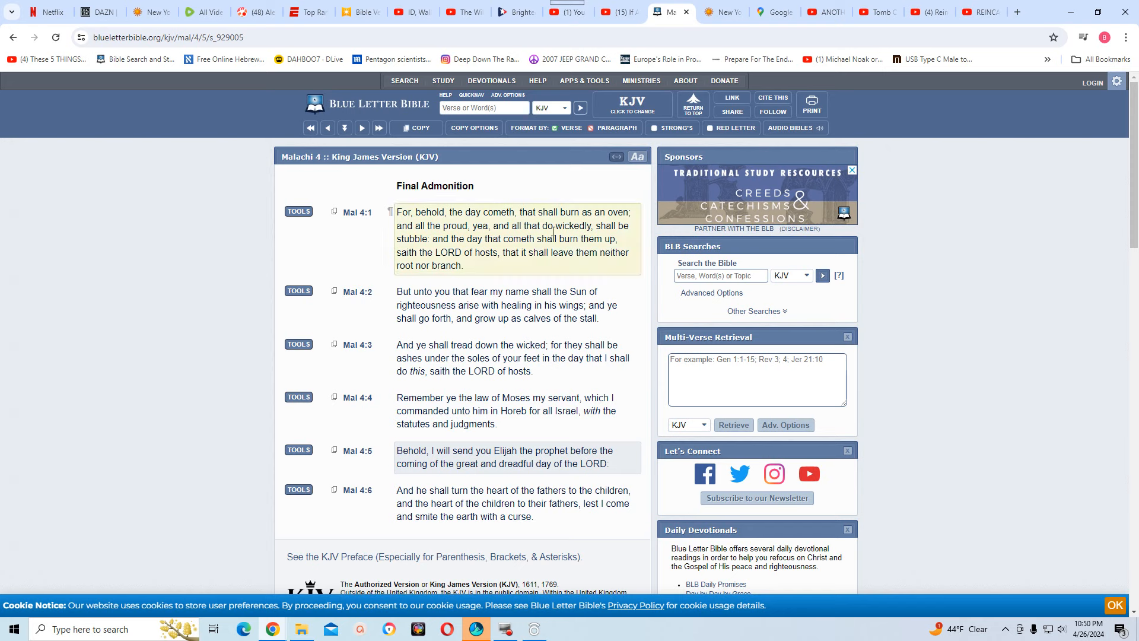
mouse_move(579, 243)
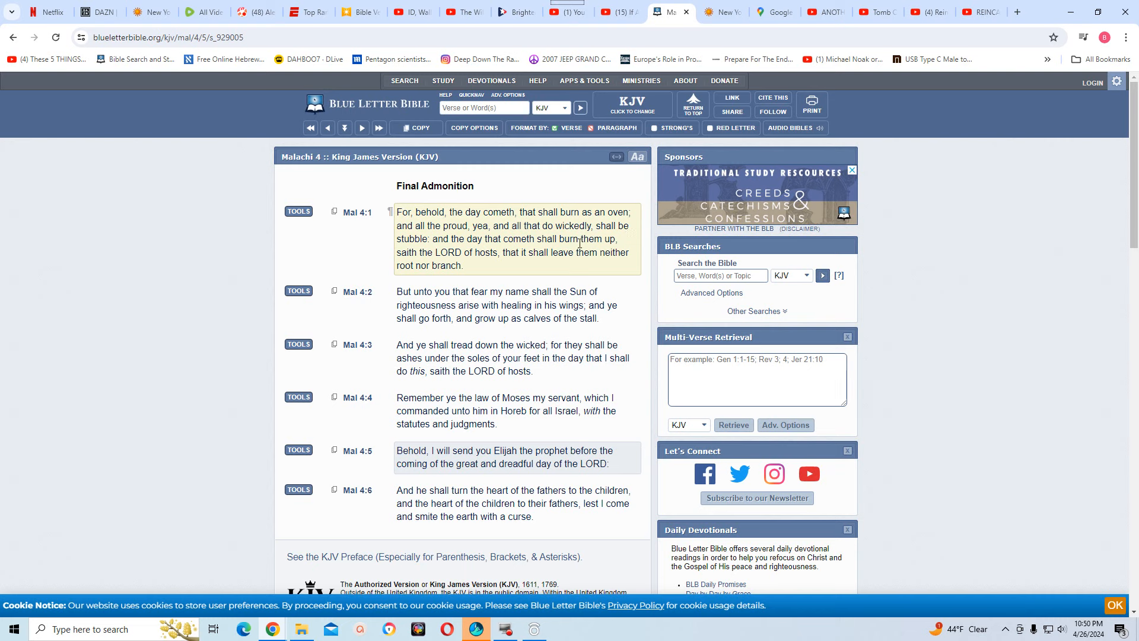
mouse_move(637, 248)
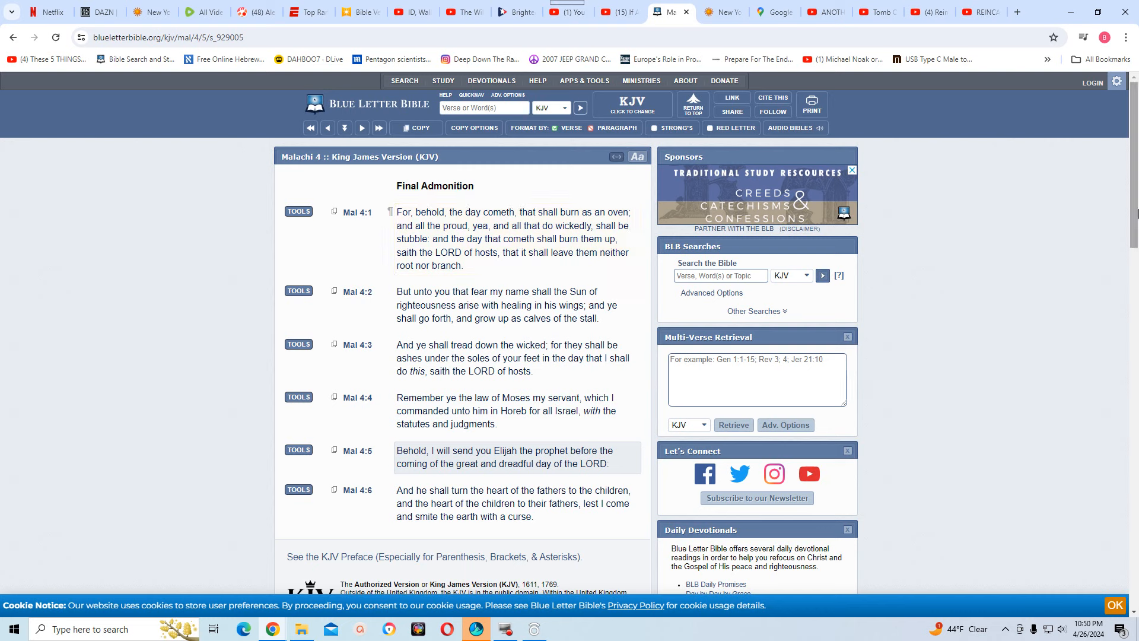
scroll(down, 3)
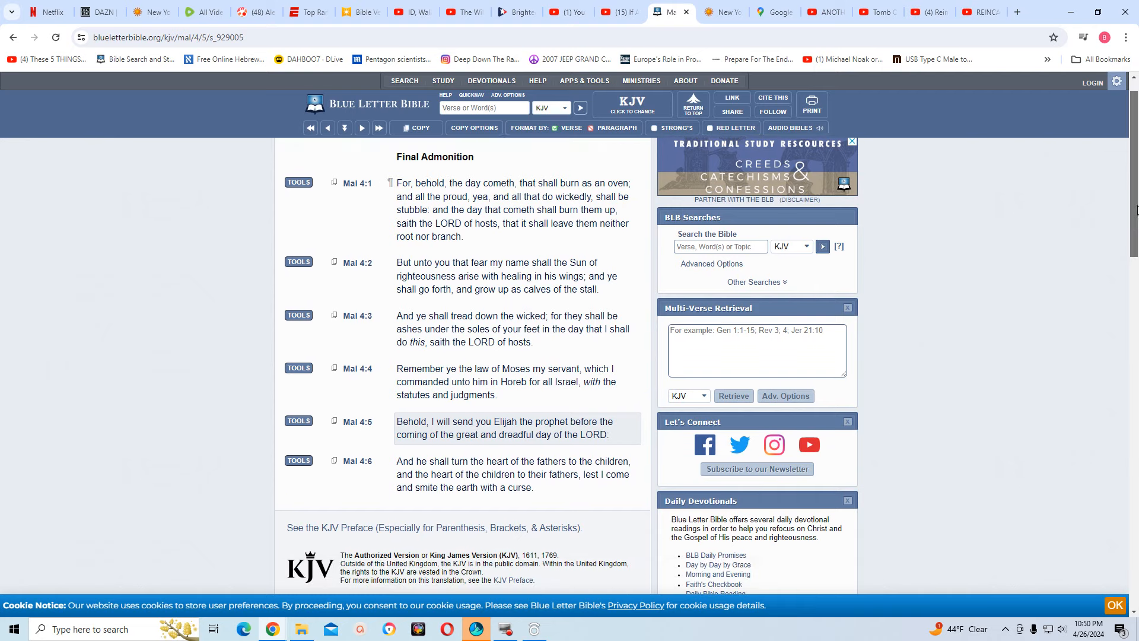
scroll(down, 3)
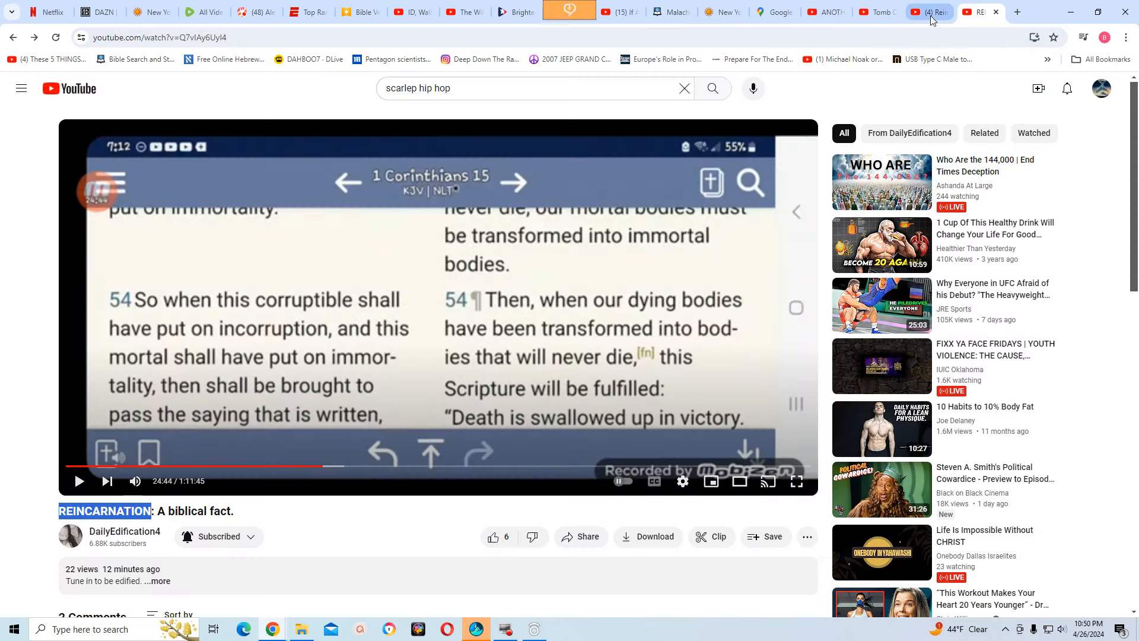
Play the reincarnation video from 16:20 to 16:27, then go back to Malachi 4
click(928, 12)
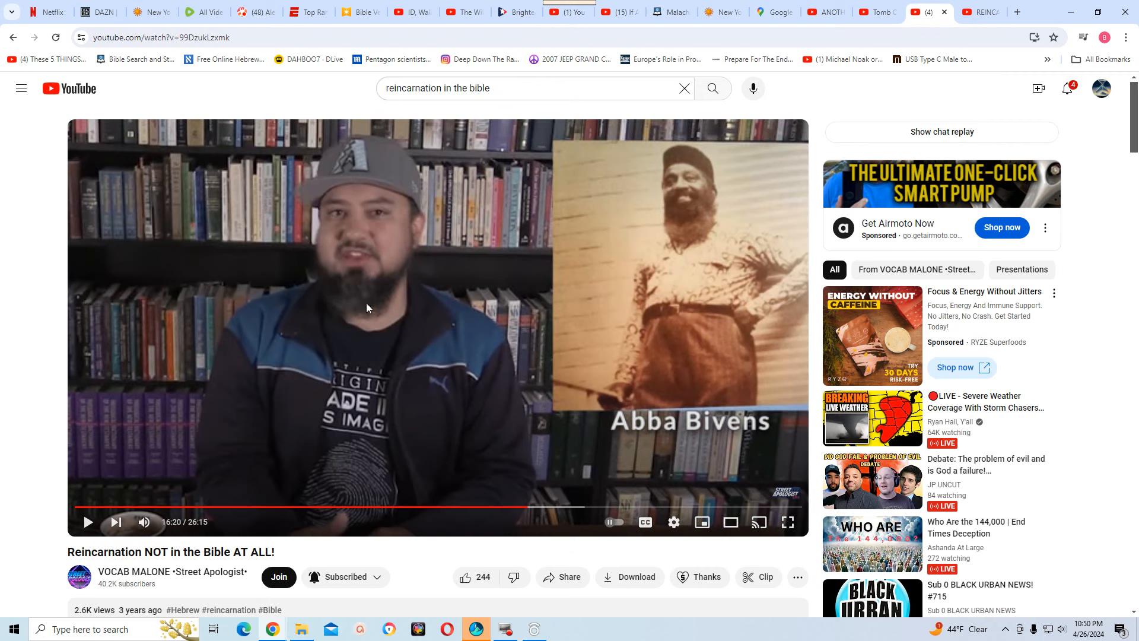
mouse_move(505, 355)
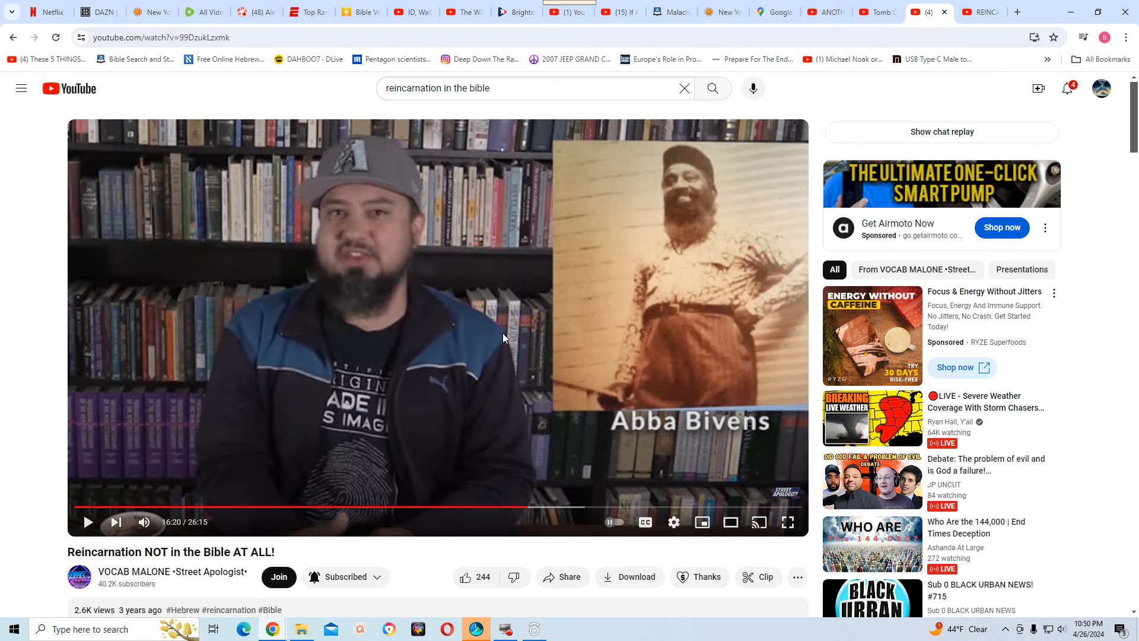
mouse_move(495, 354)
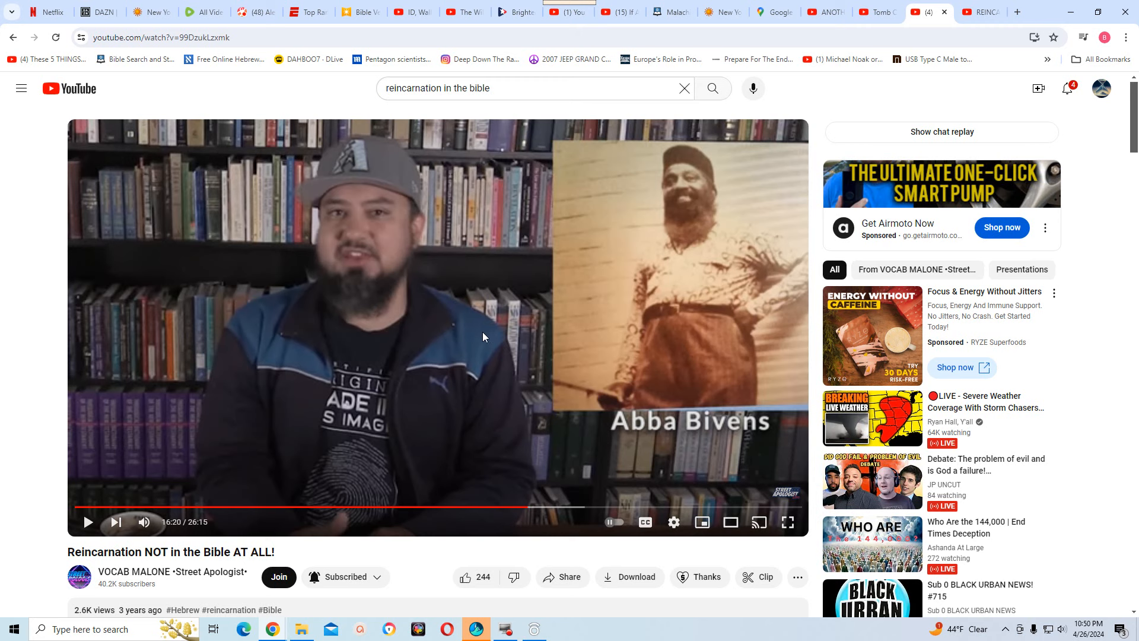
mouse_move(557, 414)
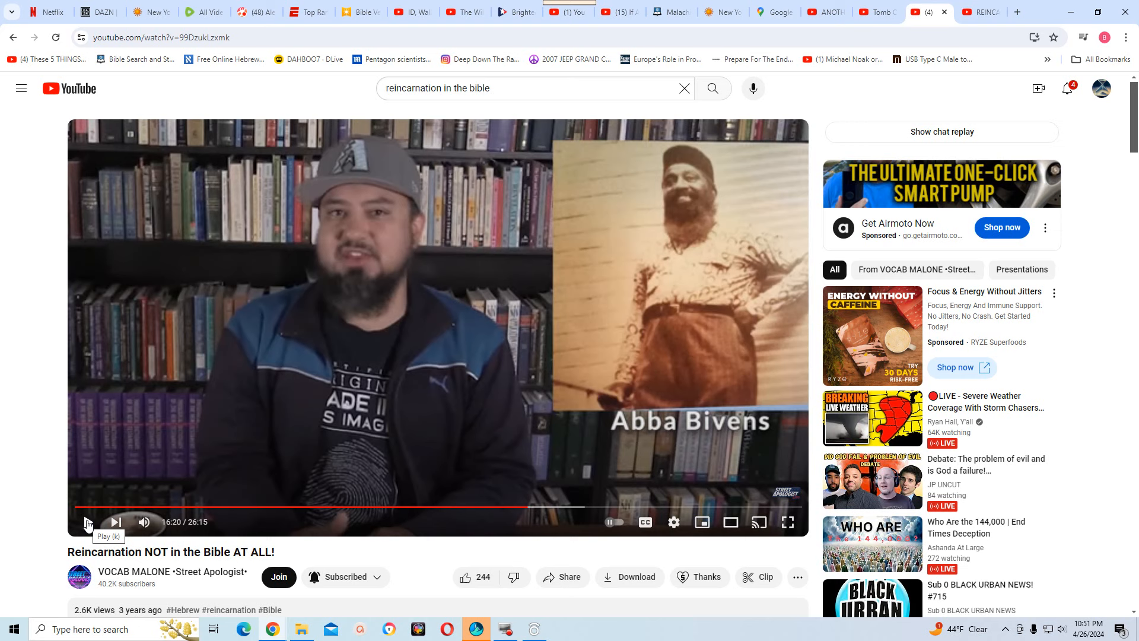
click(87, 522)
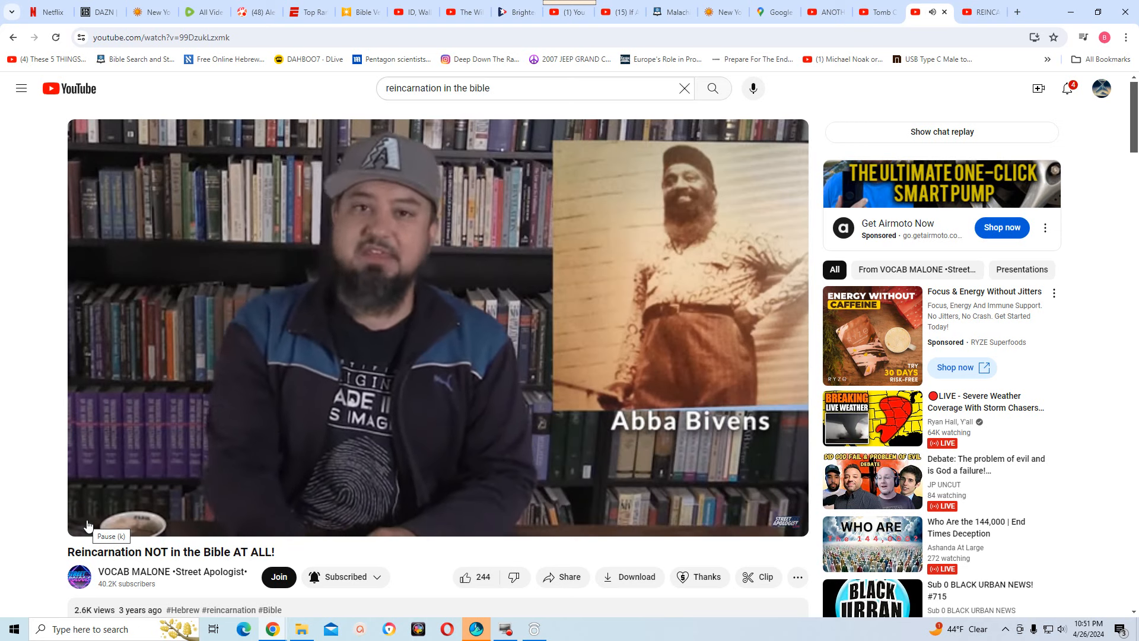
mouse_move(85, 527)
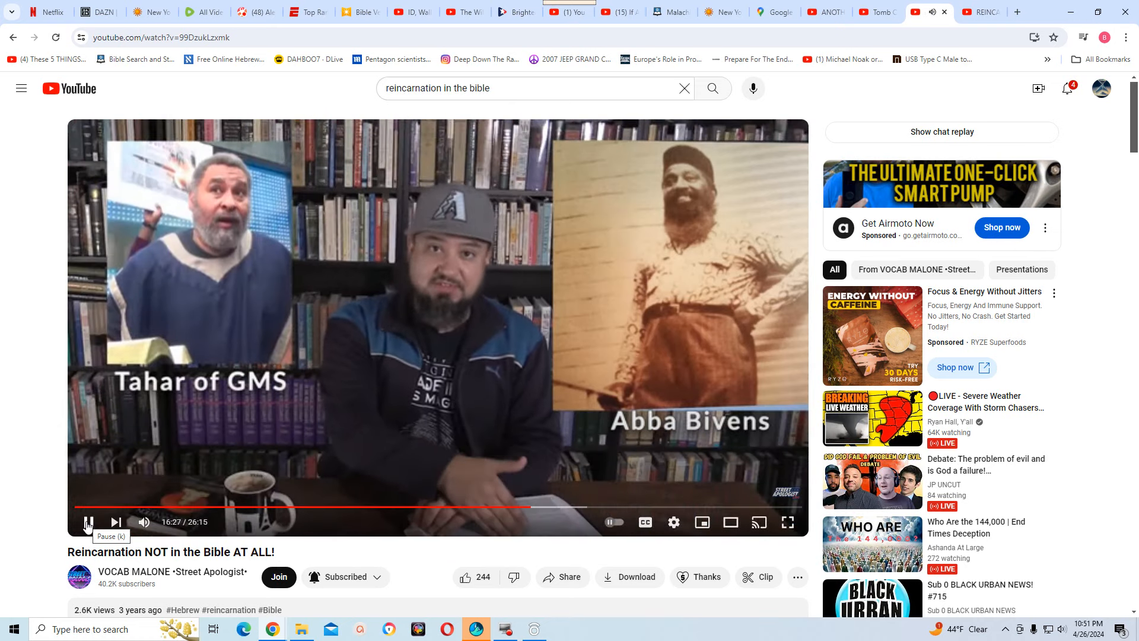
click(88, 522)
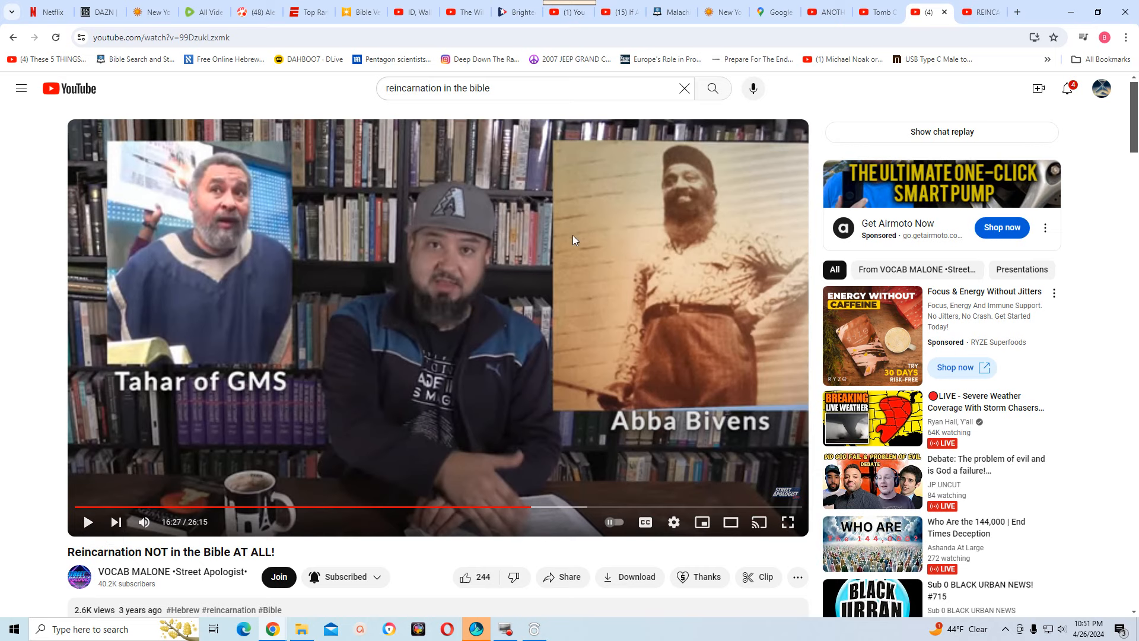
mouse_move(668, 17)
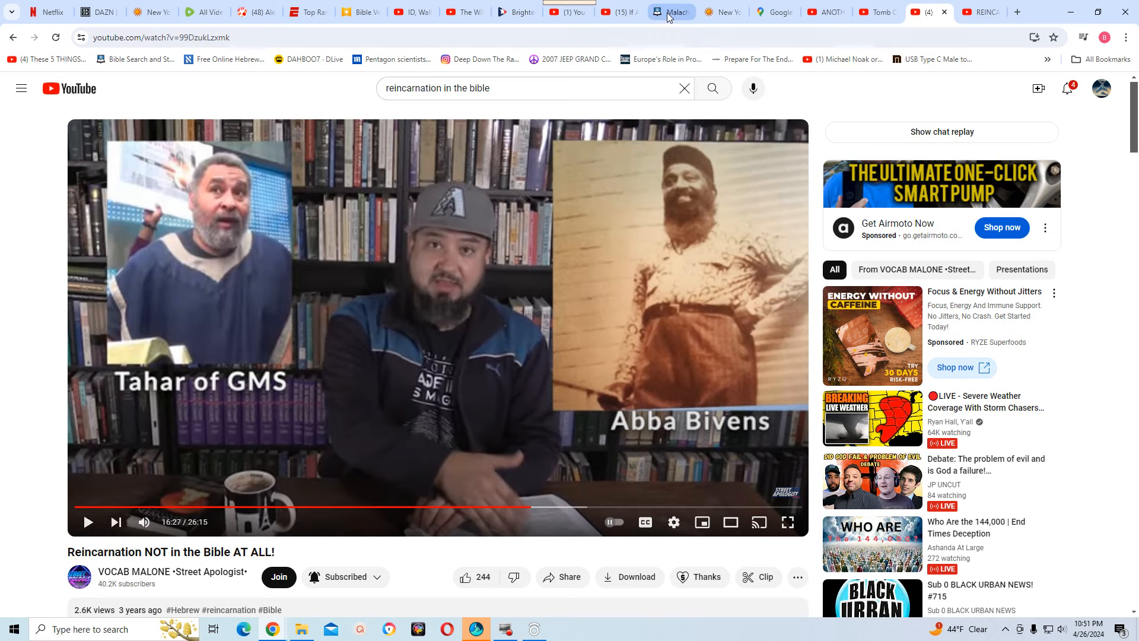
click(671, 12)
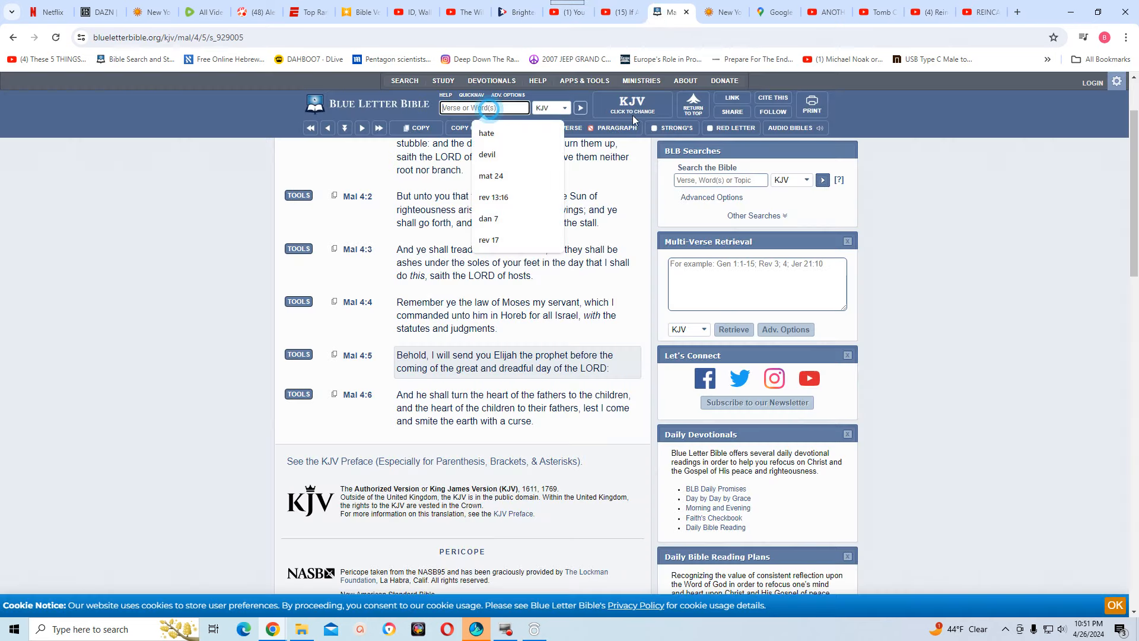
mouse_move(721, 125)
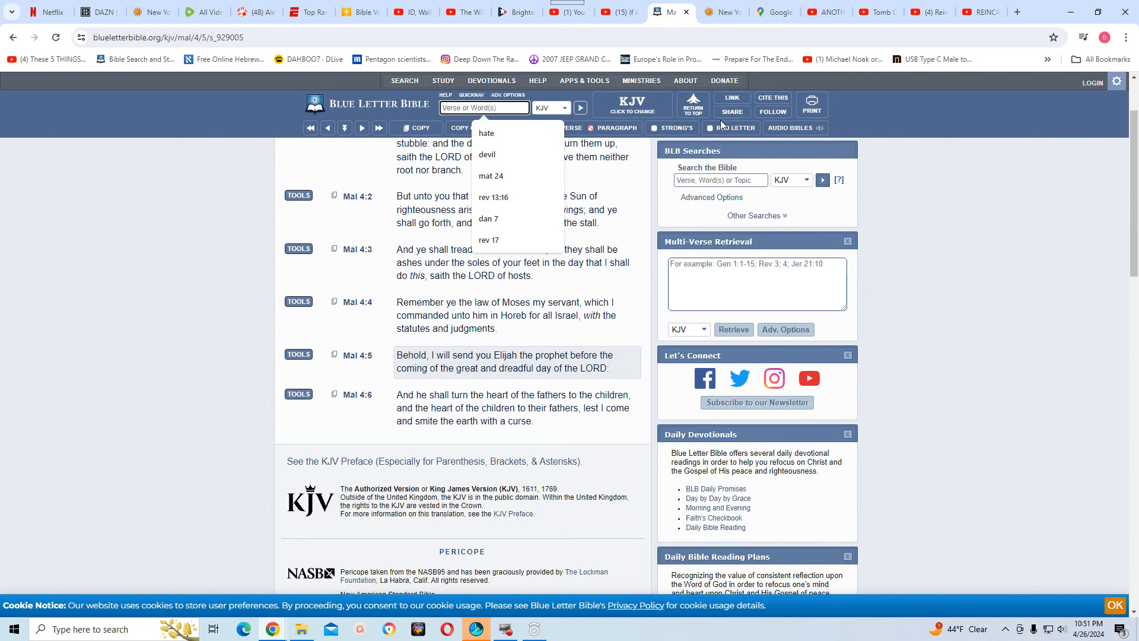
Enter the John reference in quick search to load John 2, Miracle at Cana
text(john 3)
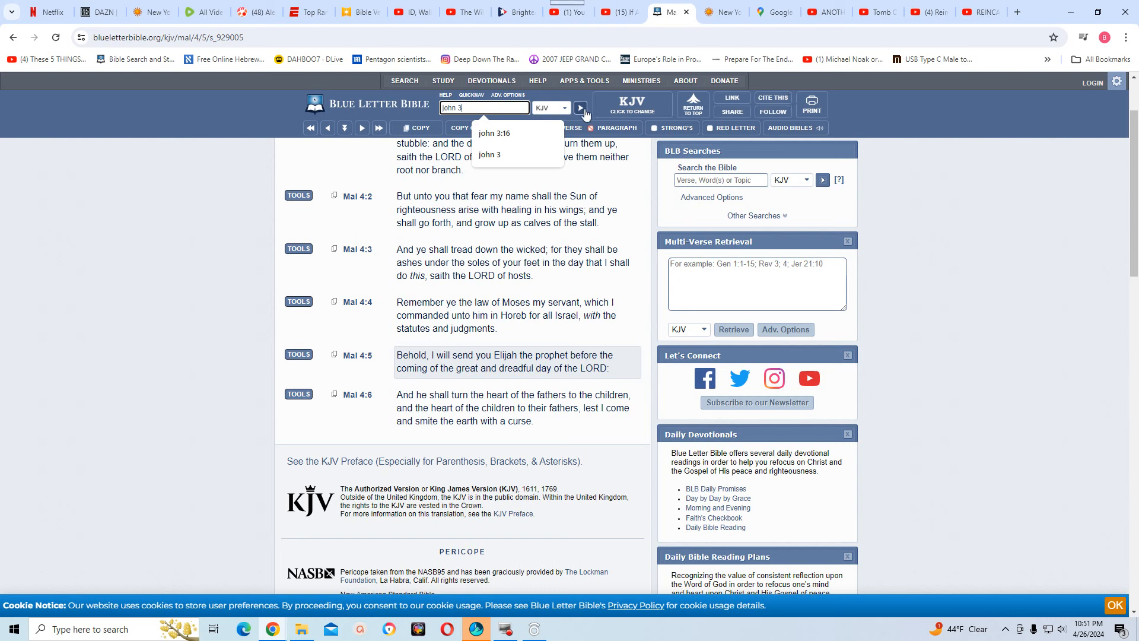
mouse_move(840, 147)
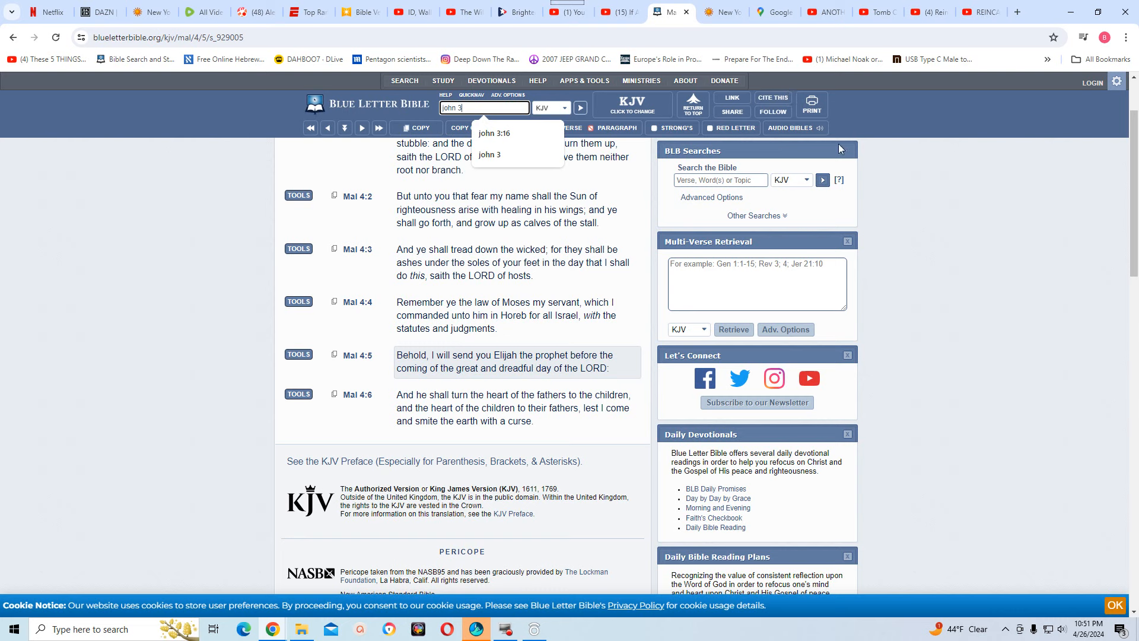
key(Backspace)
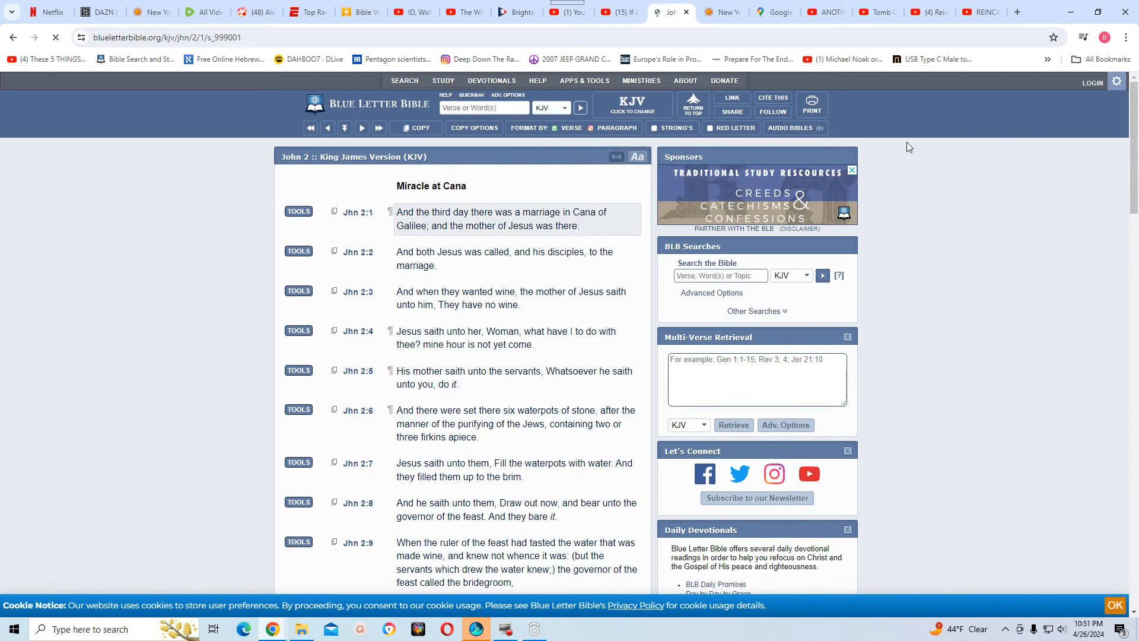
Read John 2 through verse 25, scroll back up, and go to the previous chapter
text(west)
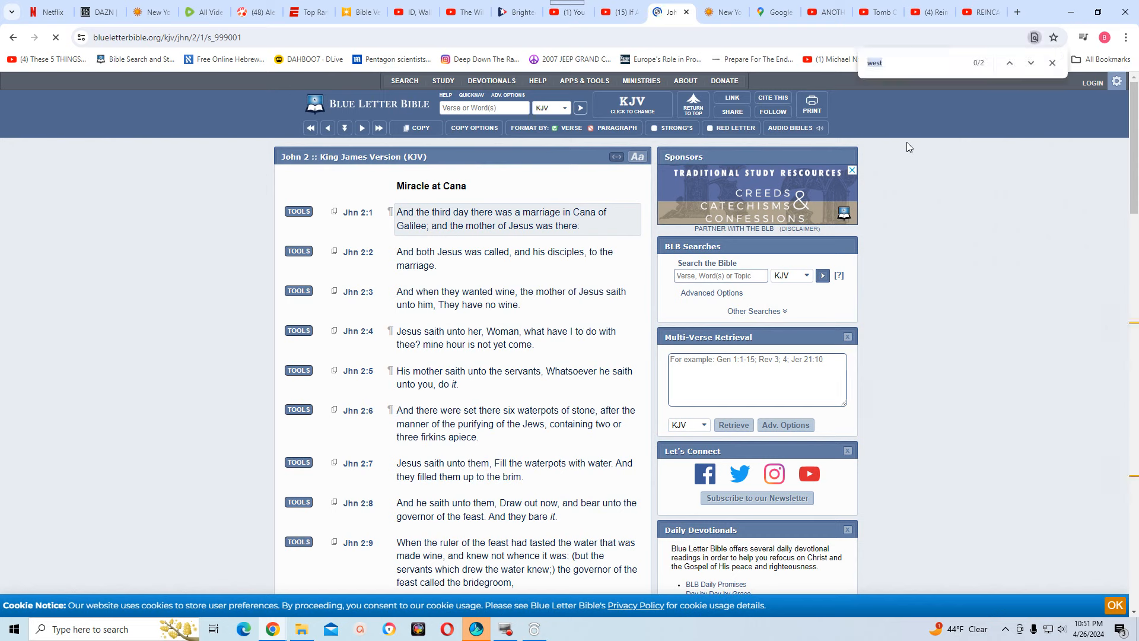
text(no)
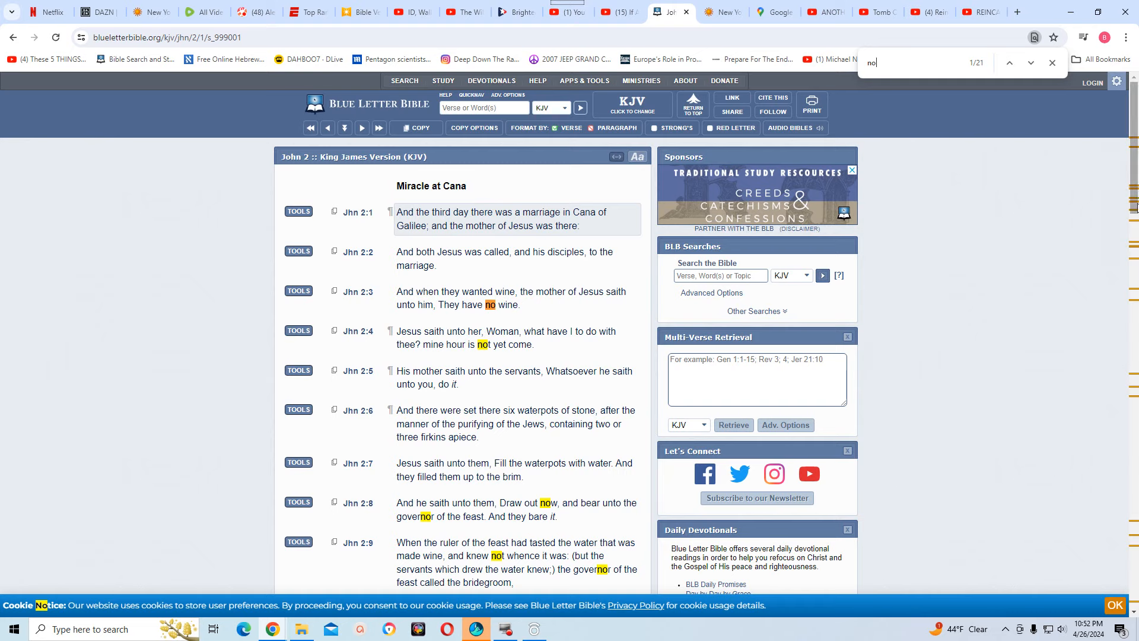
scroll(down, 3)
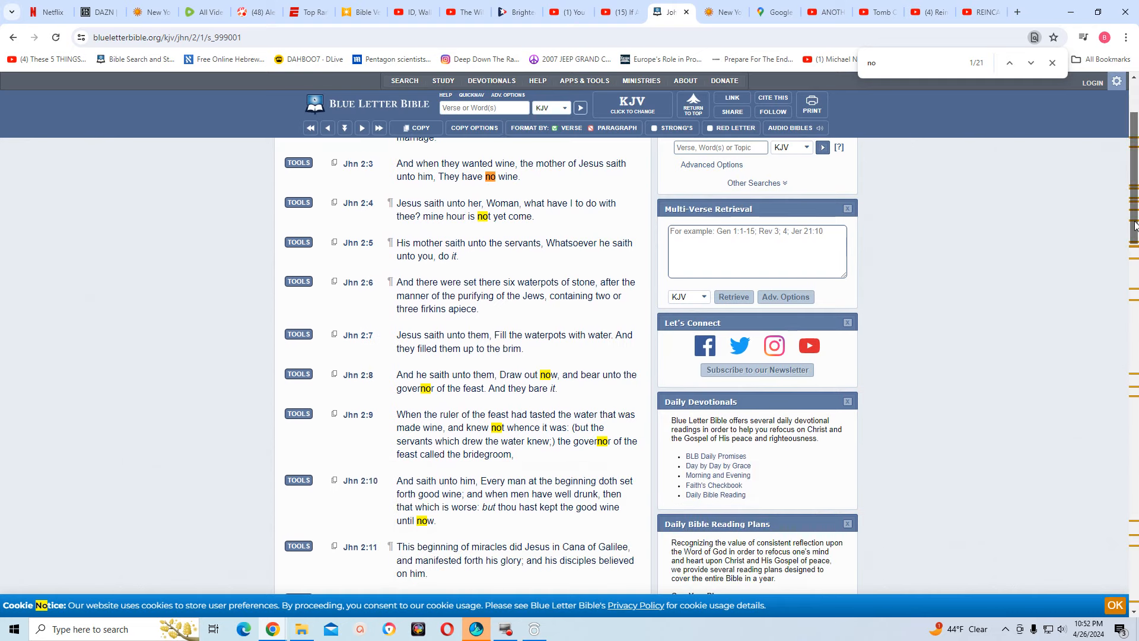
scroll(down, 3)
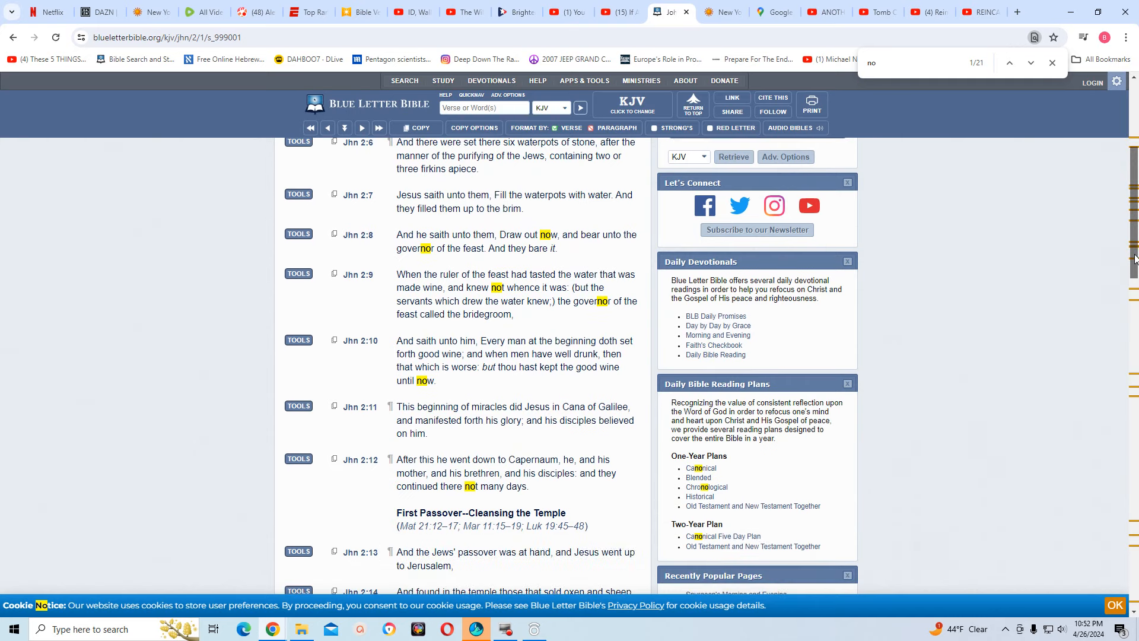
scroll(down, 3)
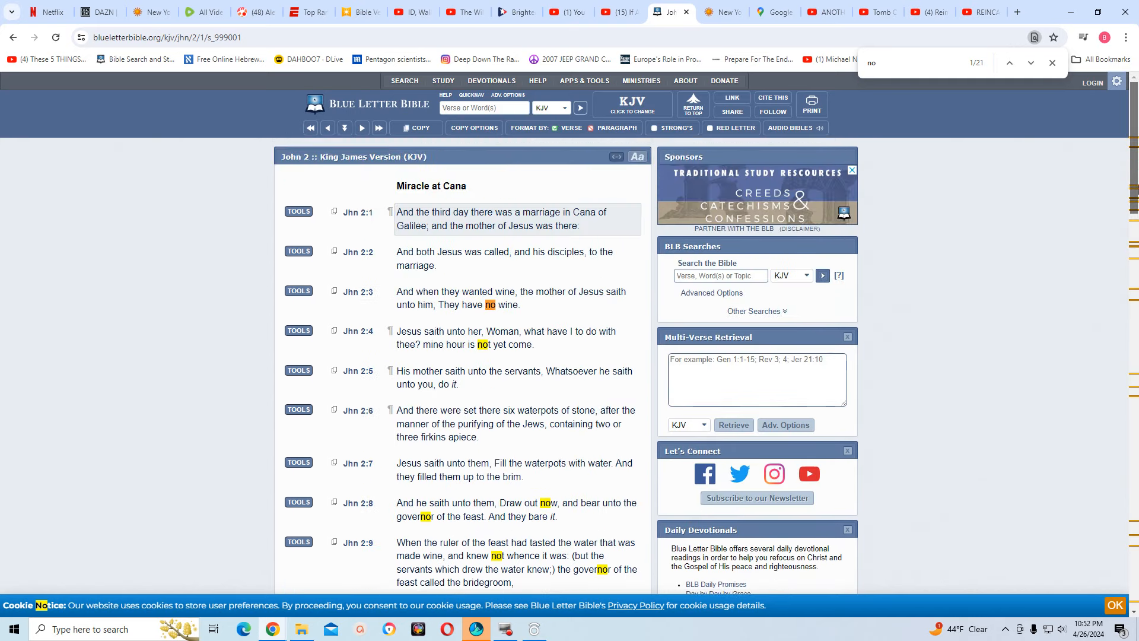
scroll(down, 3)
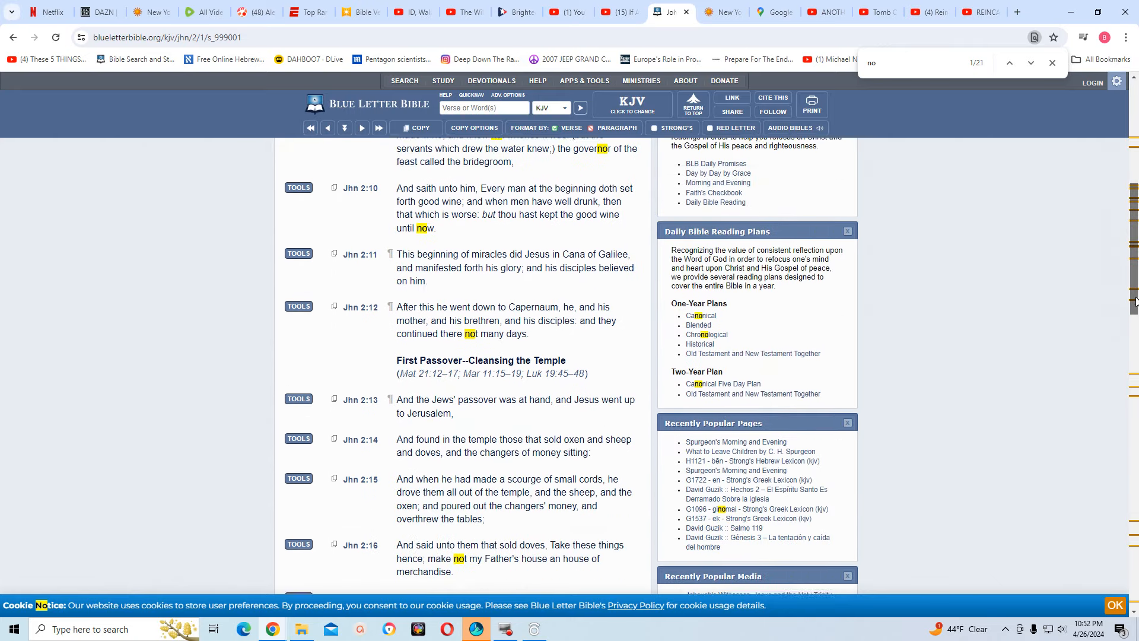
scroll(down, 3)
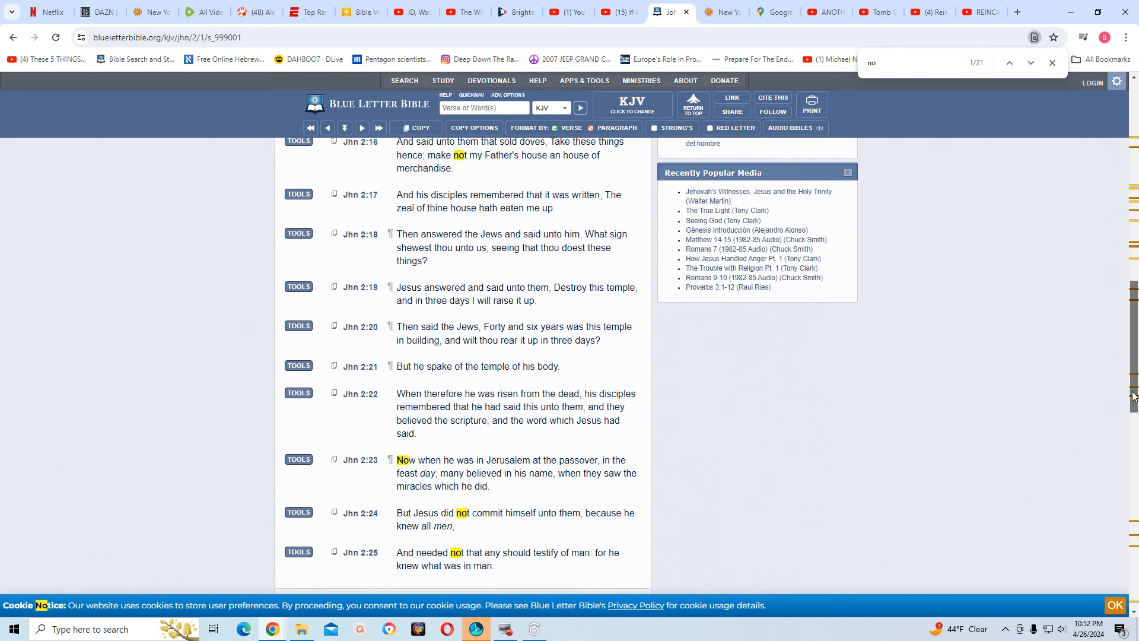
scroll(down, 3)
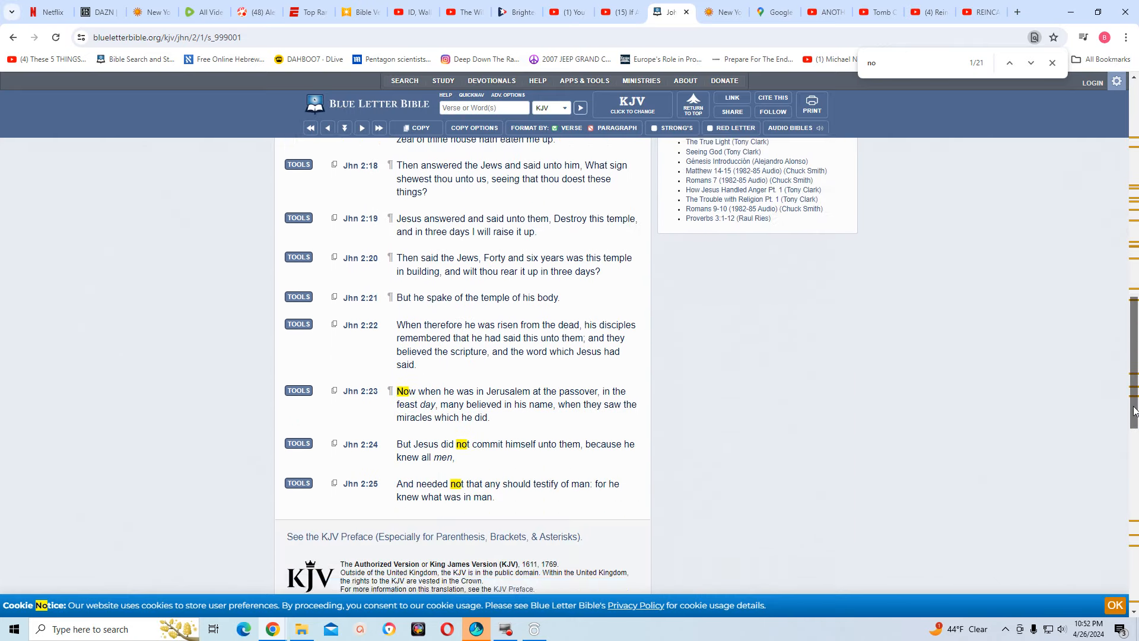
scroll(up, 3)
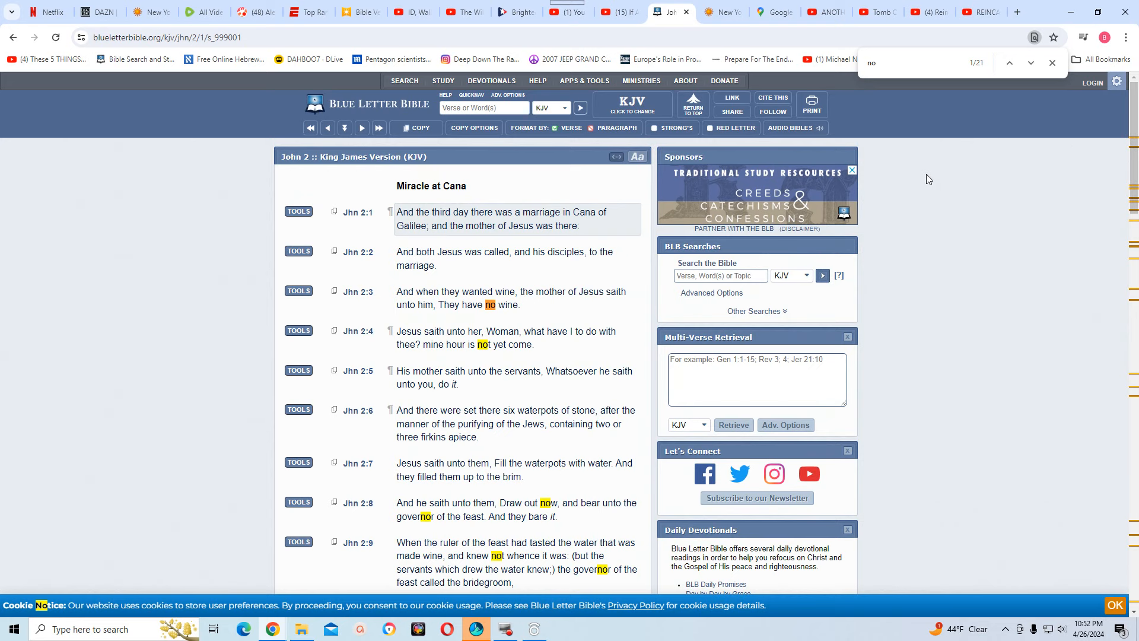
mouse_move(507, 101)
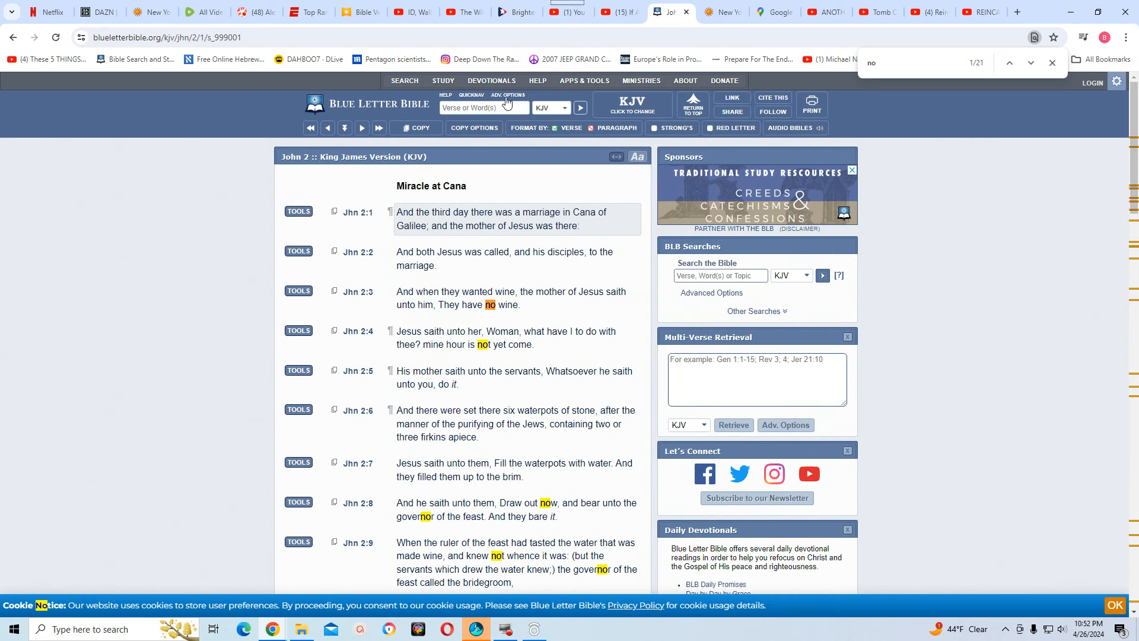
mouse_move(889, 92)
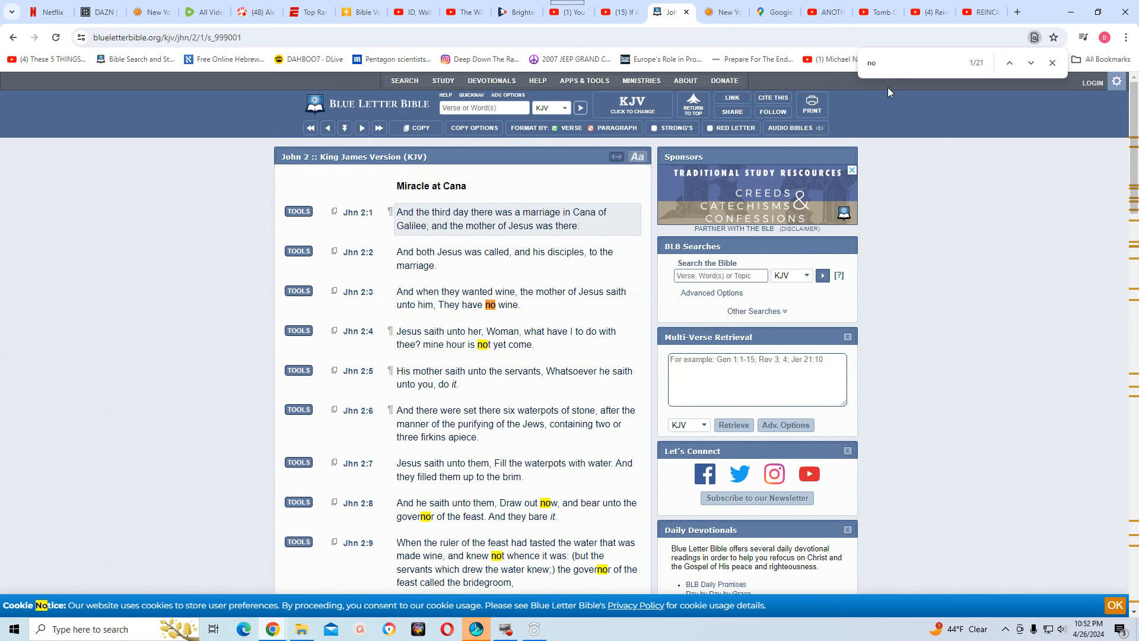
click(908, 63)
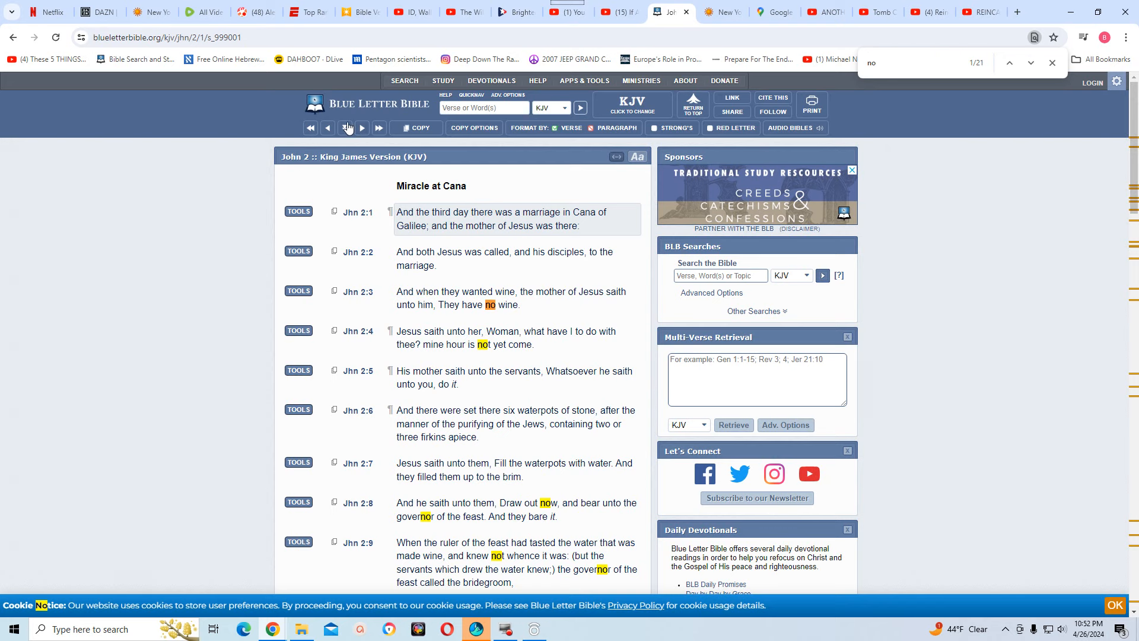
mouse_move(328, 127)
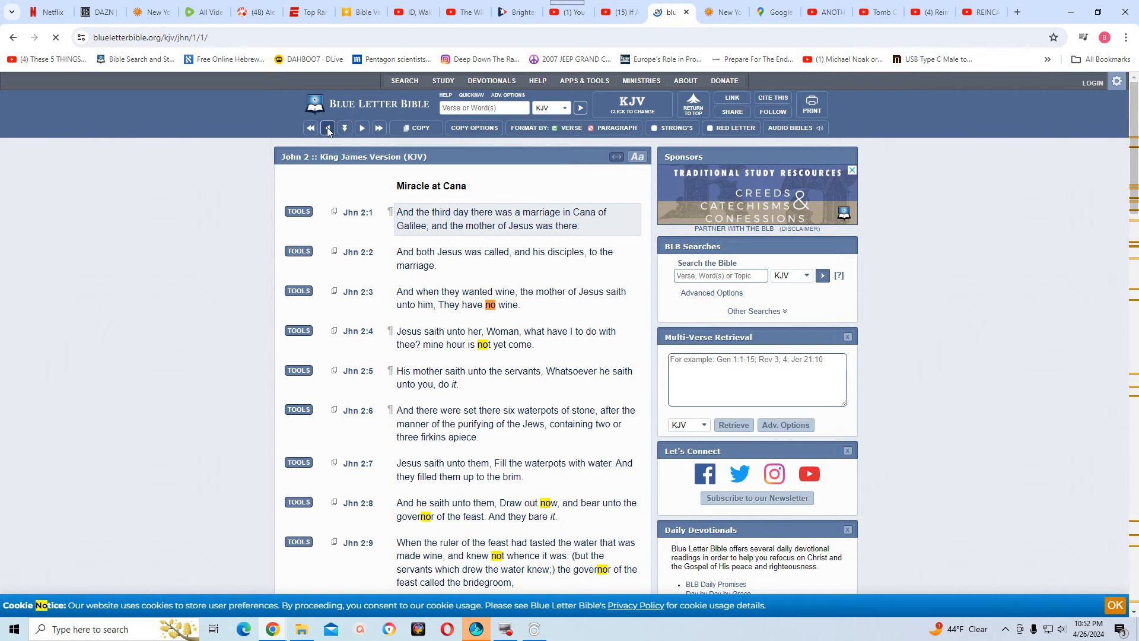
Load John 1 in the KJV and start reading down the chapter
click(327, 128)
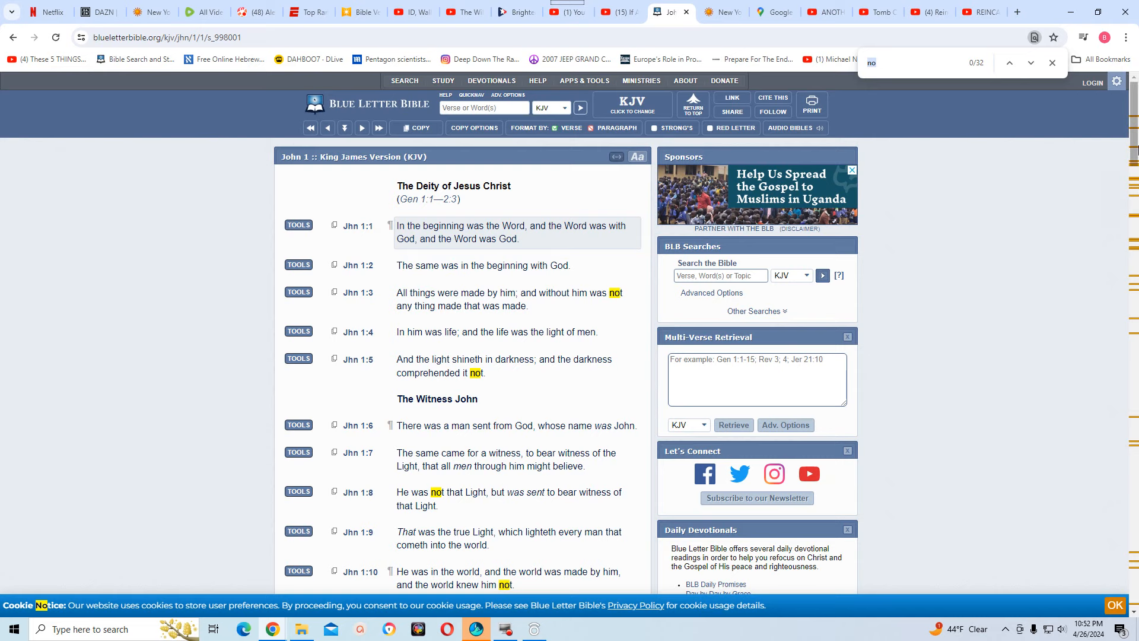
scroll(down, 3)
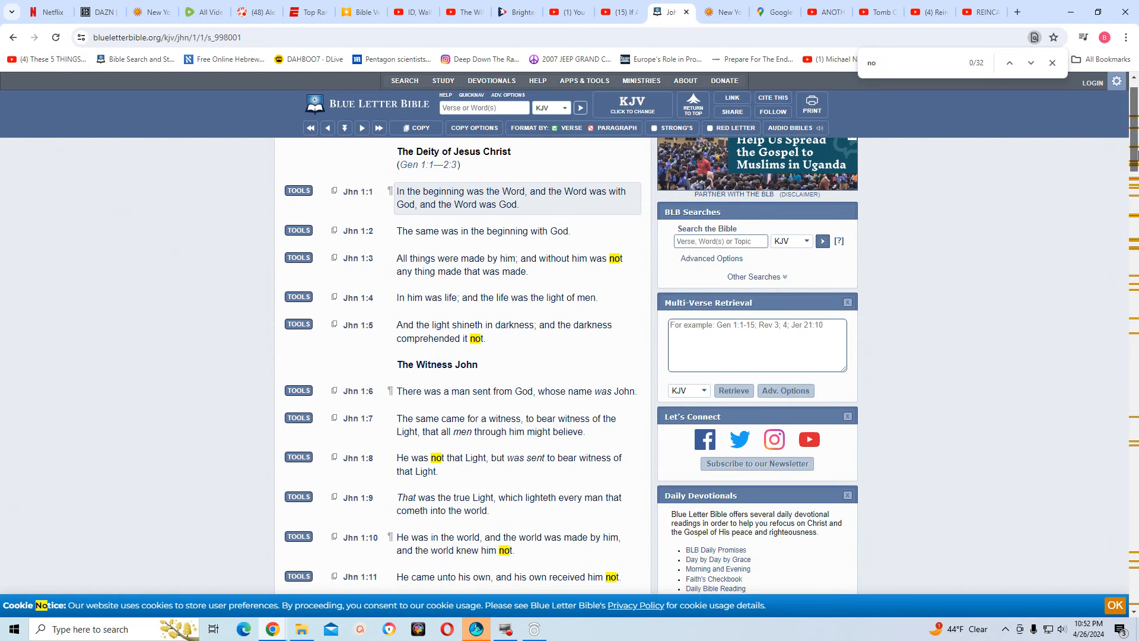
scroll(down, 3)
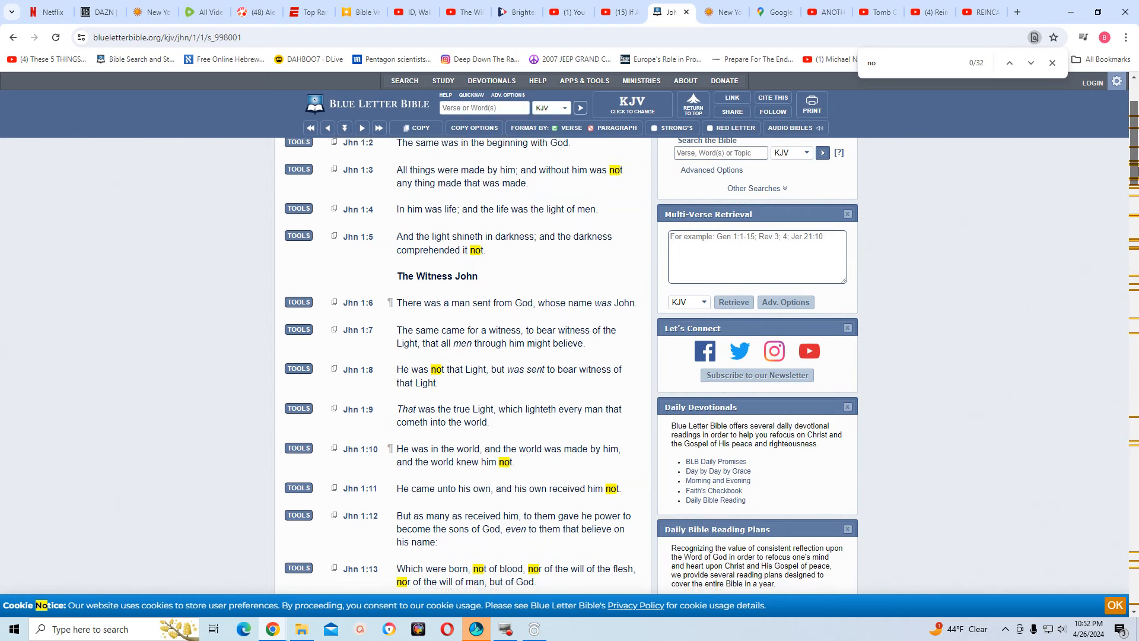
scroll(down, 3)
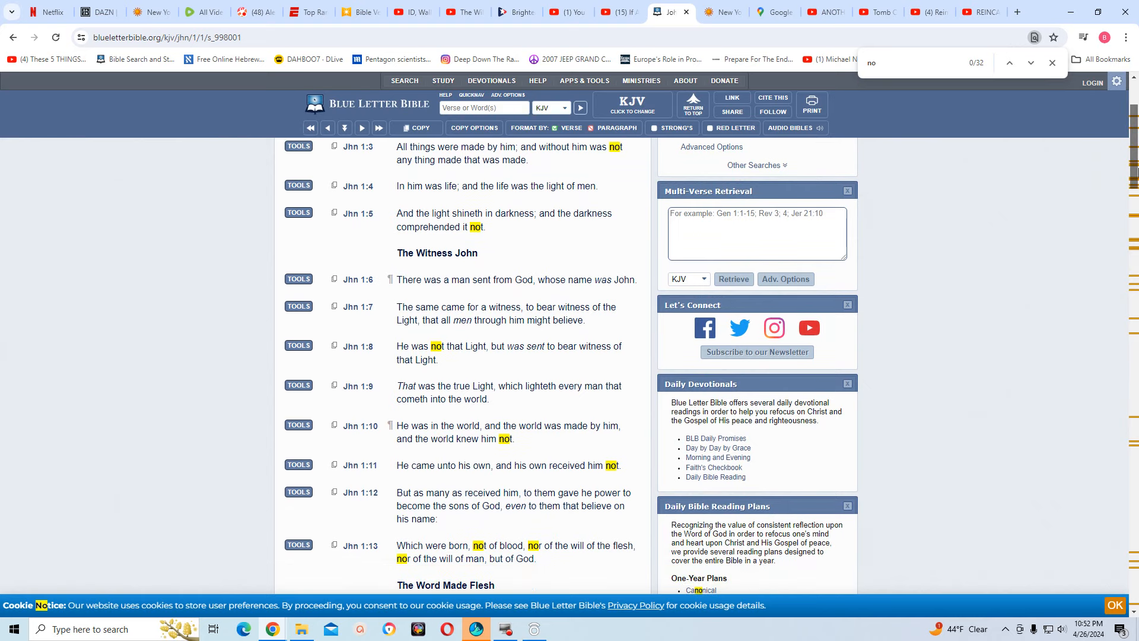
scroll(down, 3)
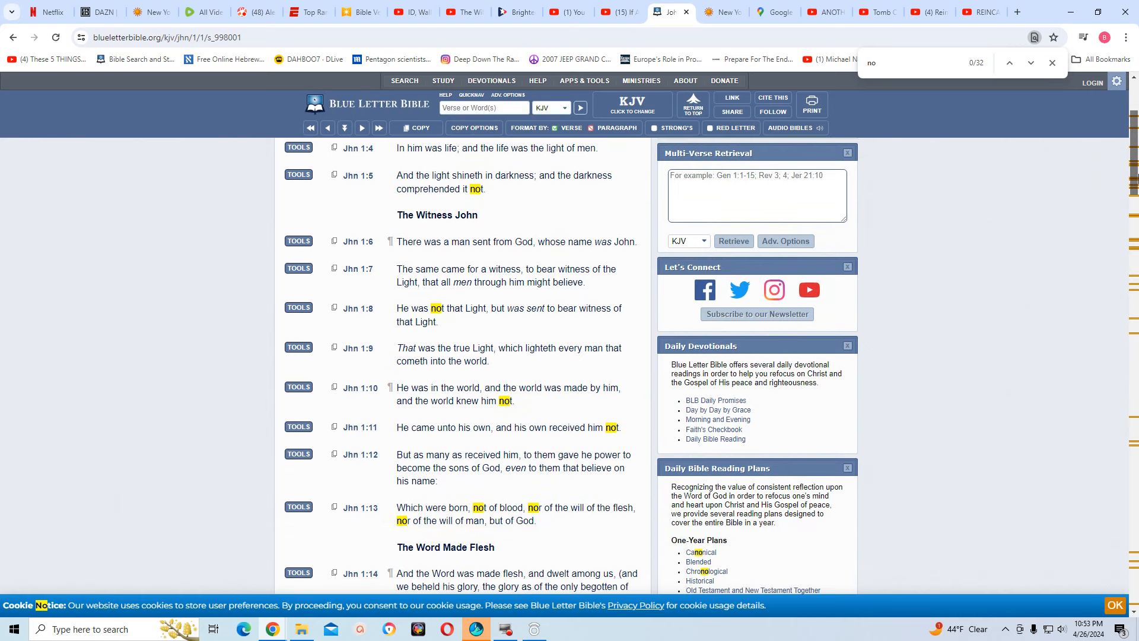
scroll(down, 3)
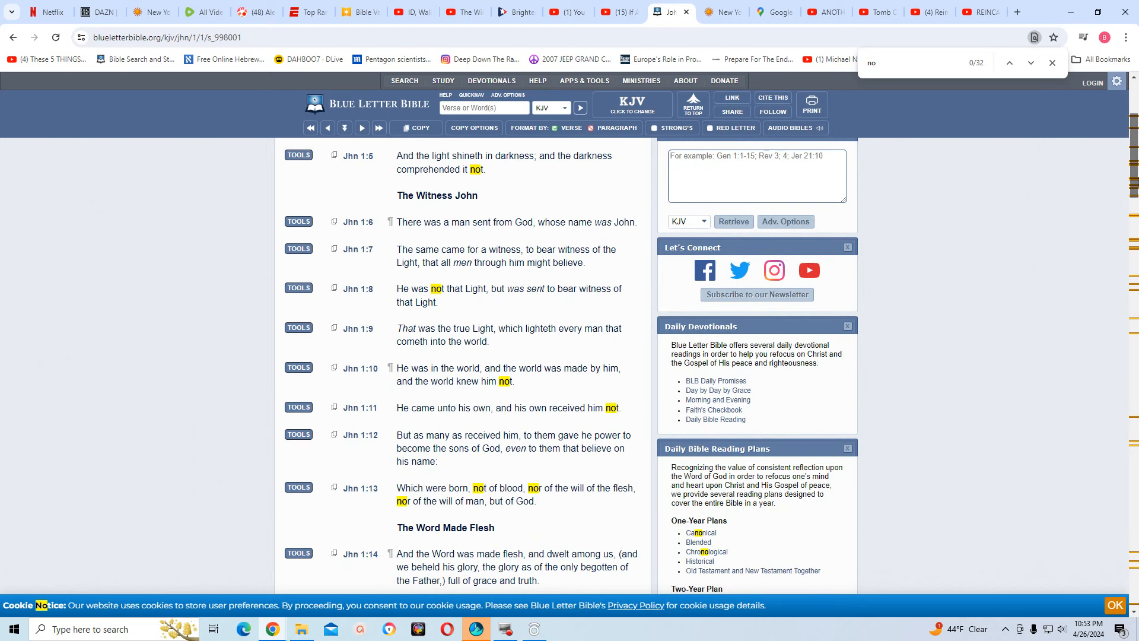
scroll(down, 3)
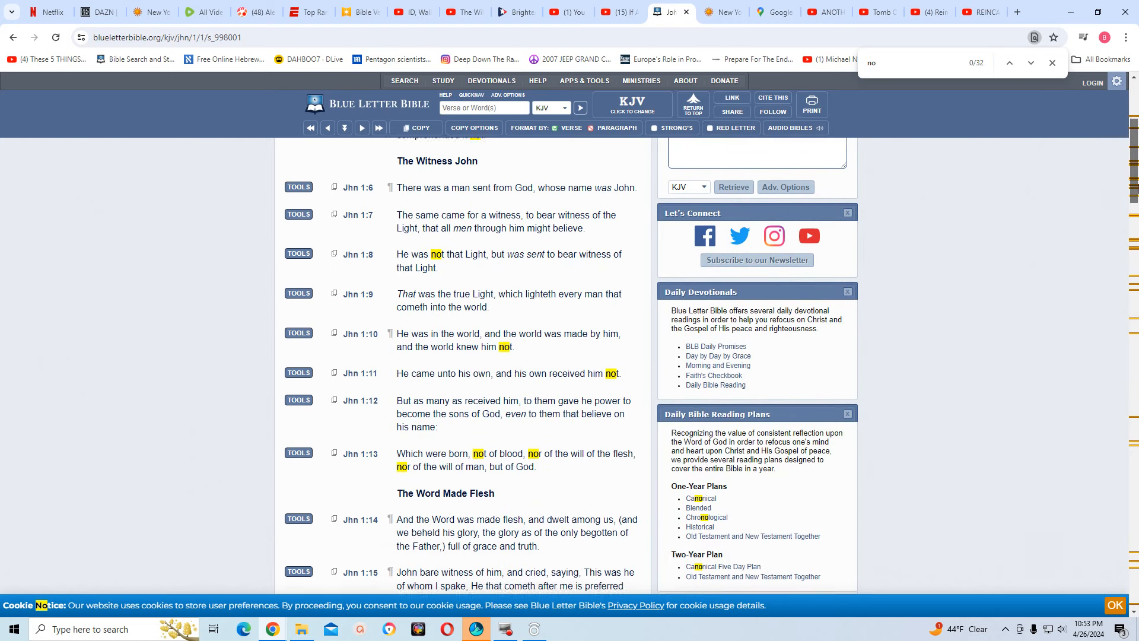
scroll(down, 3)
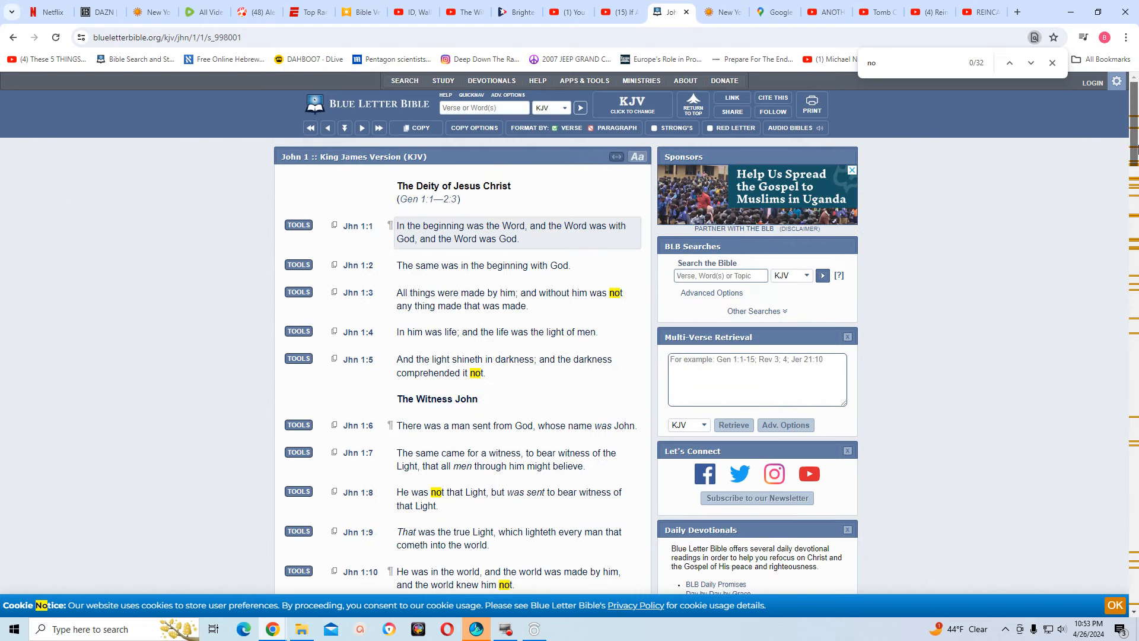
Scroll on through The Testimony of John to verses 21–30
scroll(down, 3)
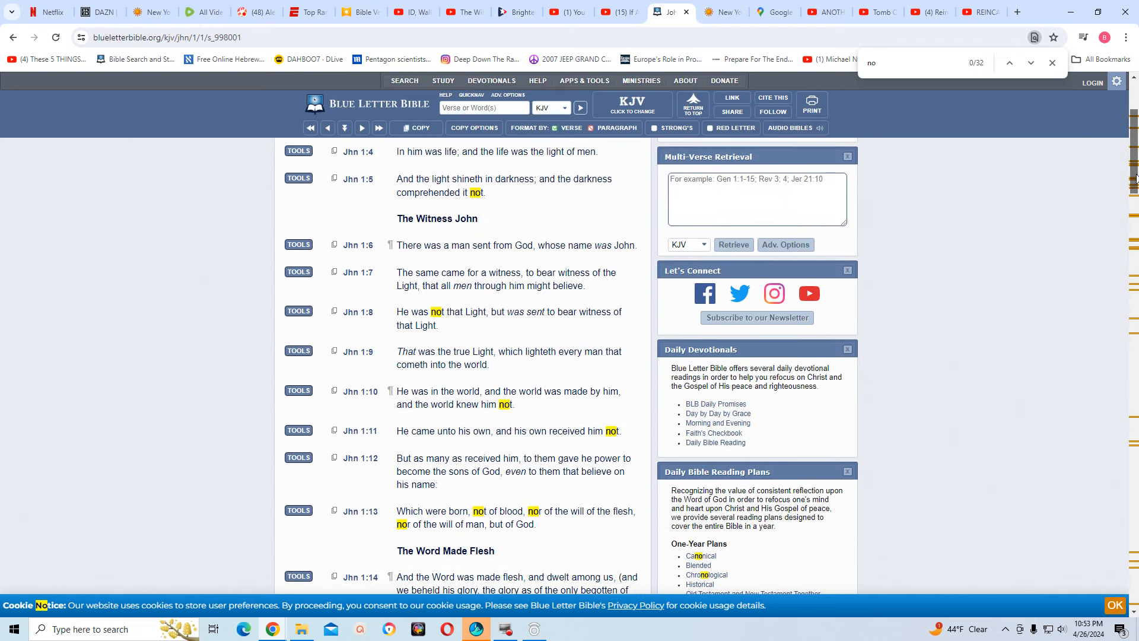
scroll(down, 3)
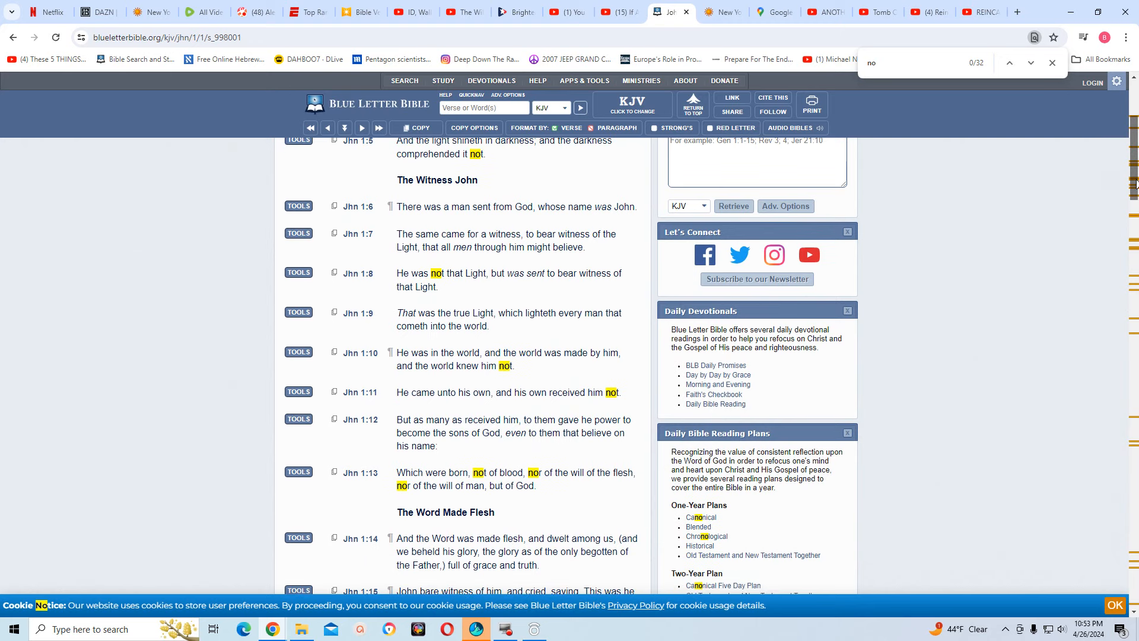
scroll(down, 3)
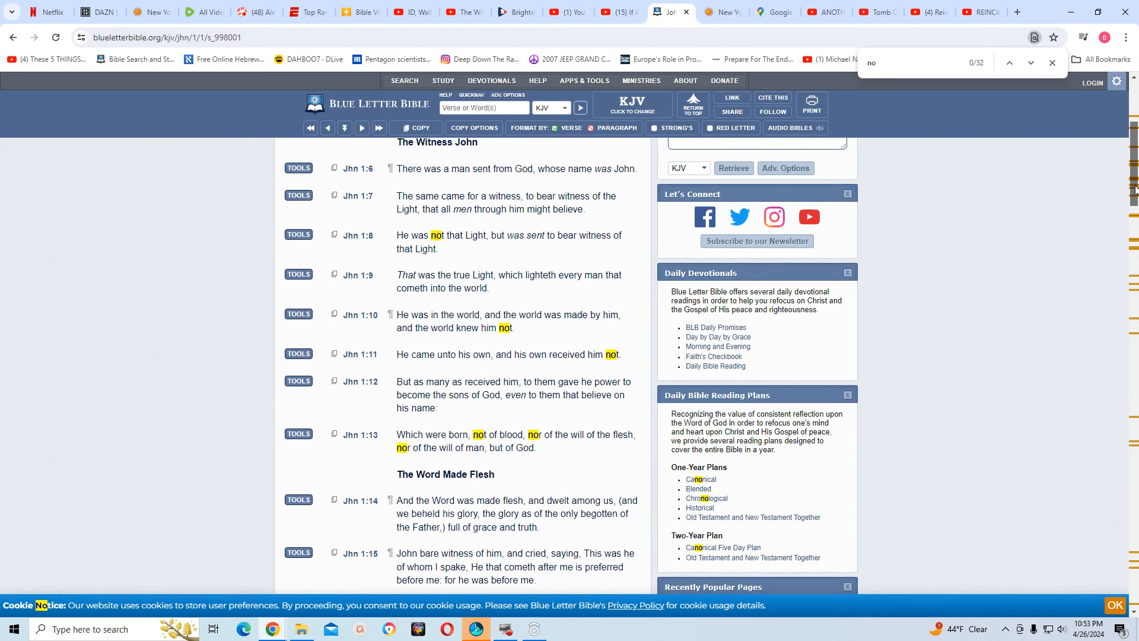
scroll(down, 3)
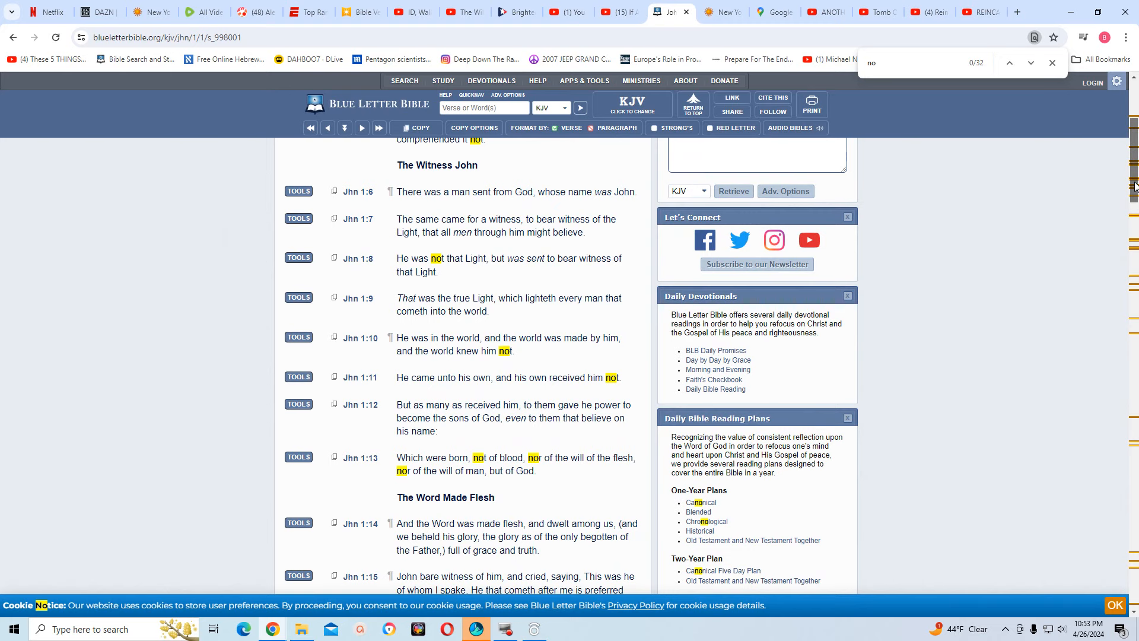
scroll(down, 3)
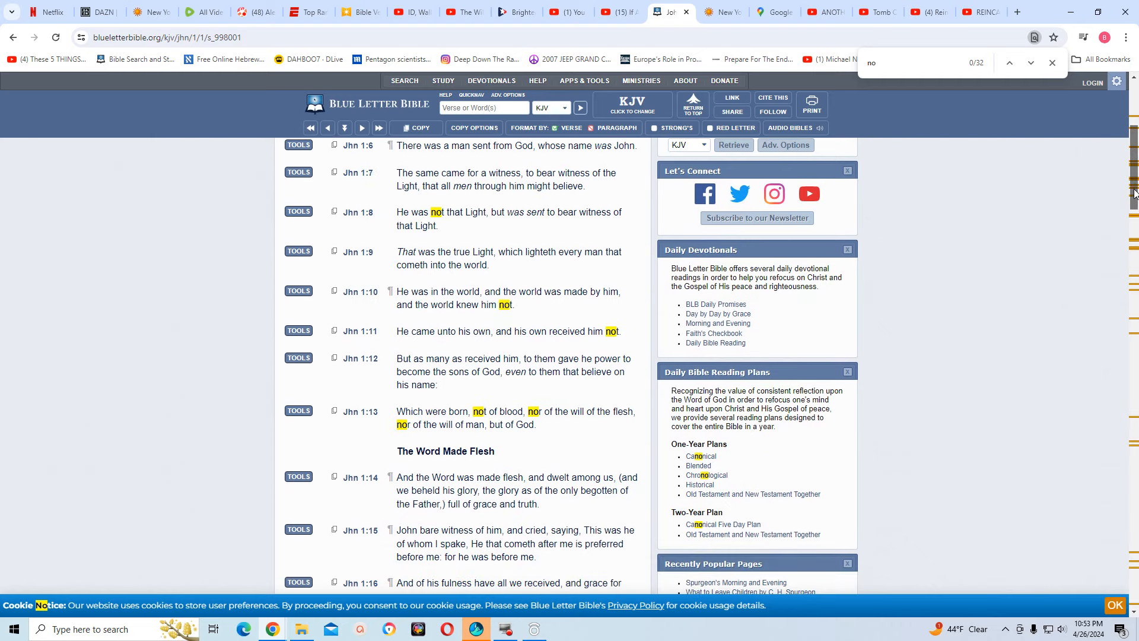
scroll(down, 3)
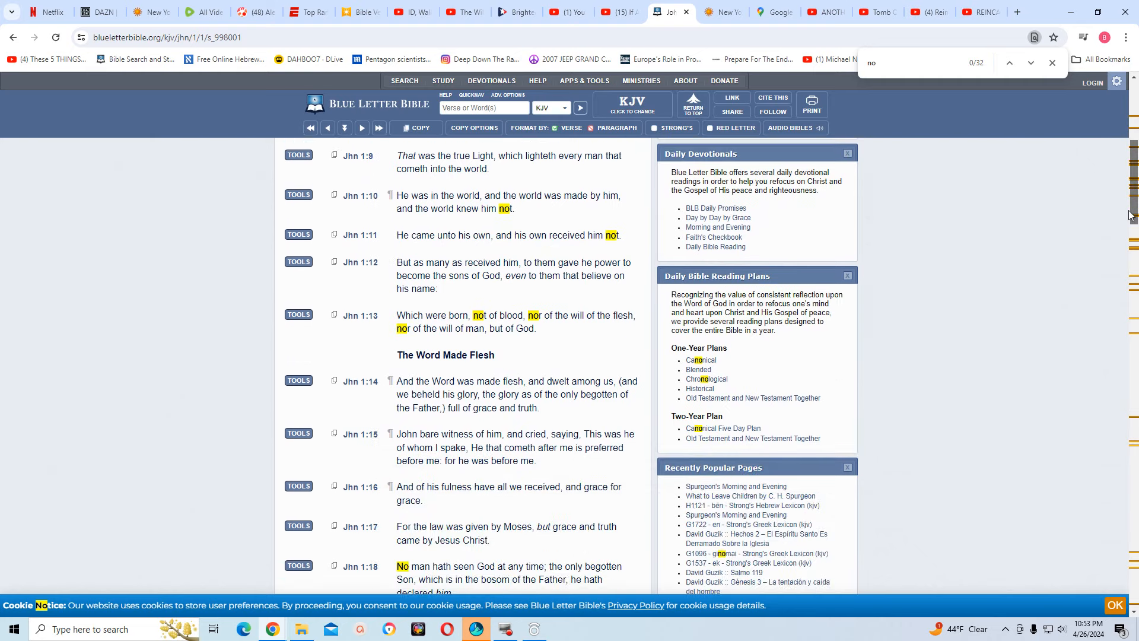
scroll(down, 3)
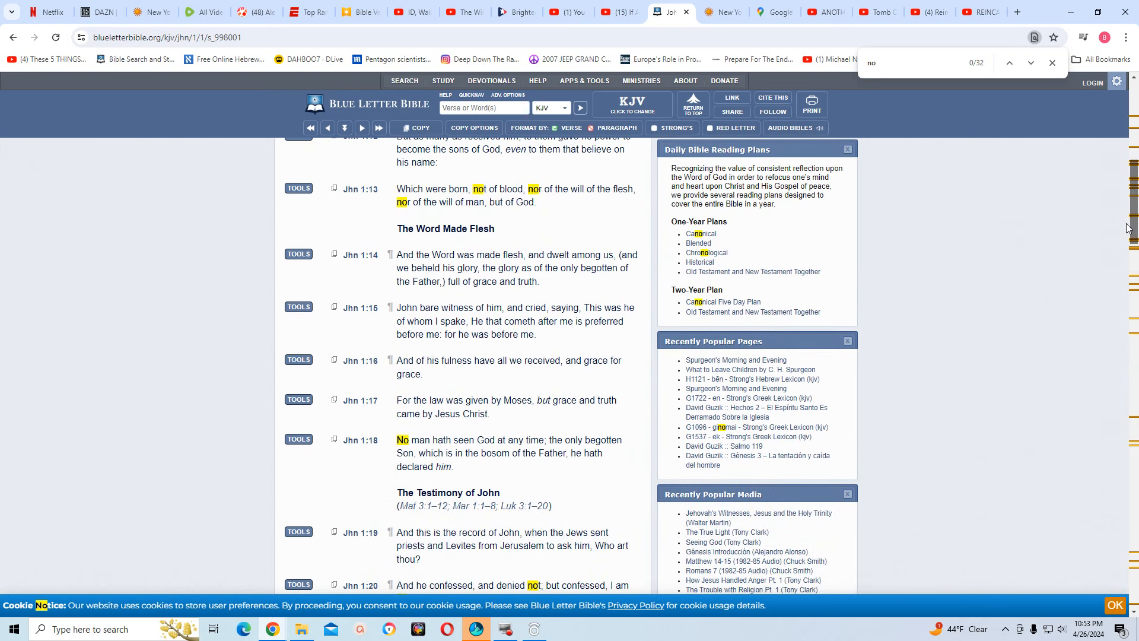
scroll(down, 3)
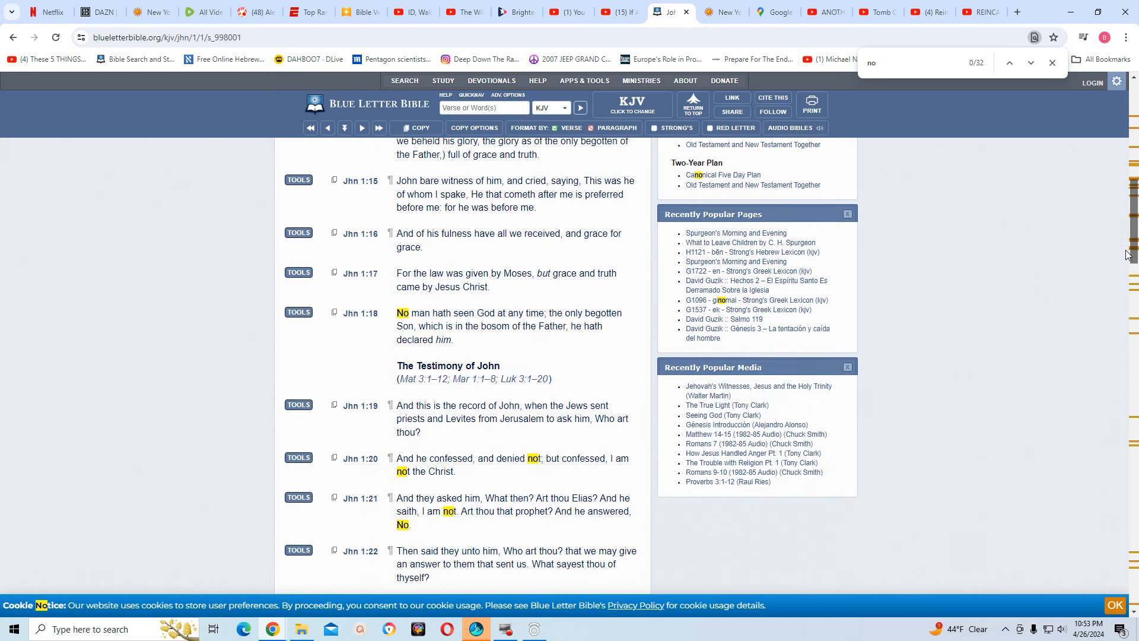
scroll(down, 3)
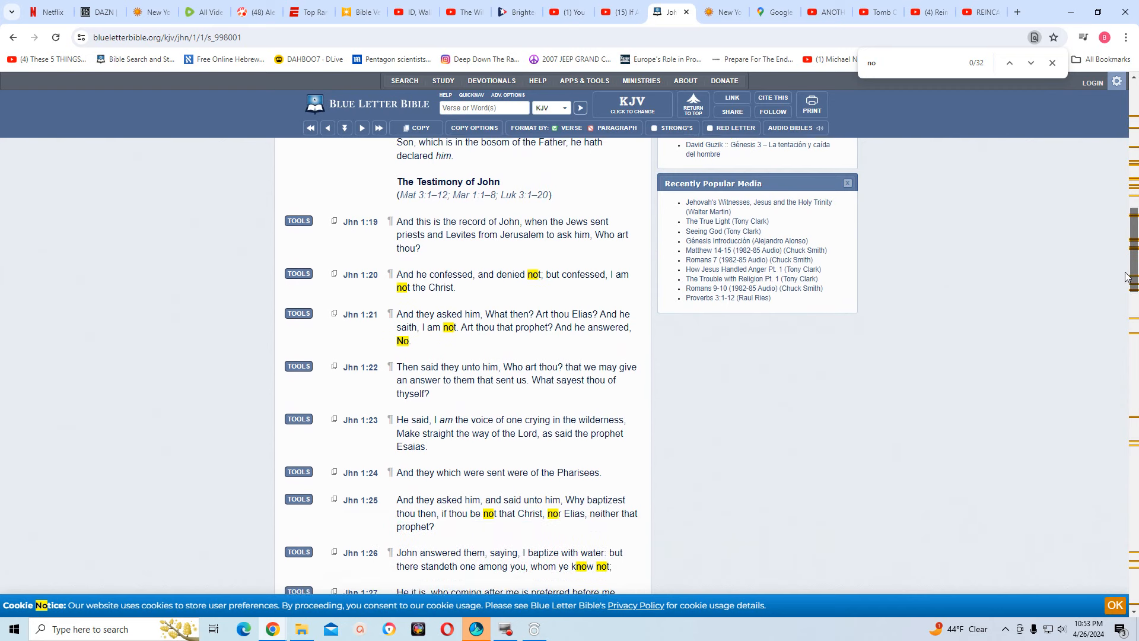
scroll(down, 3)
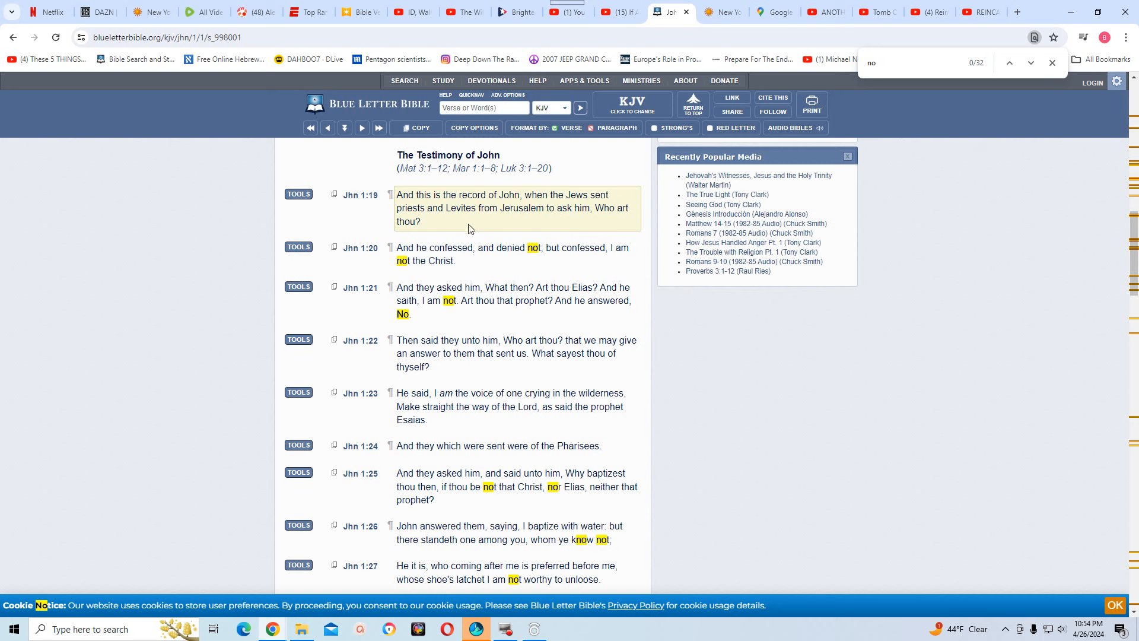
mouse_move(560, 224)
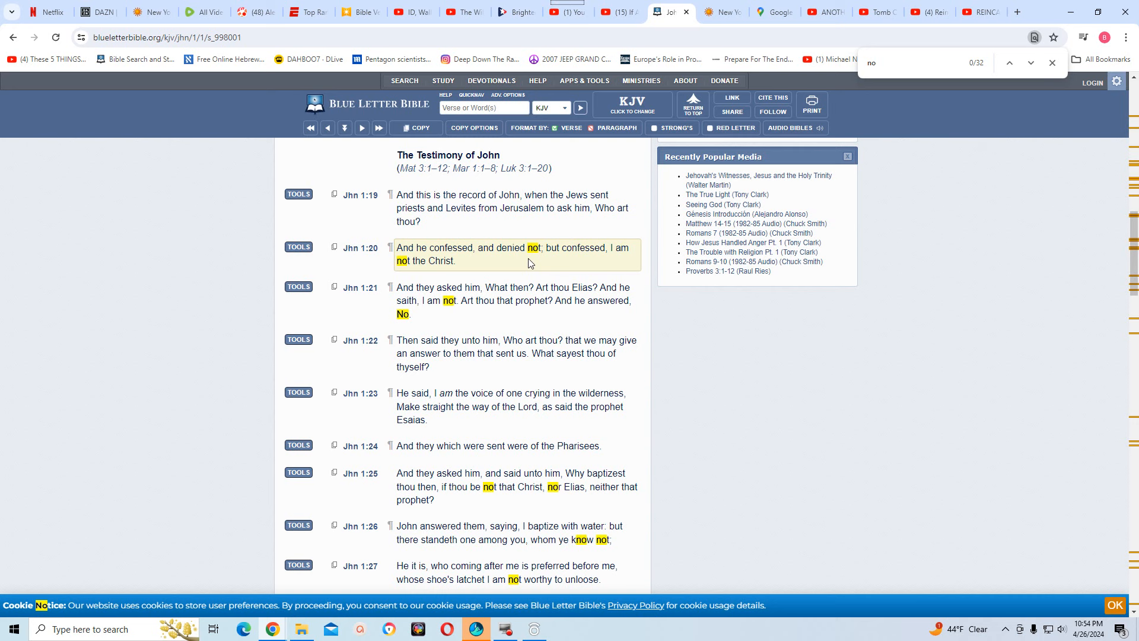
mouse_move(557, 283)
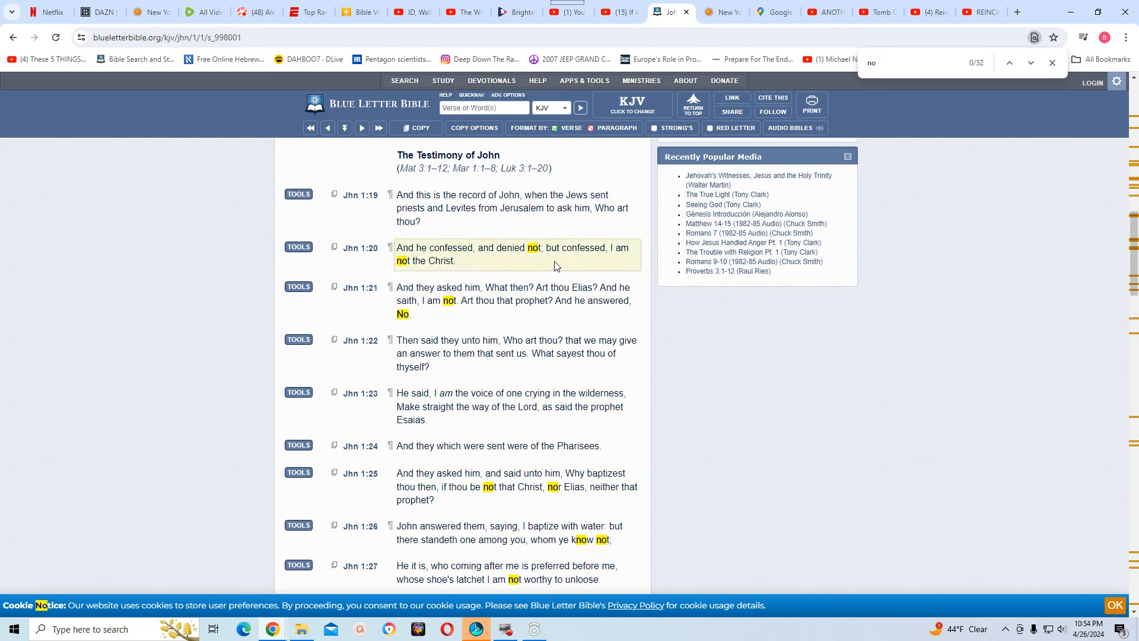
mouse_move(448, 281)
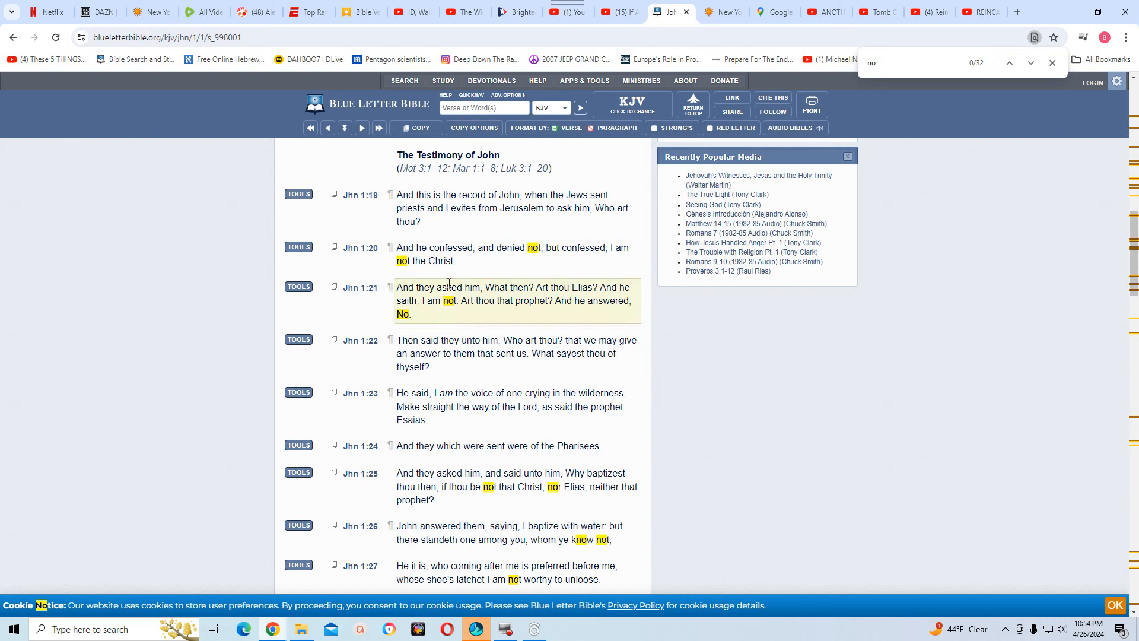
scroll(down, 3)
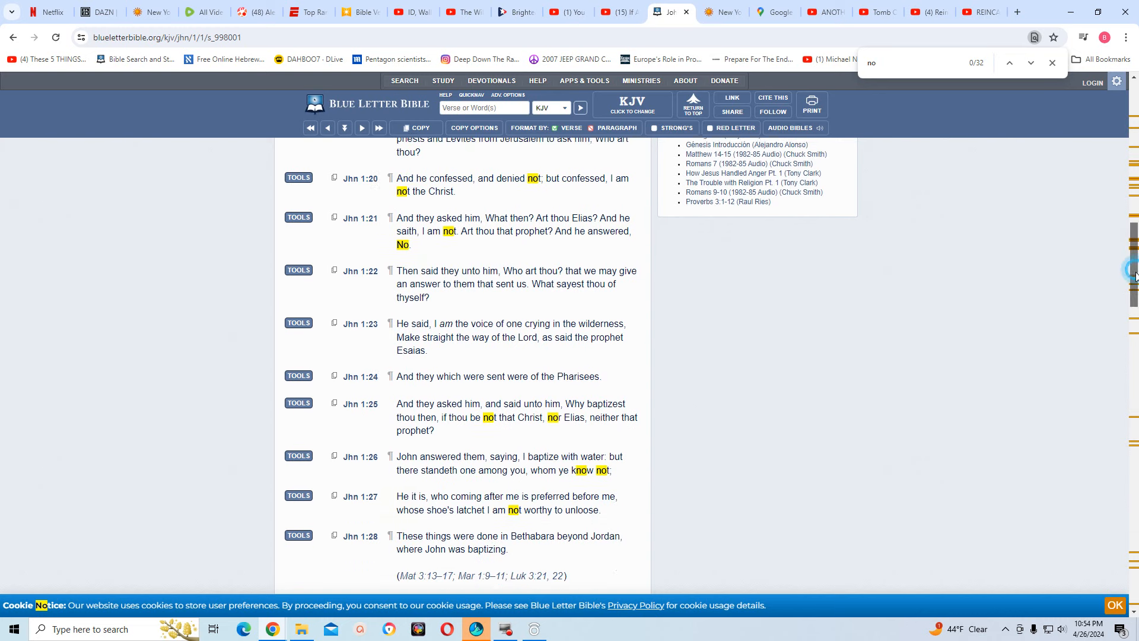
scroll(down, 3)
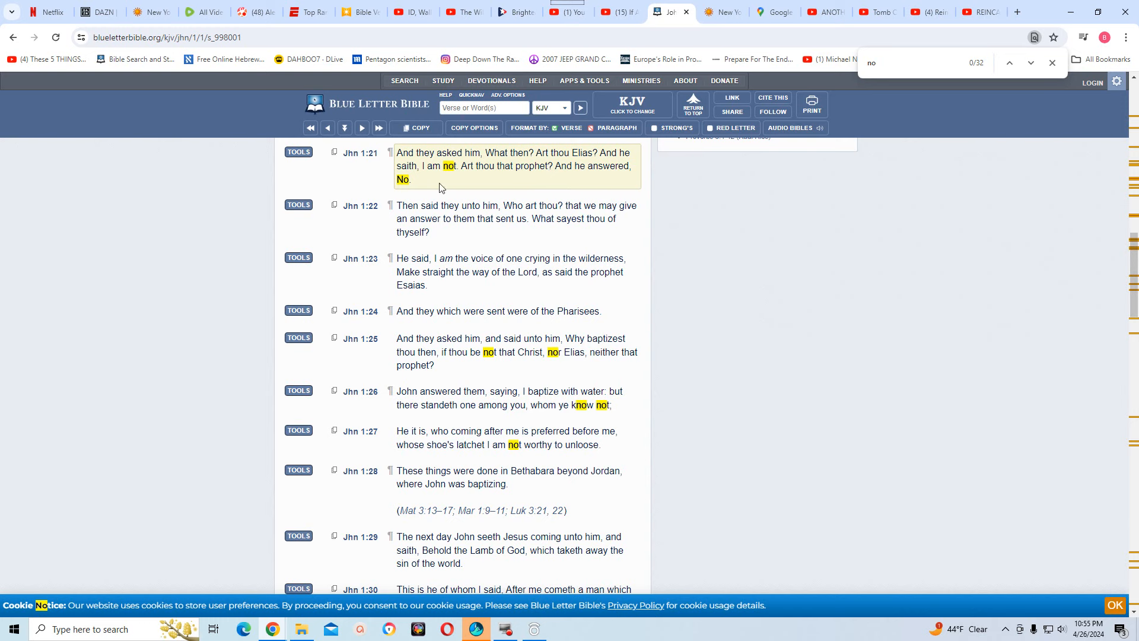
mouse_move(463, 175)
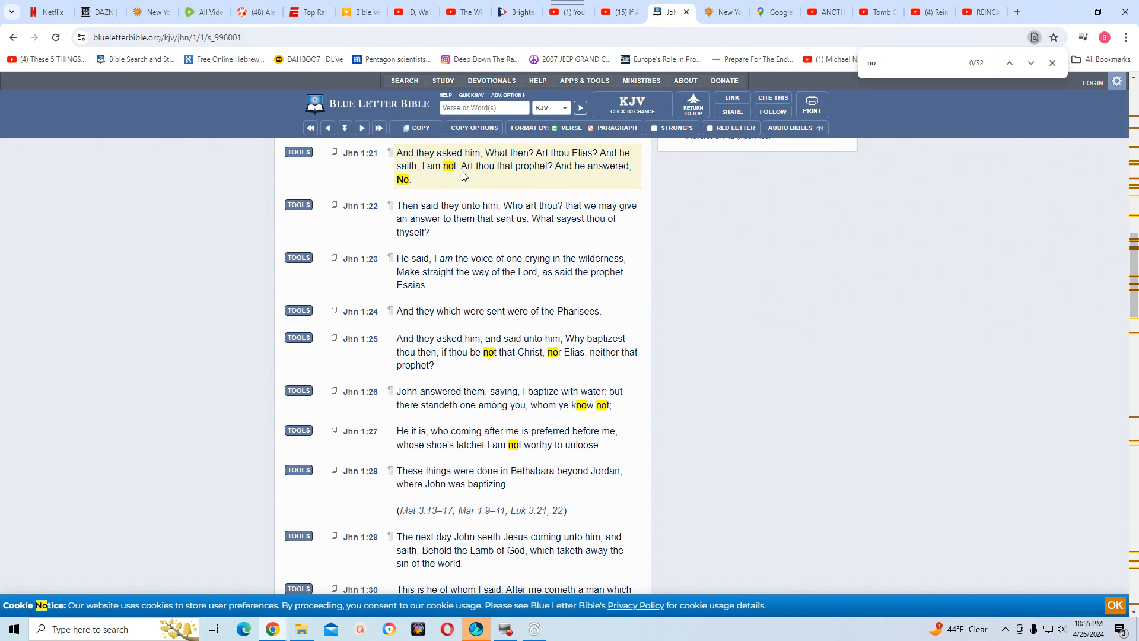
mouse_move(500, 182)
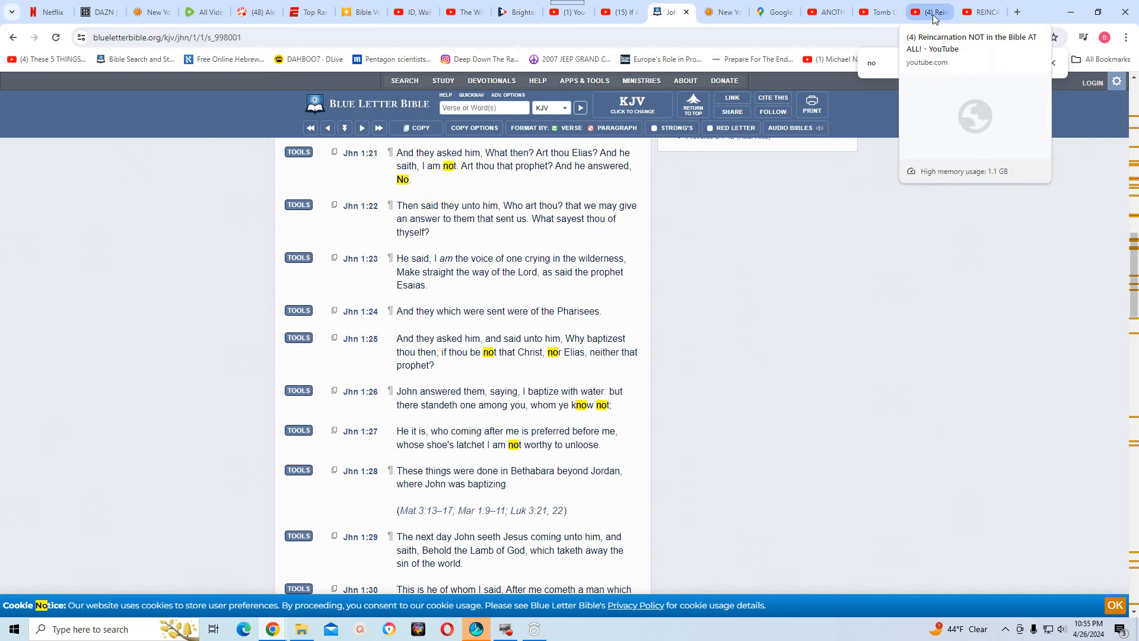
Switch back to the 'Reincarnation NOT in the Bible AT ALL!' YouTube tab, paused at 16:27
click(929, 11)
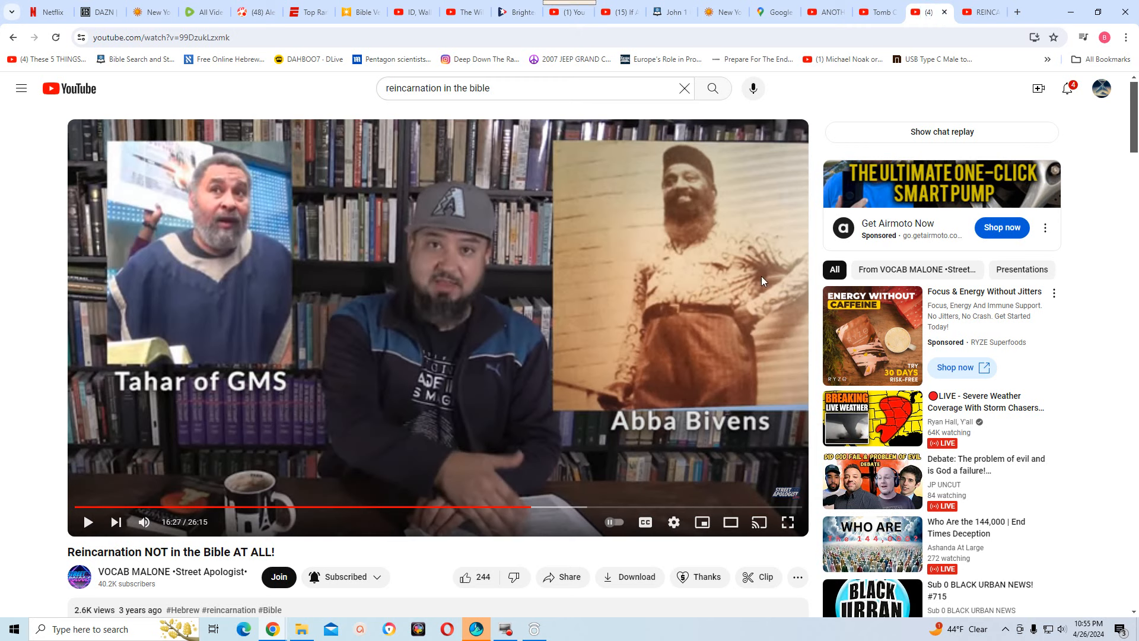
mouse_move(676, 300)
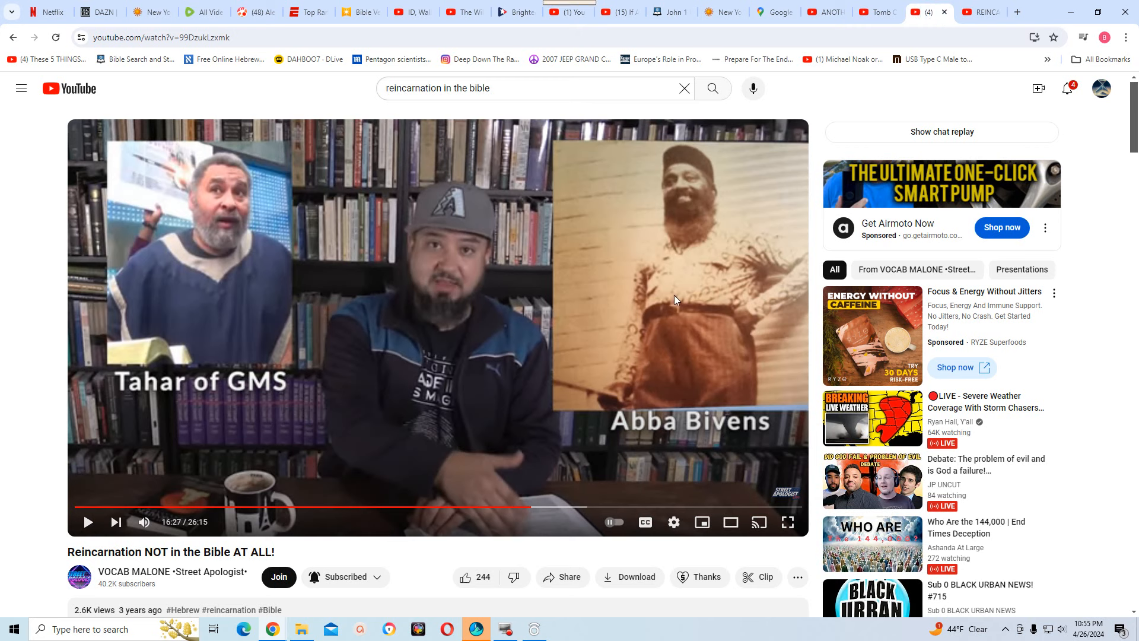
mouse_move(636, 406)
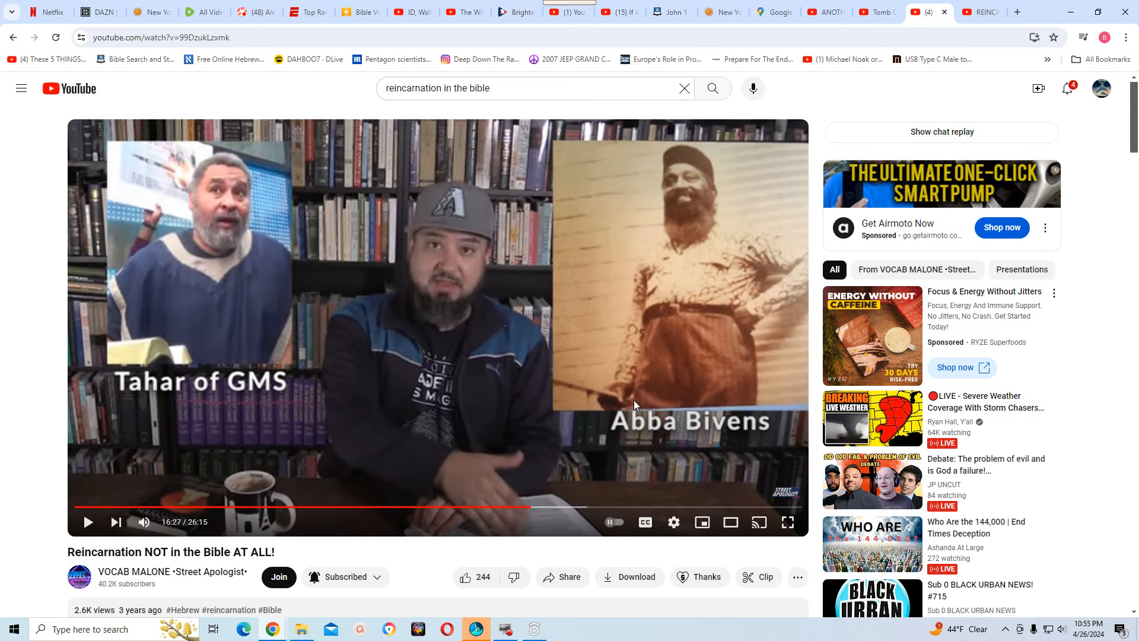
mouse_move(702, 367)
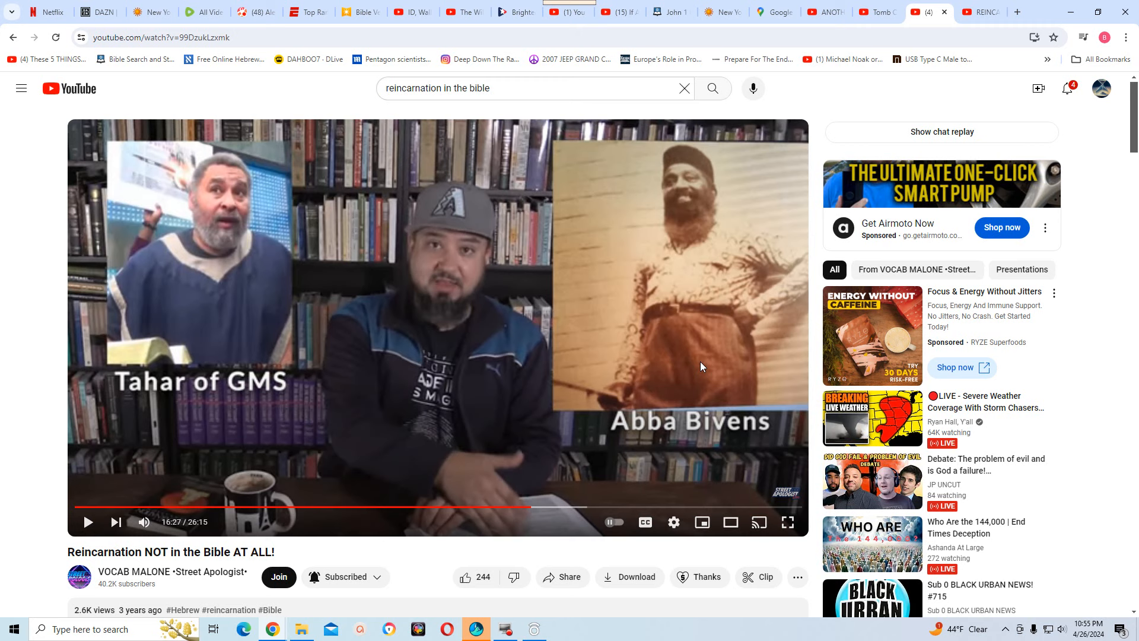
mouse_move(693, 333)
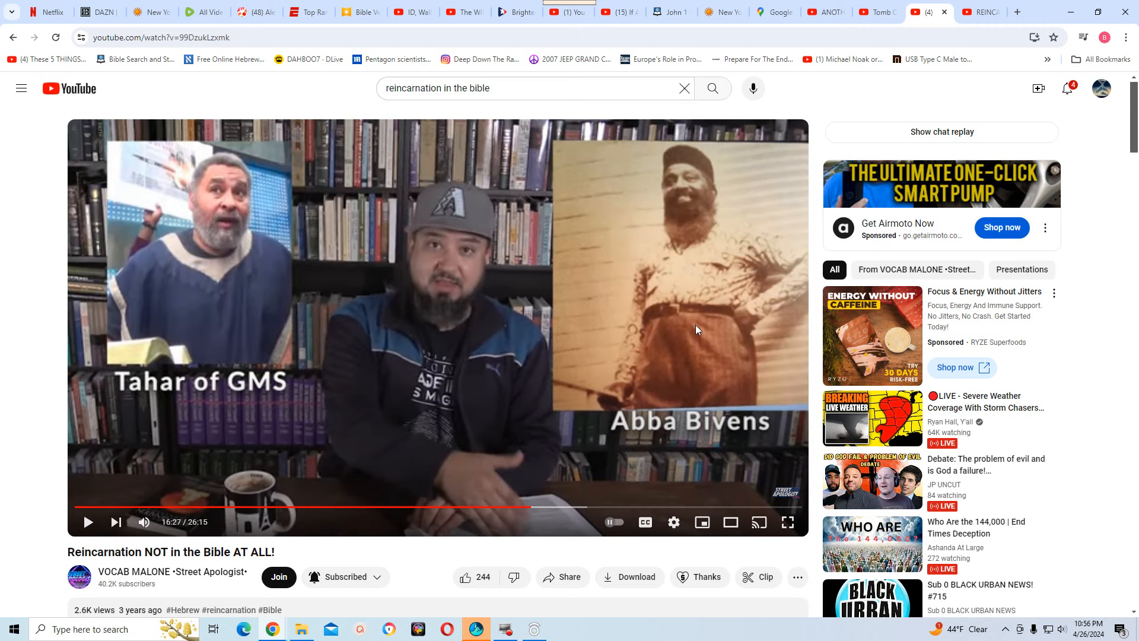
mouse_move(688, 333)
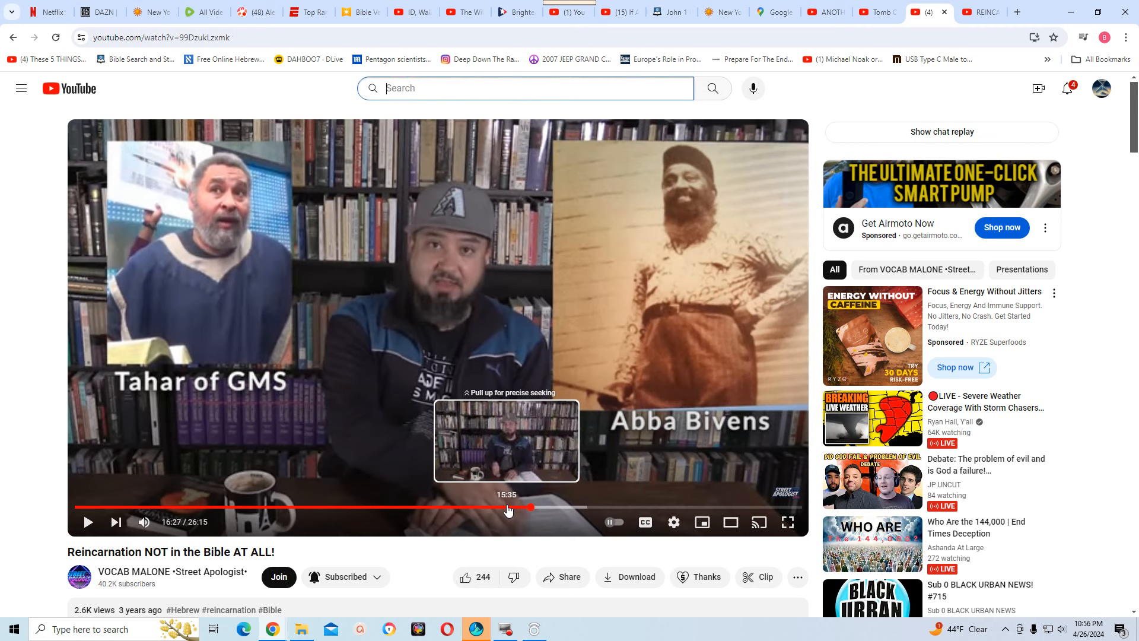
mouse_move(503, 510)
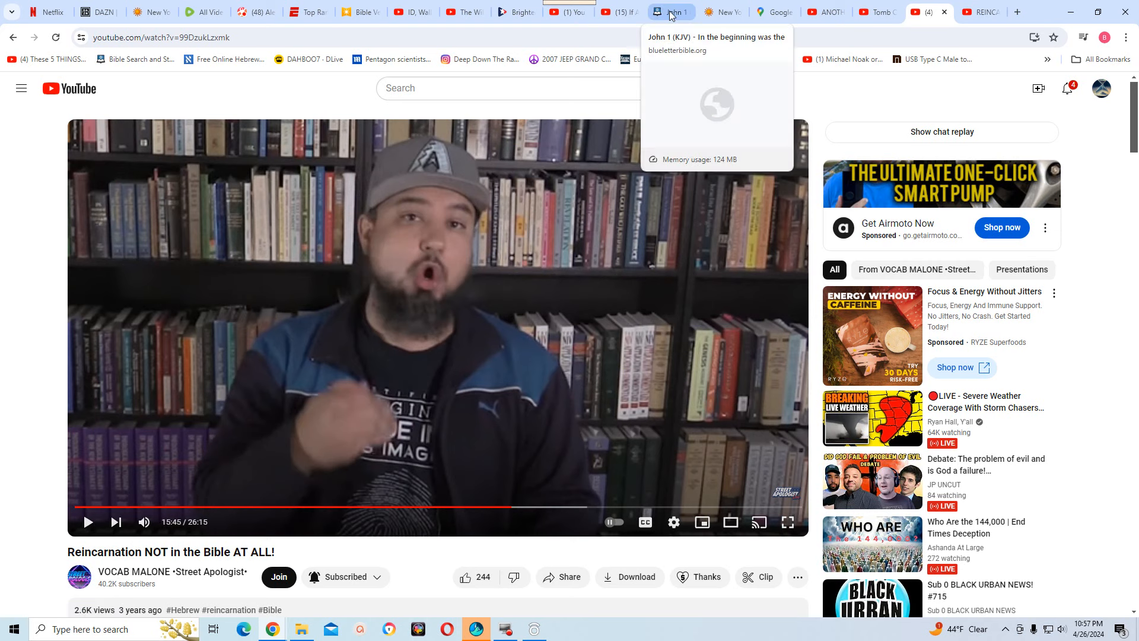
Look up Matthew 11:11 (KJV) in Blue Letter Bible
click(672, 12)
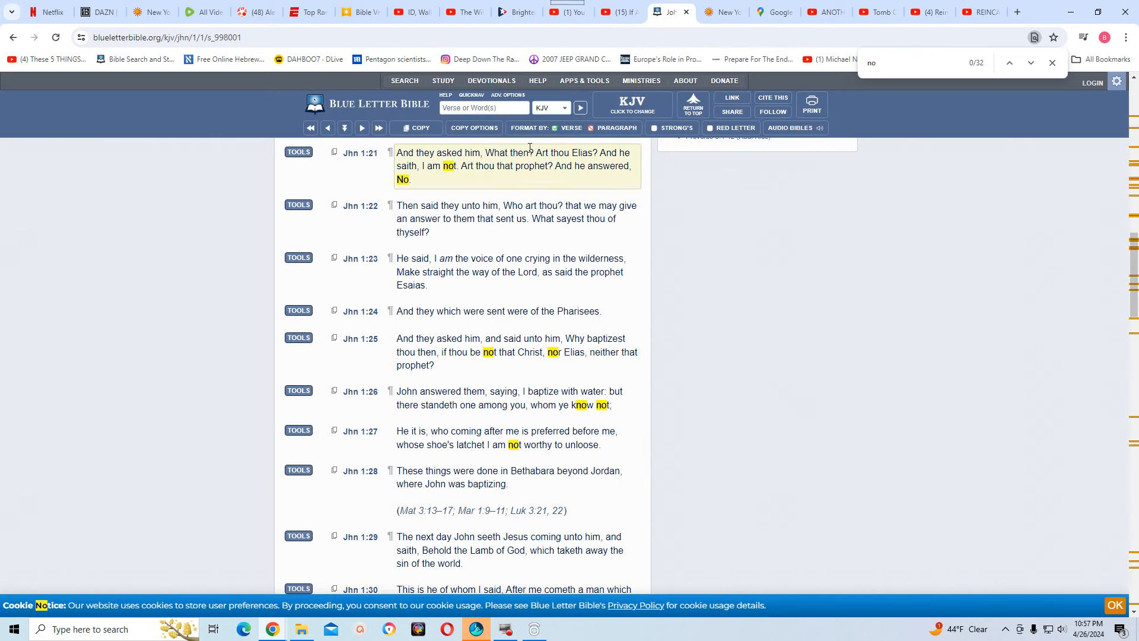
click(483, 107)
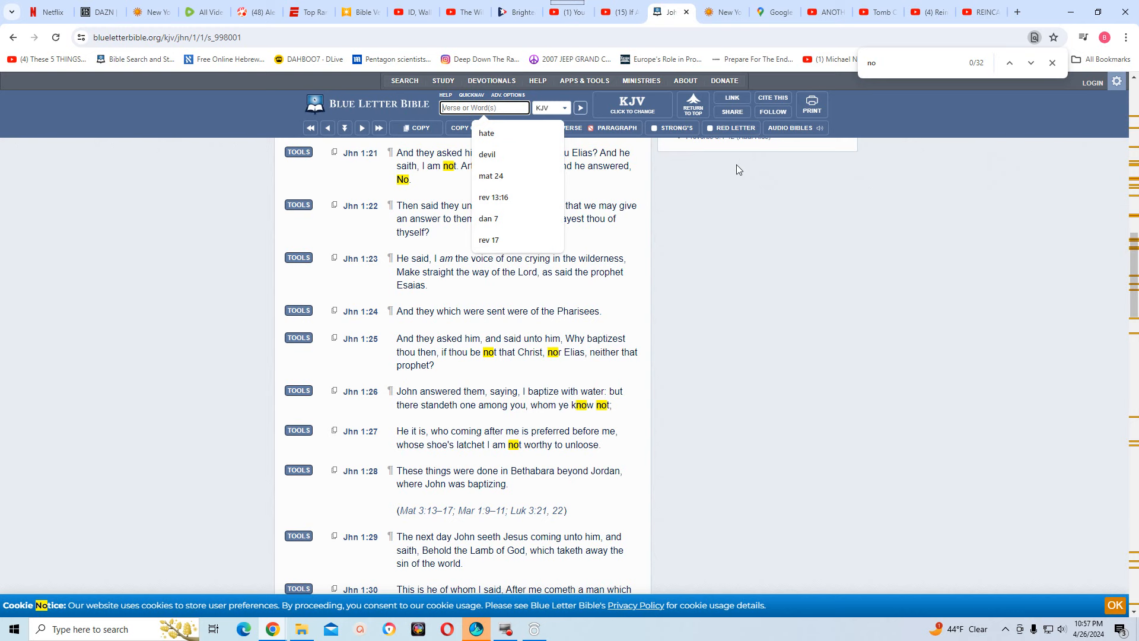
text(mat)
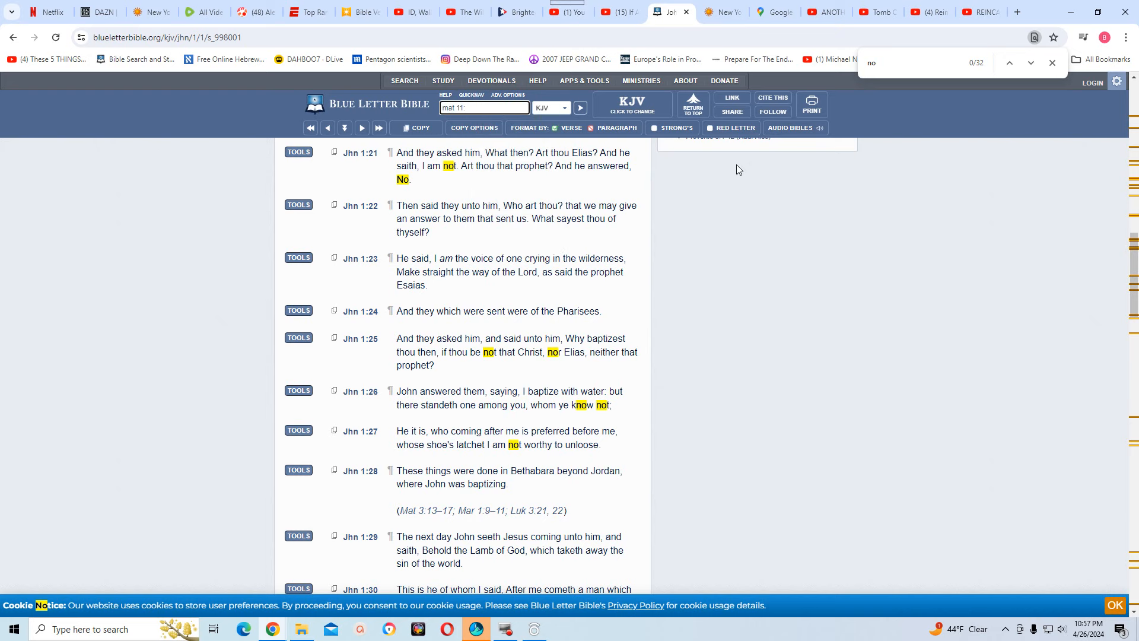
text(11)
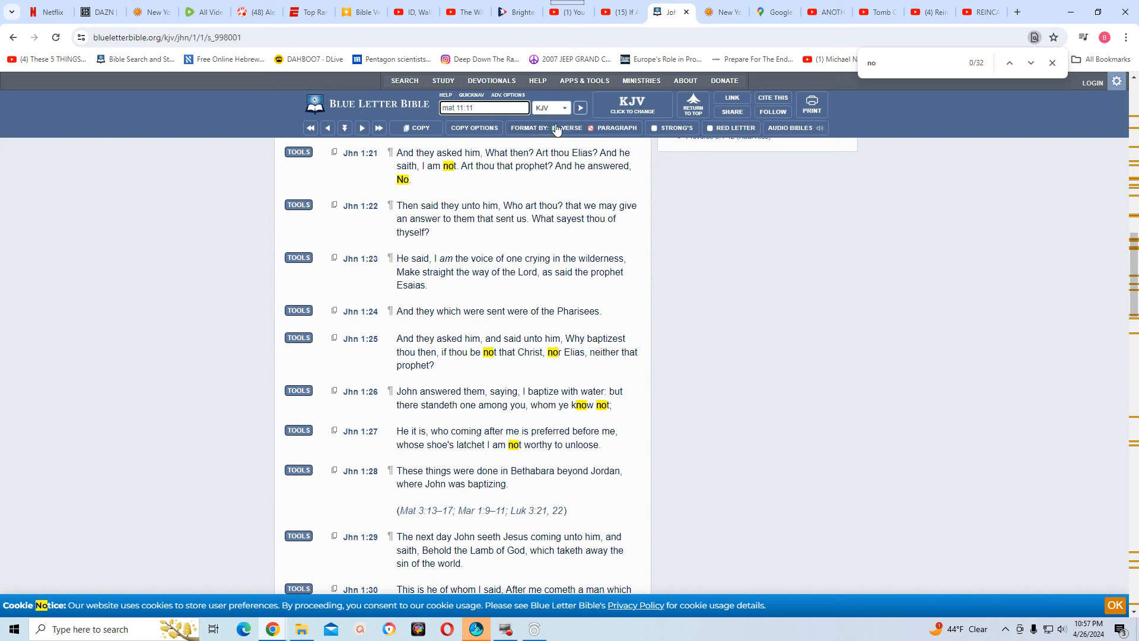
click(553, 128)
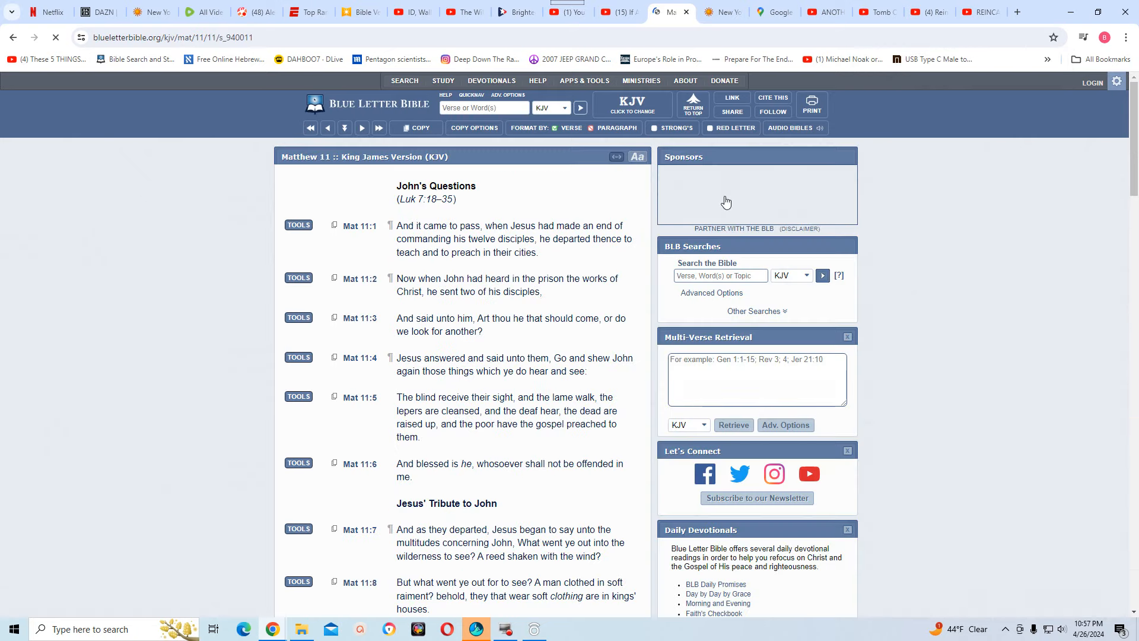
scroll(down, 3)
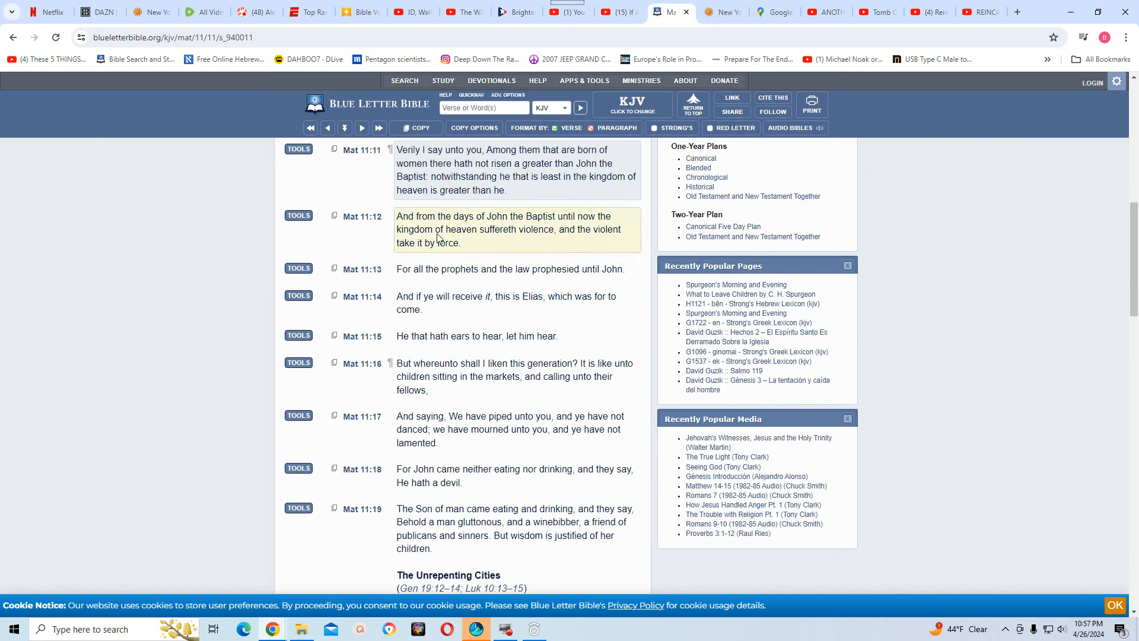
mouse_move(550, 246)
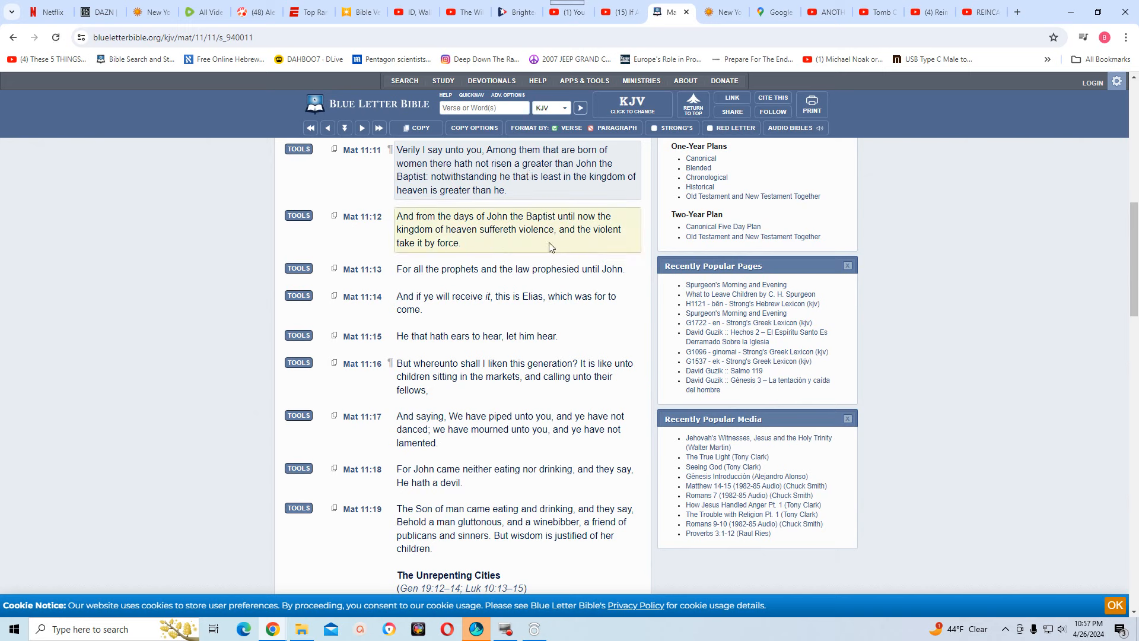
mouse_move(544, 248)
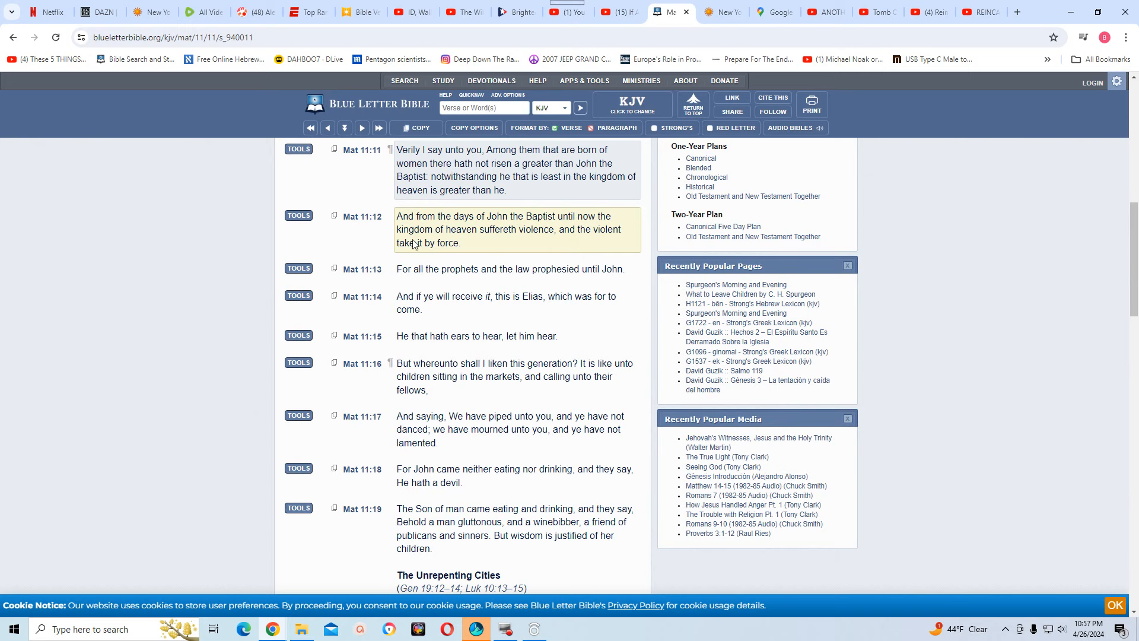
mouse_move(485, 243)
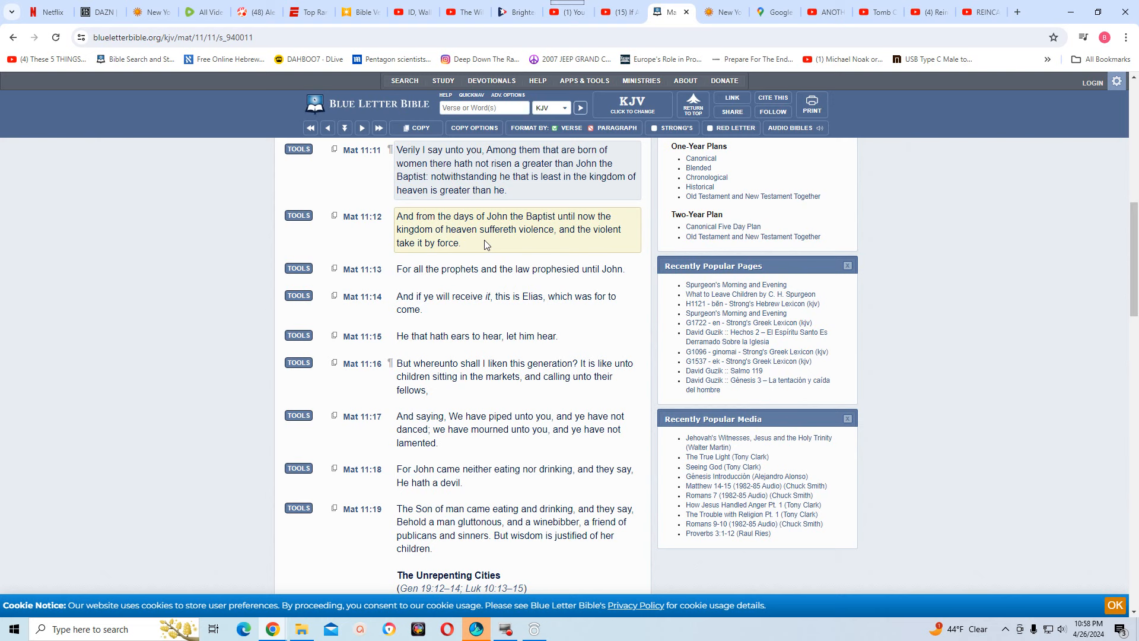
mouse_move(514, 245)
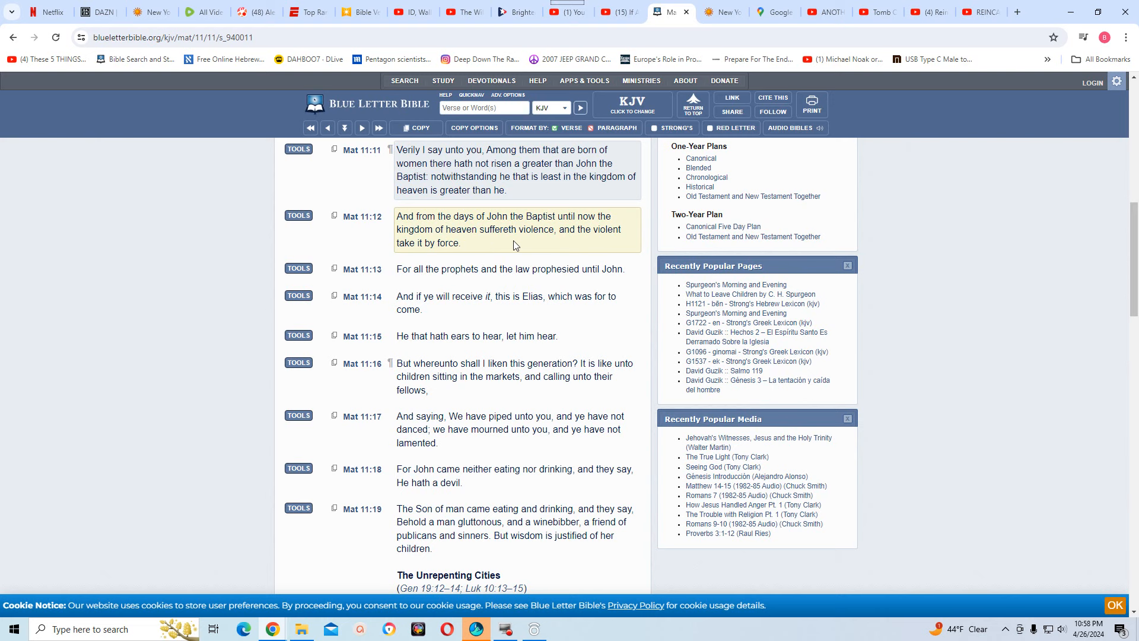
mouse_move(520, 243)
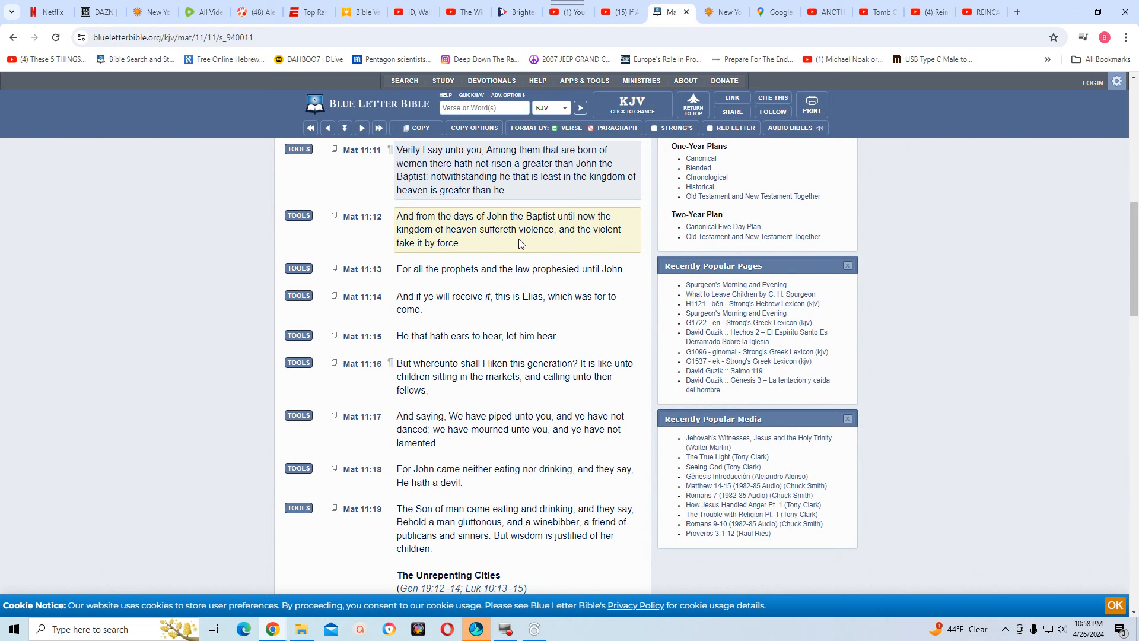
mouse_move(600, 247)
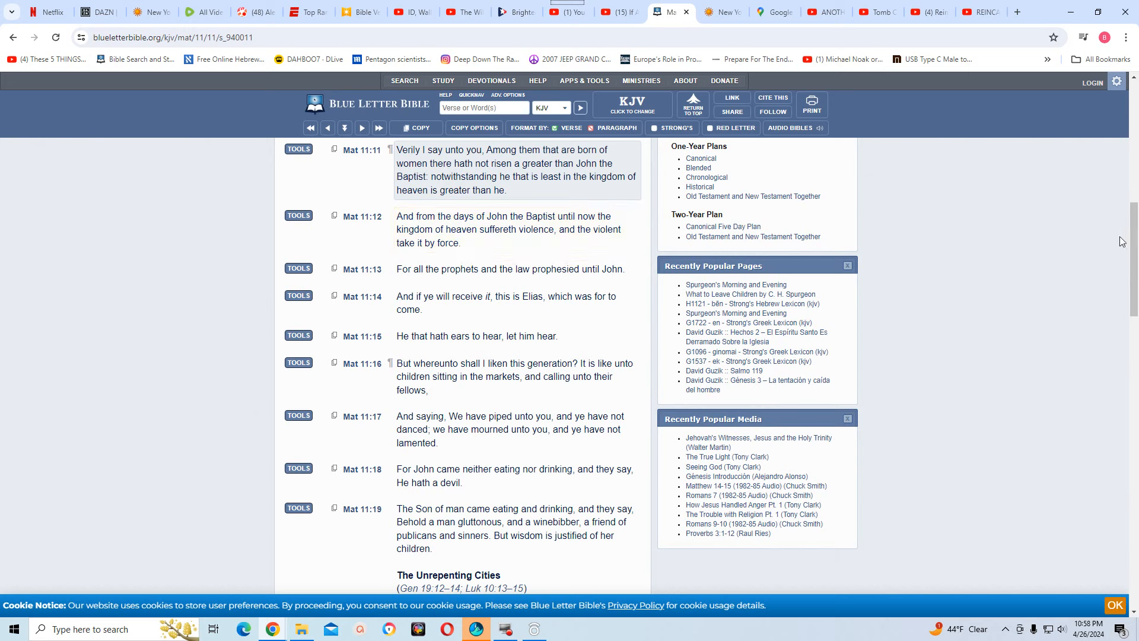
mouse_move(1134, 250)
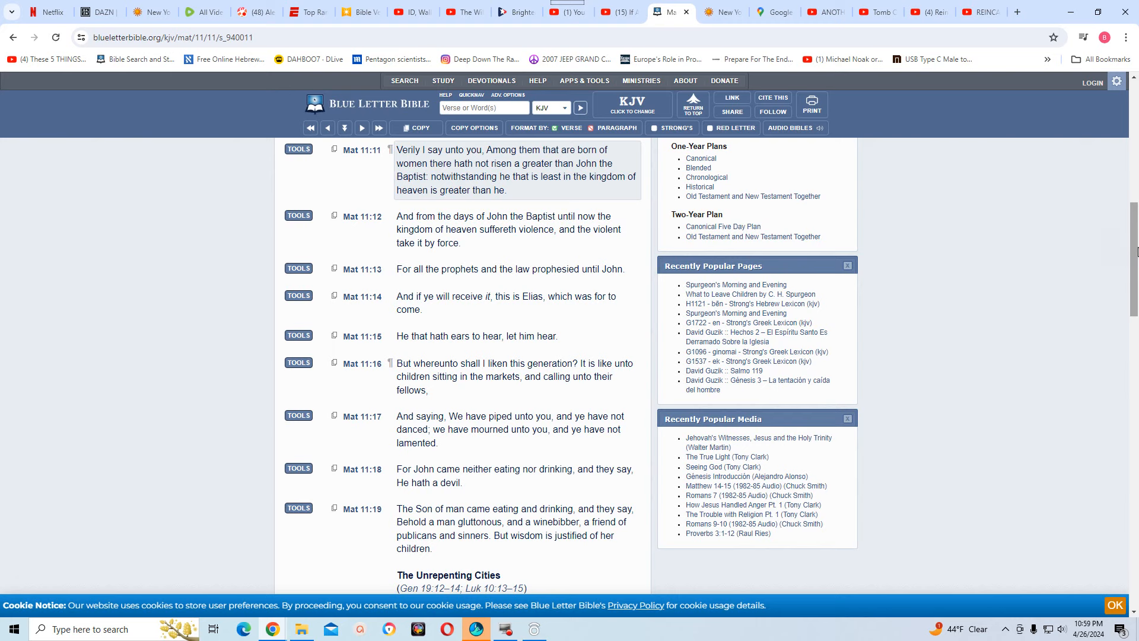
scroll(down, 3)
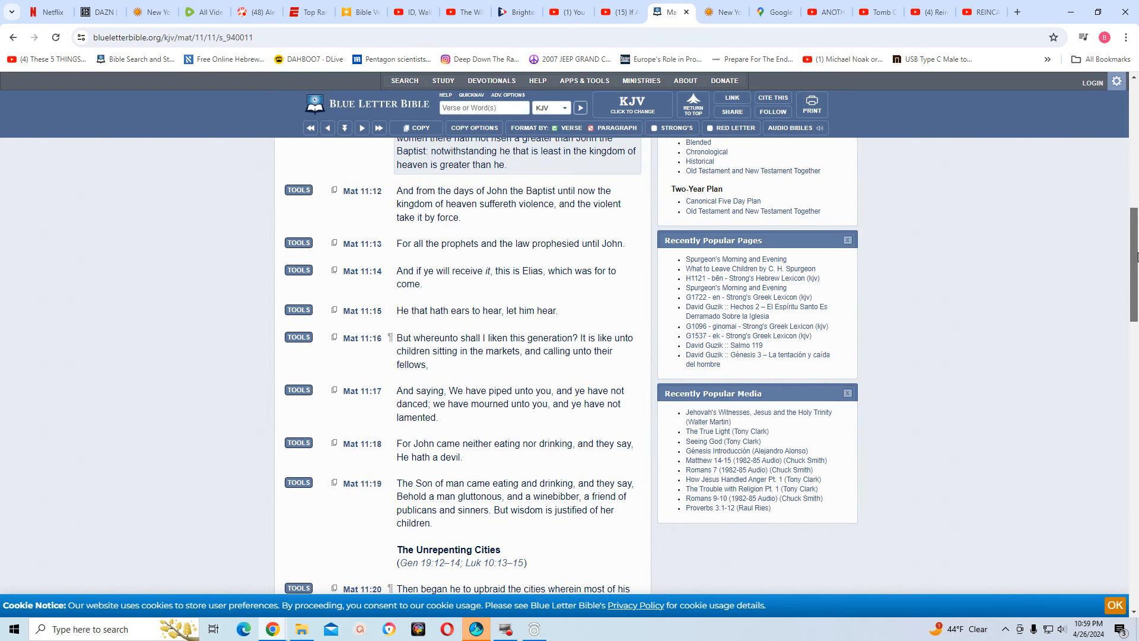
scroll(down, 3)
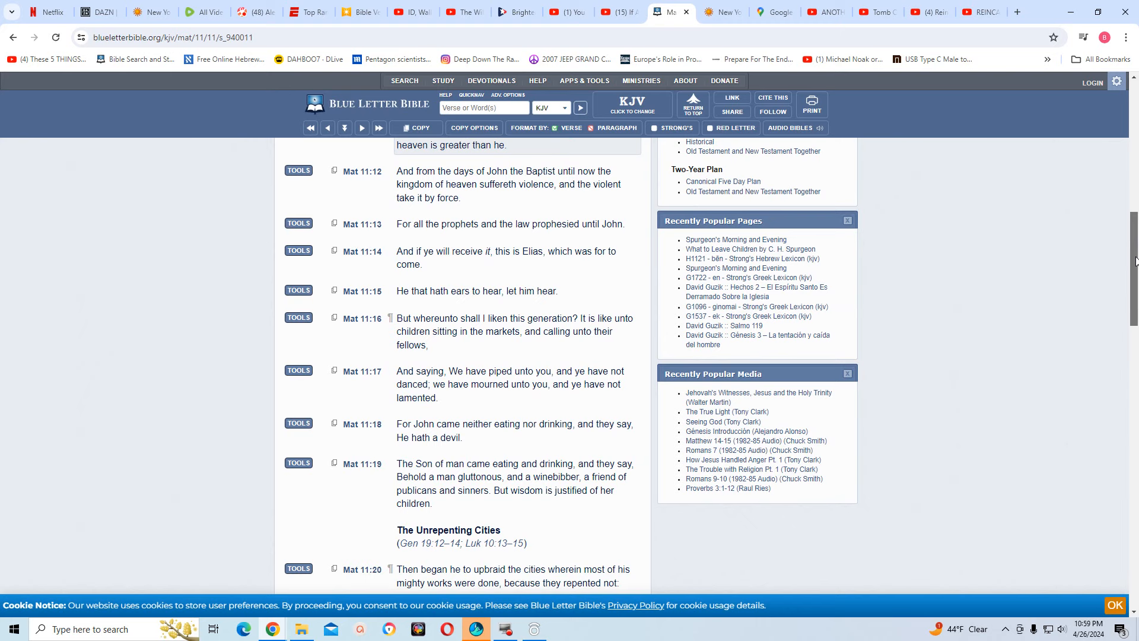
scroll(down, 3)
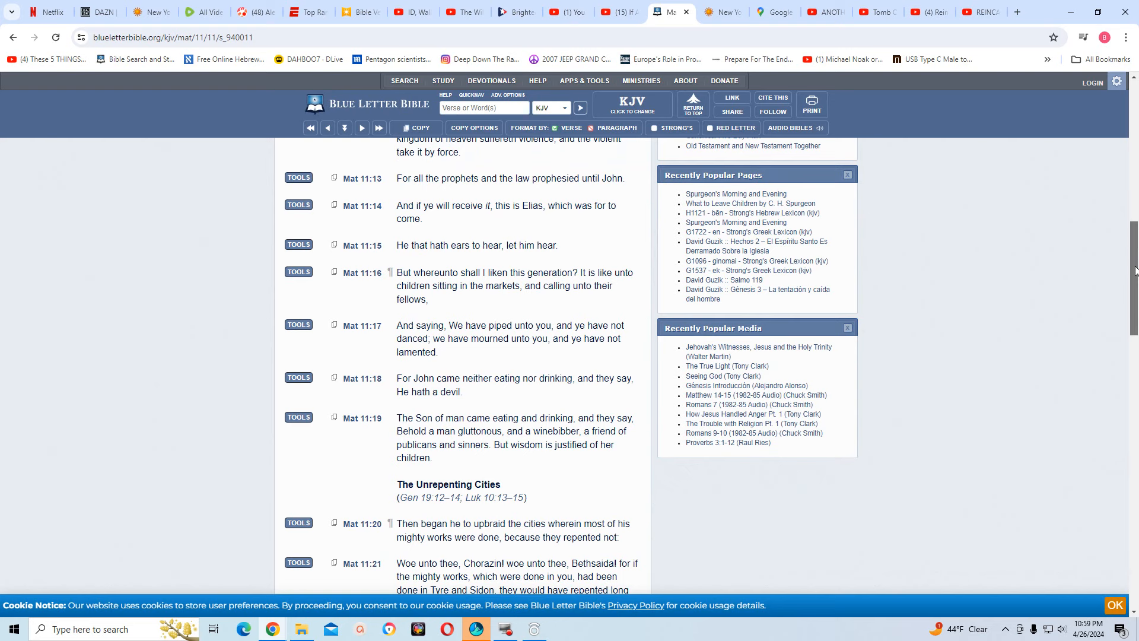
scroll(down, 3)
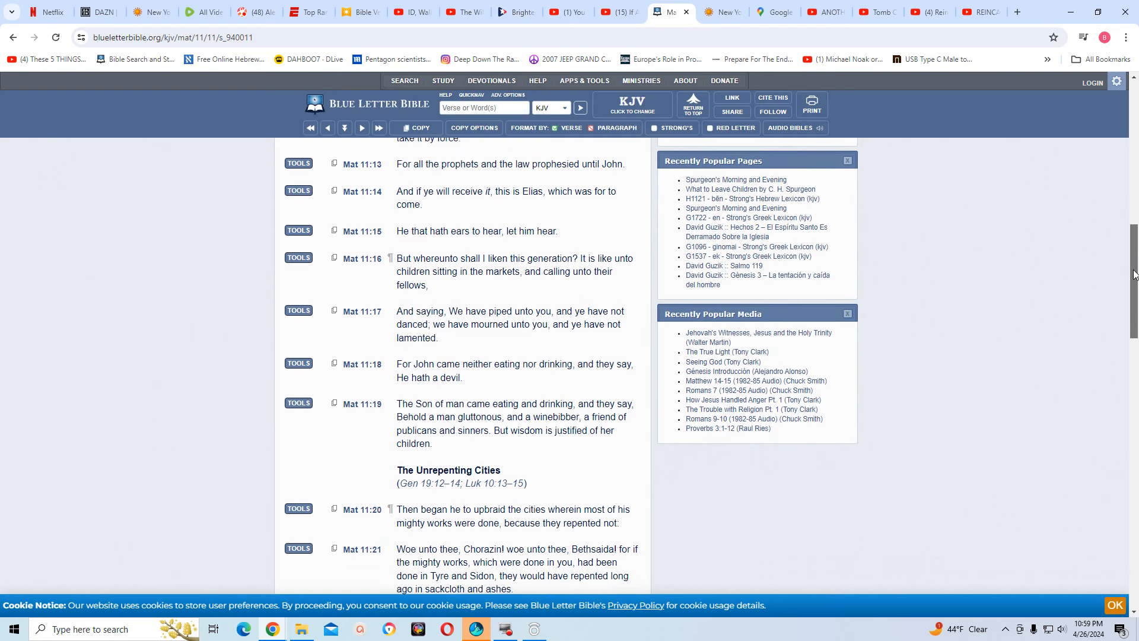
scroll(down, 3)
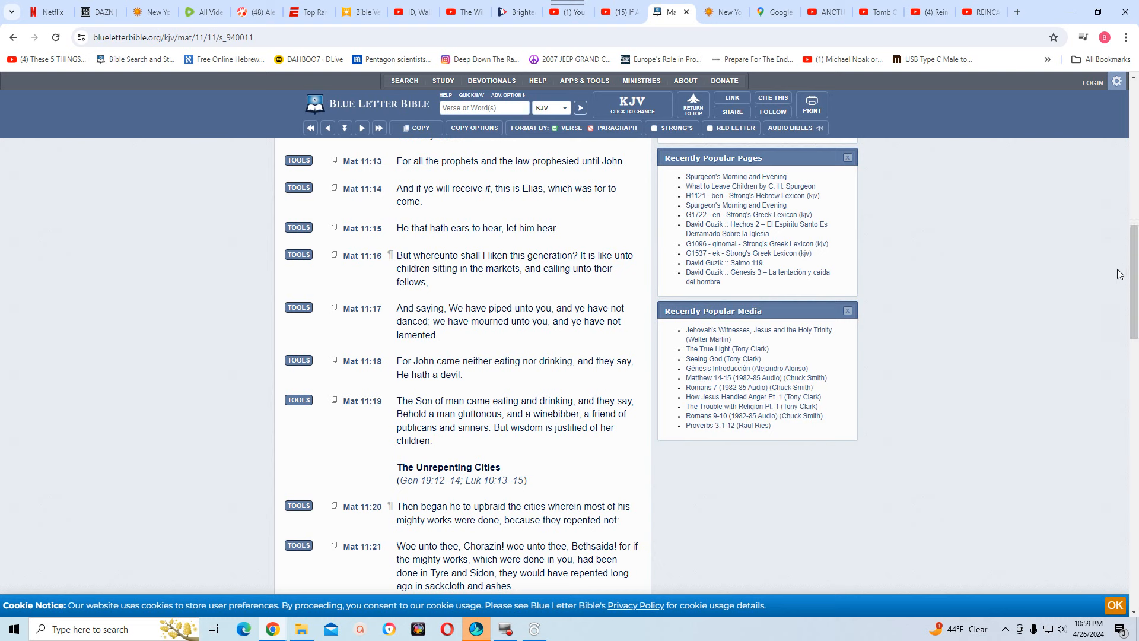
mouse_move(1094, 279)
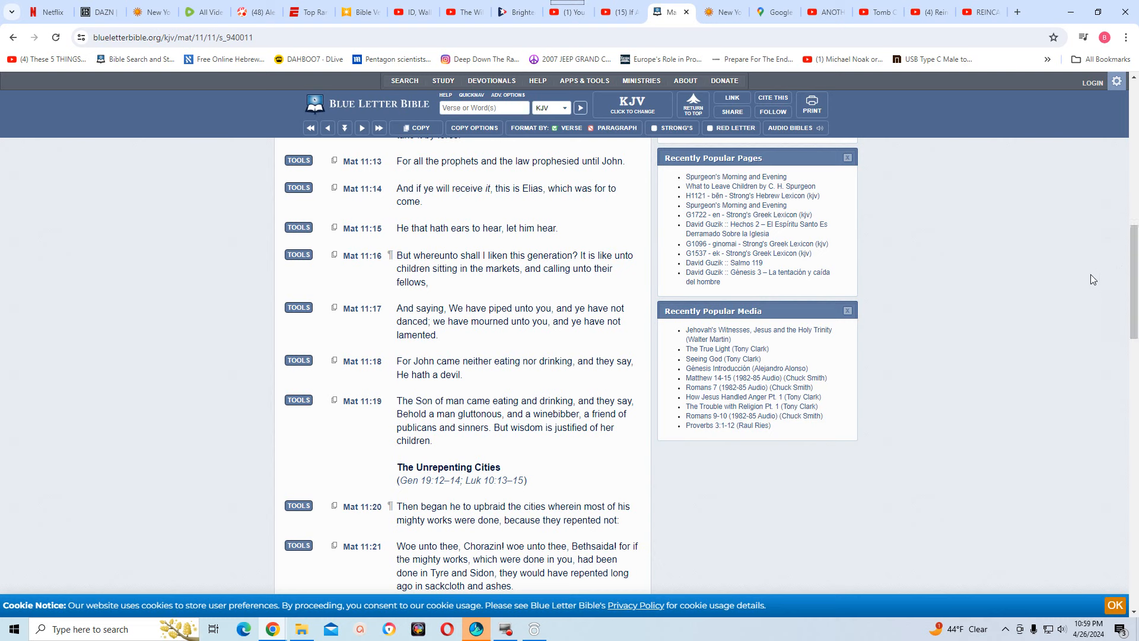
mouse_move(1078, 285)
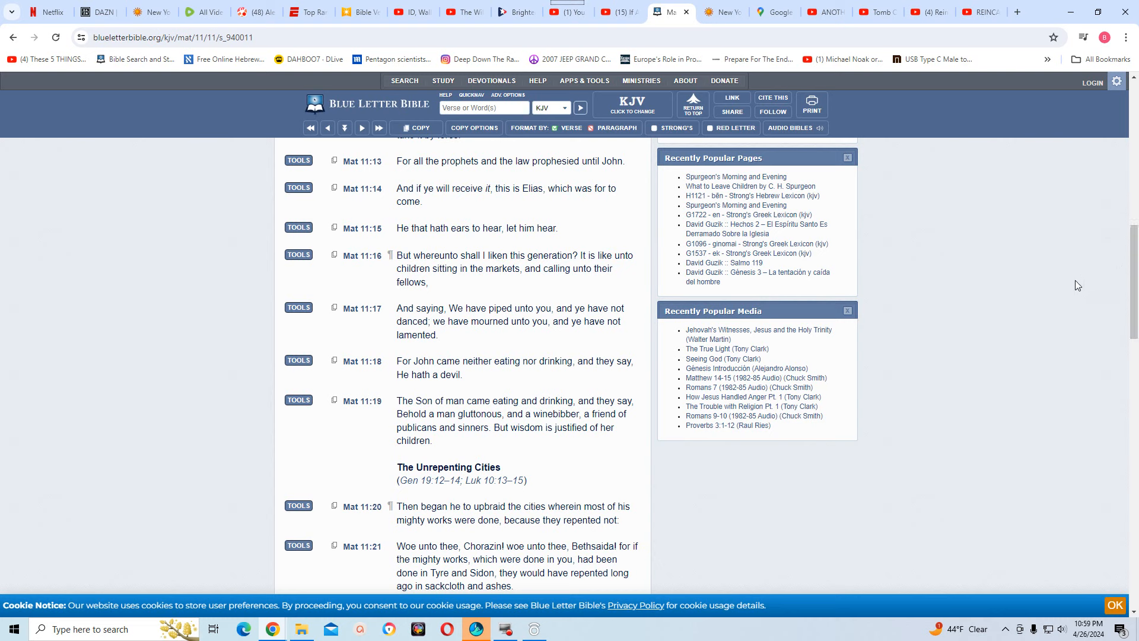
mouse_move(668, 278)
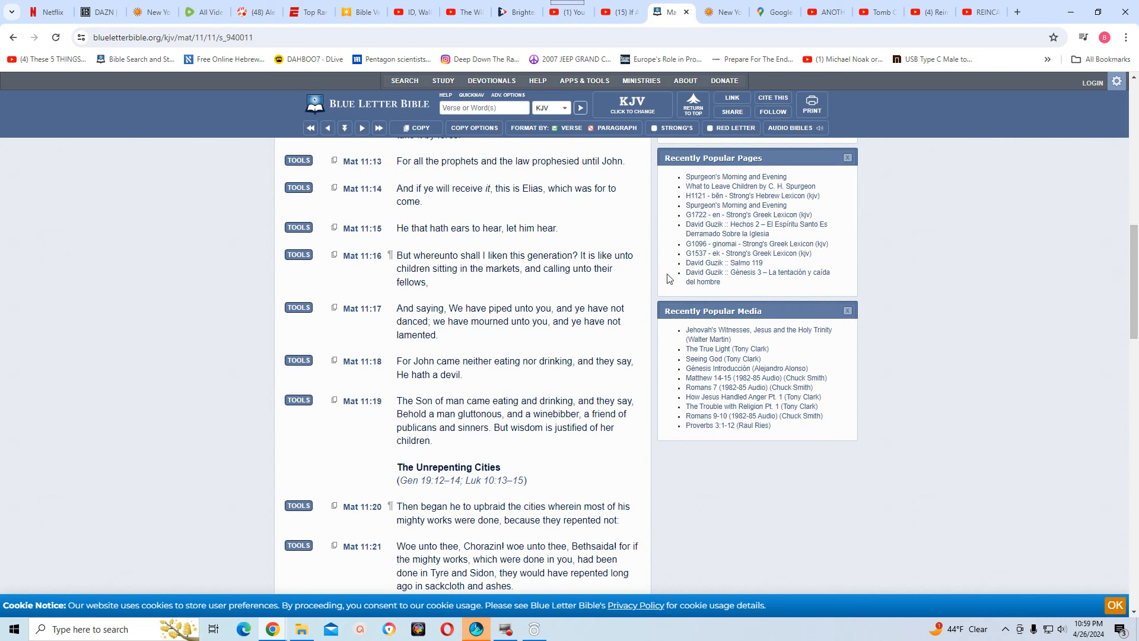
mouse_move(652, 273)
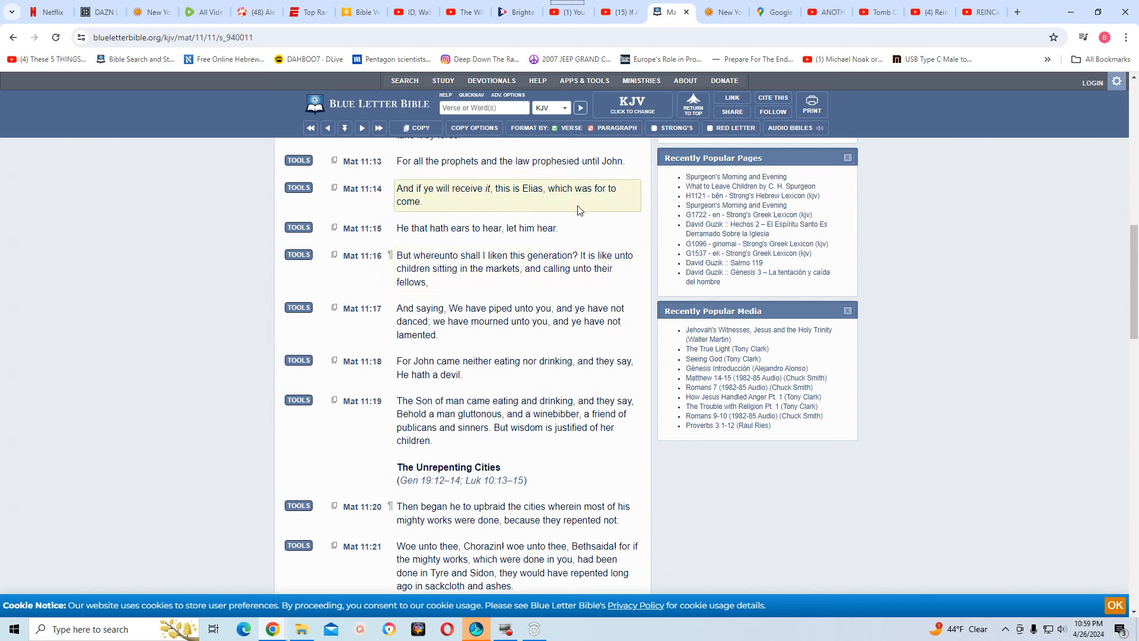
mouse_move(531, 228)
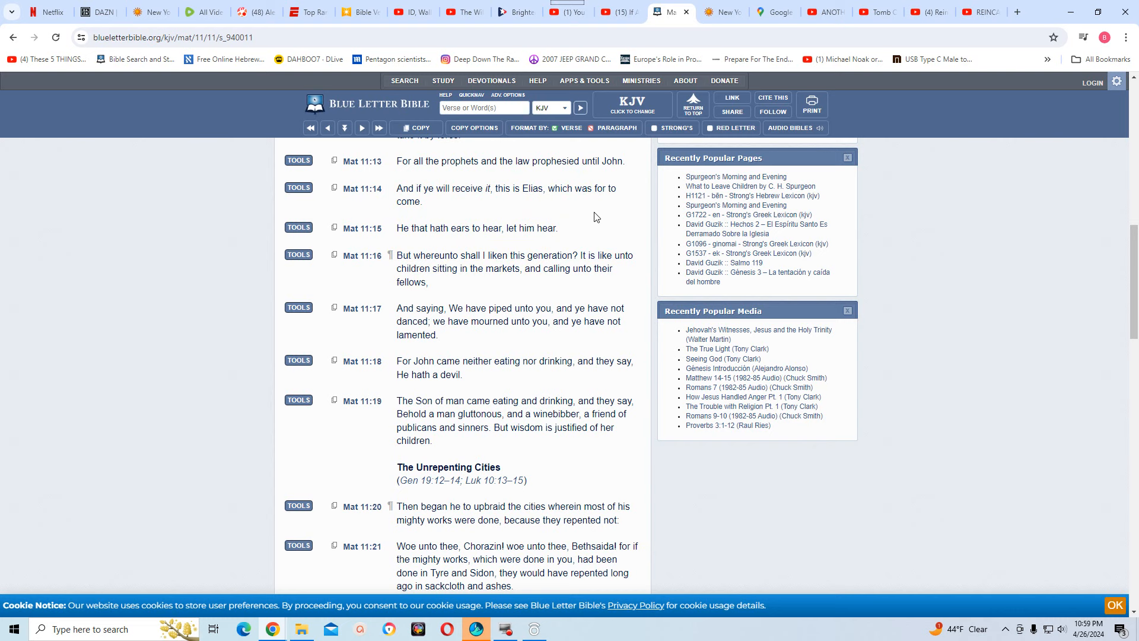
click(506, 194)
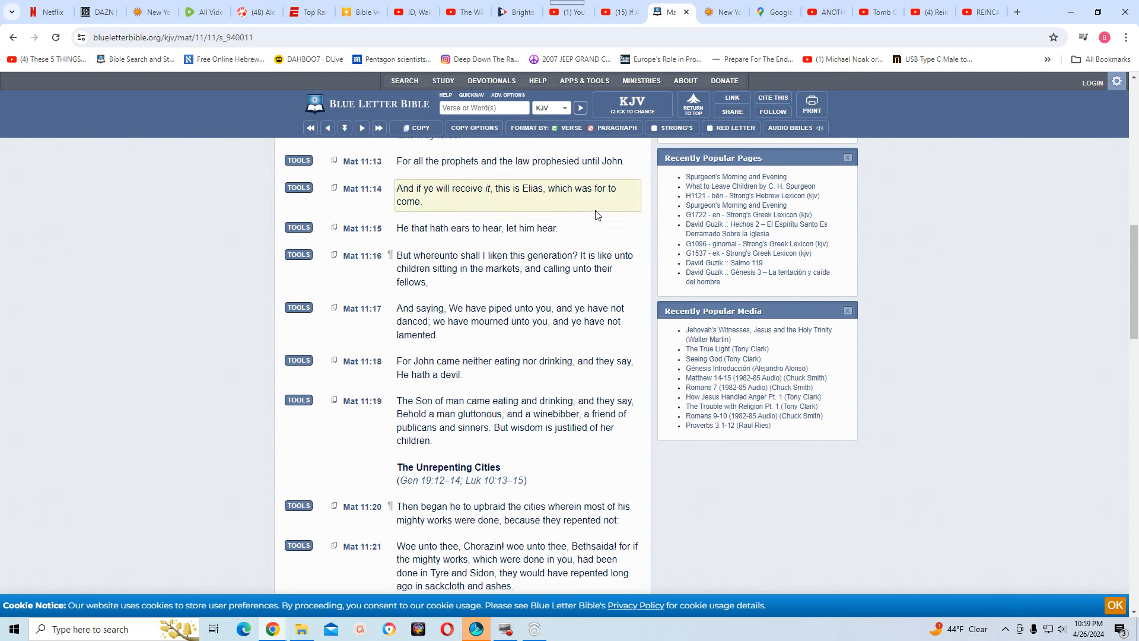
mouse_move(613, 192)
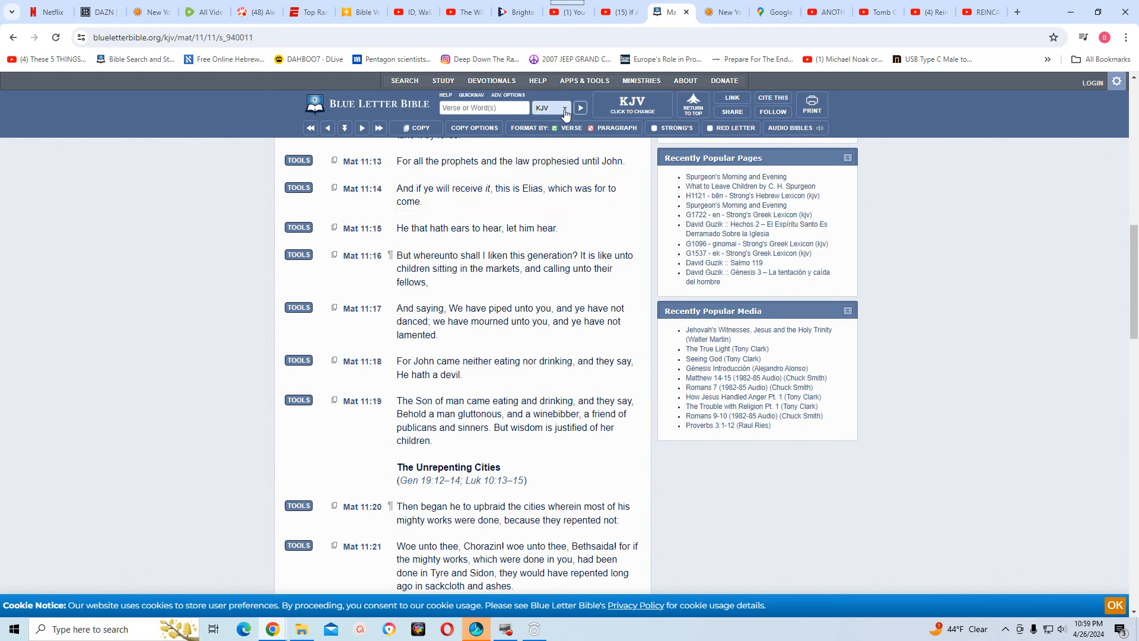
Switch the Matthew 11 passage to the NLT translation and reload it
click(565, 107)
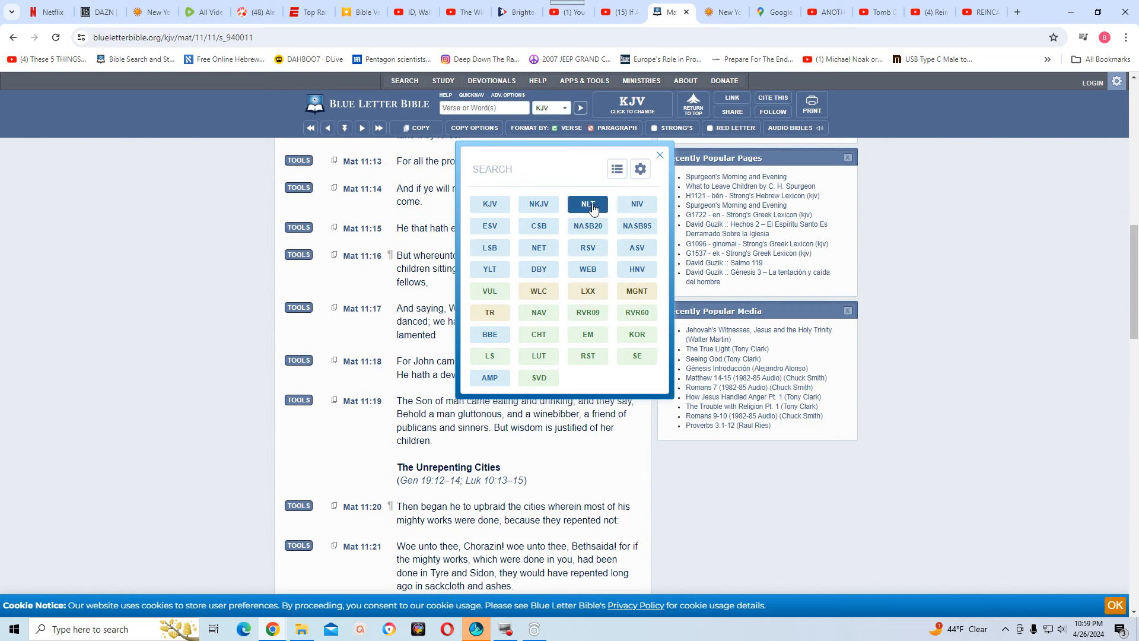
click(588, 204)
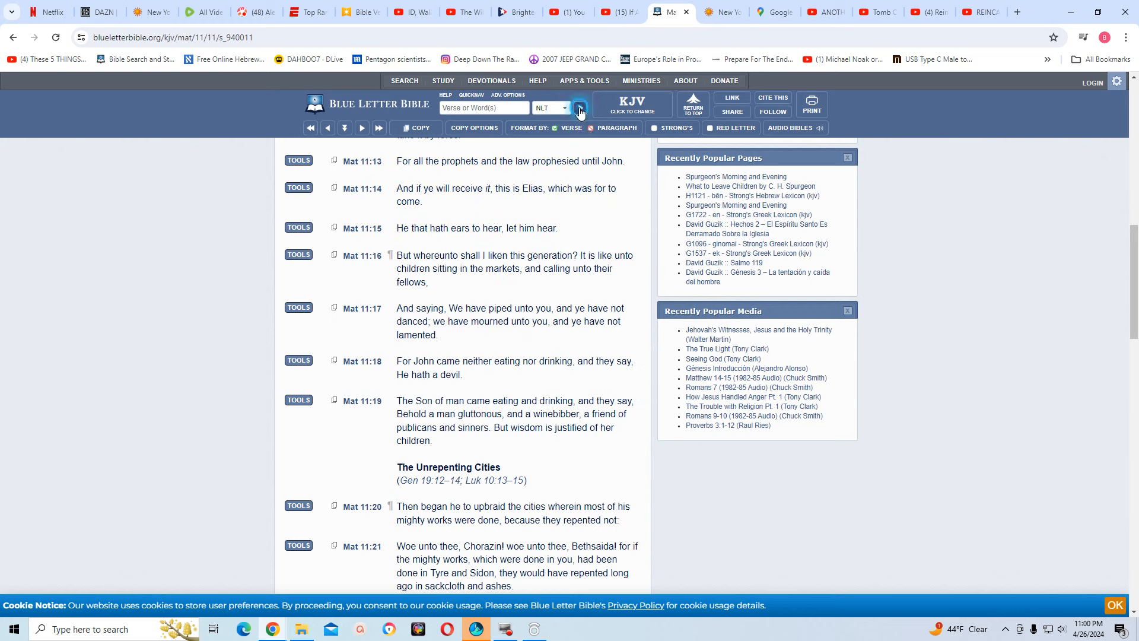
click(579, 107)
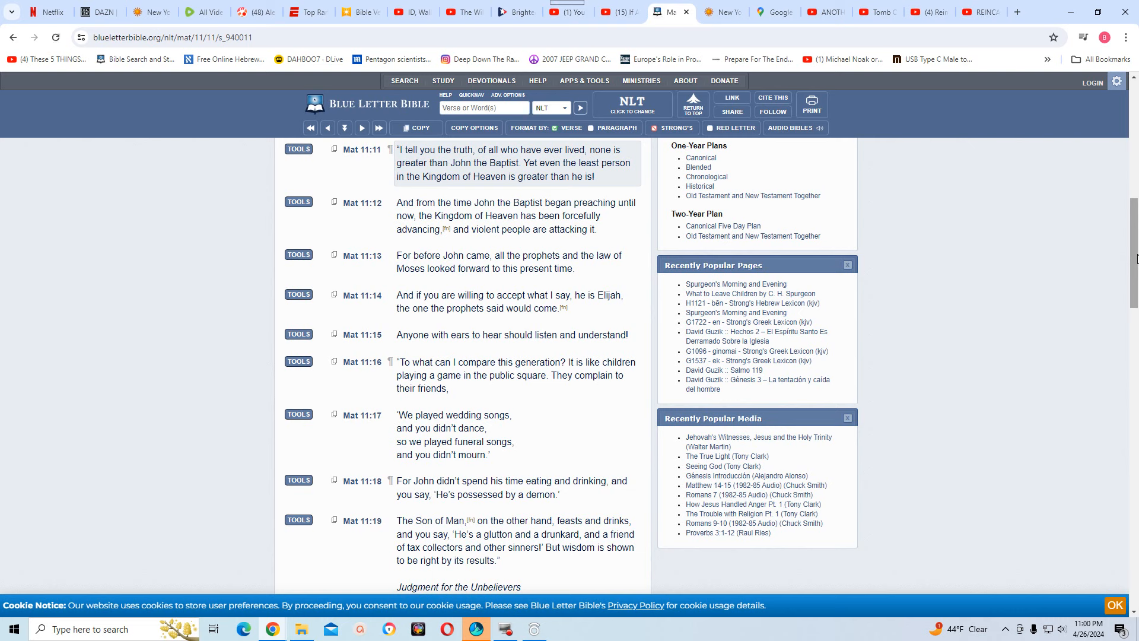
mouse_move(700, 359)
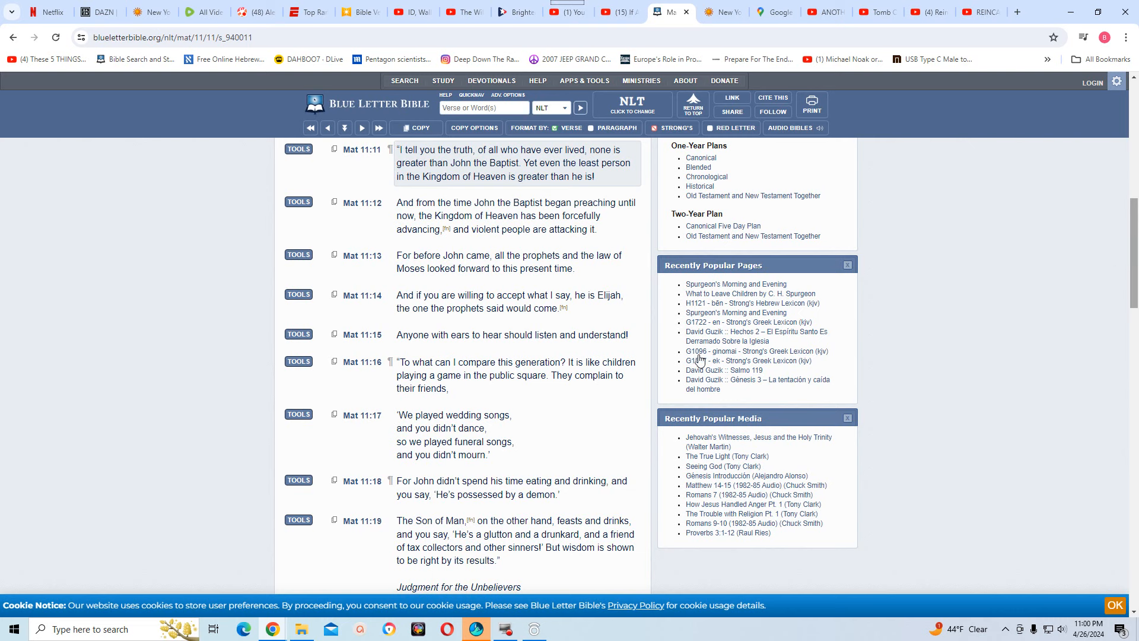
mouse_move(432, 350)
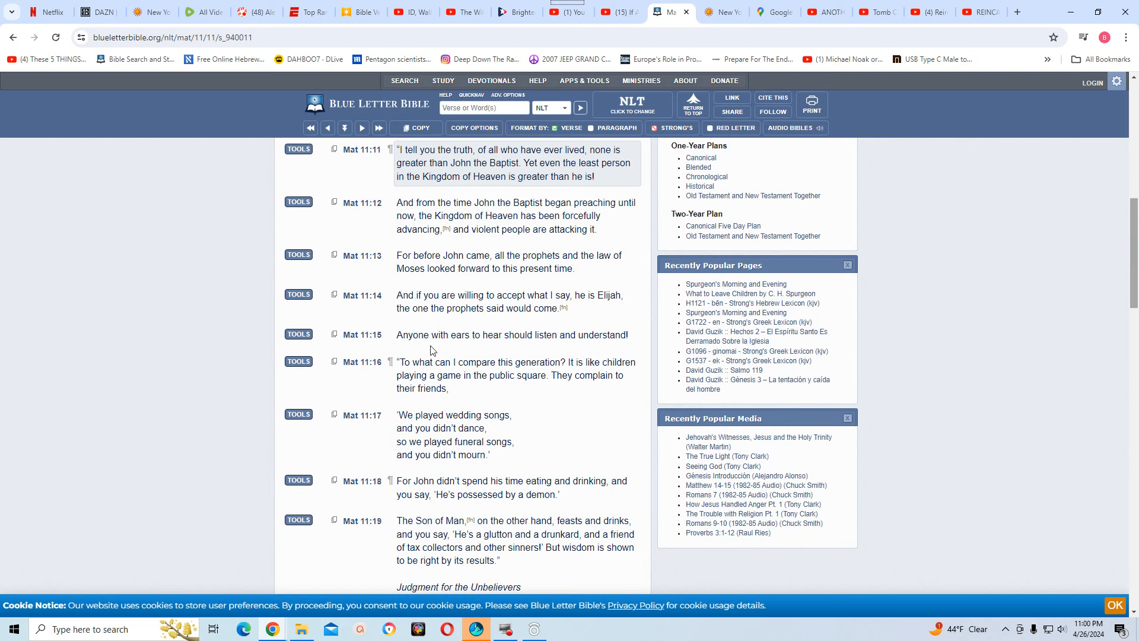
mouse_move(410, 320)
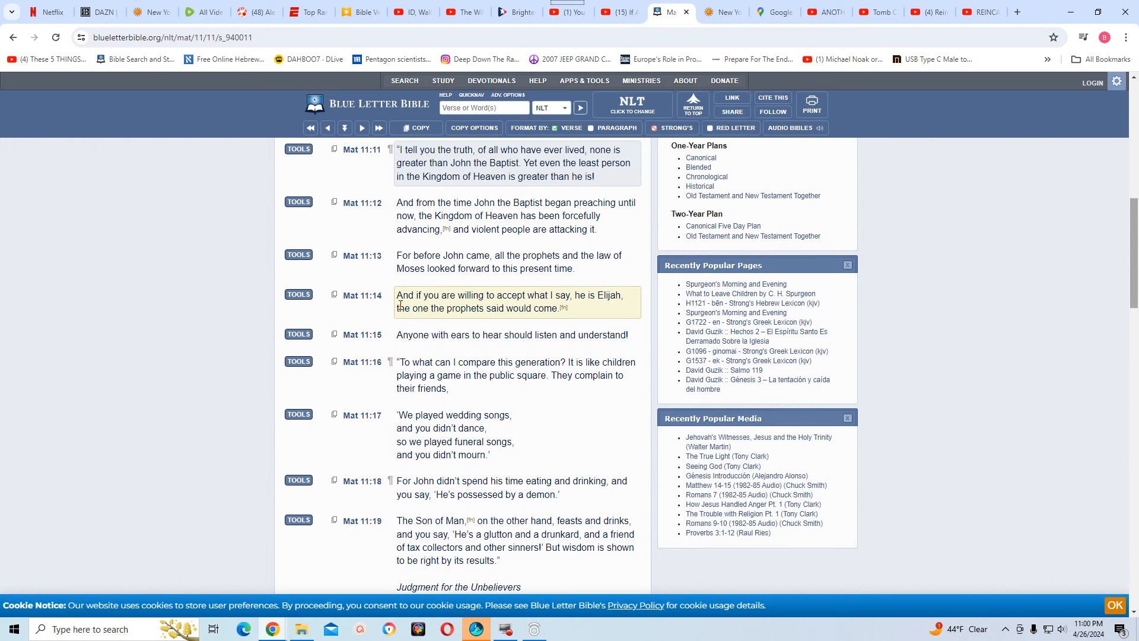
mouse_move(539, 308)
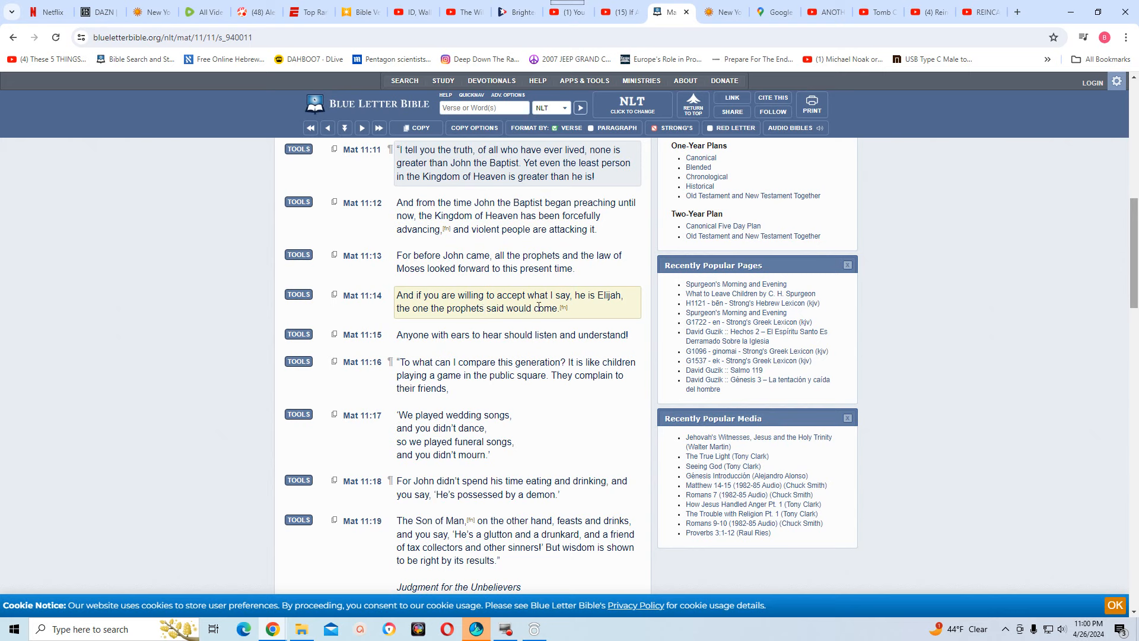
click(563, 308)
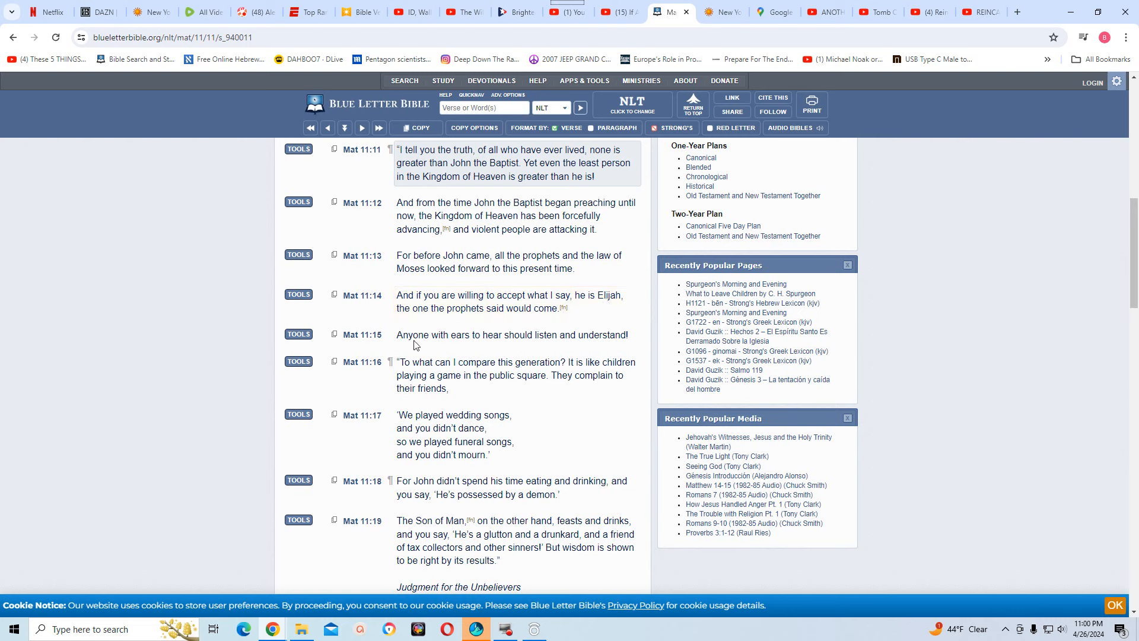
mouse_move(494, 327)
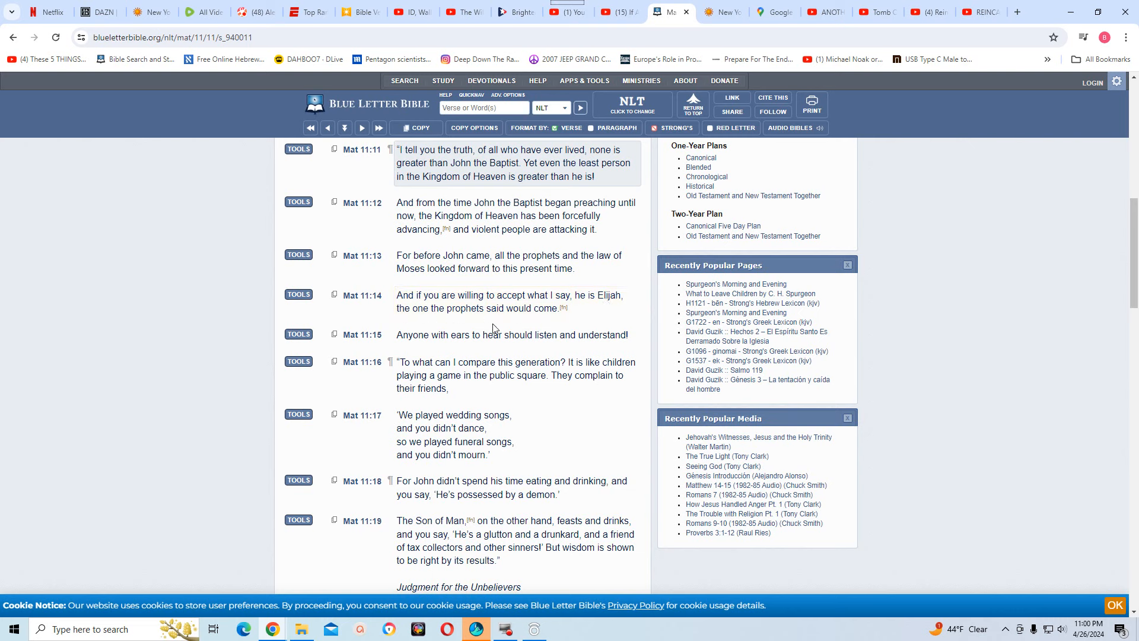
mouse_move(548, 324)
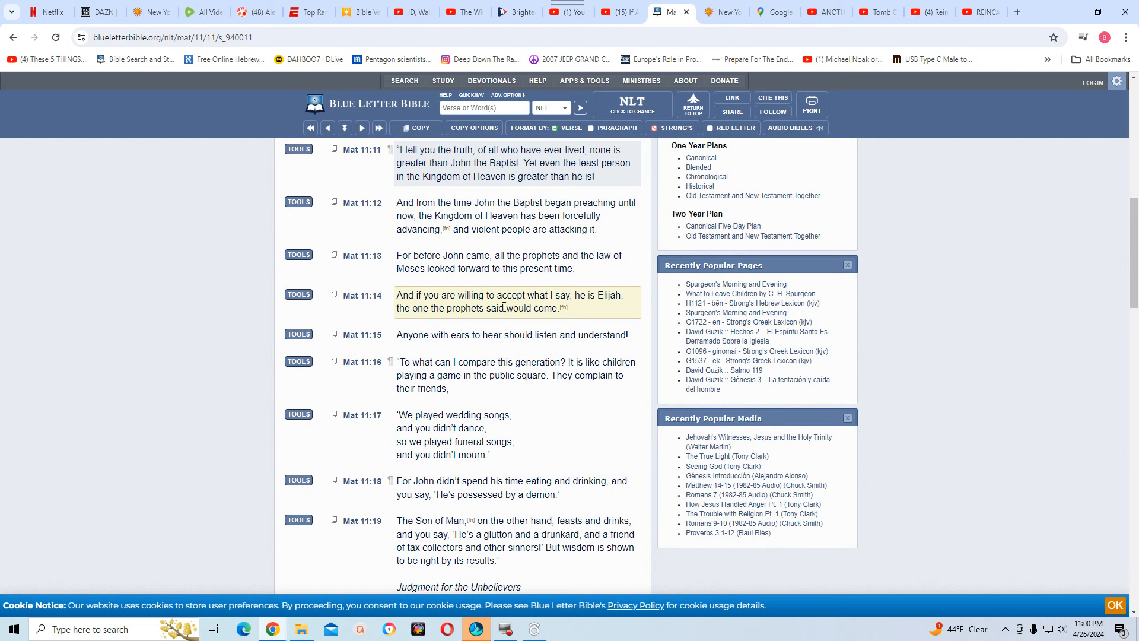
mouse_move(566, 307)
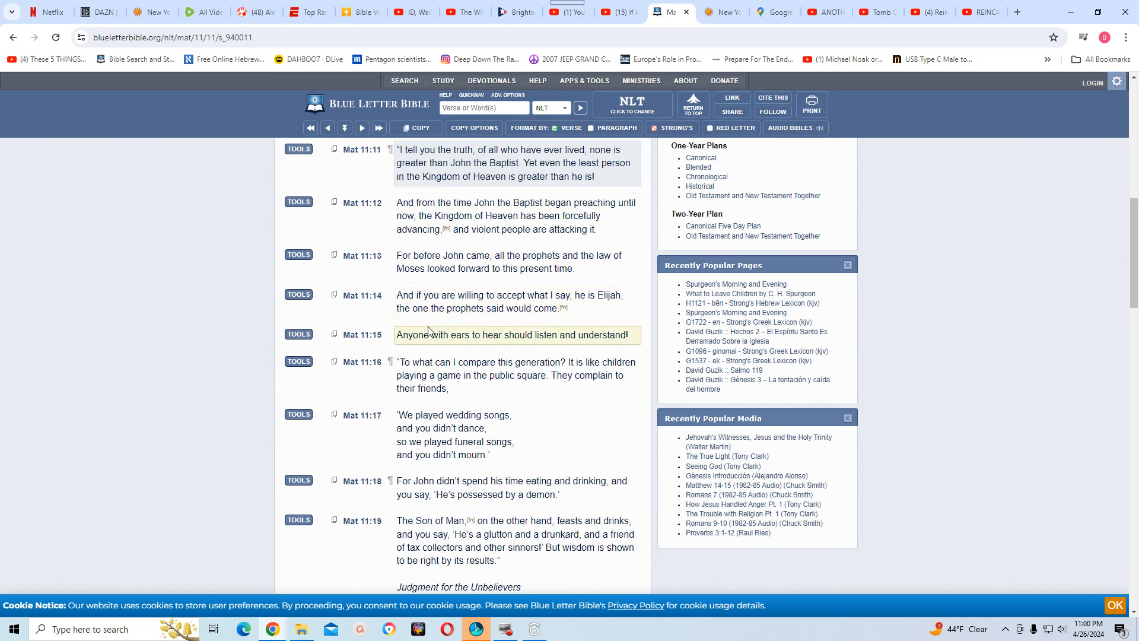
mouse_move(508, 325)
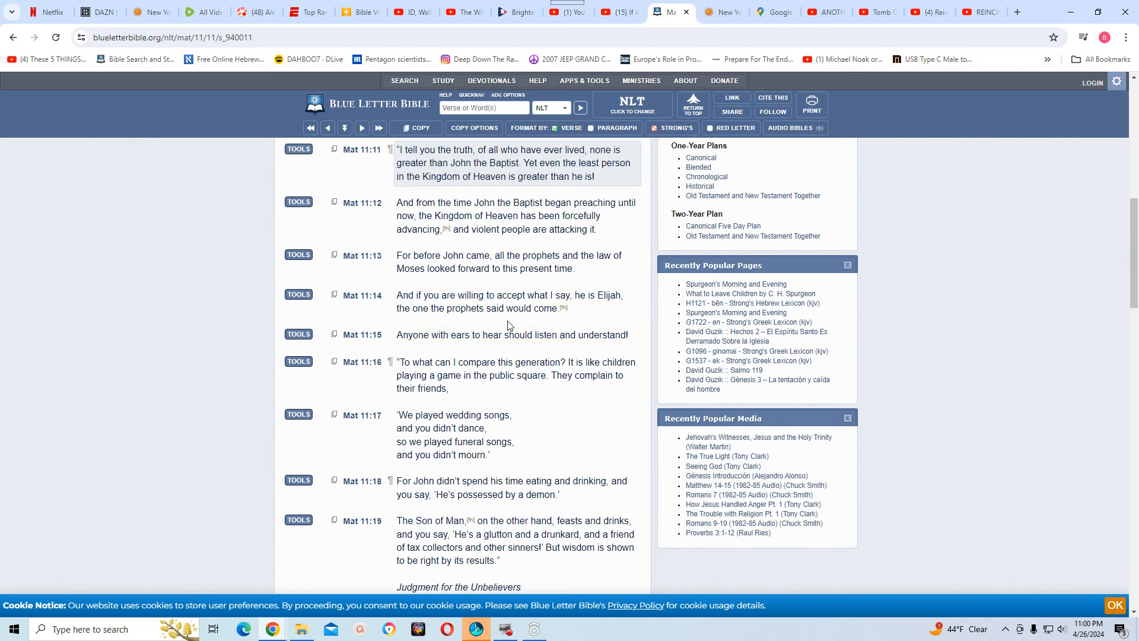
mouse_move(569, 324)
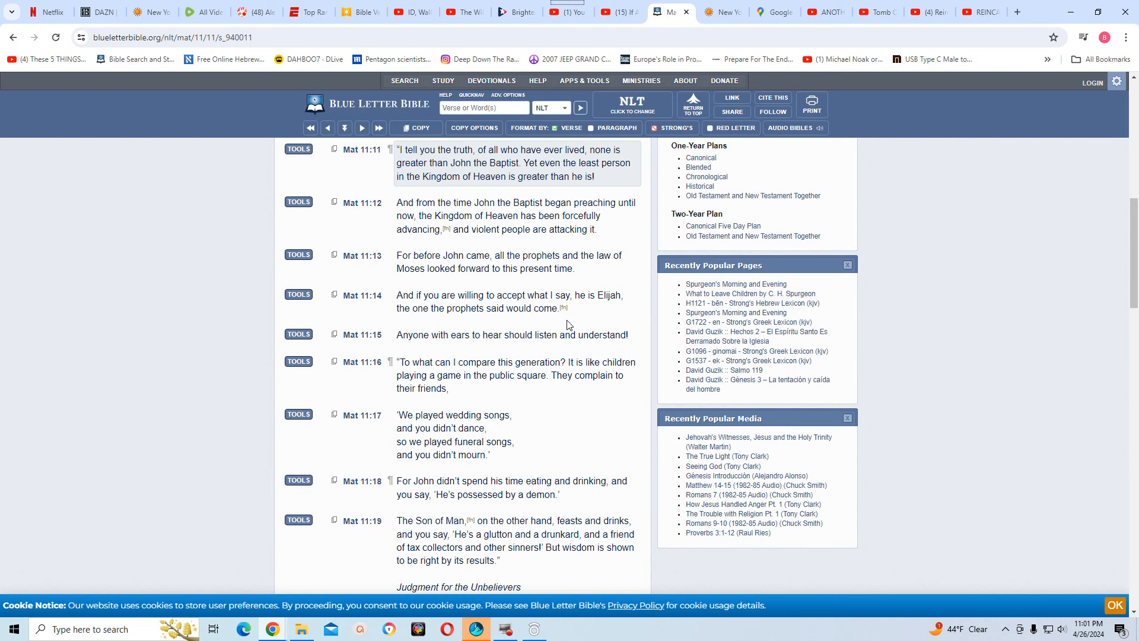
mouse_move(530, 288)
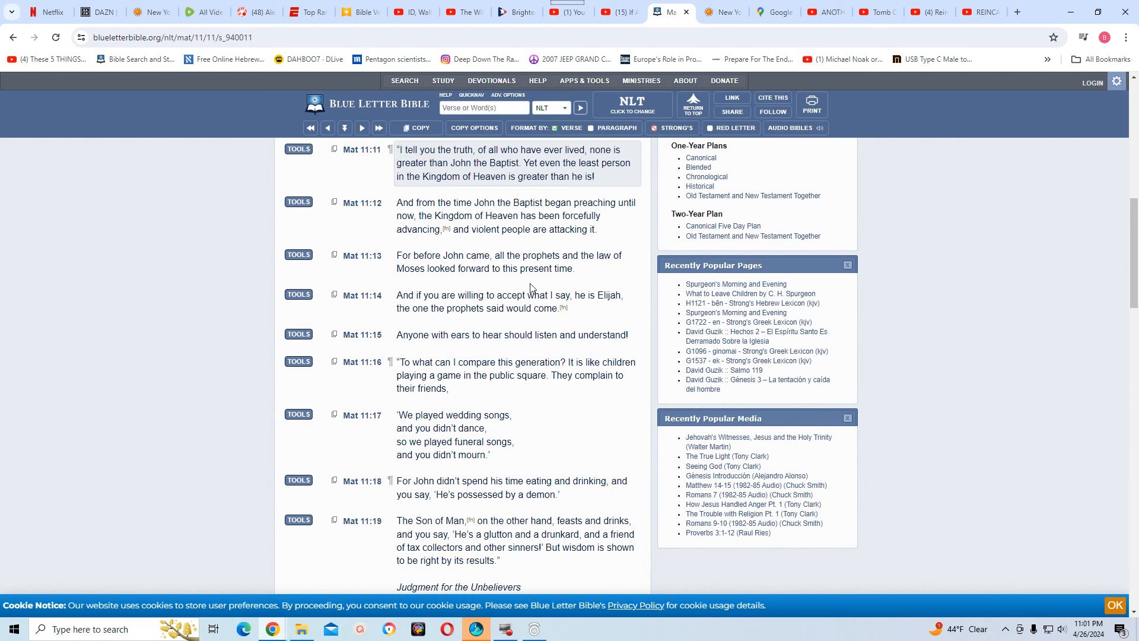
mouse_move(565, 137)
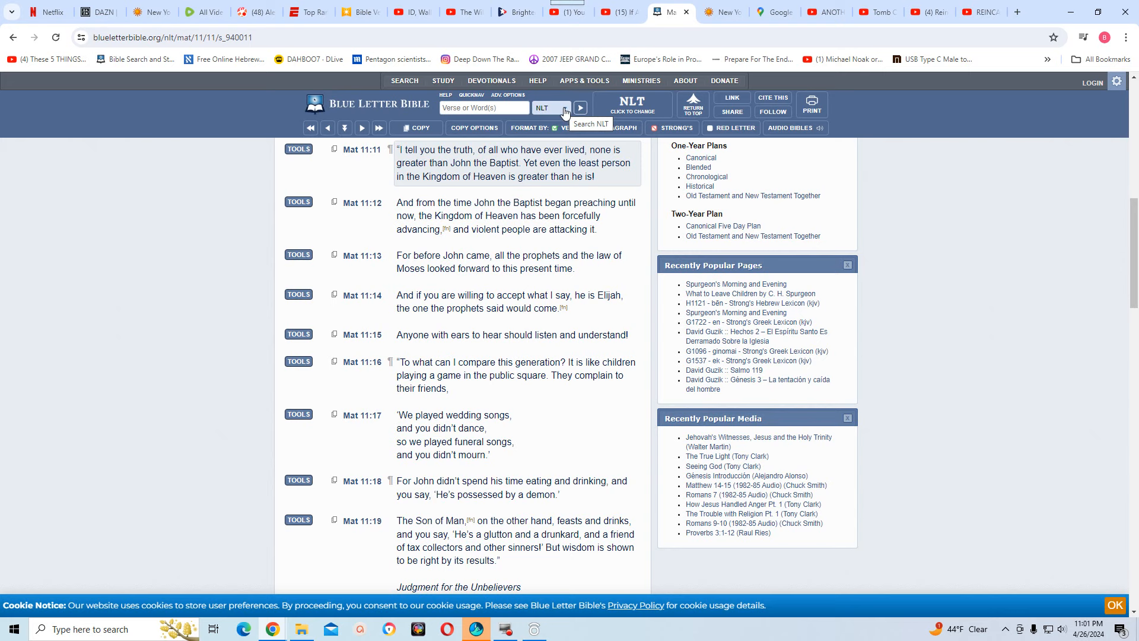
mouse_move(829, 73)
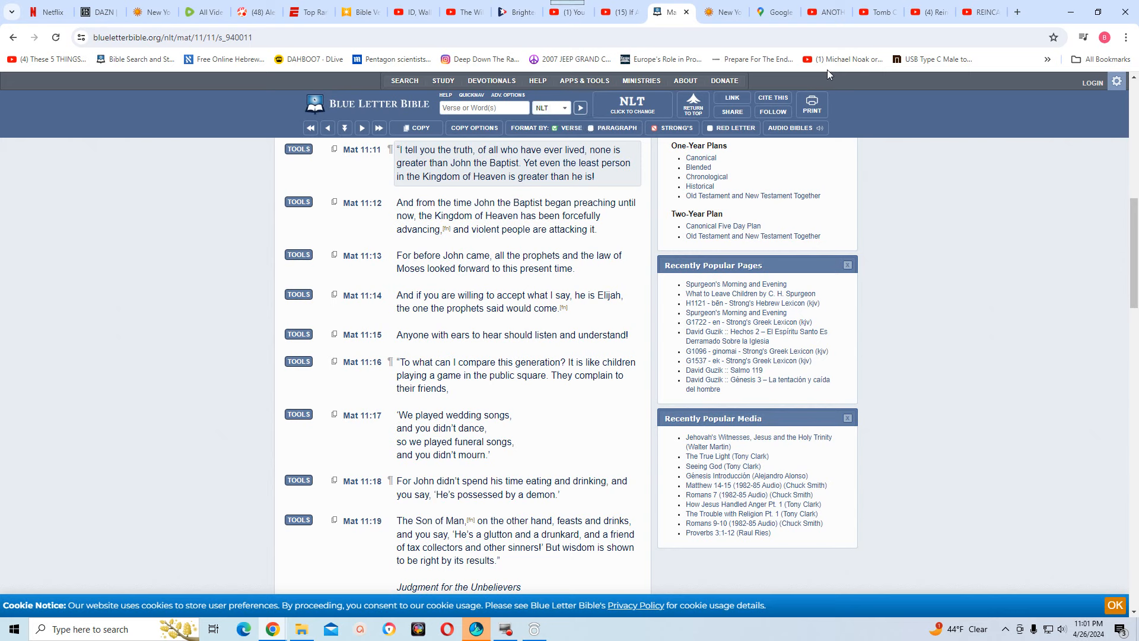
mouse_move(849, 72)
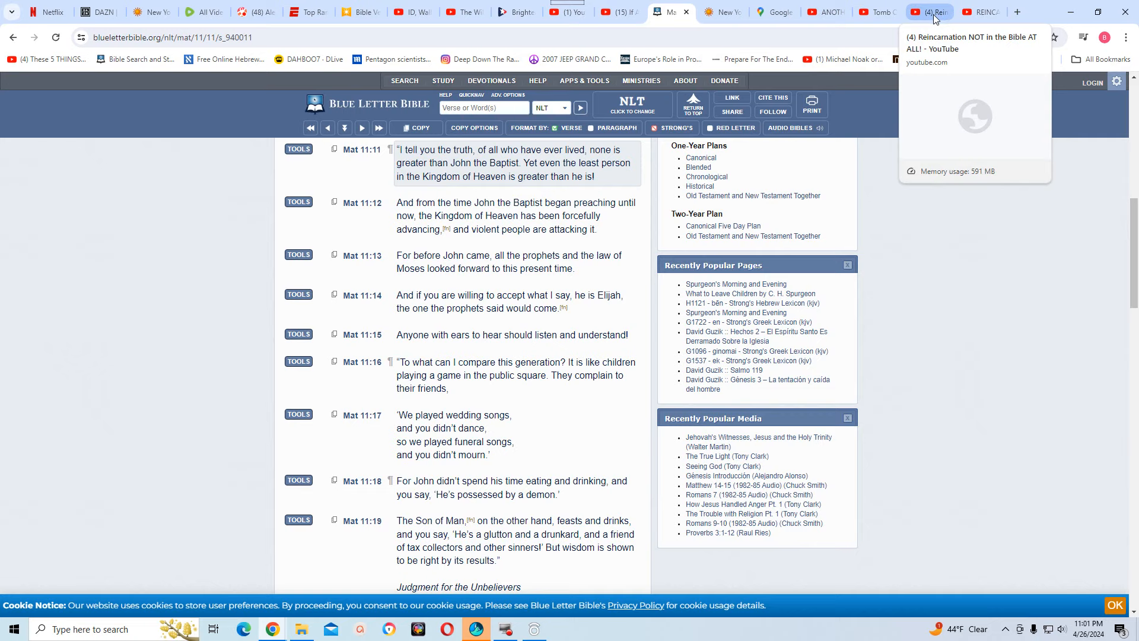
Return to the reincarnation video tab and scrub forward from 16:16 to 16:28
click(929, 12)
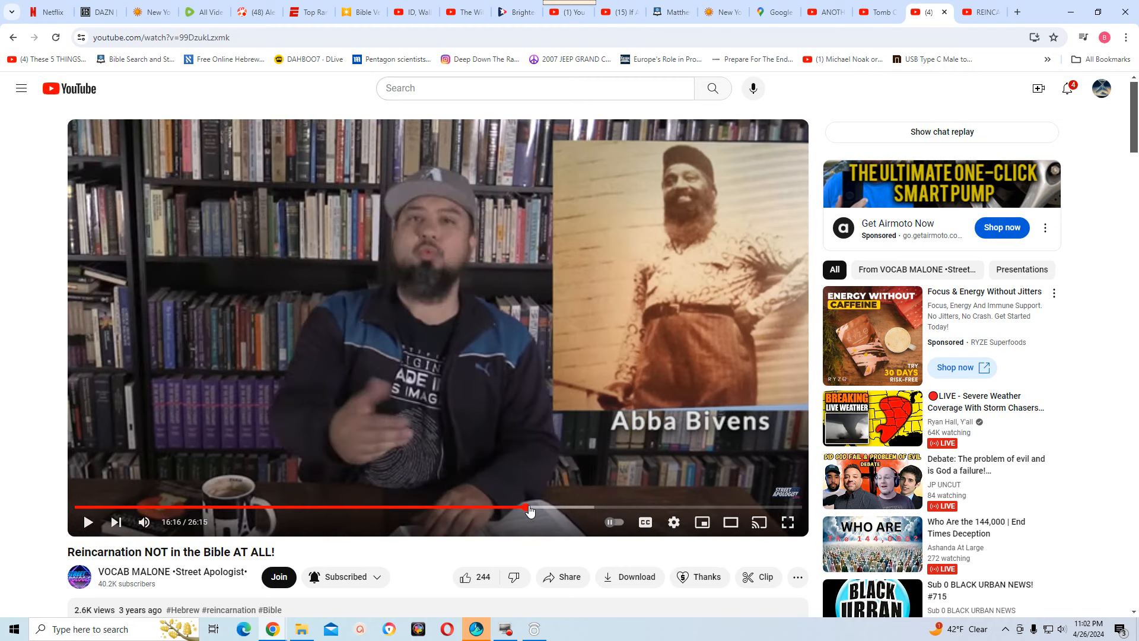
mouse_move(530, 508)
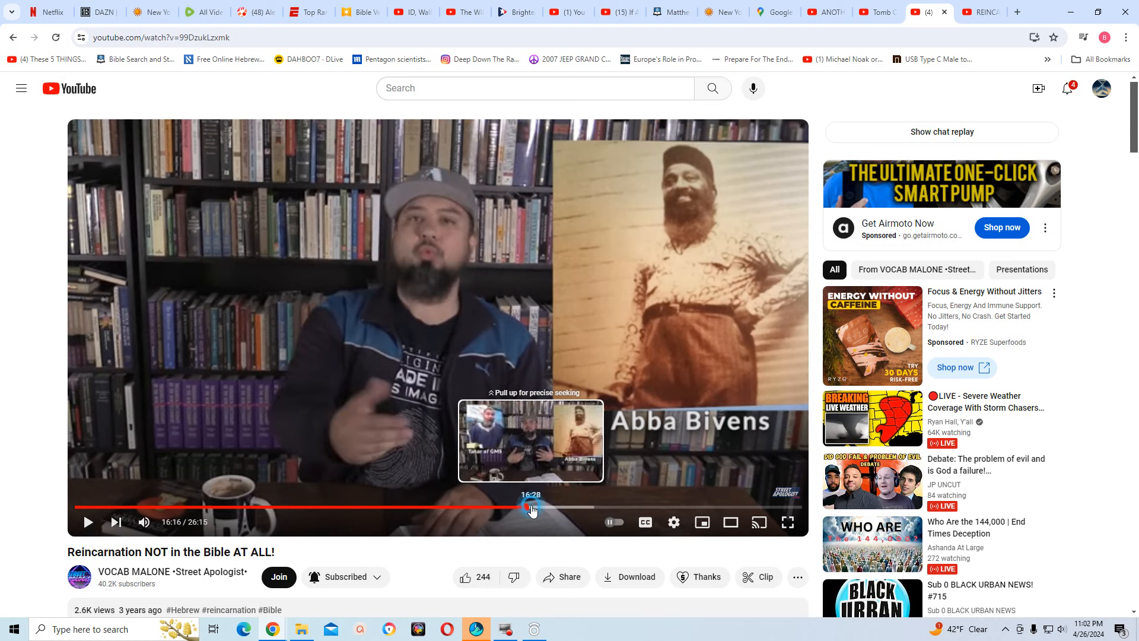
drag(531, 506, 528, 506)
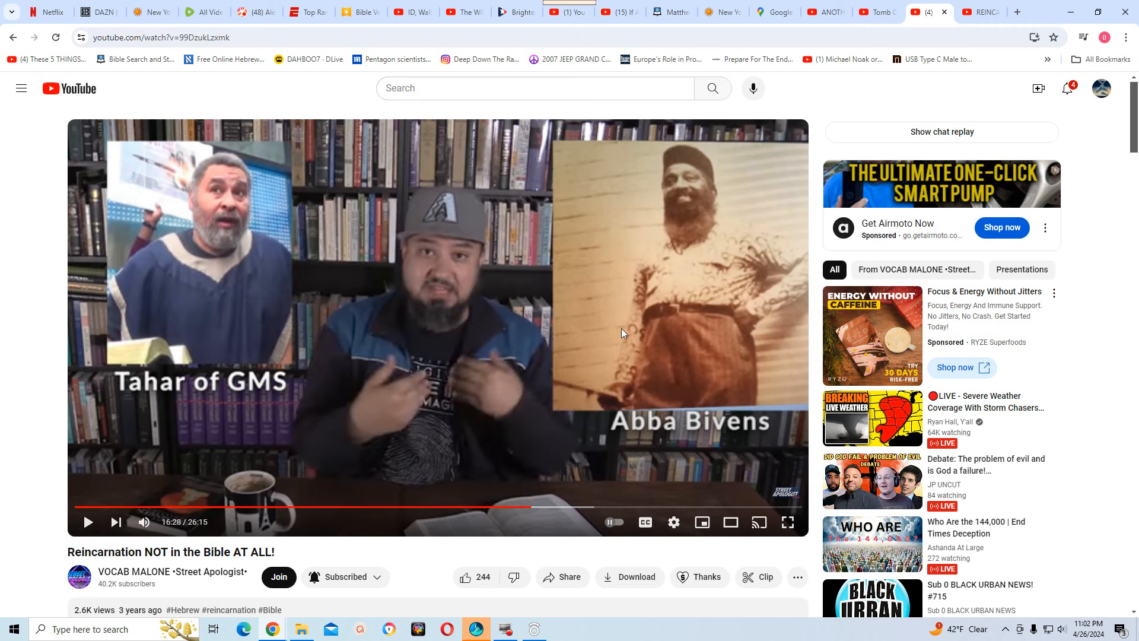
mouse_move(696, 202)
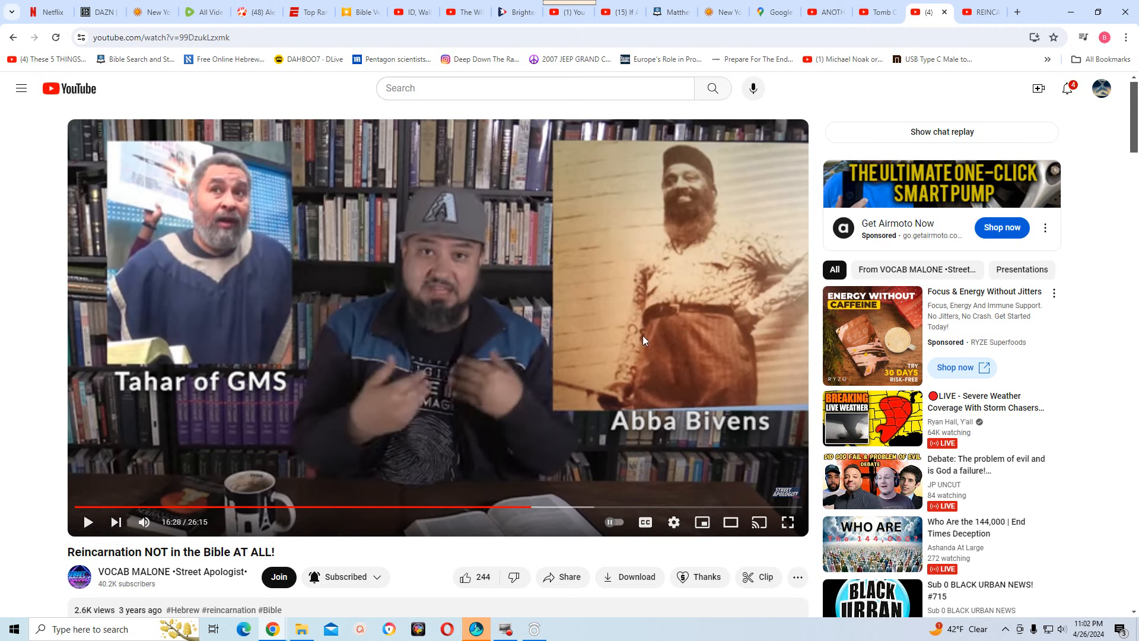
mouse_move(466, 225)
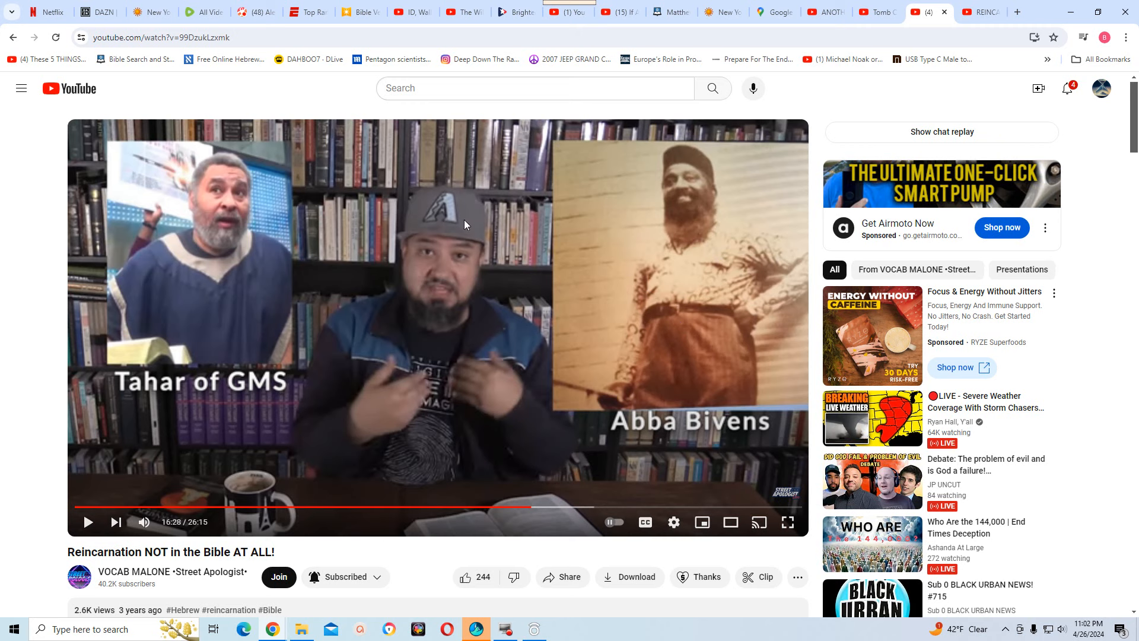
mouse_move(692, 283)
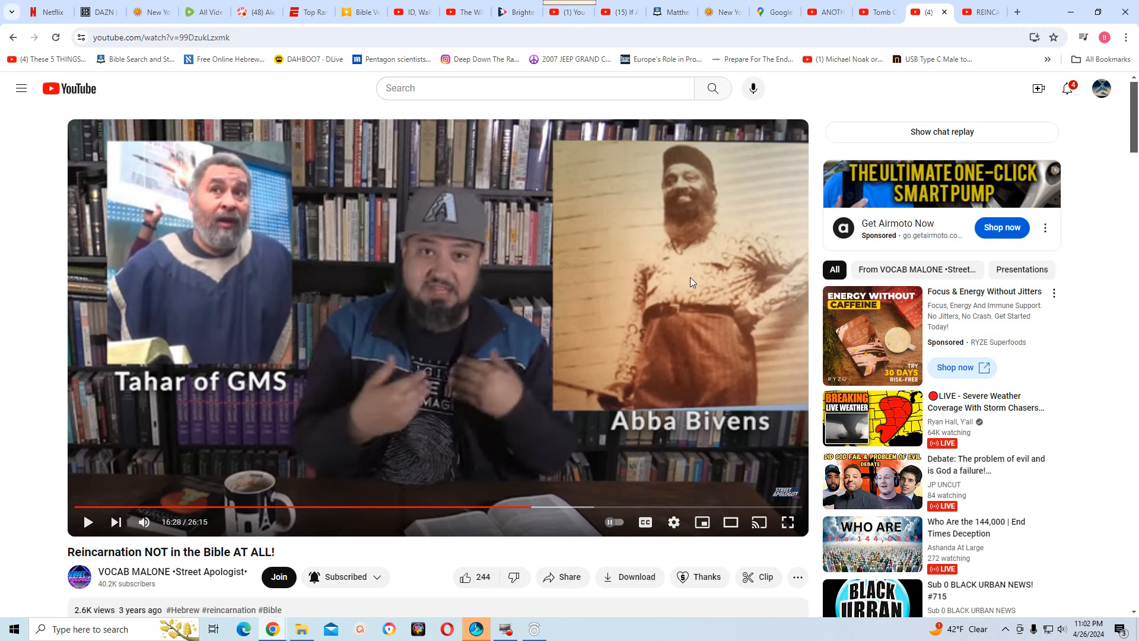
mouse_move(597, 480)
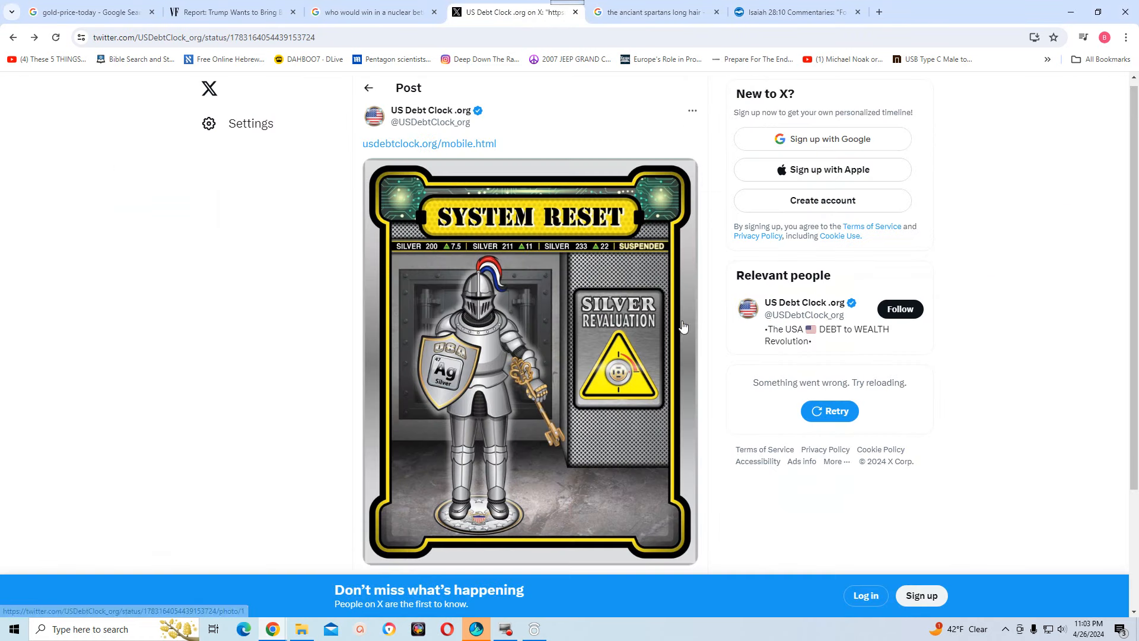
mouse_move(505, 255)
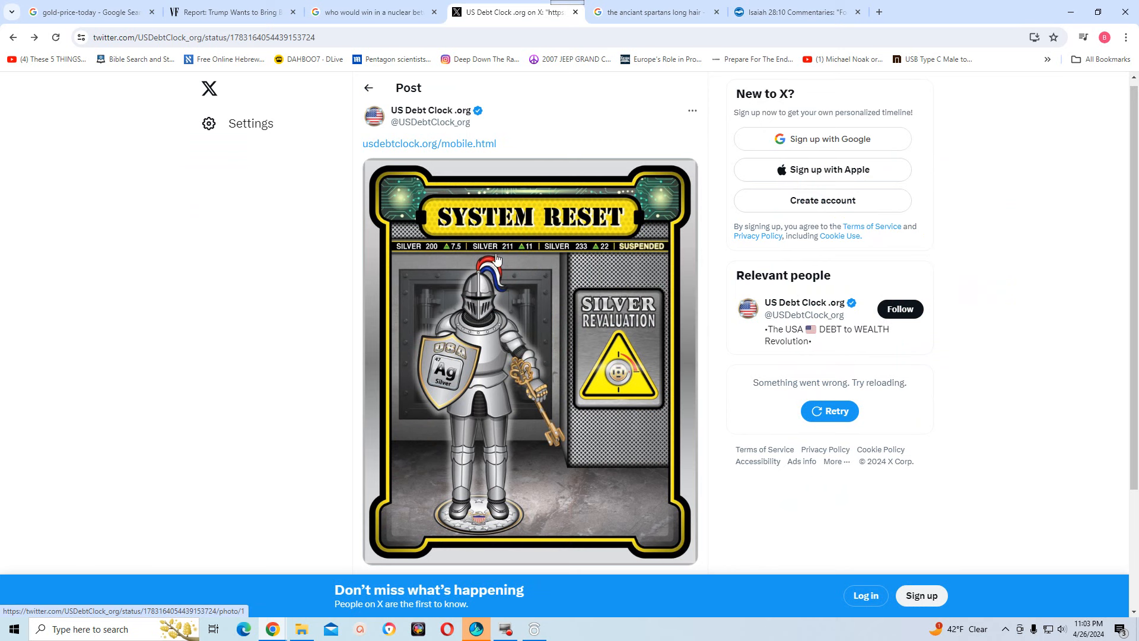
mouse_move(447, 290)
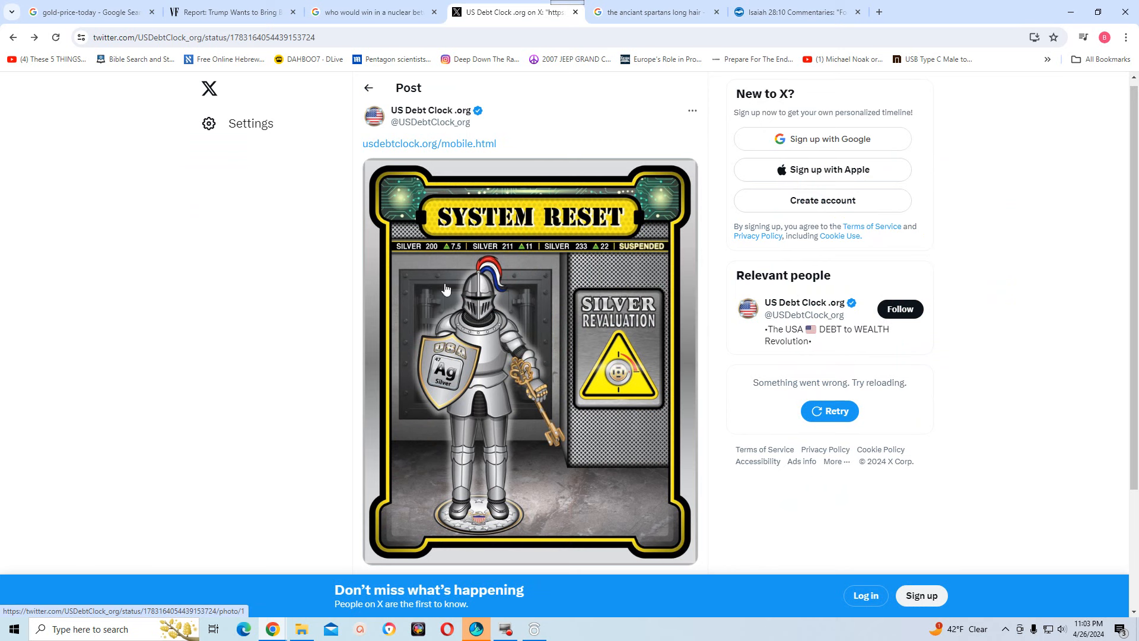
mouse_move(511, 275)
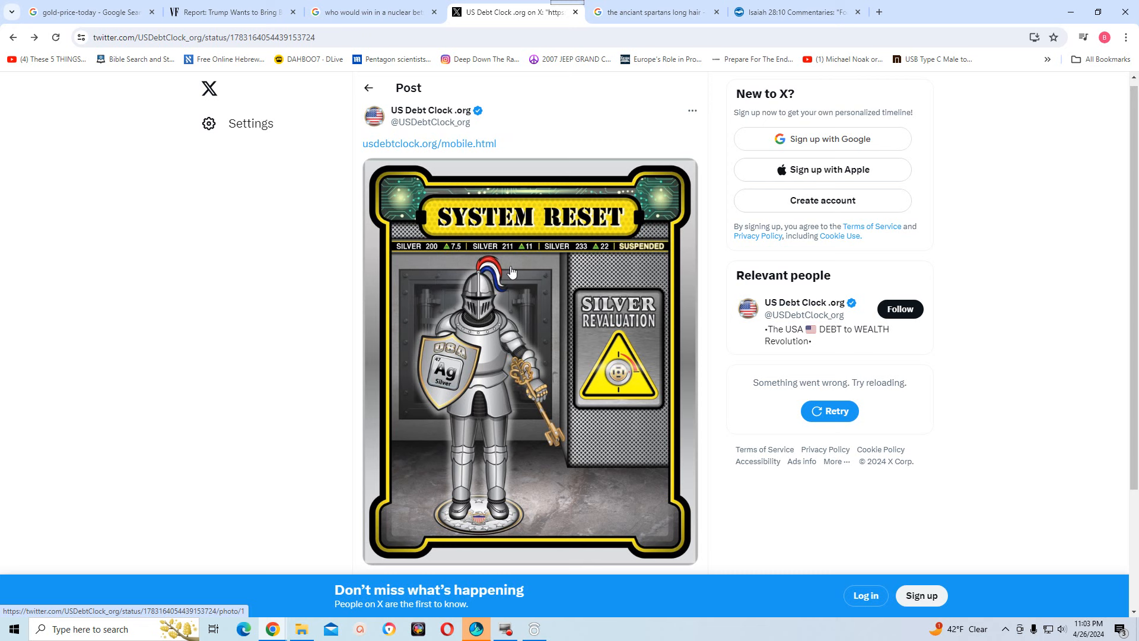
mouse_move(590, 270)
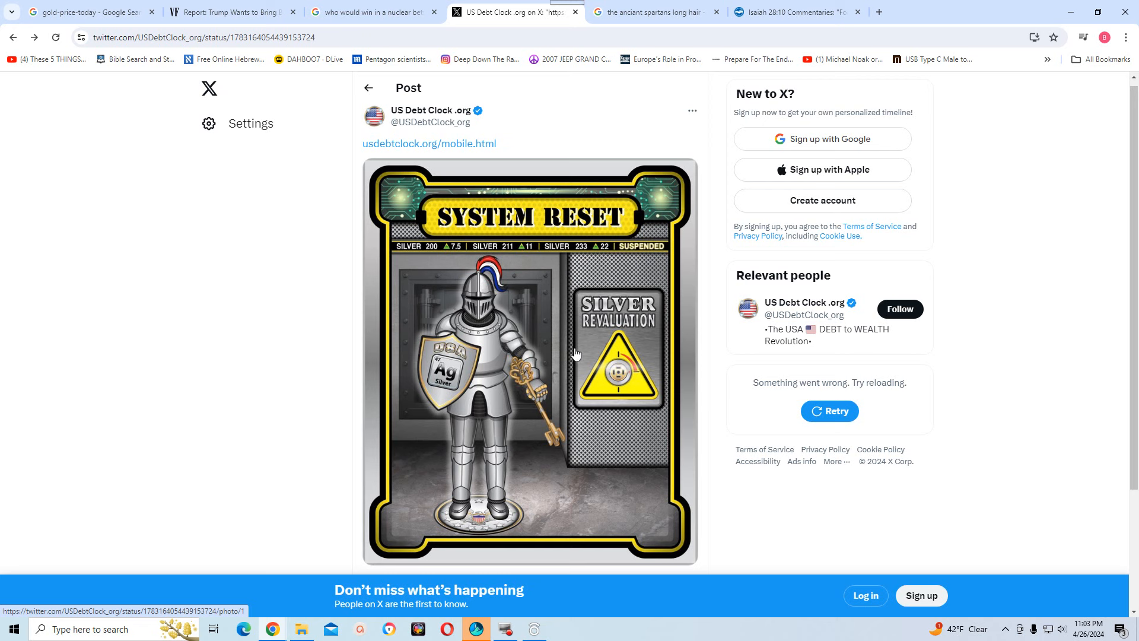
mouse_move(461, 400)
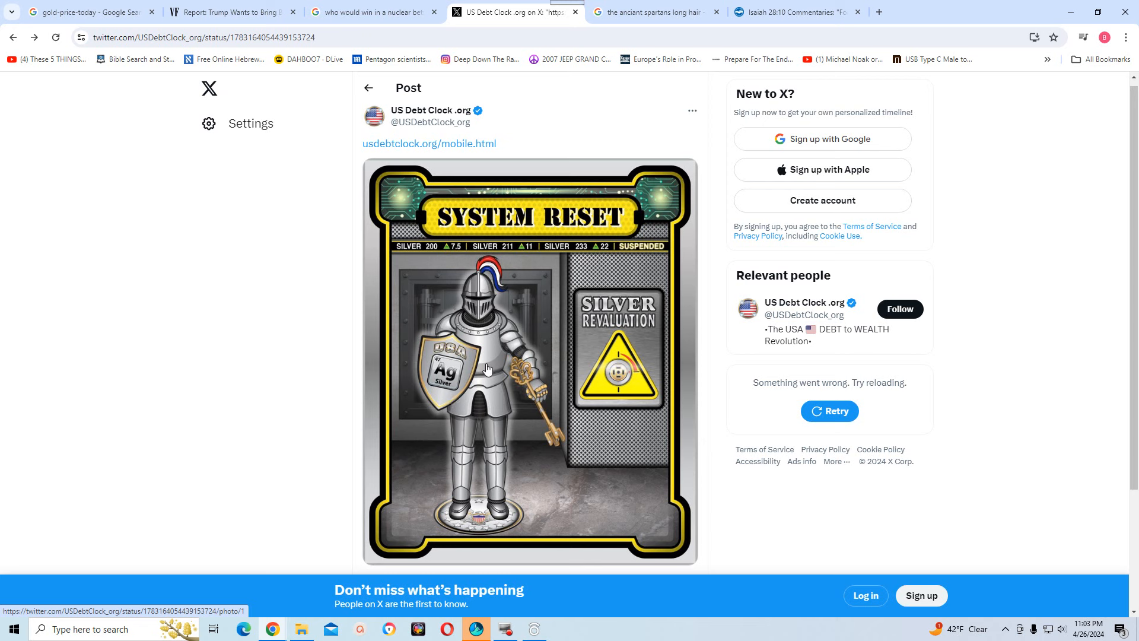
mouse_move(487, 385)
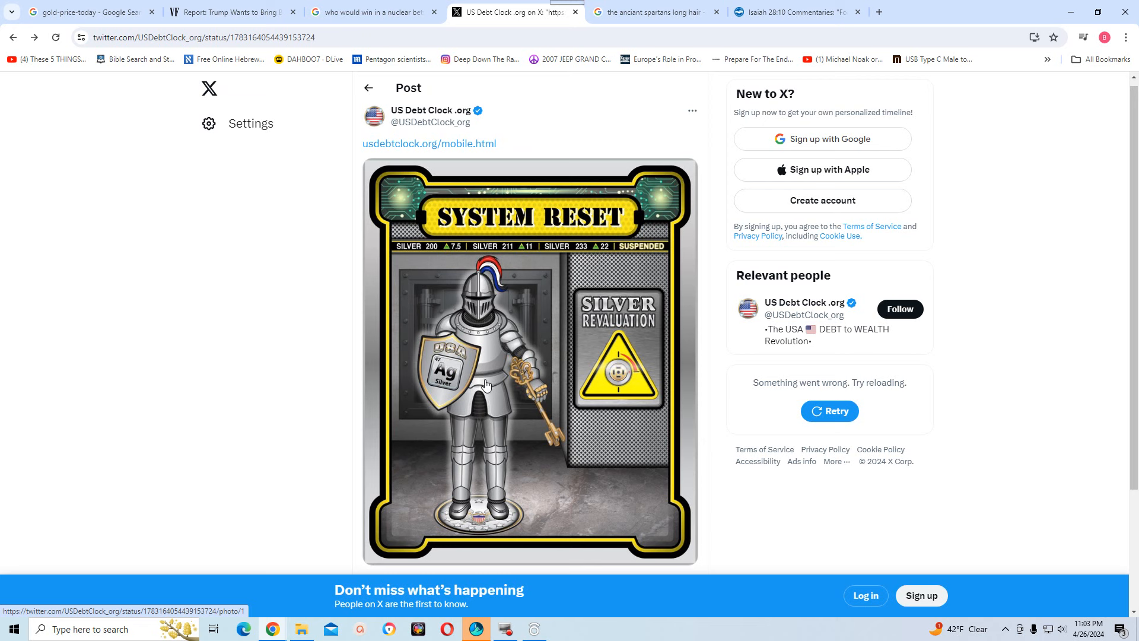
mouse_move(486, 378)
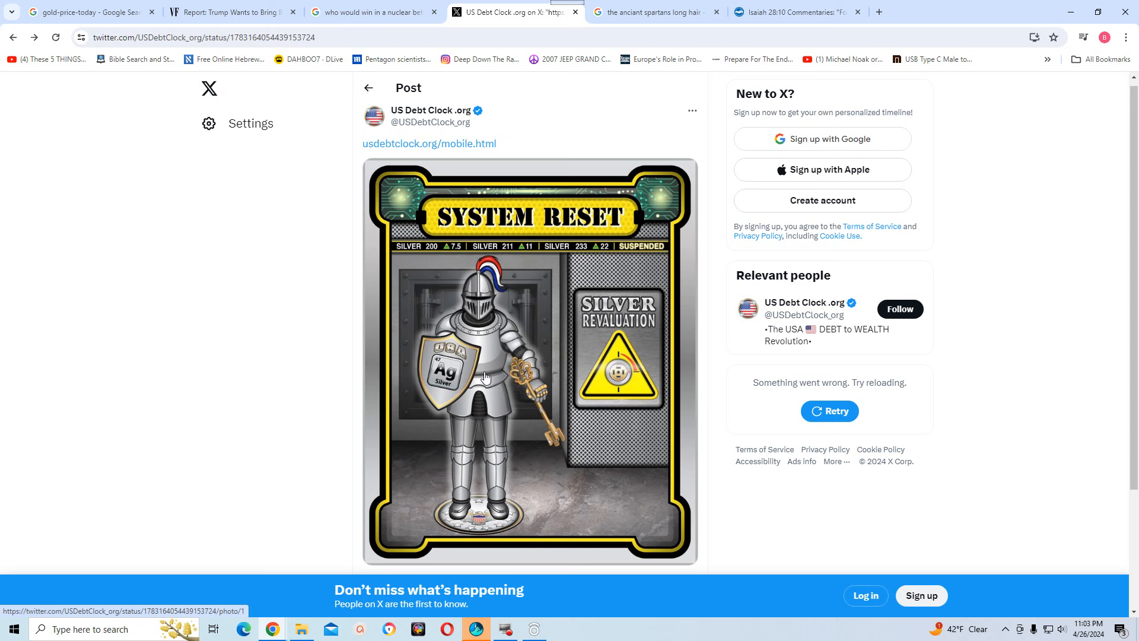
mouse_move(602, 375)
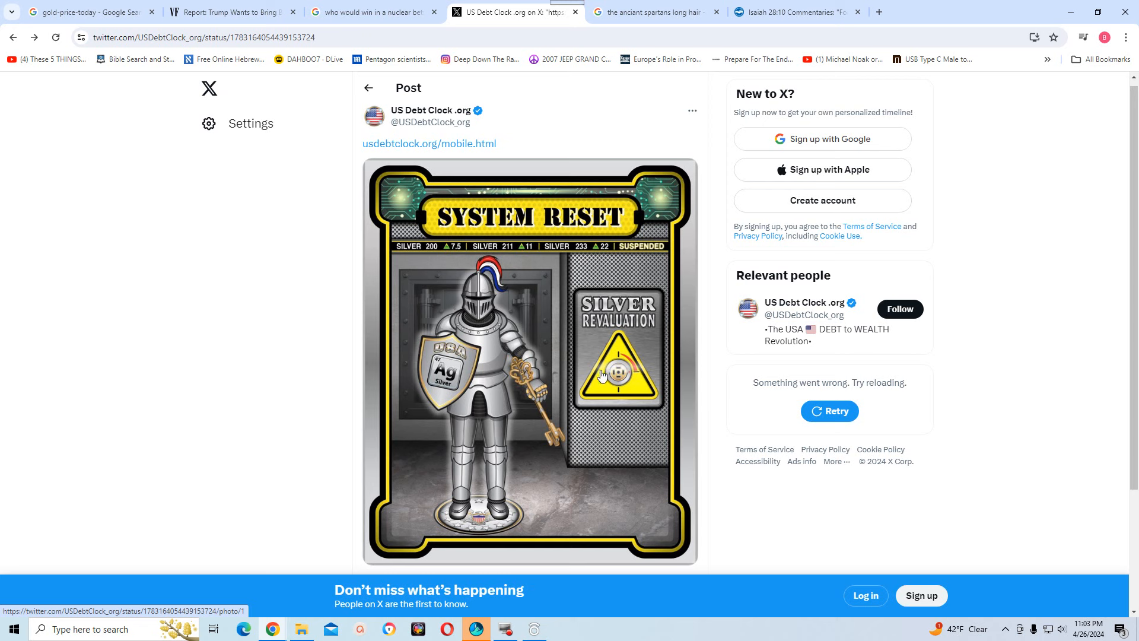
mouse_move(628, 368)
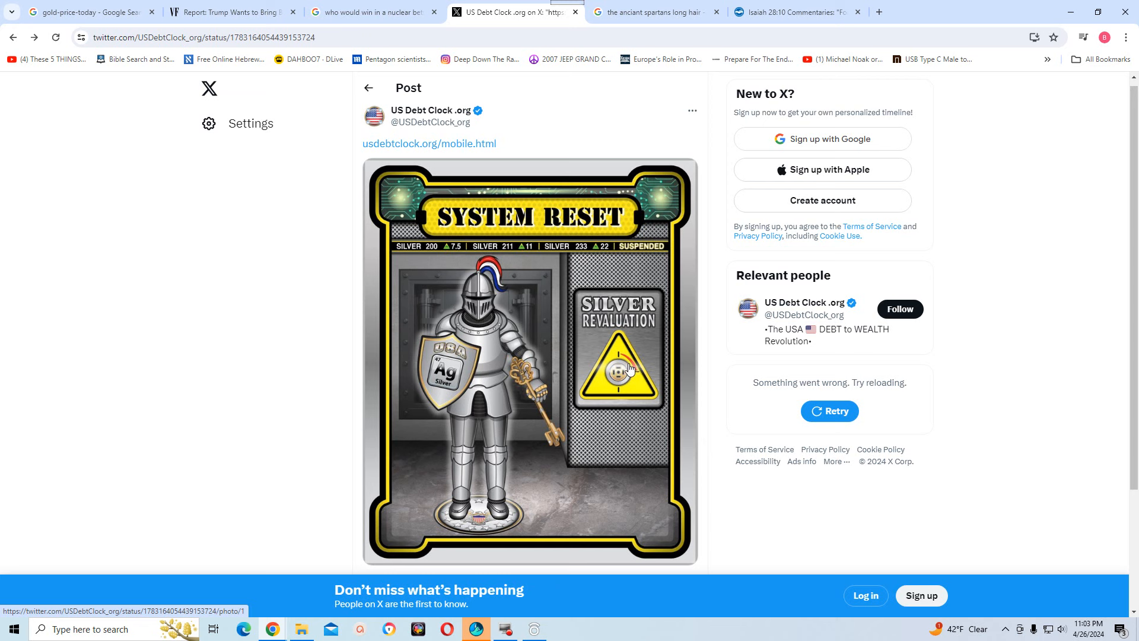
mouse_move(305, 85)
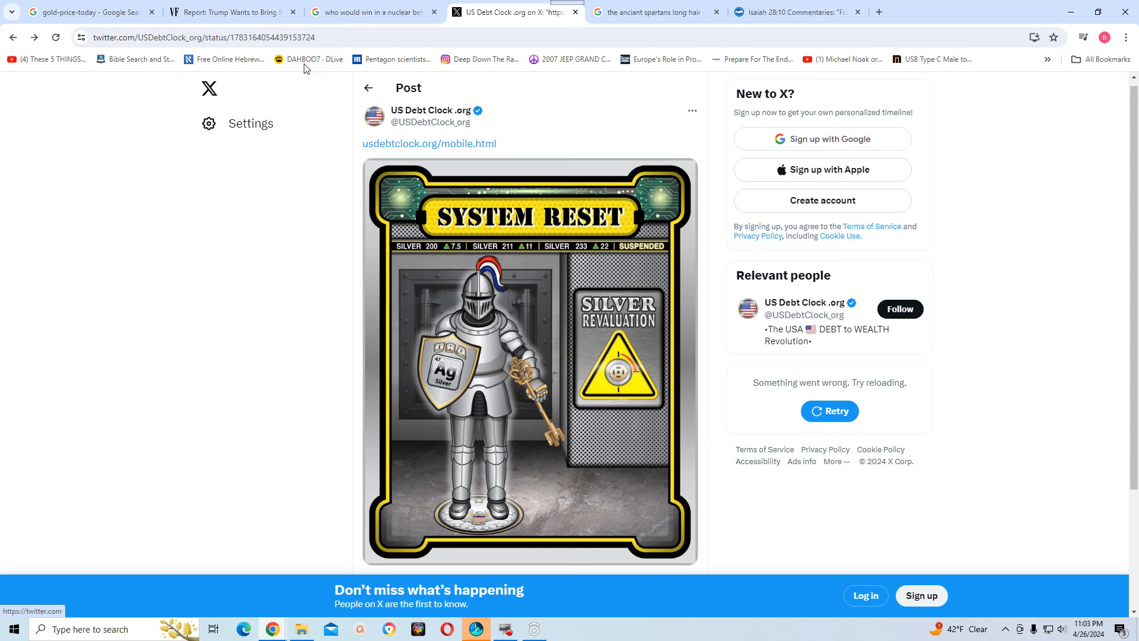
mouse_move(18, 36)
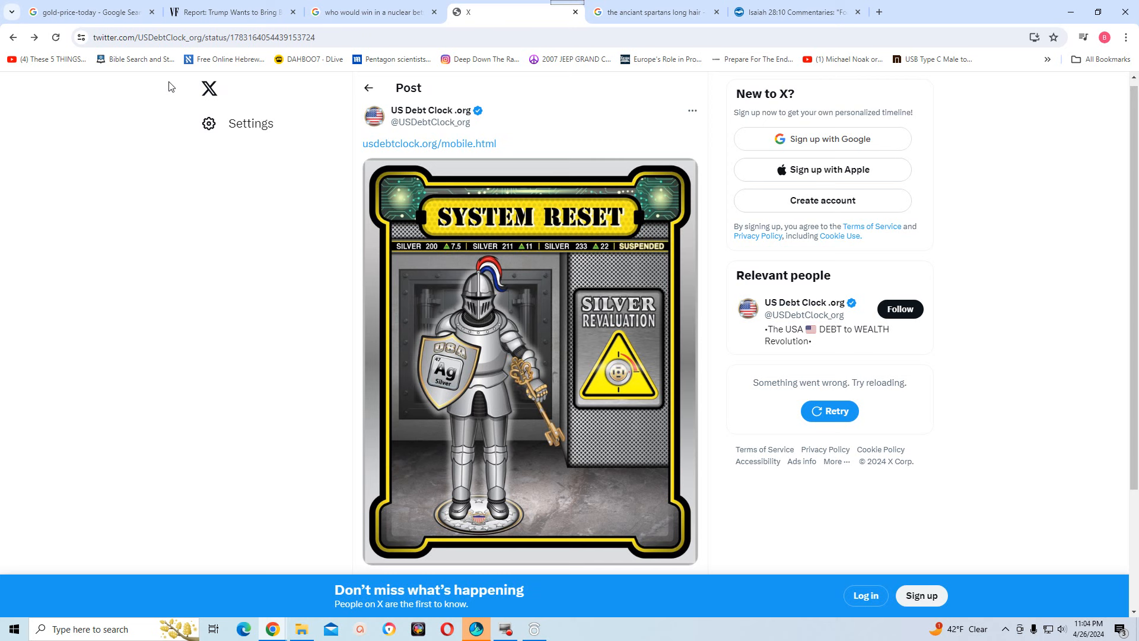
mouse_move(376, 22)
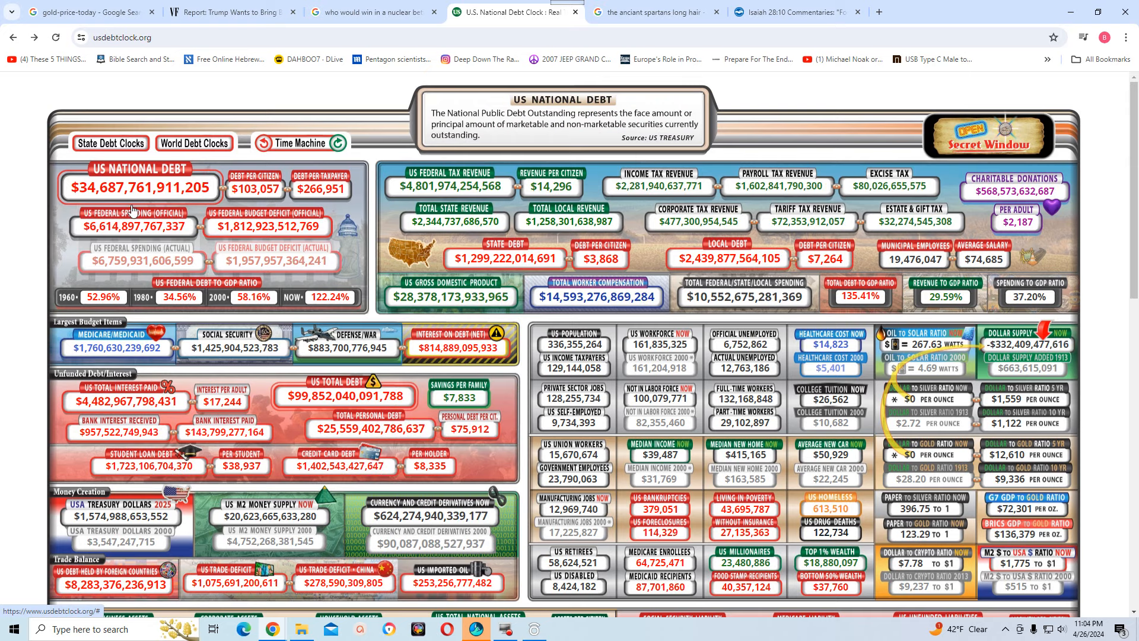
mouse_move(234, 201)
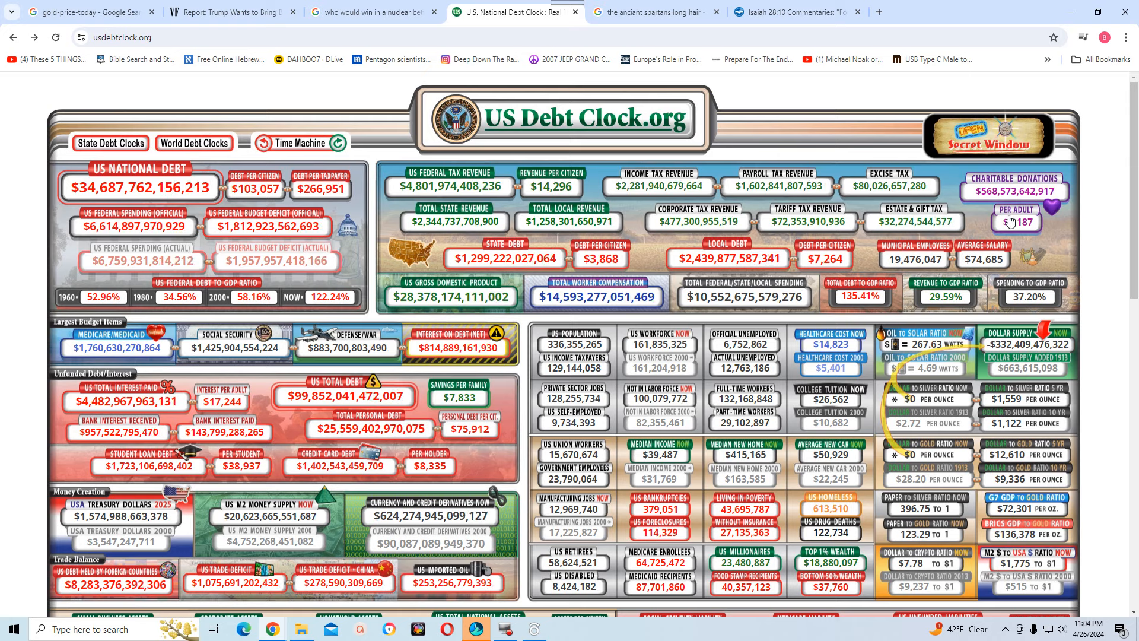
mouse_move(1018, 215)
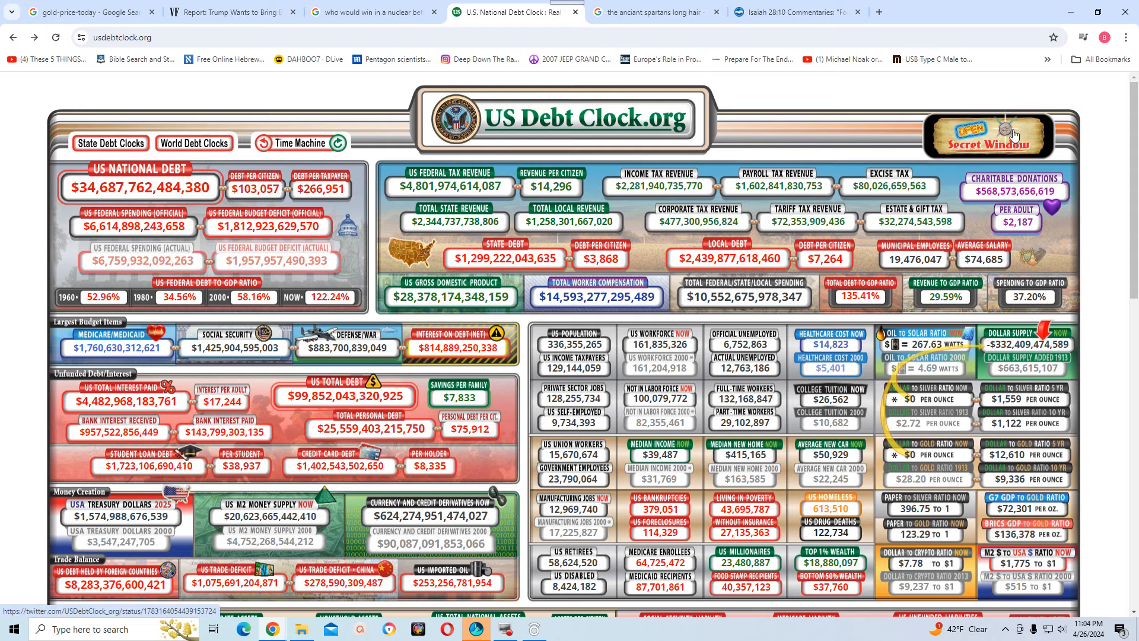
mouse_move(989, 142)
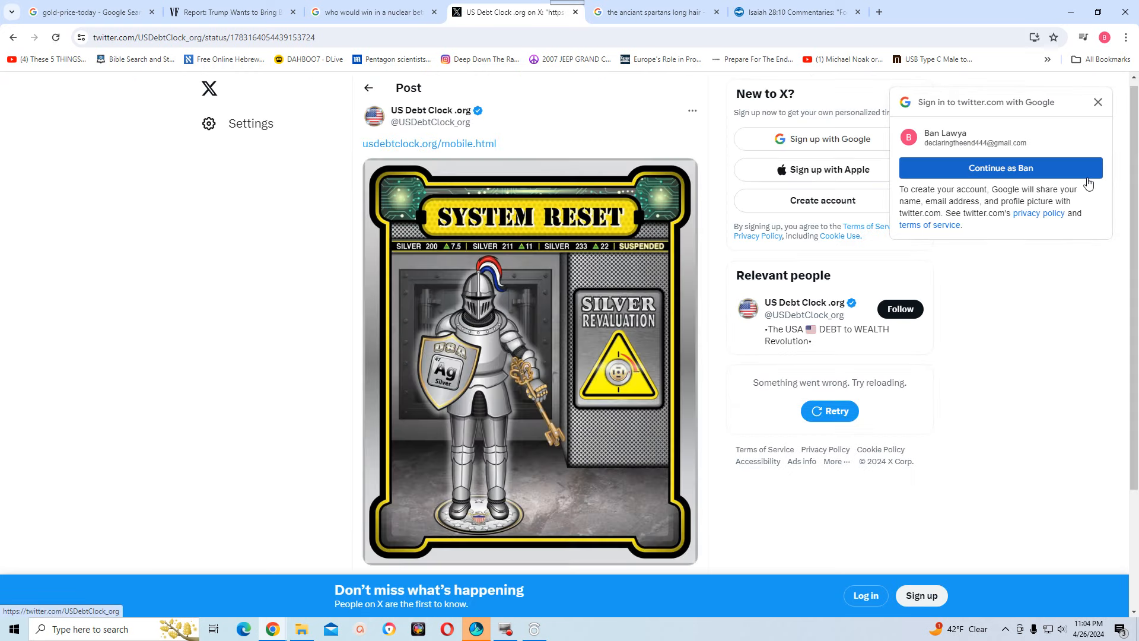
mouse_move(1059, 190)
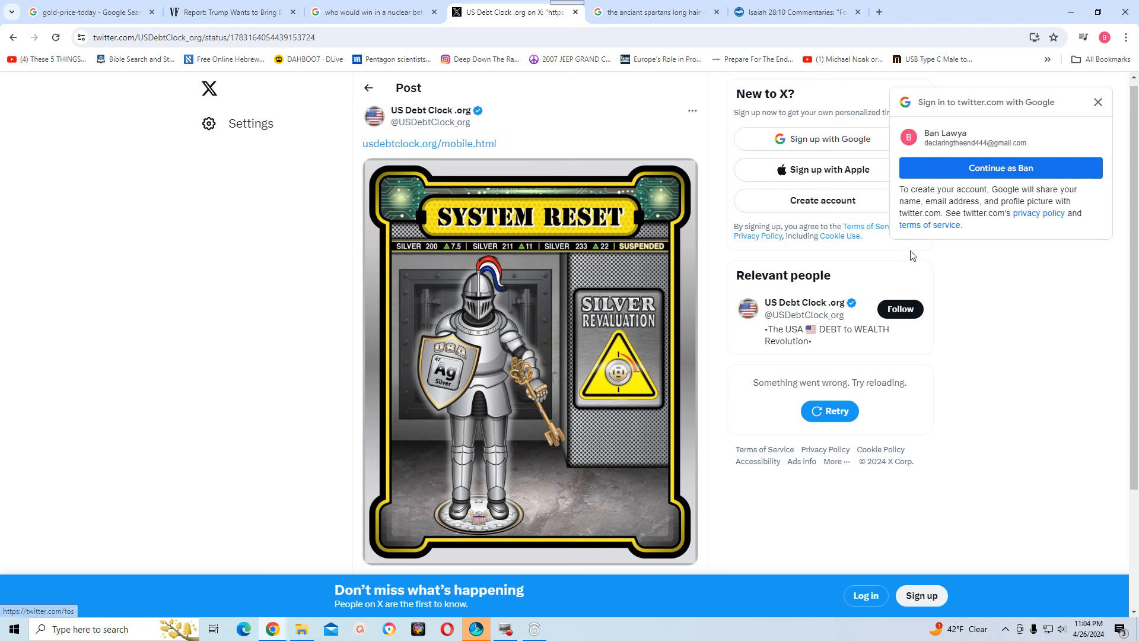
mouse_move(526, 267)
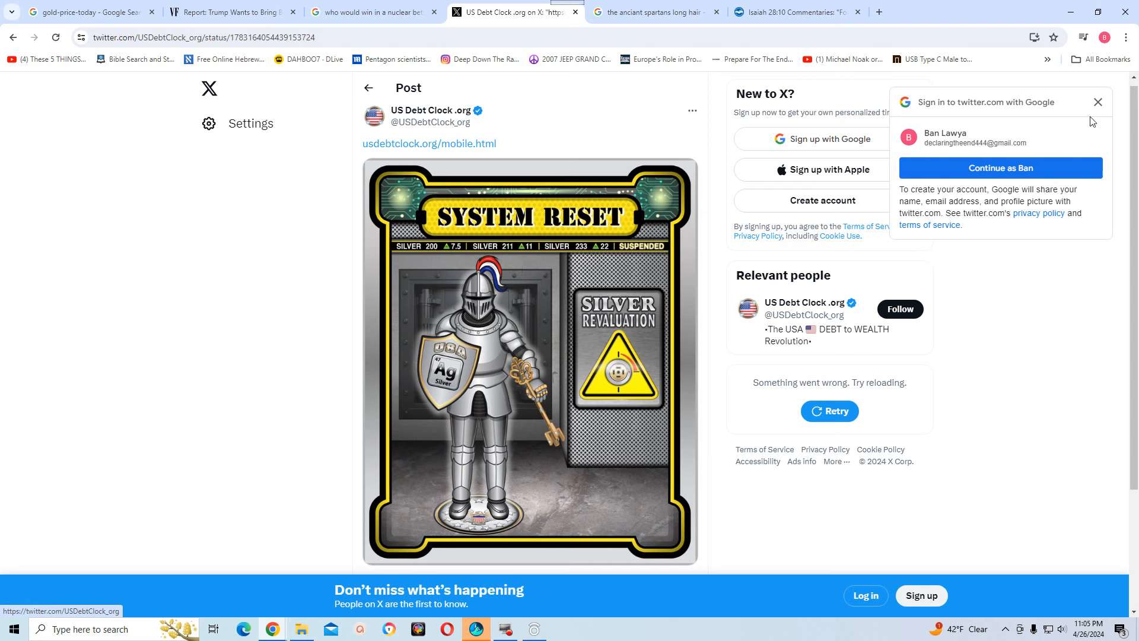
Close the 'Sign in to twitter.com with Google' popup over the System Reset post
click(1097, 101)
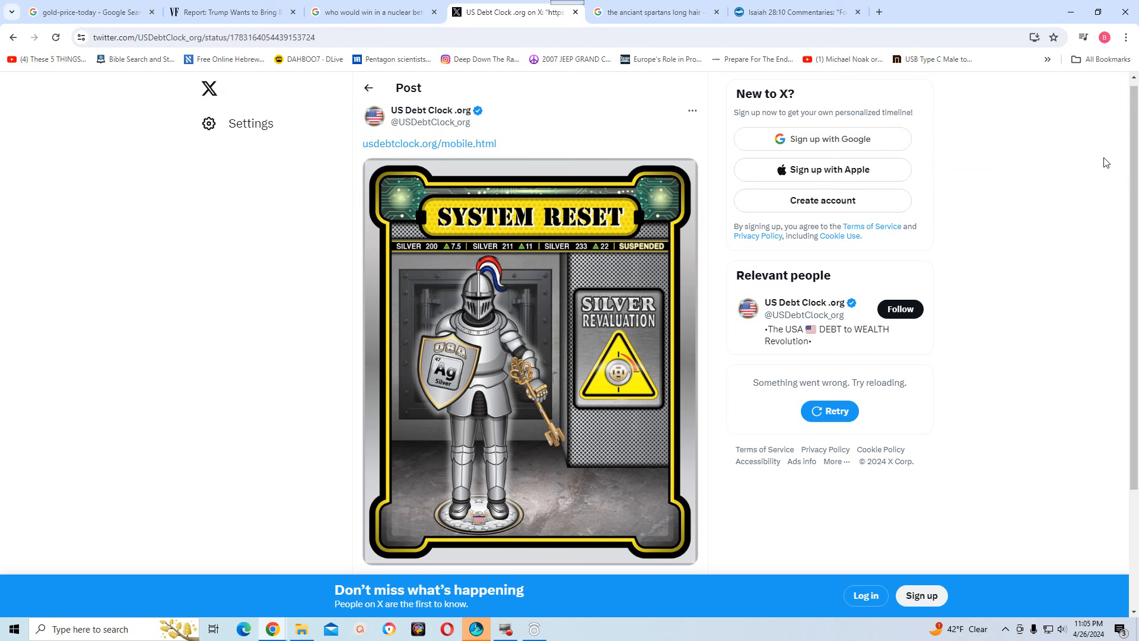
mouse_move(987, 229)
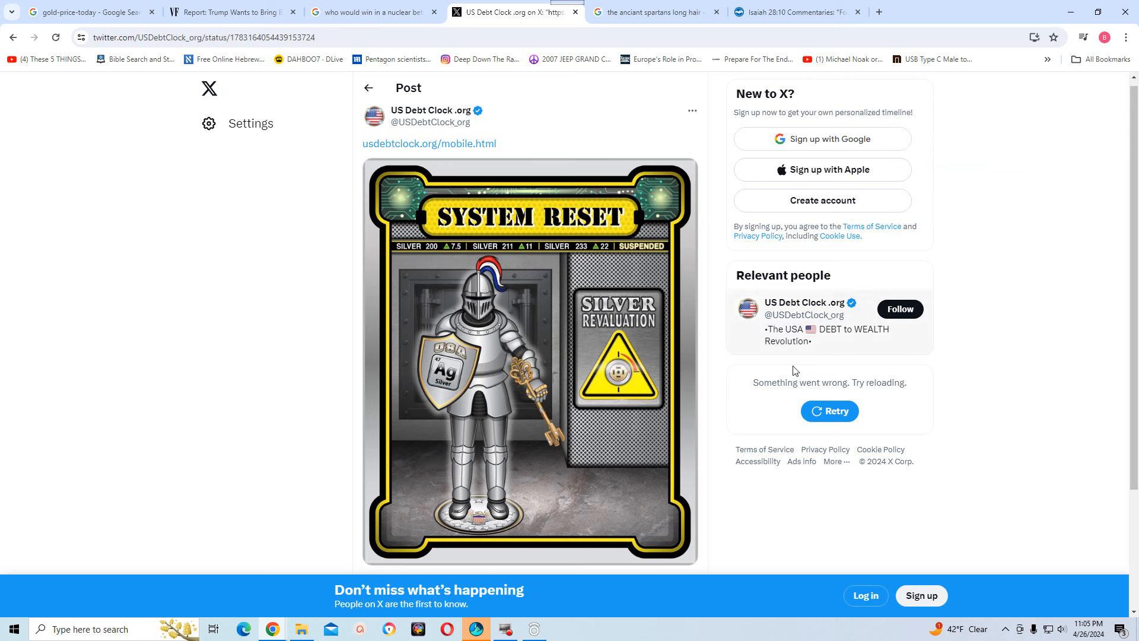
mouse_move(820, 393)
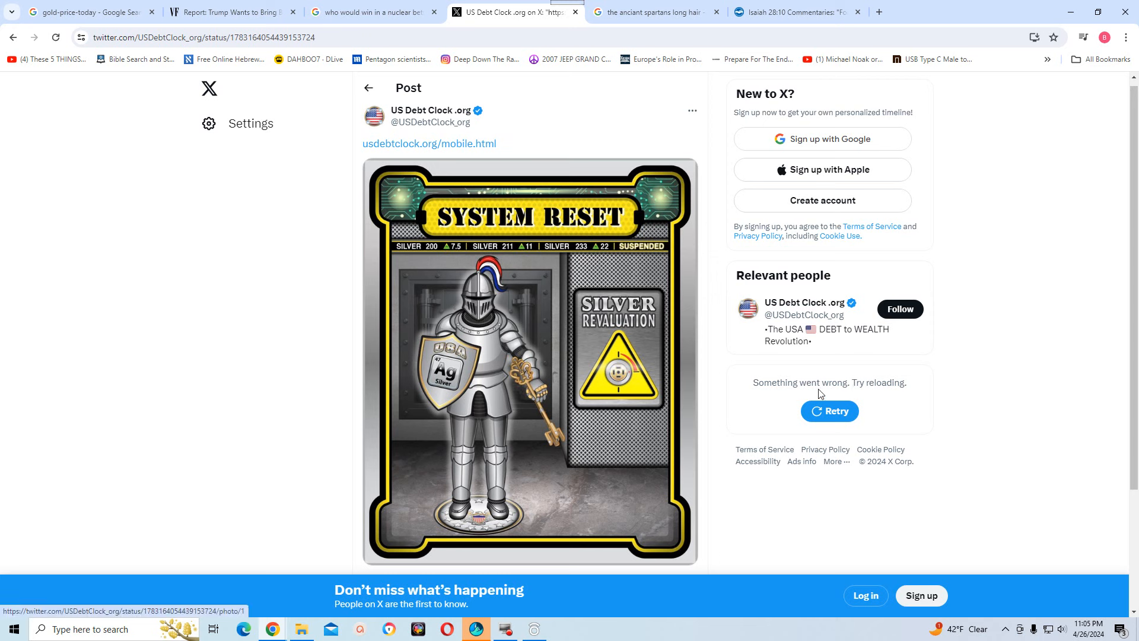
mouse_move(455, 291)
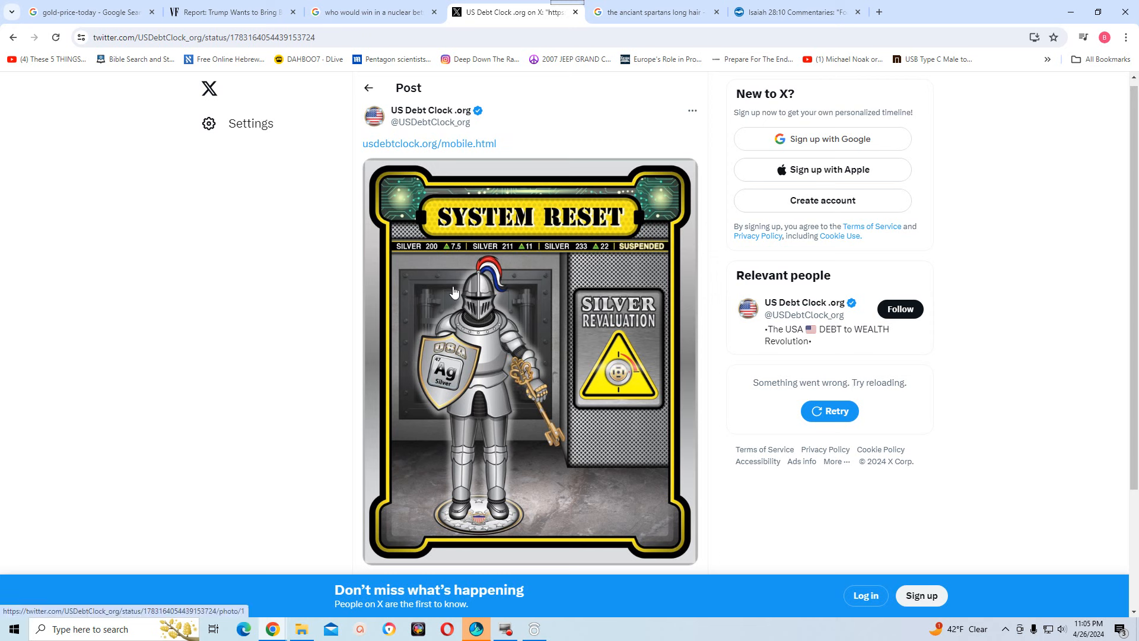
mouse_move(573, 302)
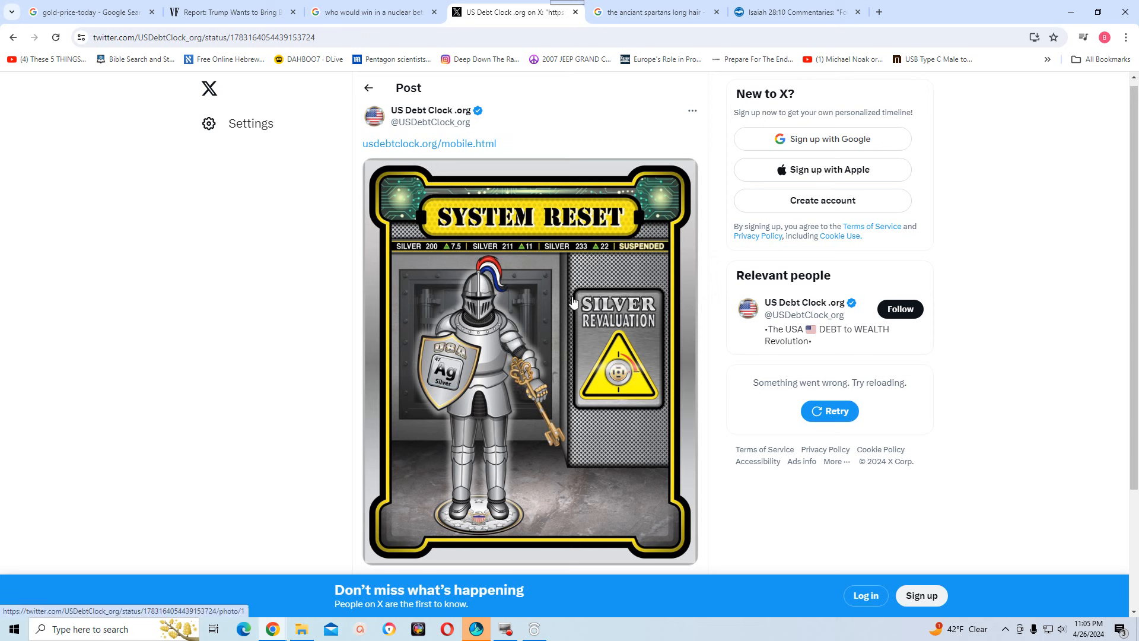
mouse_move(455, 305)
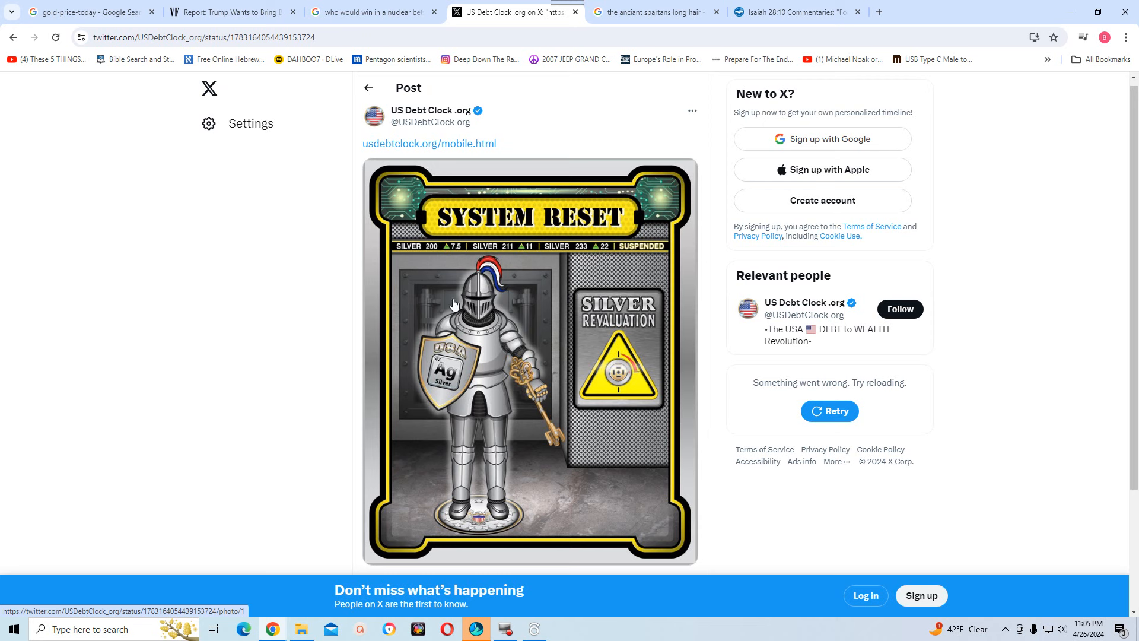
mouse_move(462, 280)
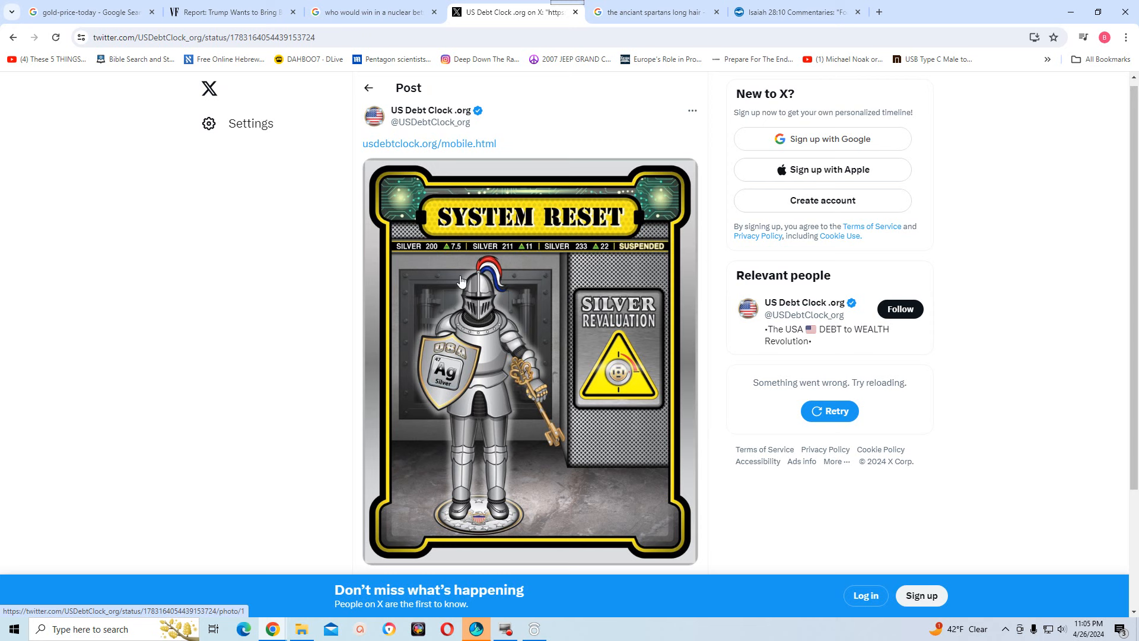
mouse_move(476, 242)
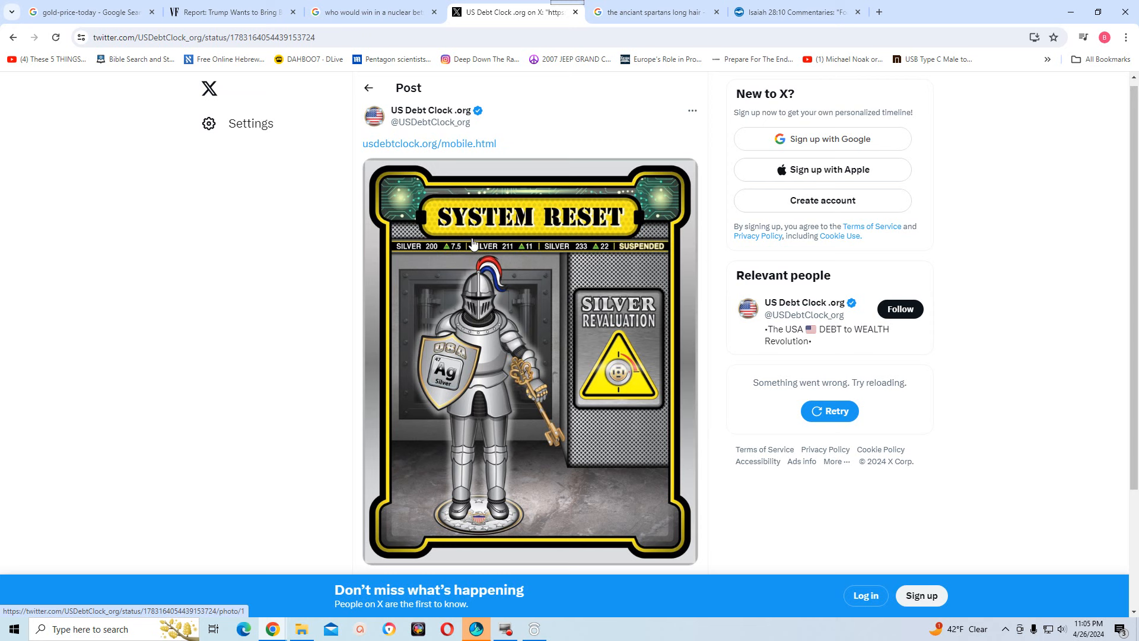
mouse_move(464, 293)
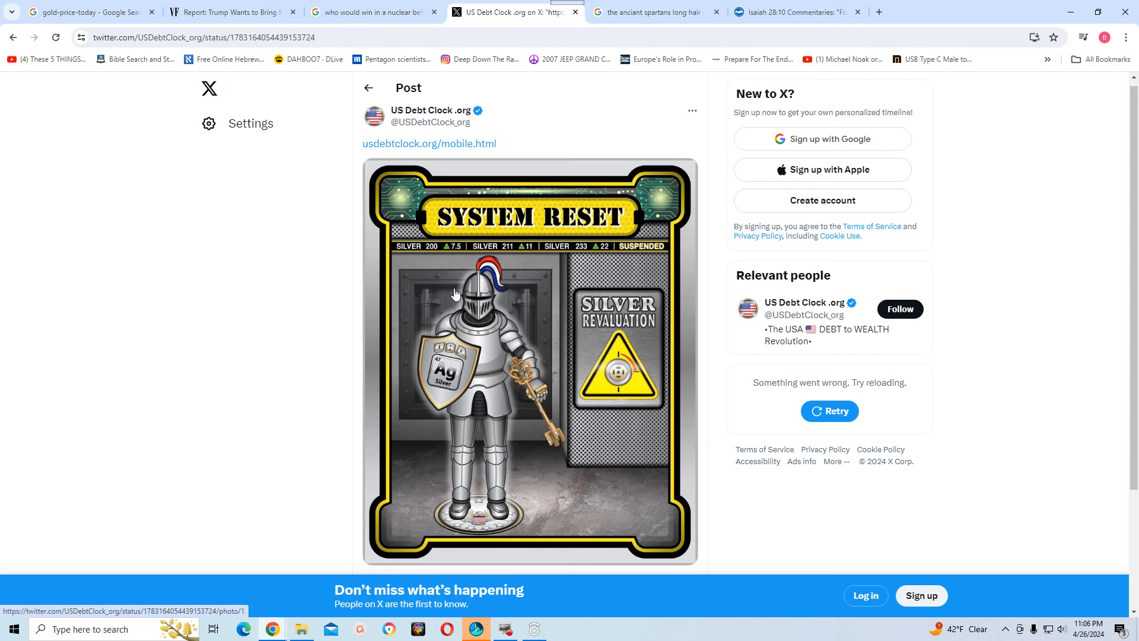
mouse_move(458, 290)
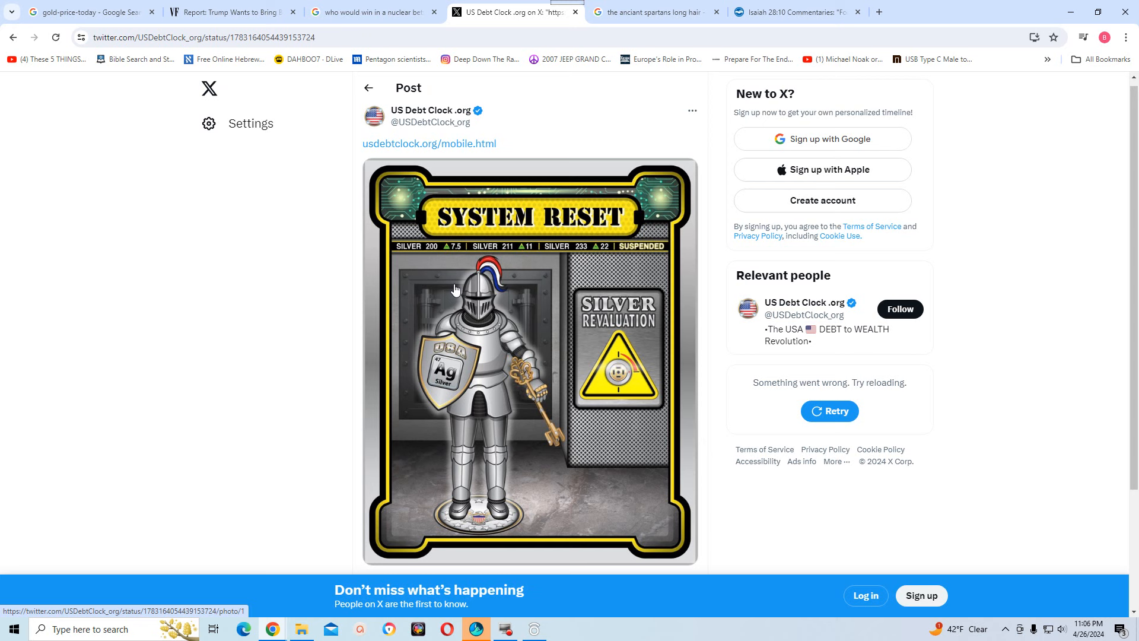
mouse_move(453, 290)
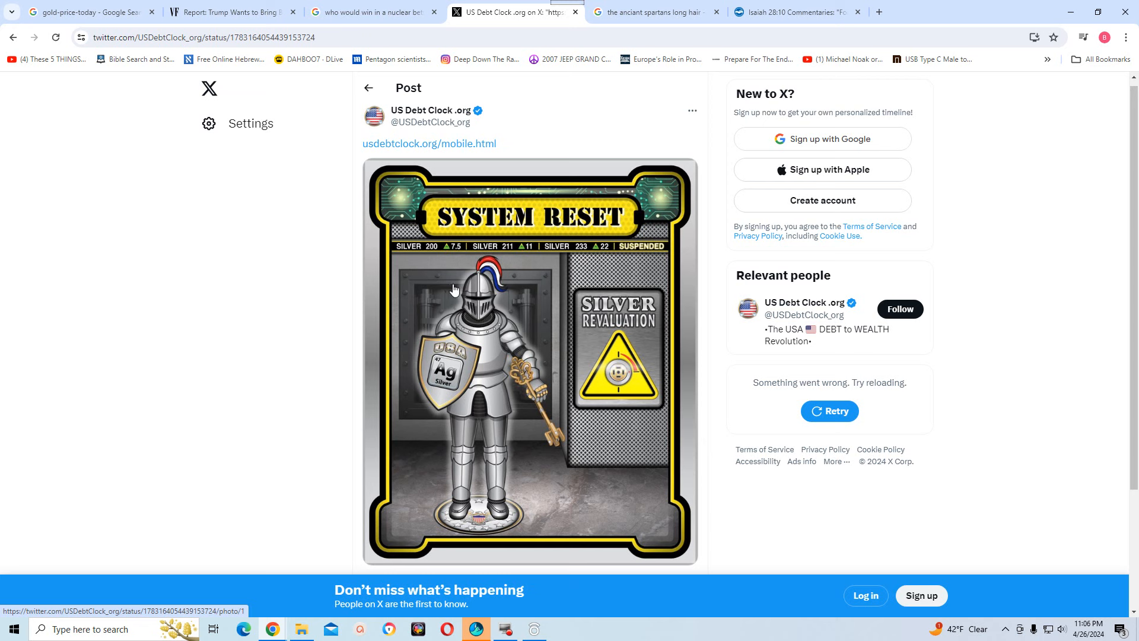
mouse_move(1011, 233)
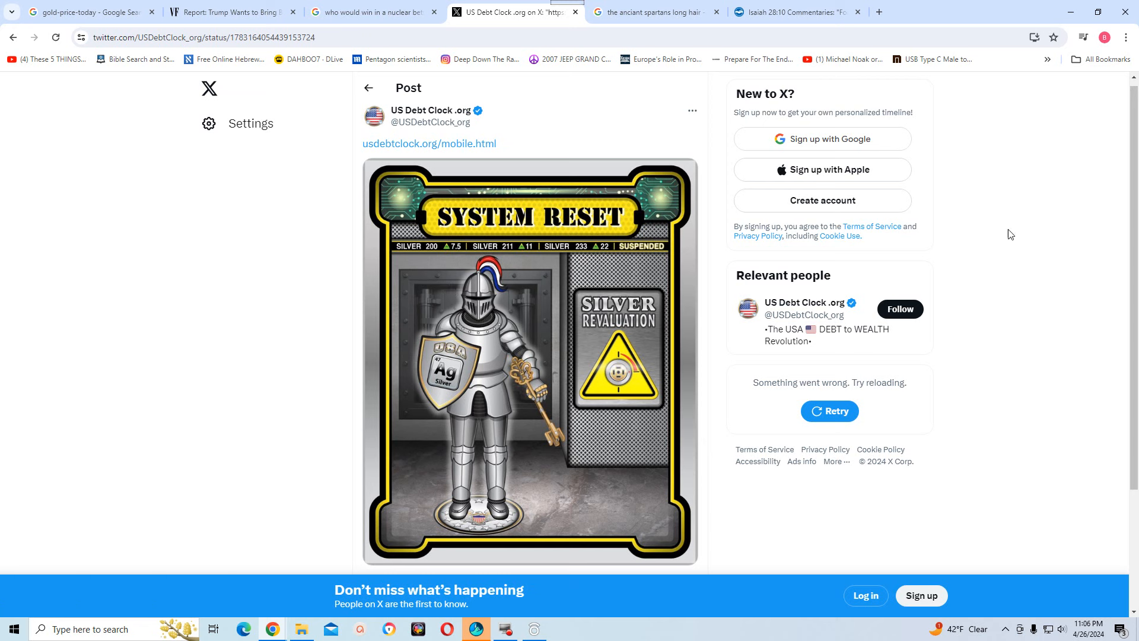
mouse_move(1023, 217)
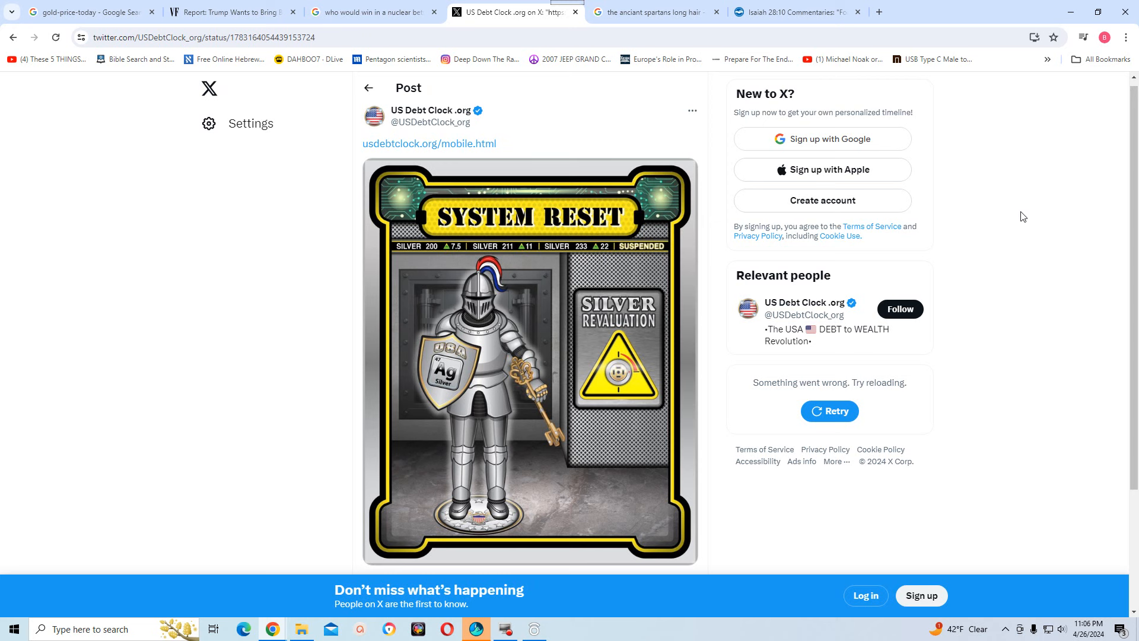
mouse_move(991, 203)
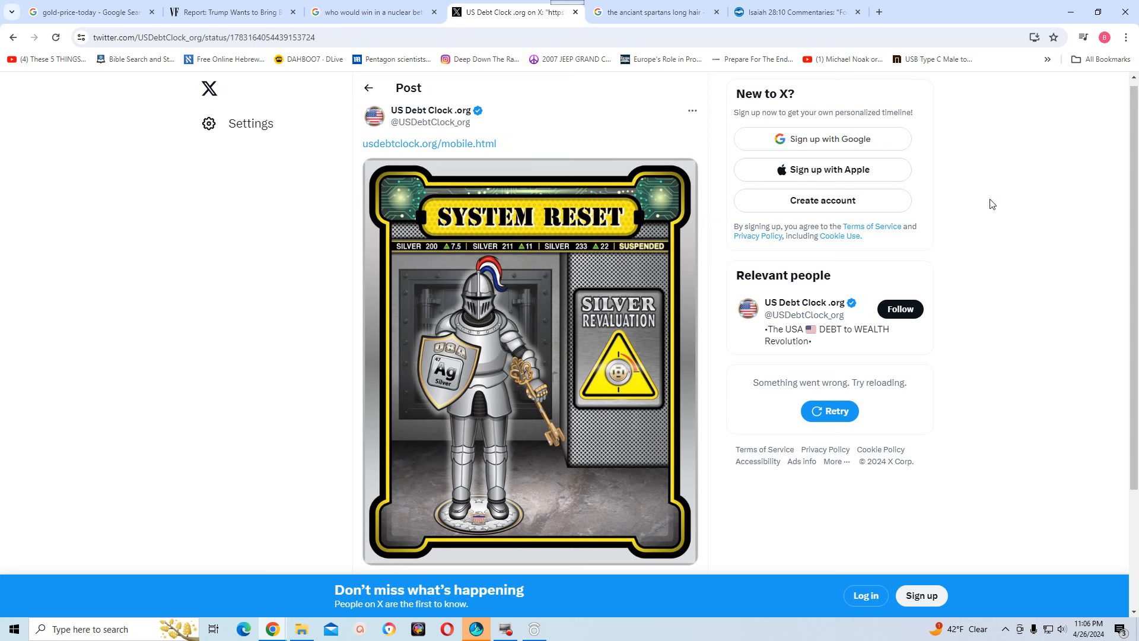
mouse_move(808, 57)
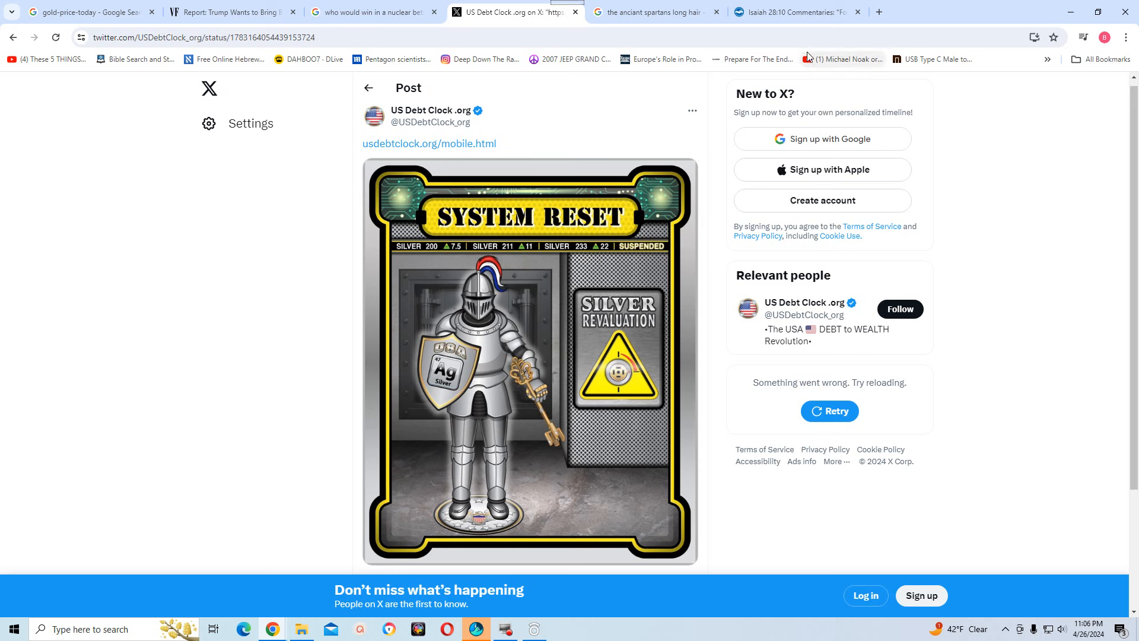
mouse_move(695, 45)
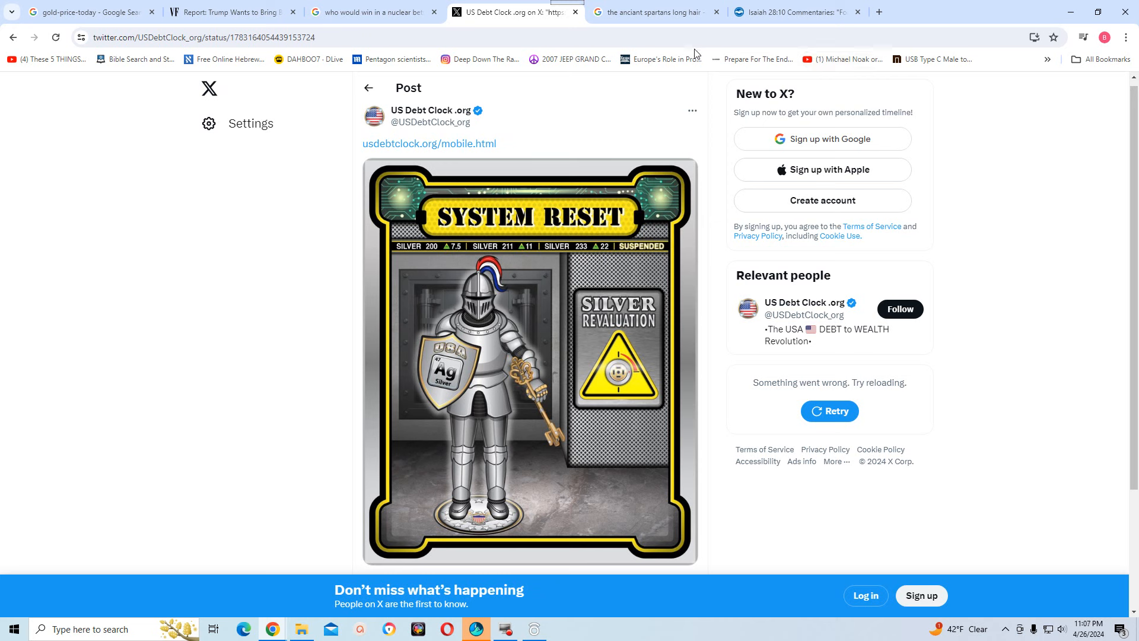
mouse_move(751, 88)
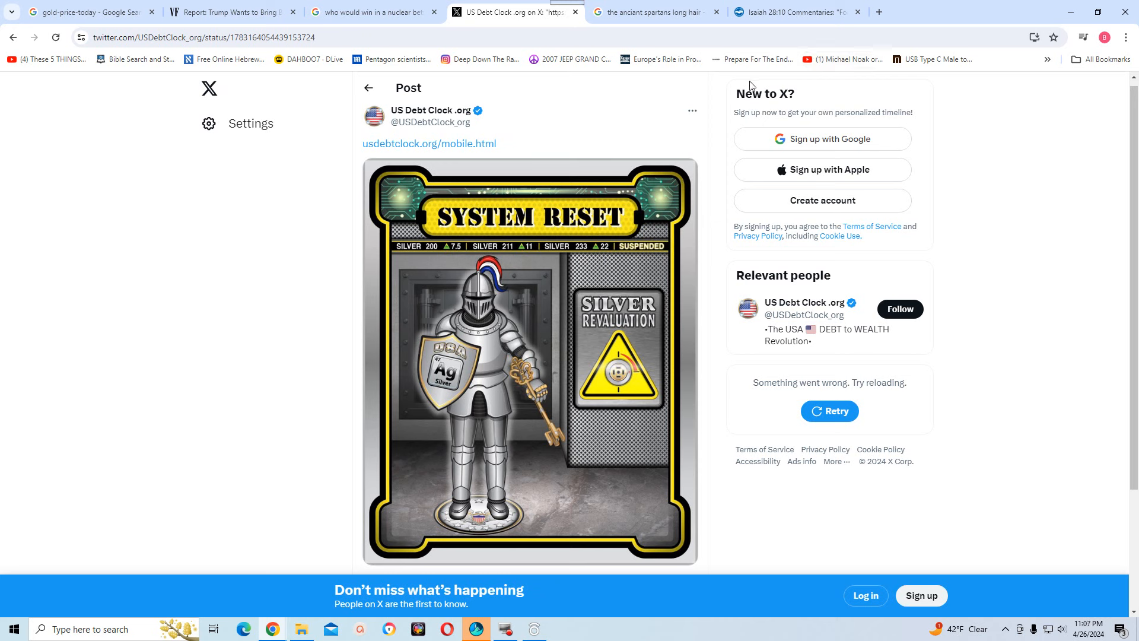
mouse_move(757, 80)
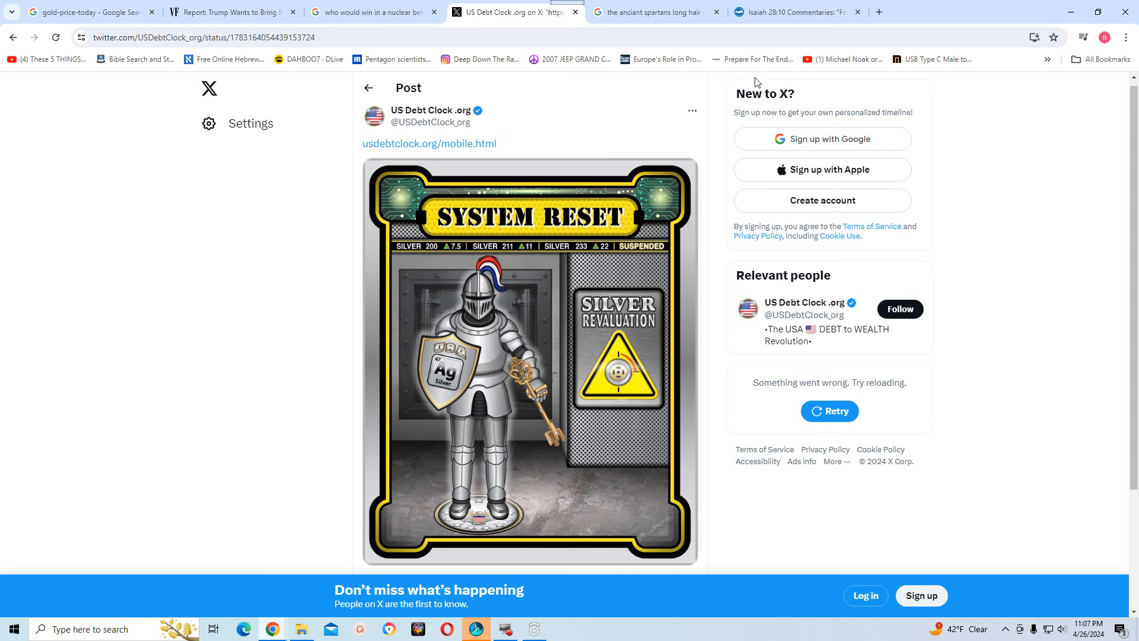
mouse_move(688, 316)
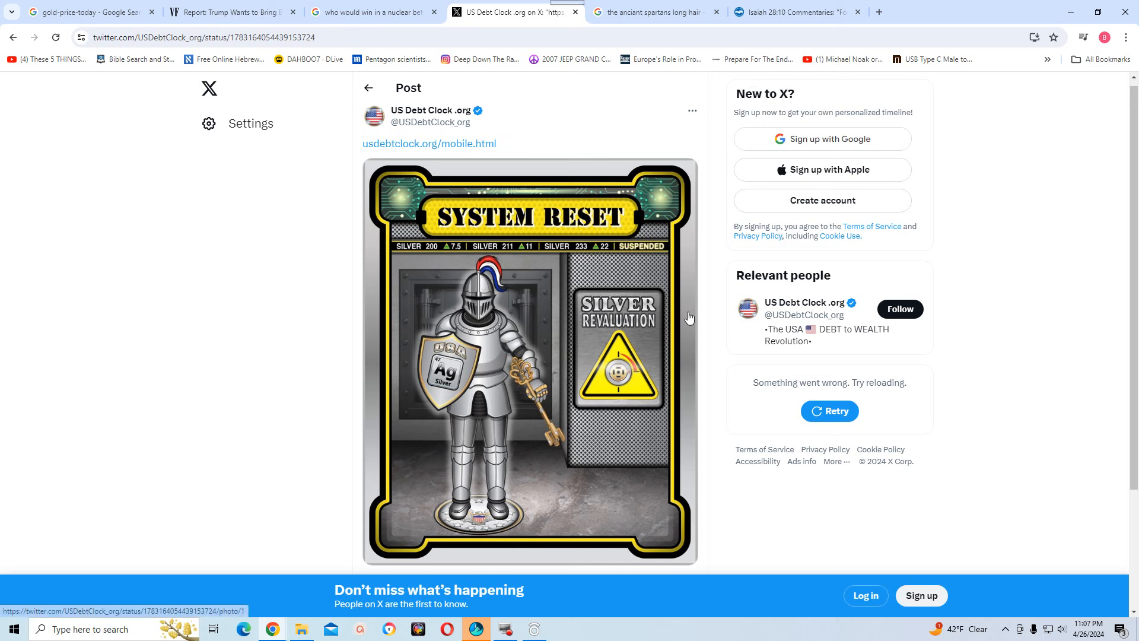
mouse_move(453, 251)
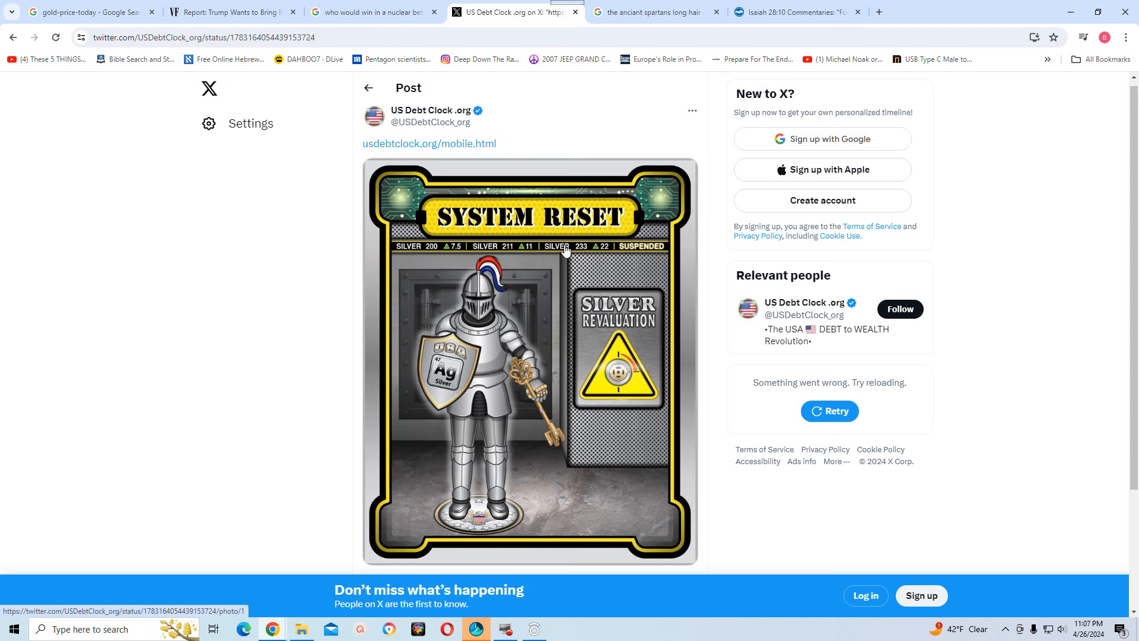
mouse_move(518, 256)
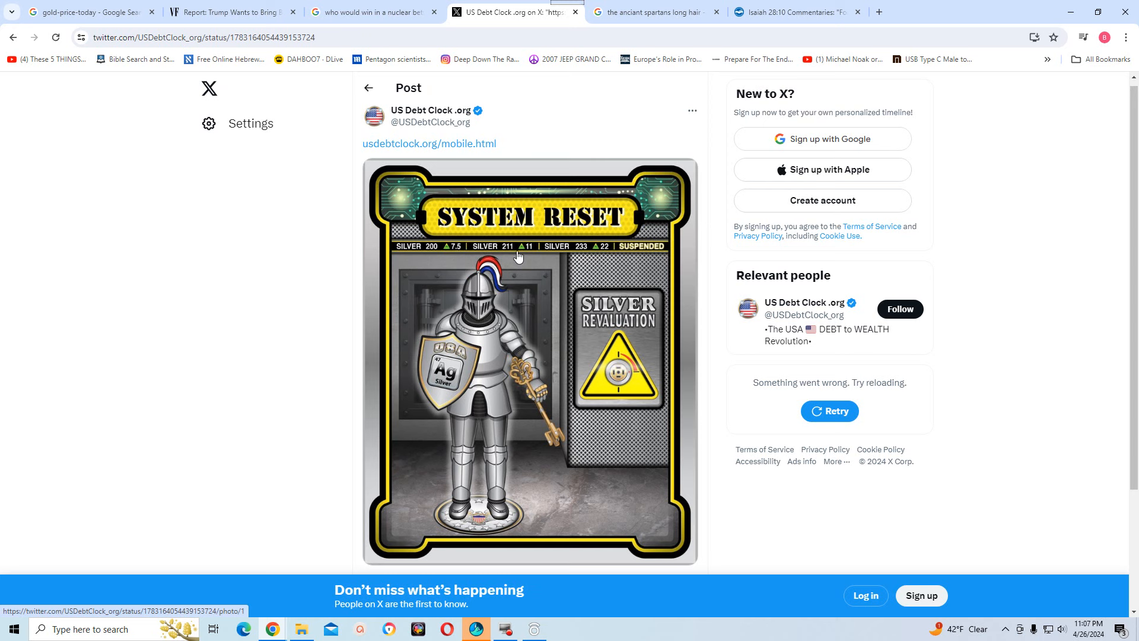
mouse_move(618, 277)
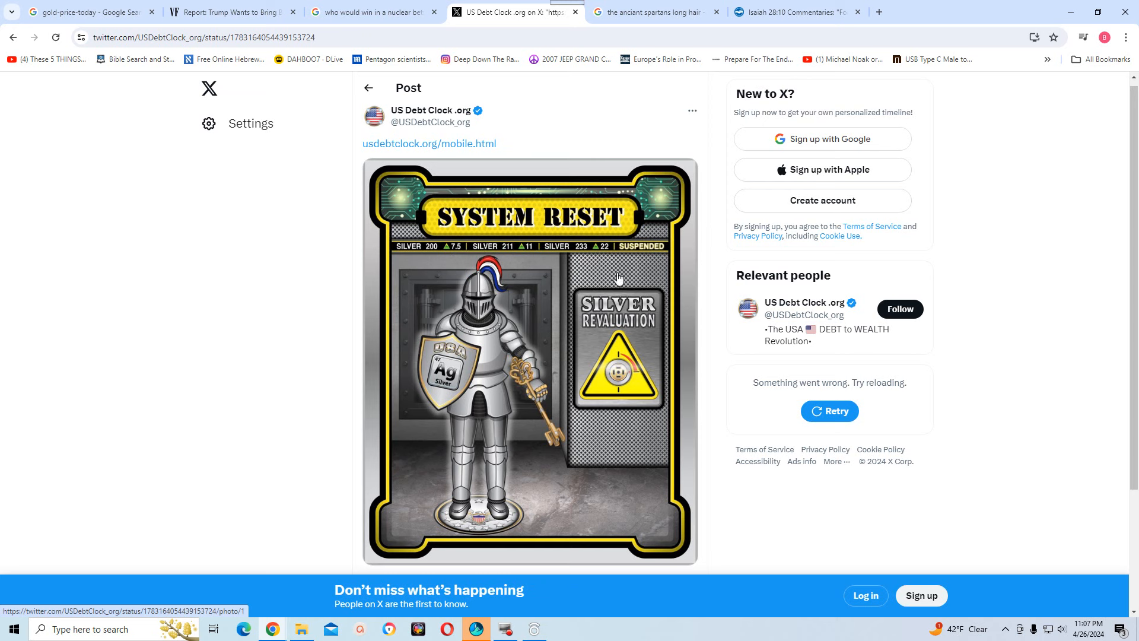
mouse_move(586, 303)
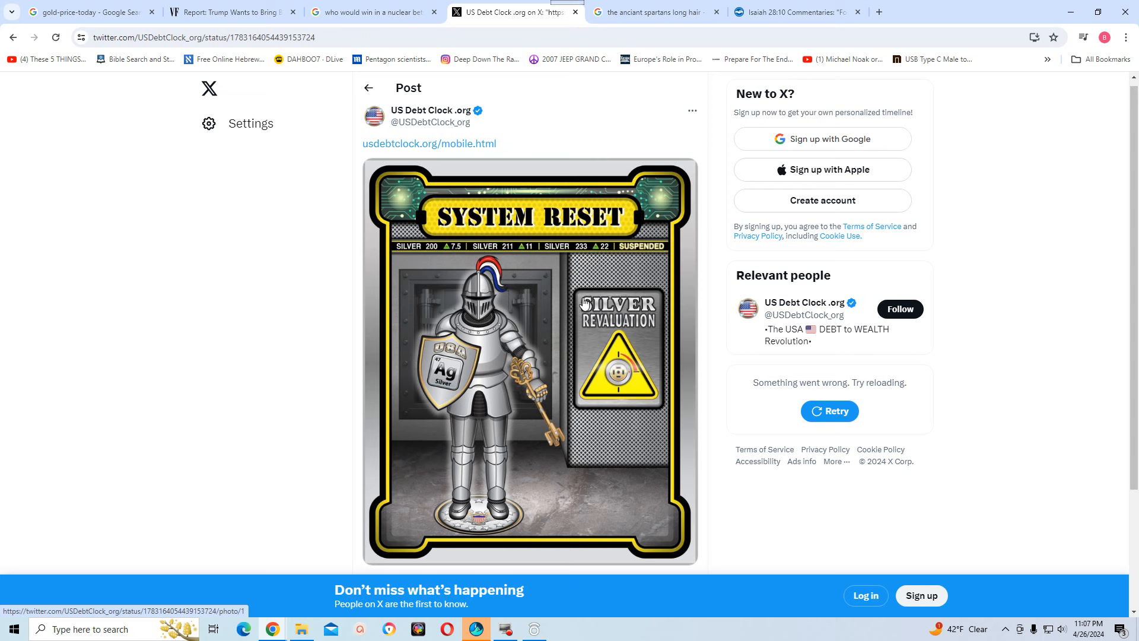
mouse_move(448, 262)
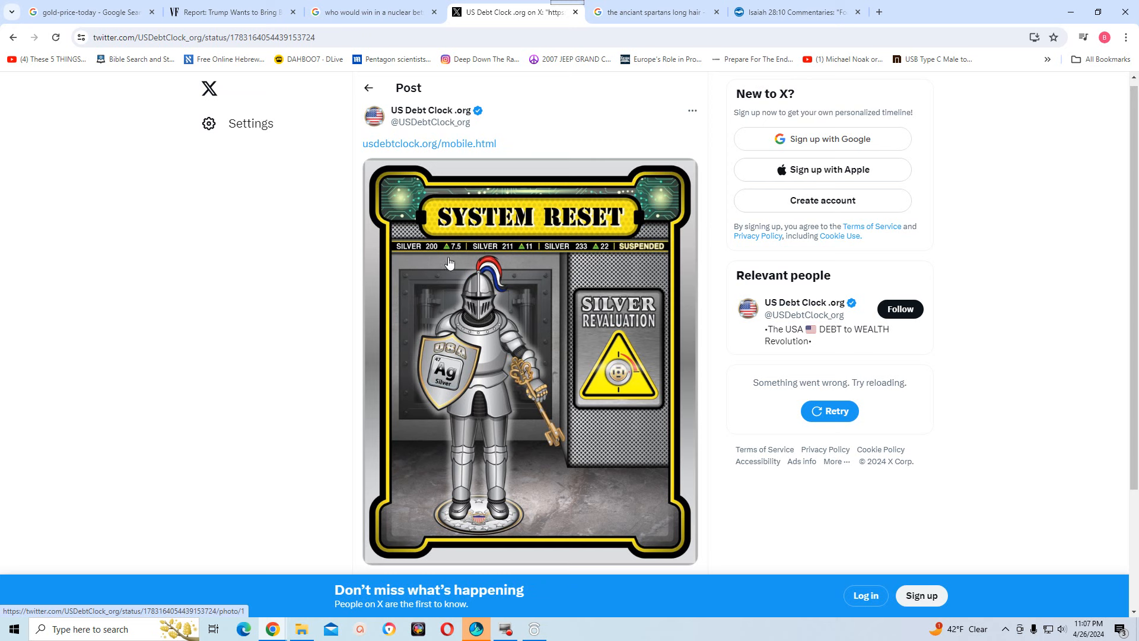
mouse_move(425, 265)
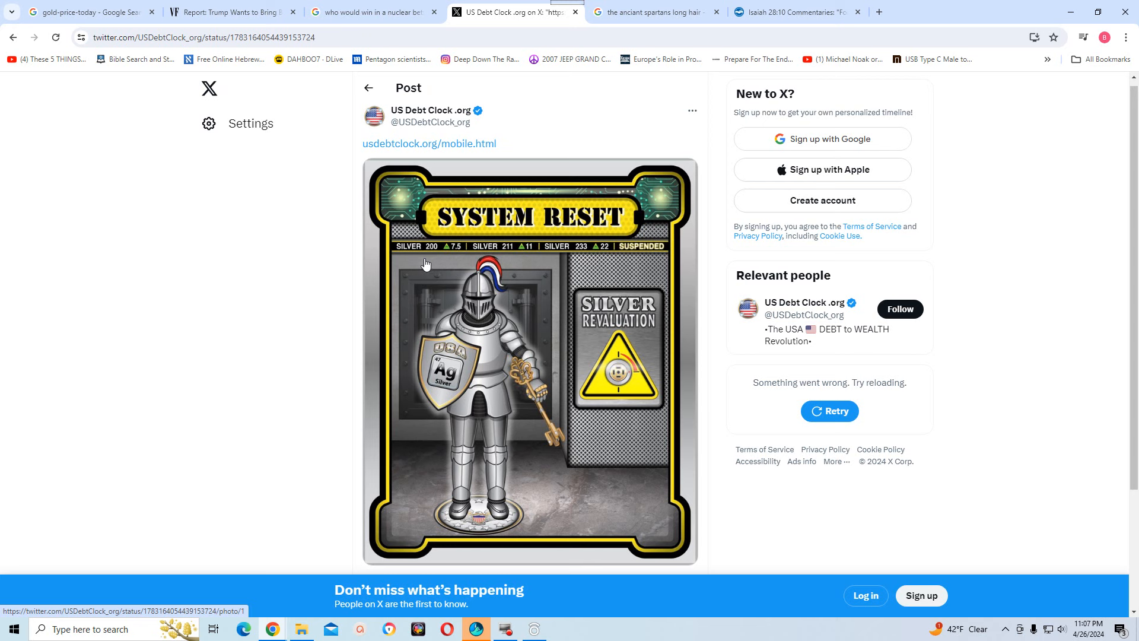
mouse_move(431, 258)
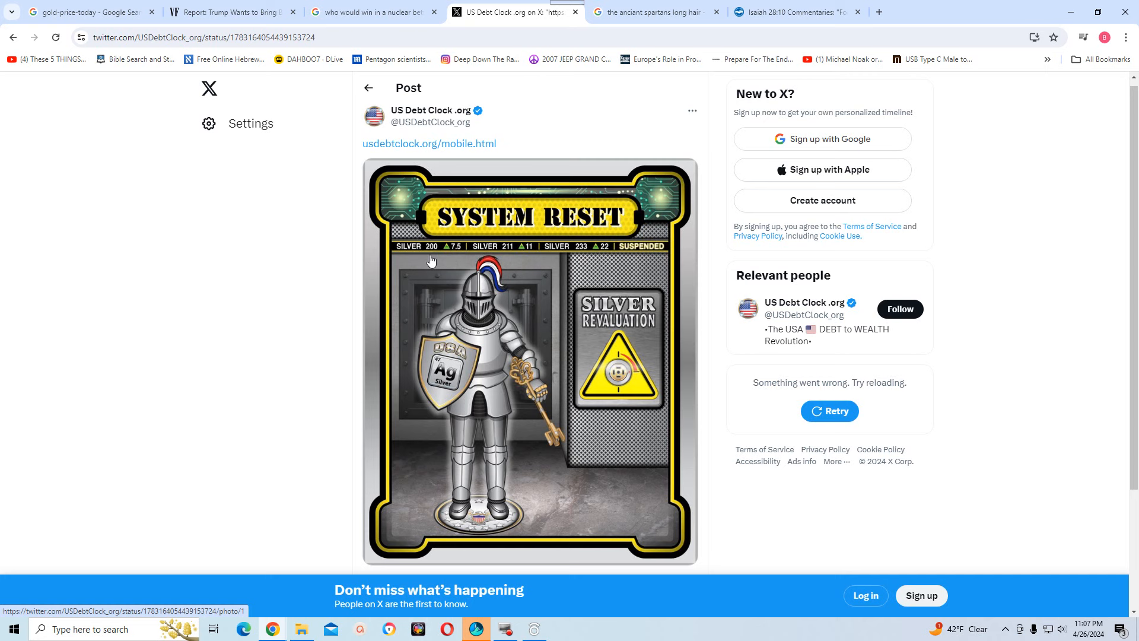
Switch to the 'gold-price-today' Google Search tab
click(89, 12)
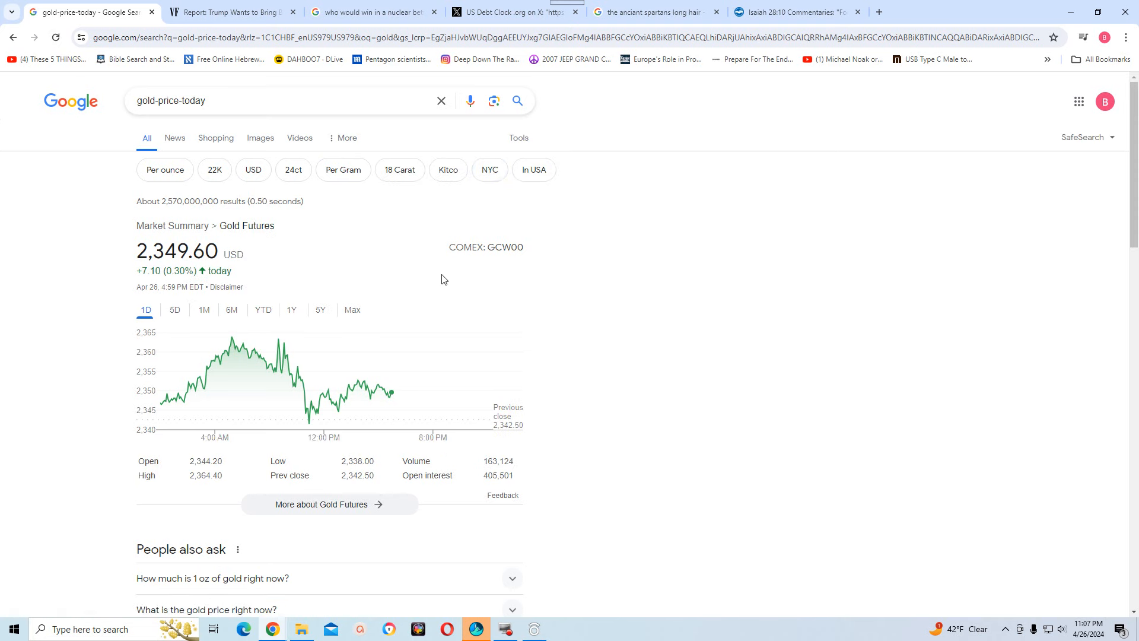
mouse_move(431, 301)
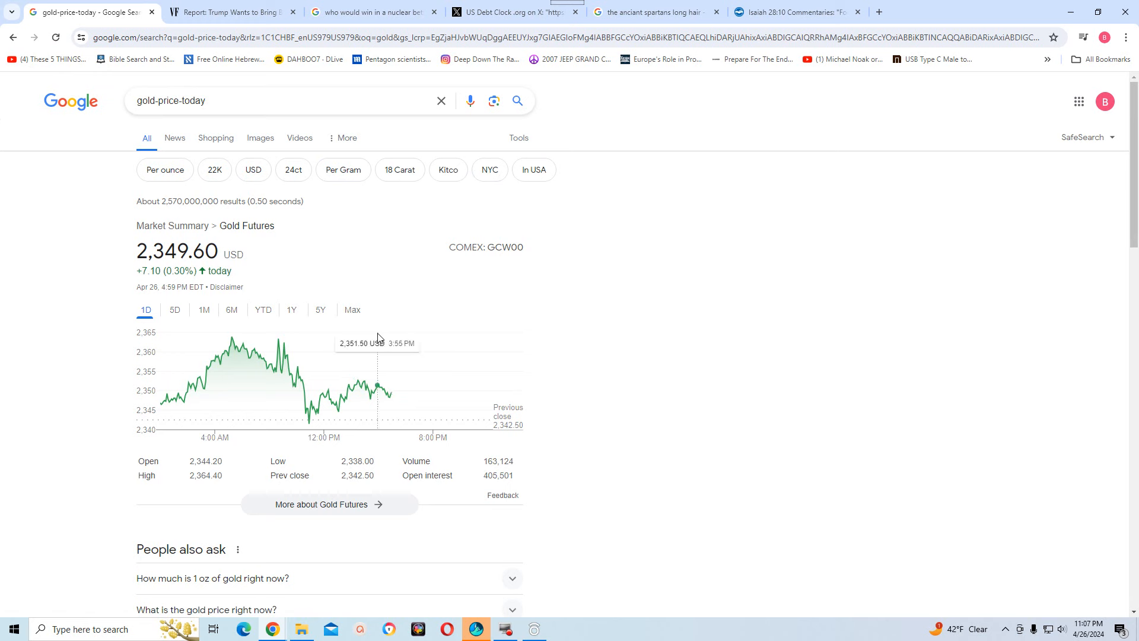
mouse_move(373, 311)
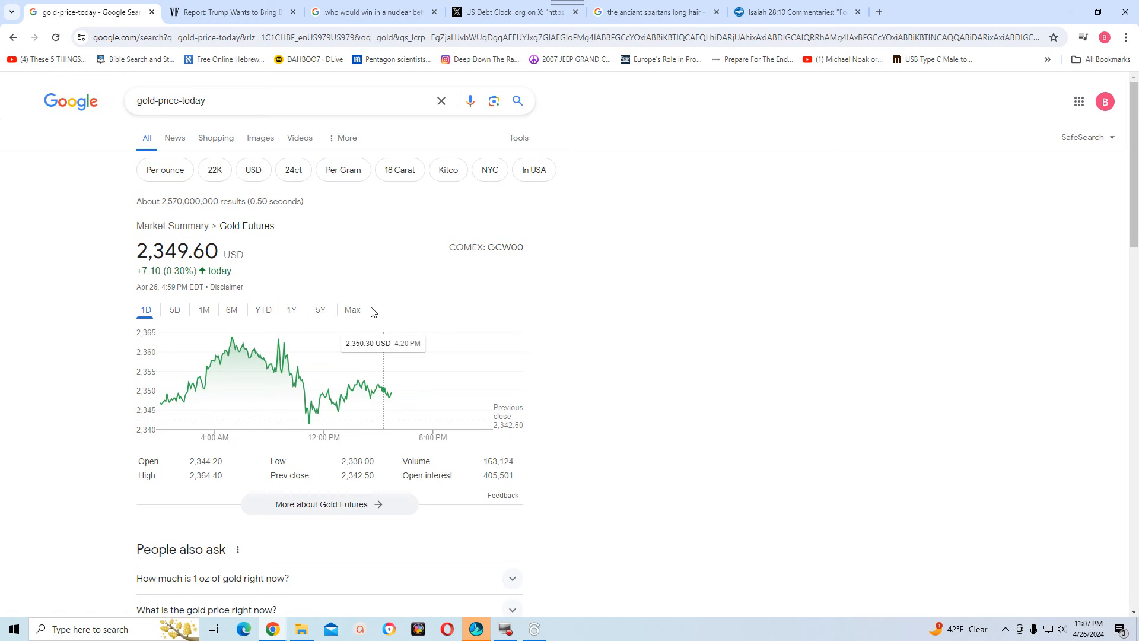
mouse_move(373, 304)
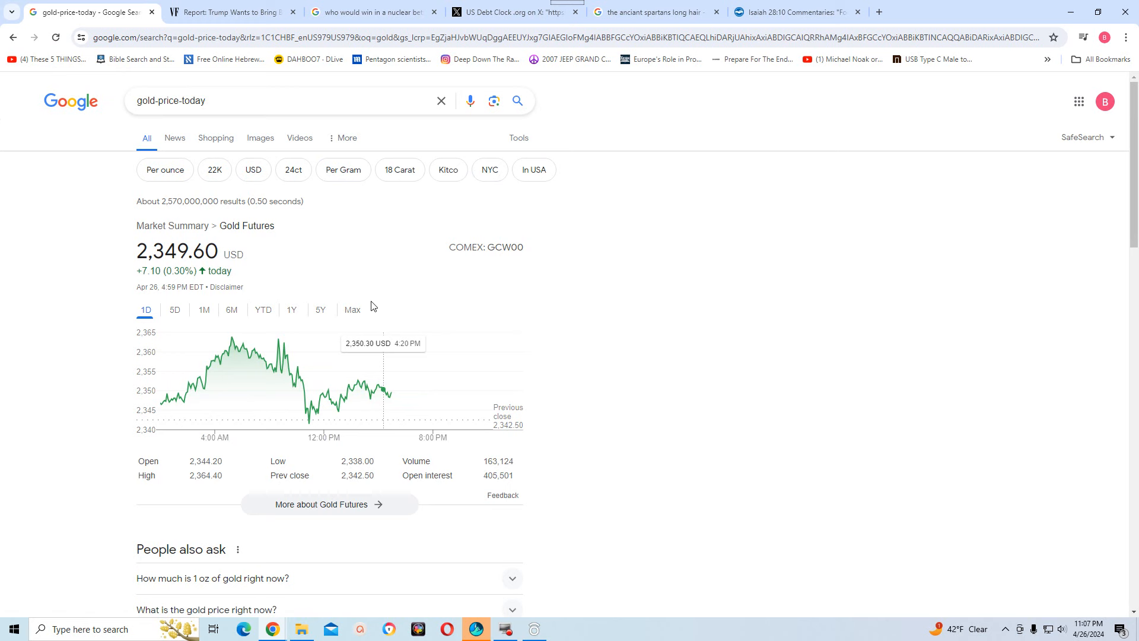
mouse_move(308, 339)
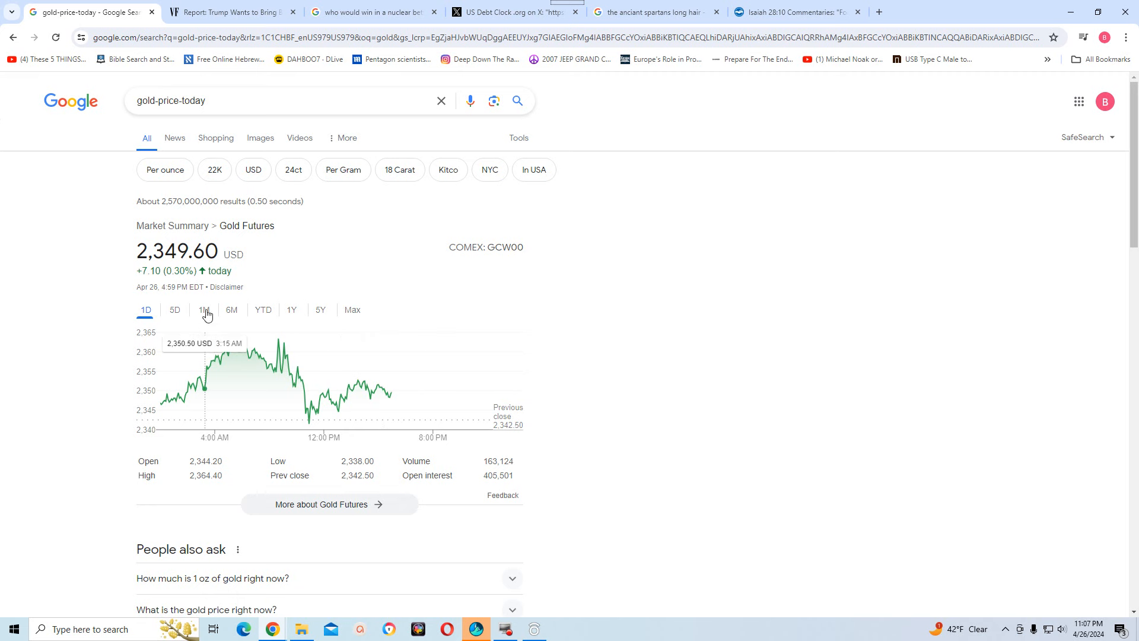
click(203, 310)
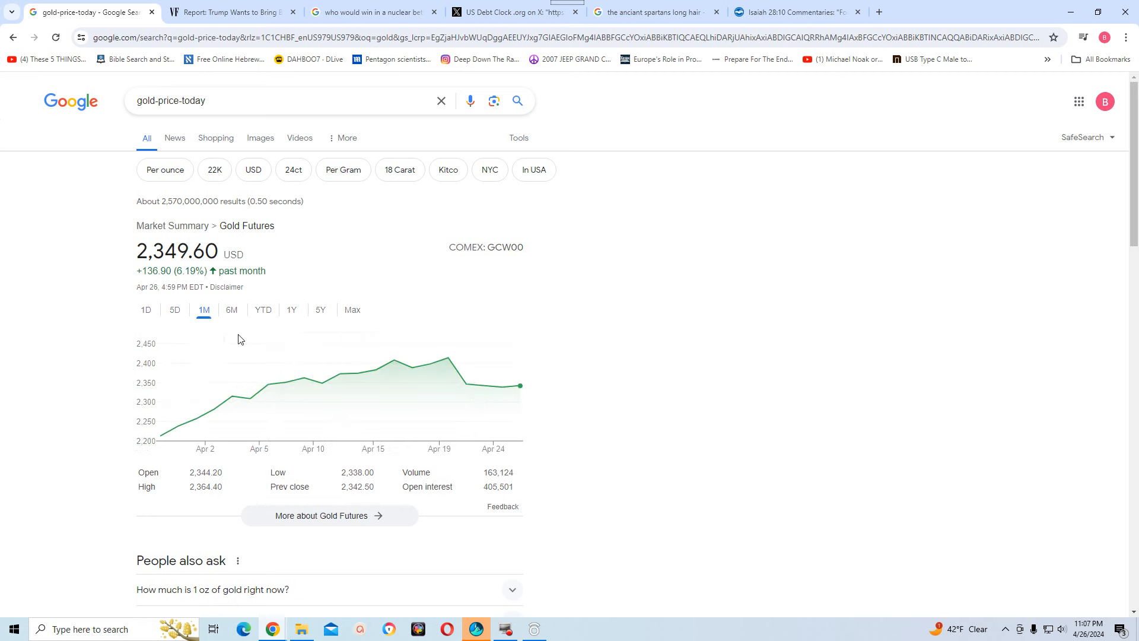
mouse_move(162, 438)
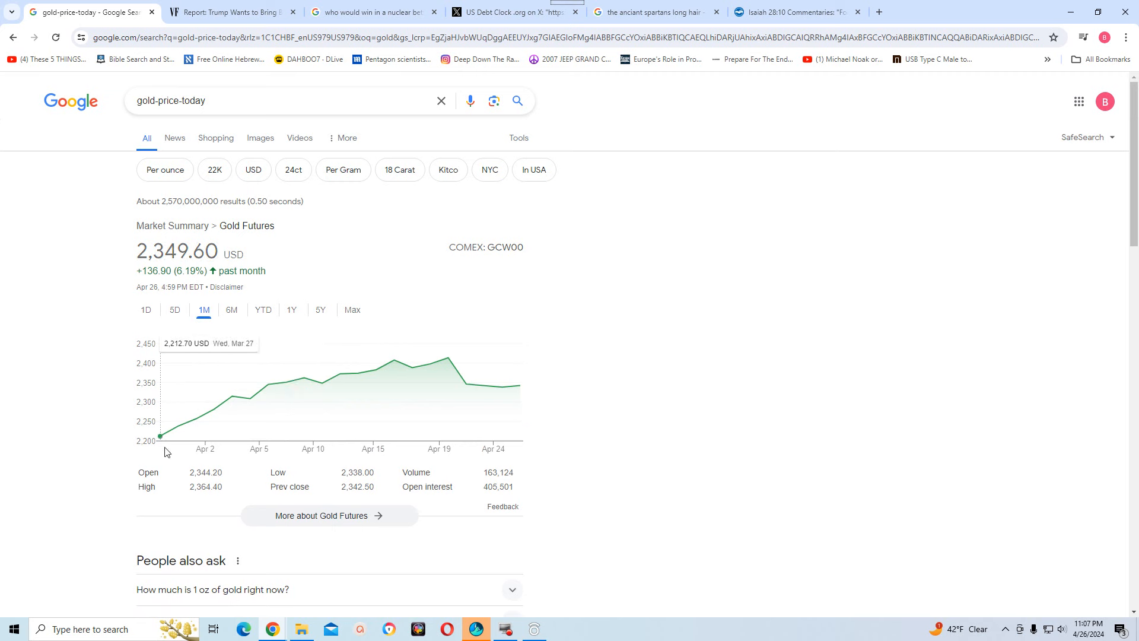
mouse_move(163, 451)
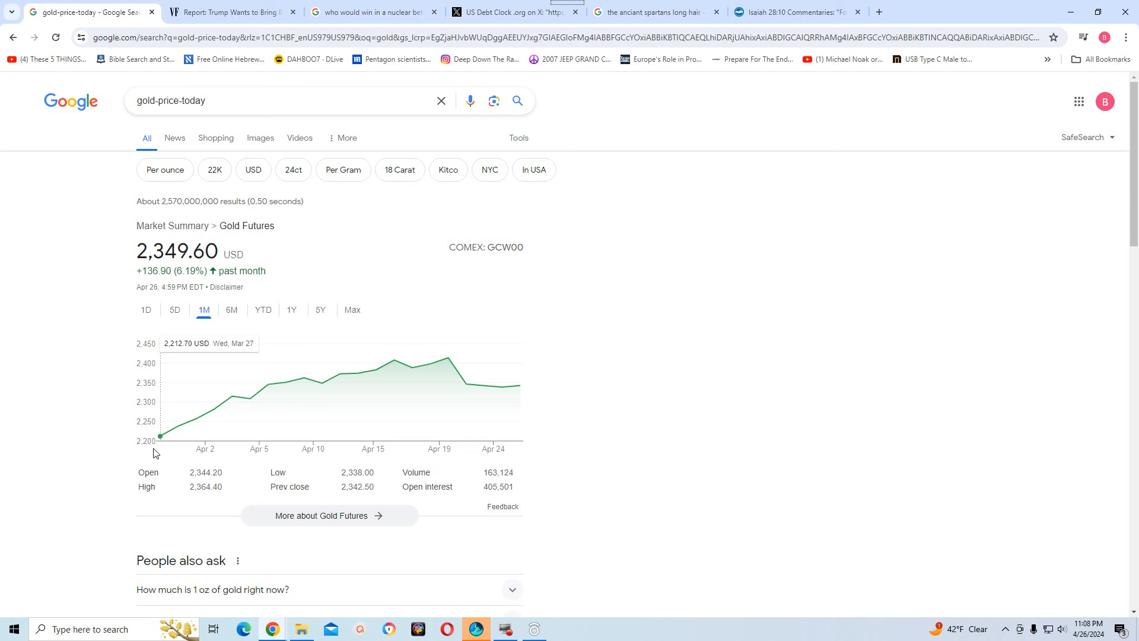
mouse_move(231, 407)
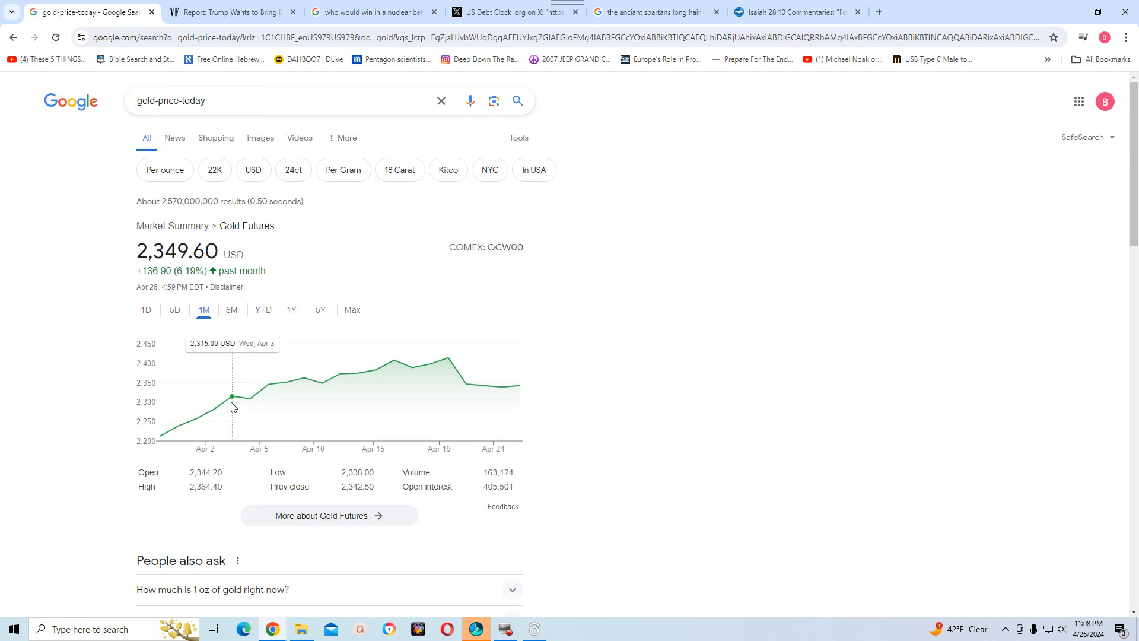
mouse_move(254, 401)
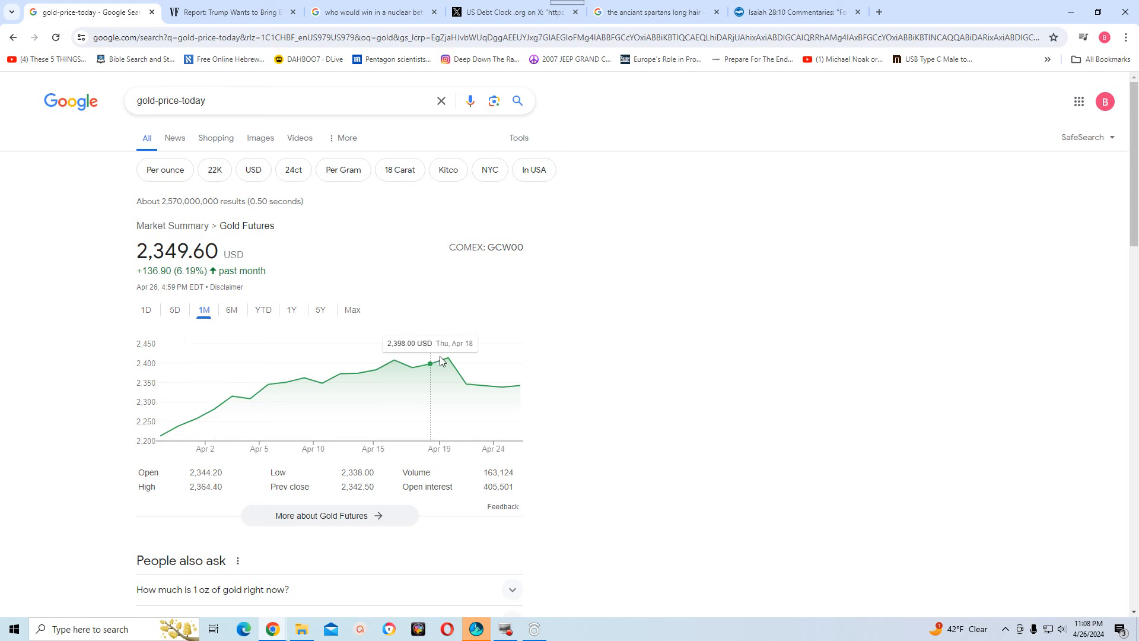
mouse_move(448, 360)
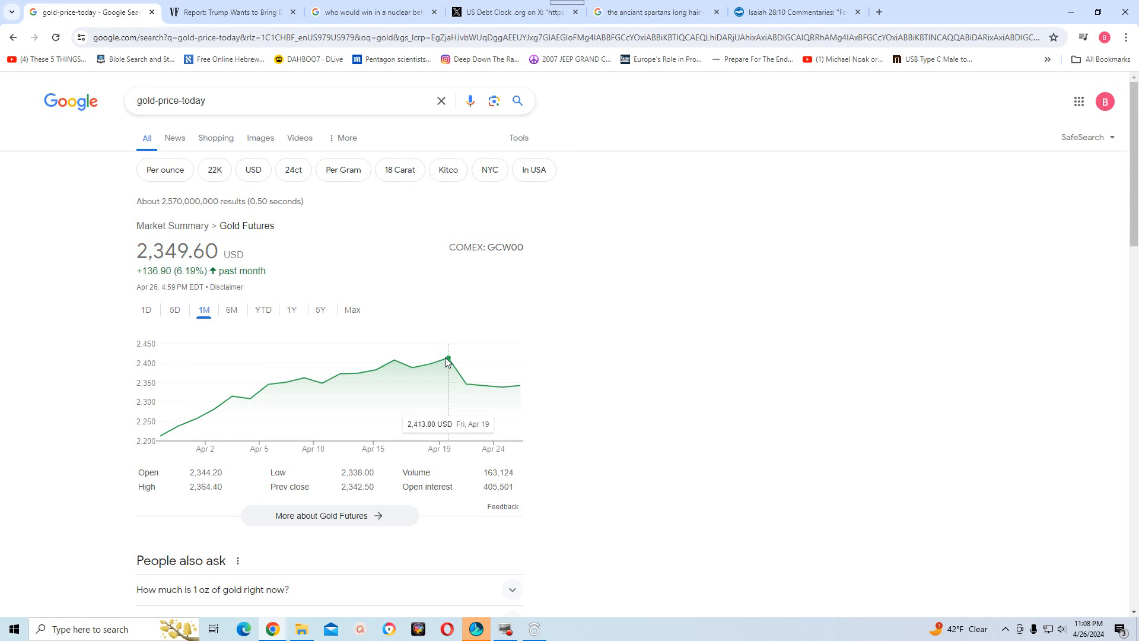
mouse_move(518, 385)
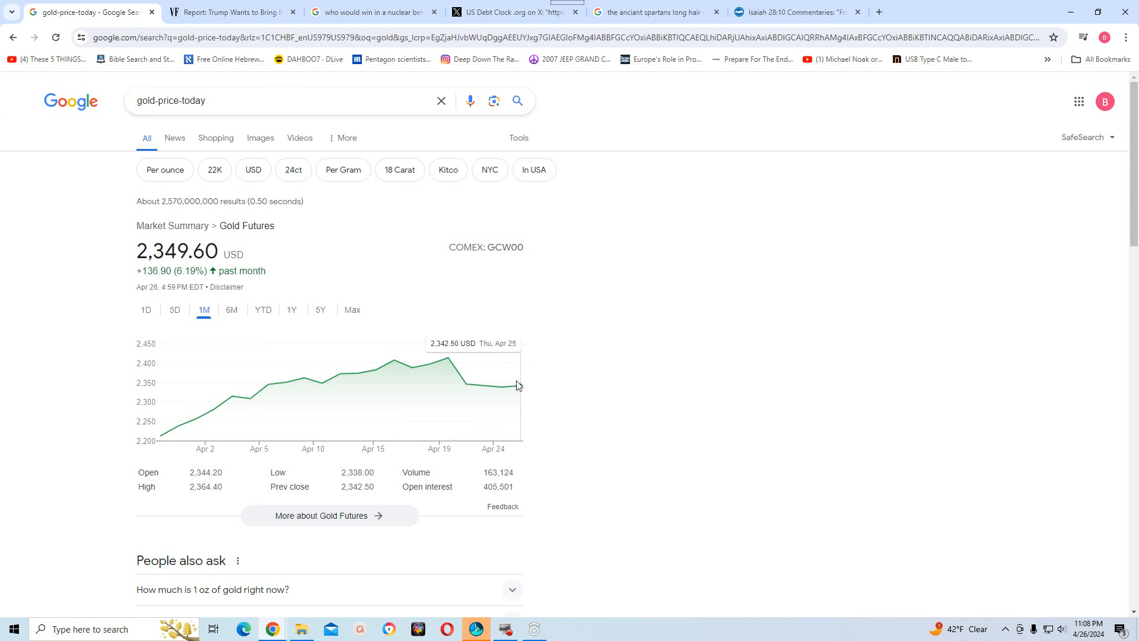
mouse_move(446, 371)
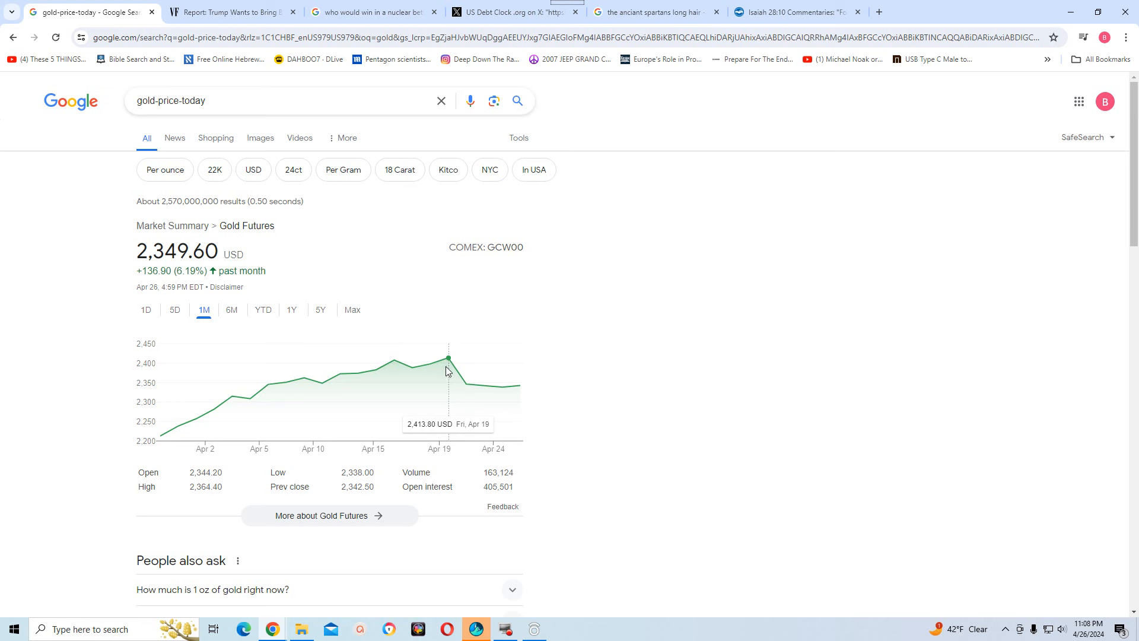
mouse_move(463, 390)
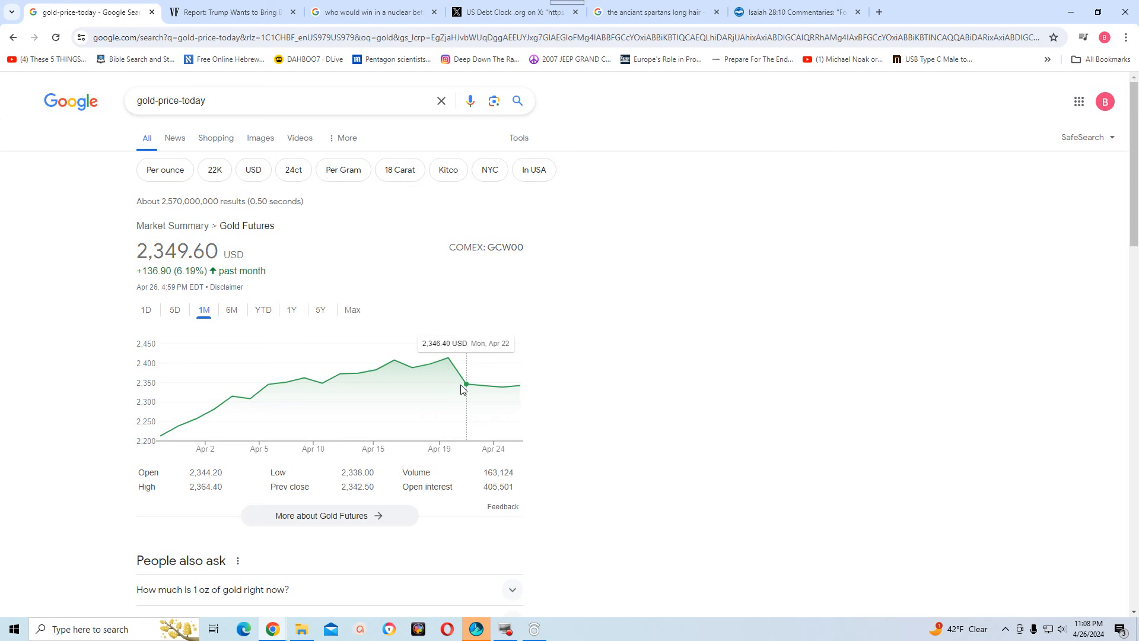
mouse_move(452, 378)
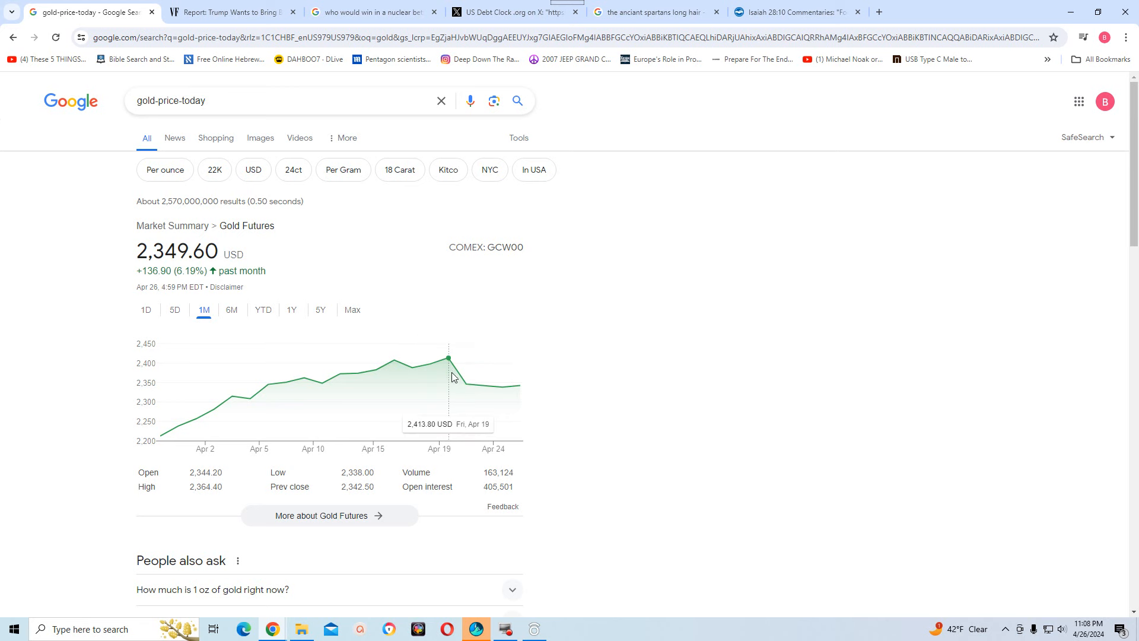
mouse_move(464, 389)
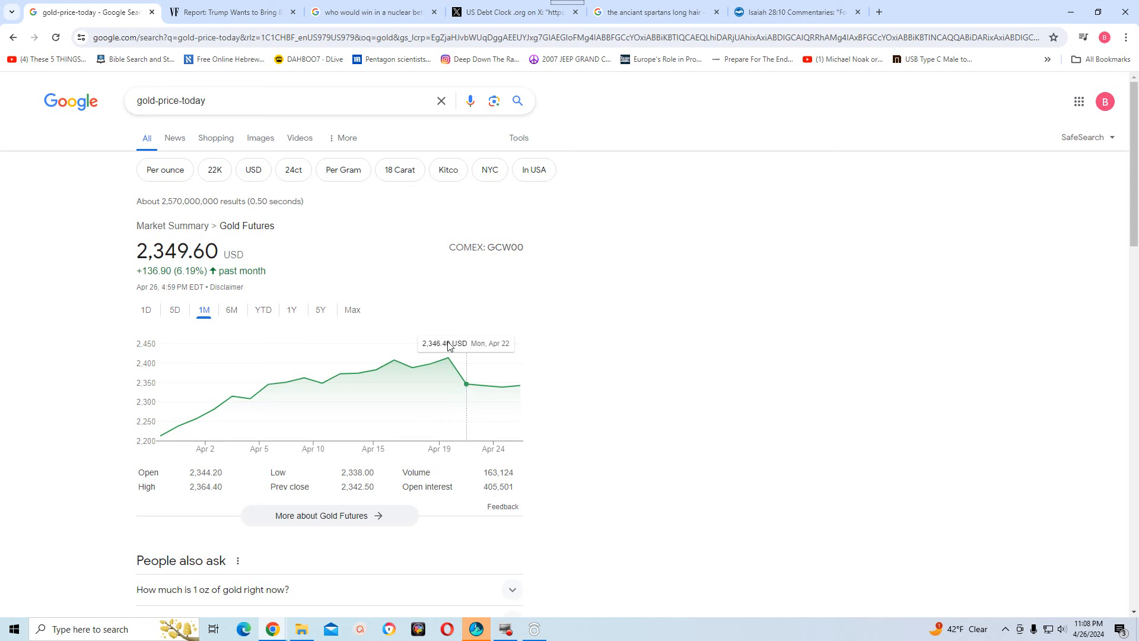
mouse_move(448, 374)
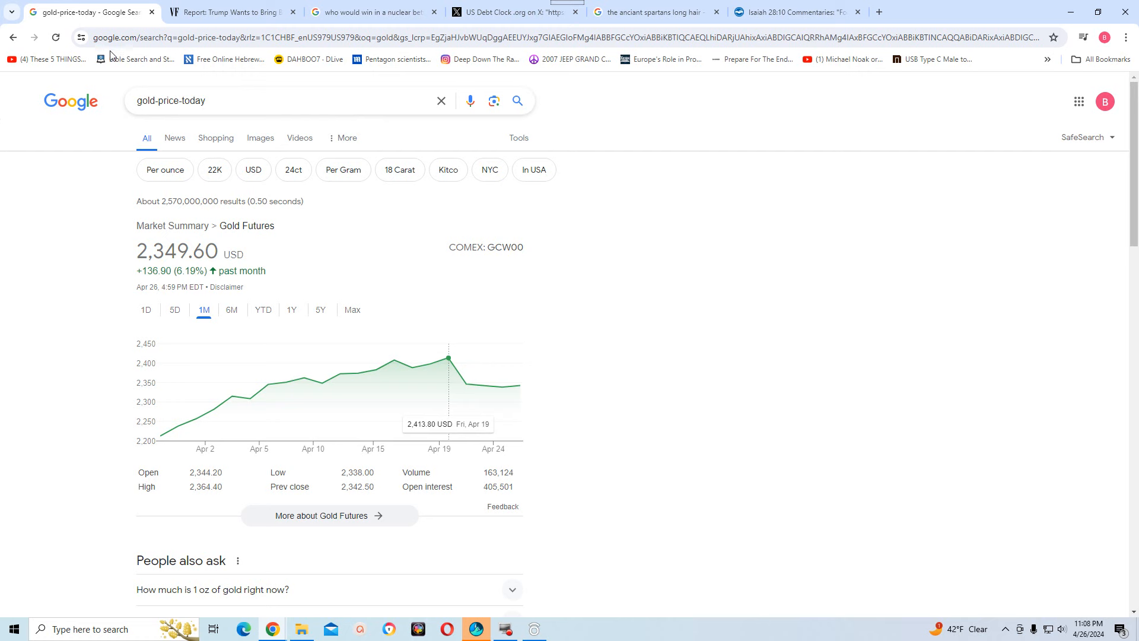
mouse_move(1130, 255)
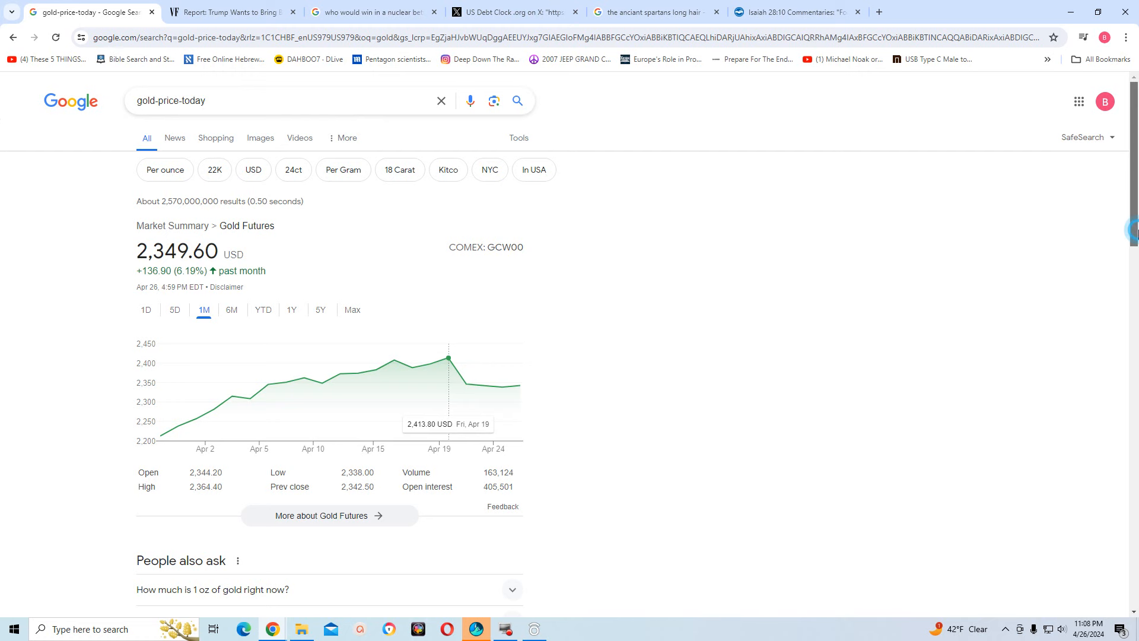
scroll(down, 3)
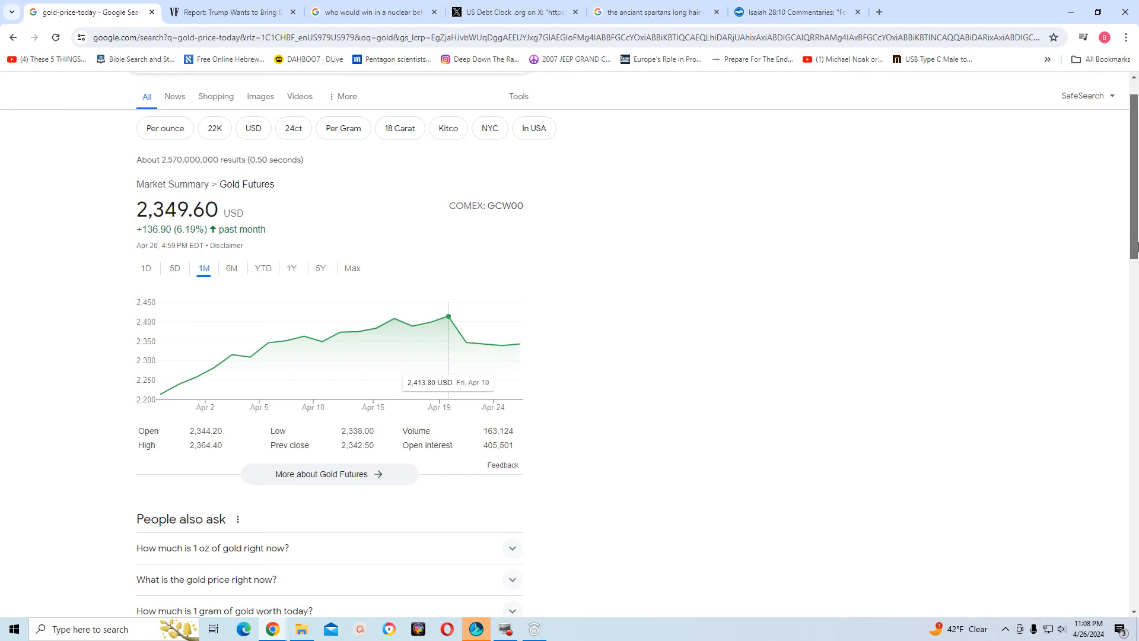
scroll(down, 3)
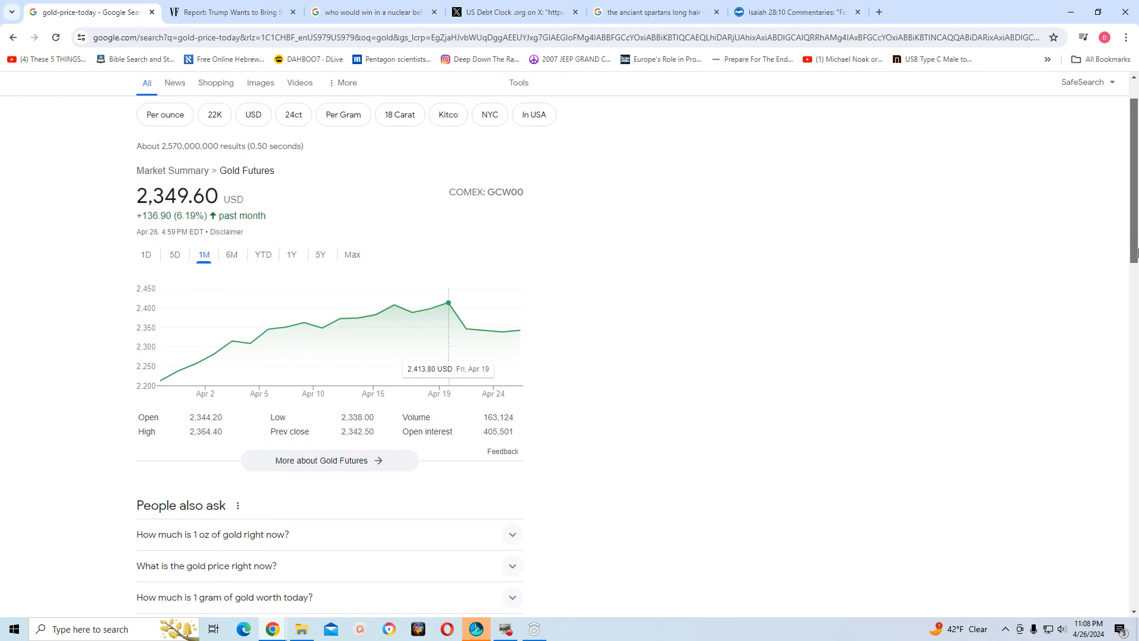
scroll(down, 3)
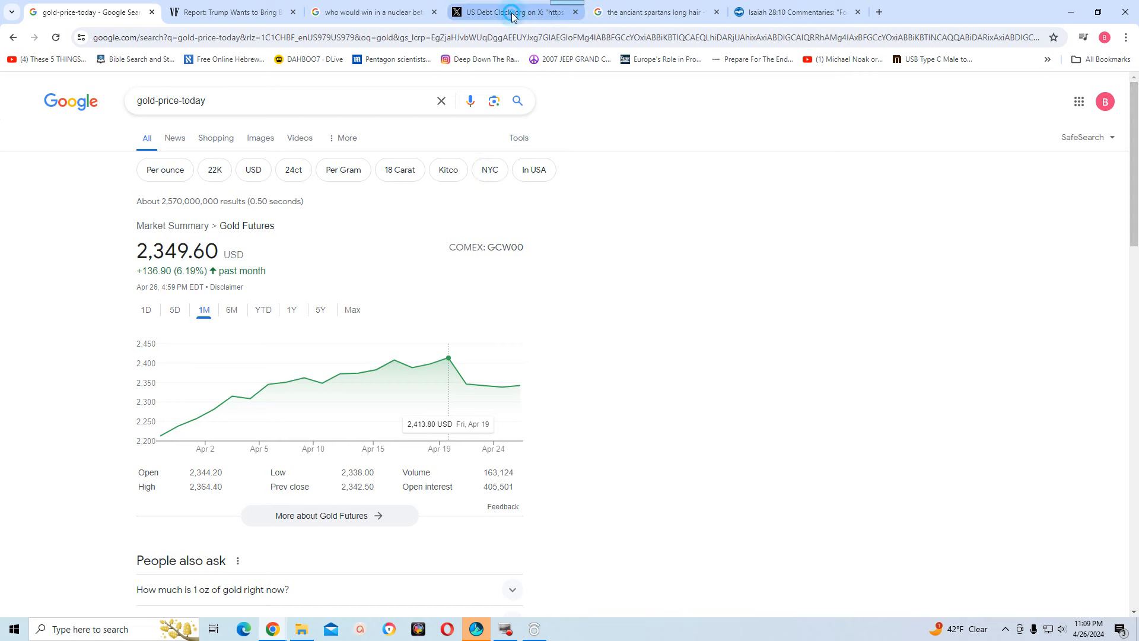
Switch to the US Debt Clock 'System Reset' post tab
click(515, 11)
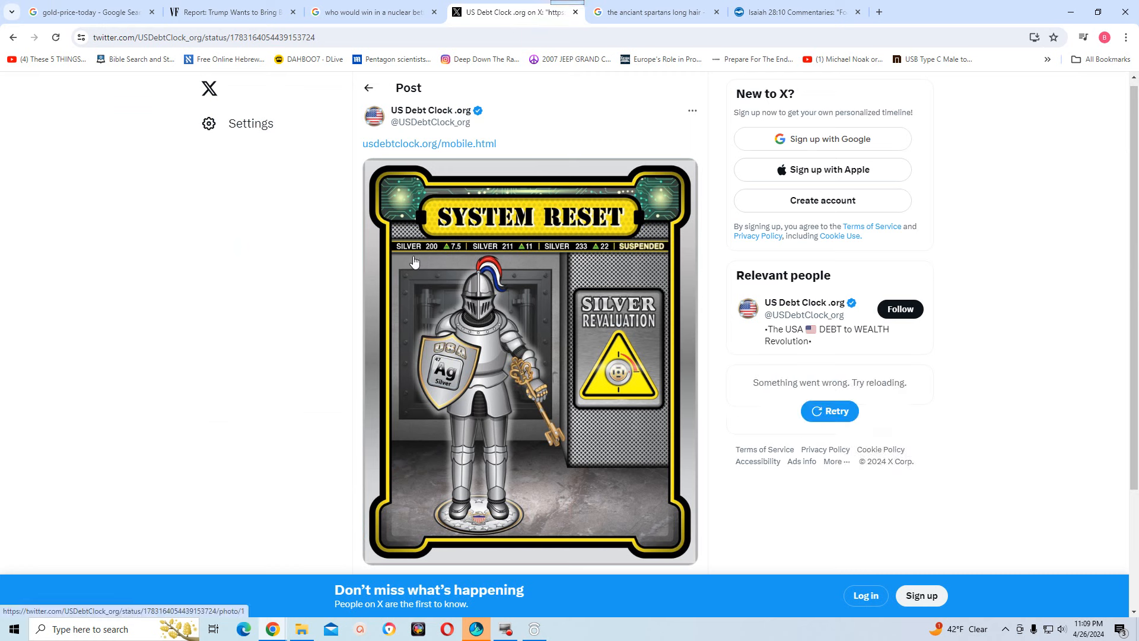
mouse_move(478, 262)
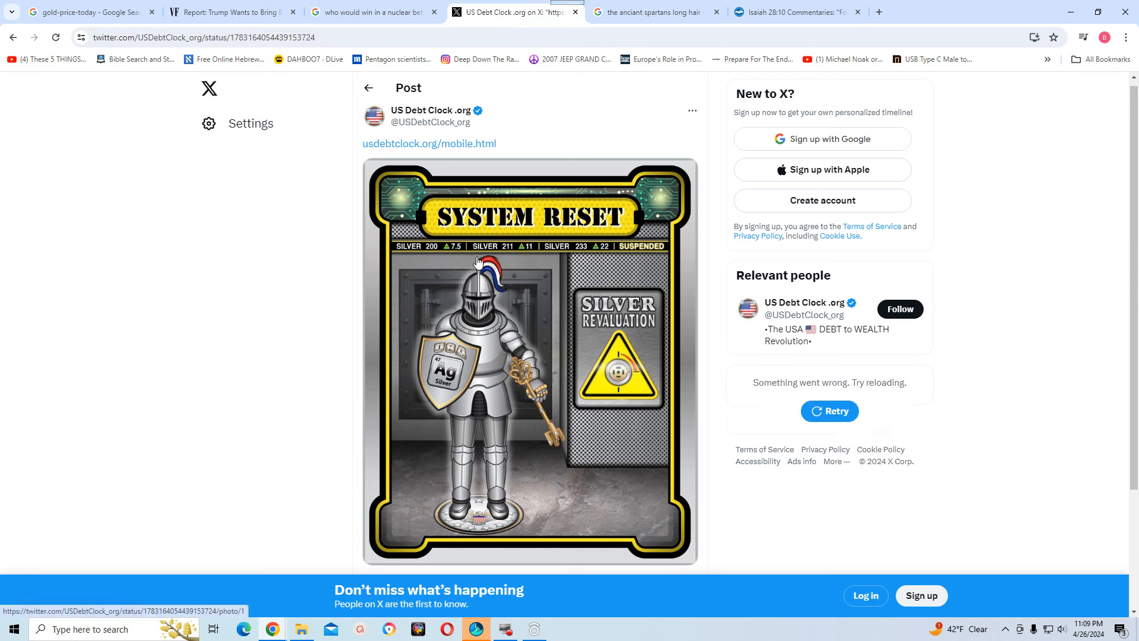
mouse_move(551, 261)
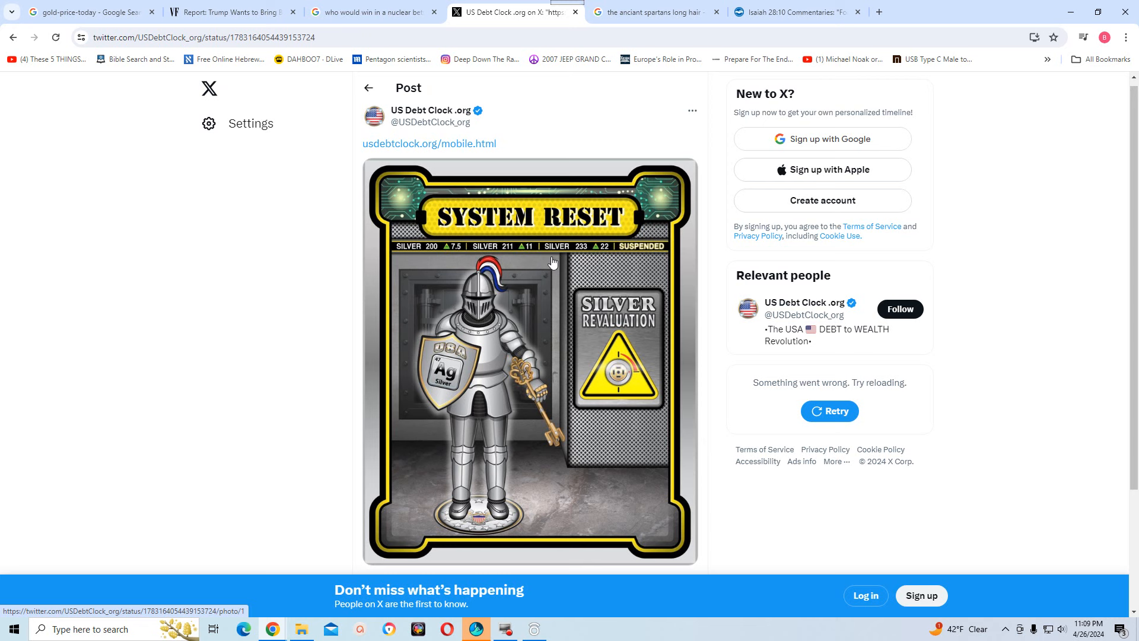
mouse_move(586, 258)
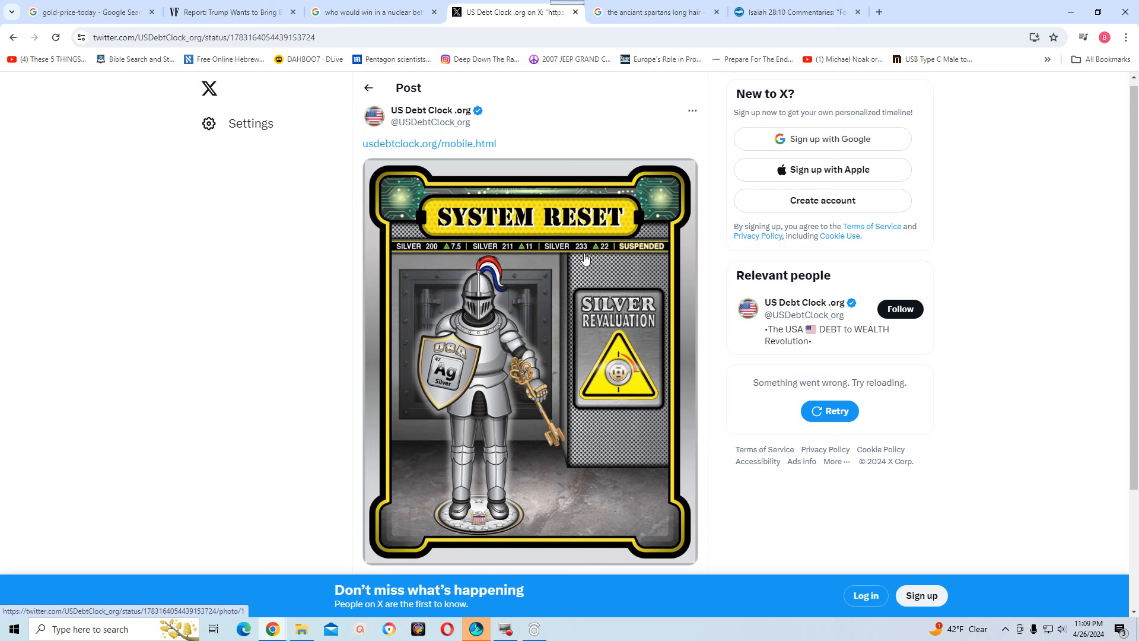
mouse_move(643, 258)
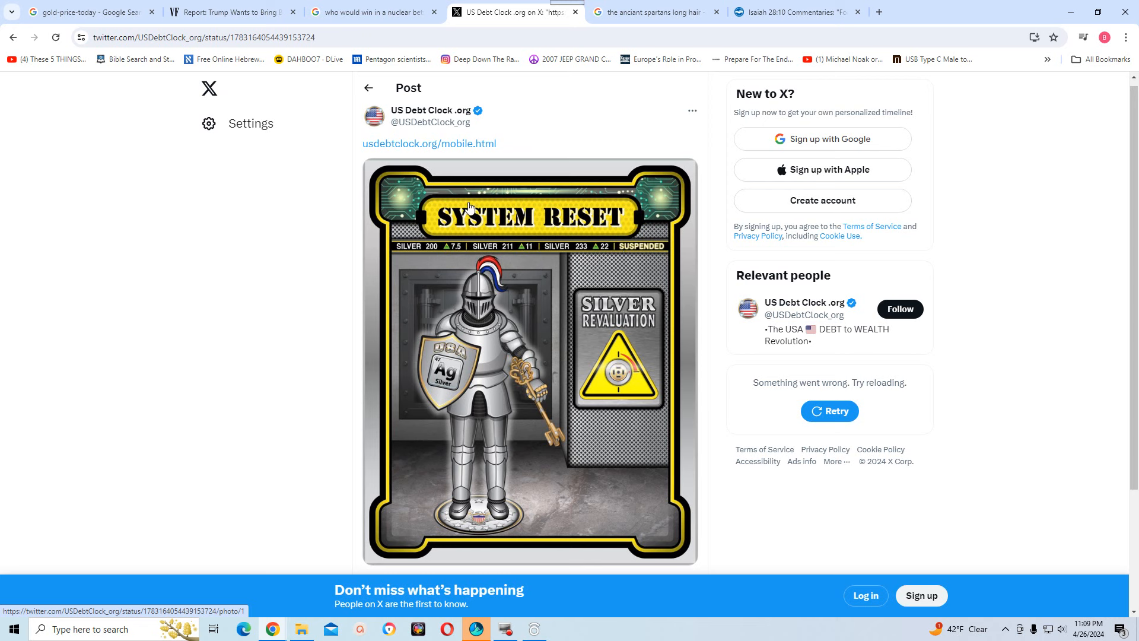
mouse_move(525, 325)
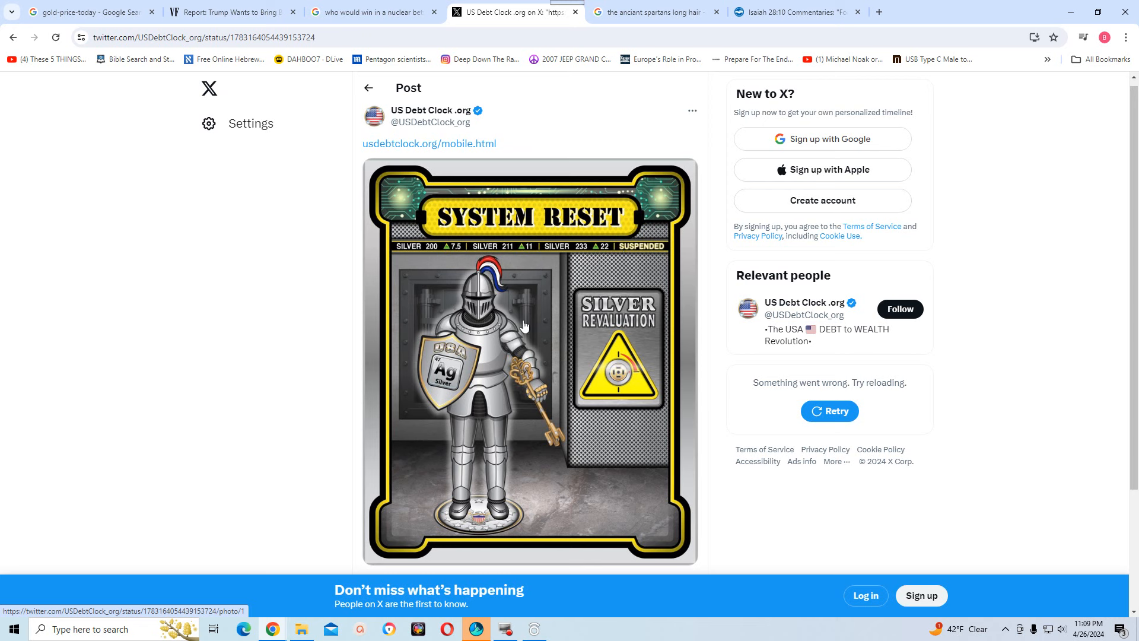
mouse_move(654, 289)
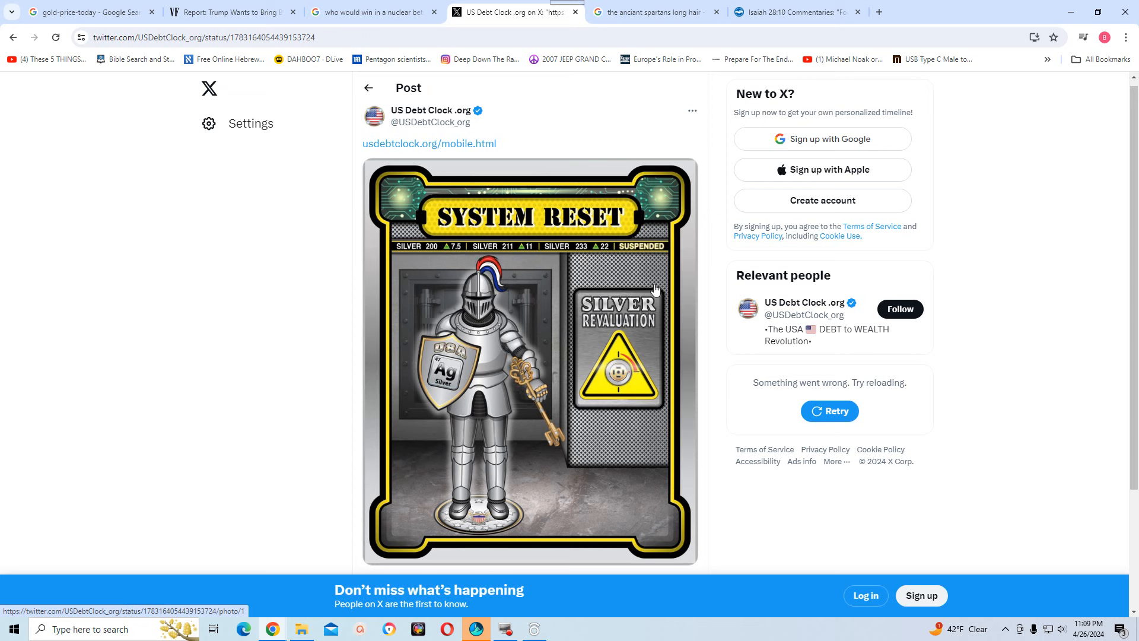
mouse_move(668, 230)
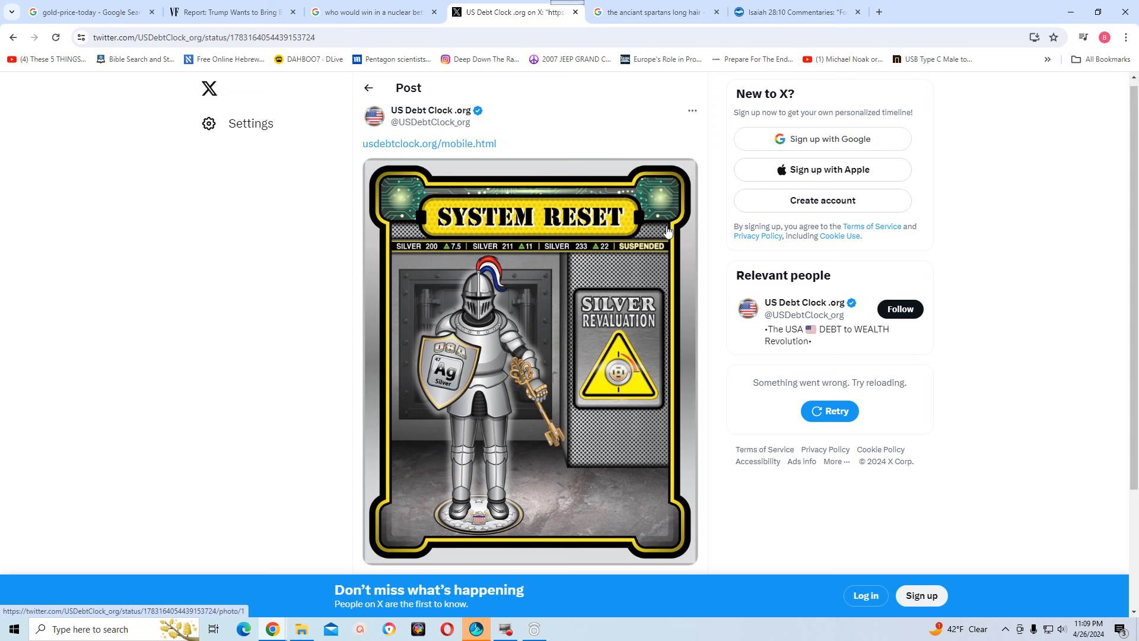
mouse_move(275, 629)
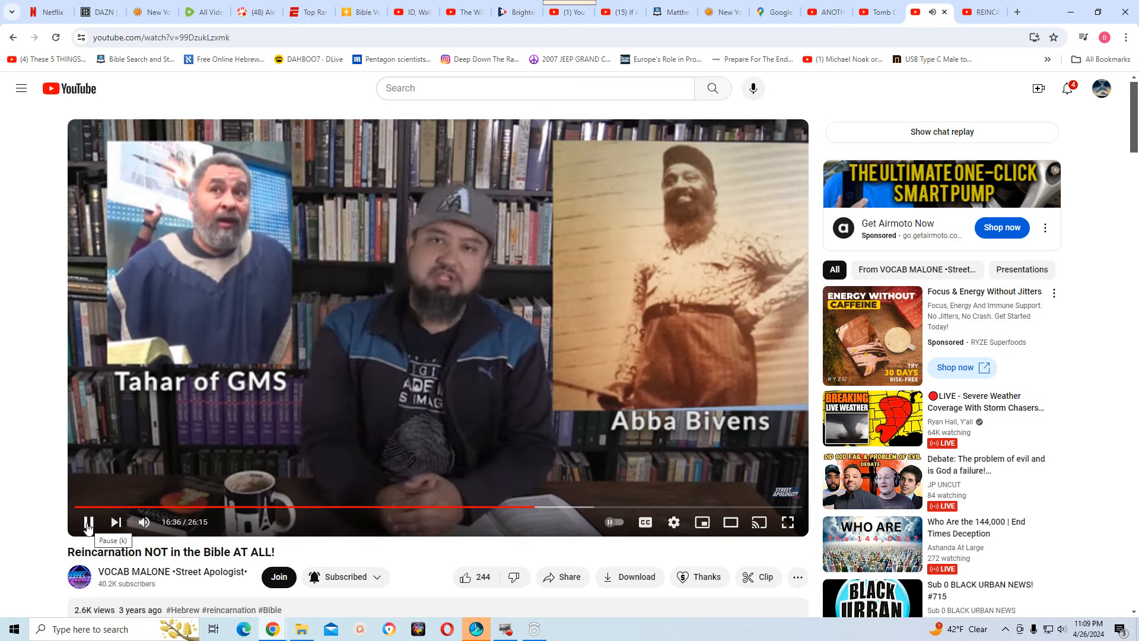
Pause the reincarnation video at 16:37 on the Tahar of GMS segment
click(88, 522)
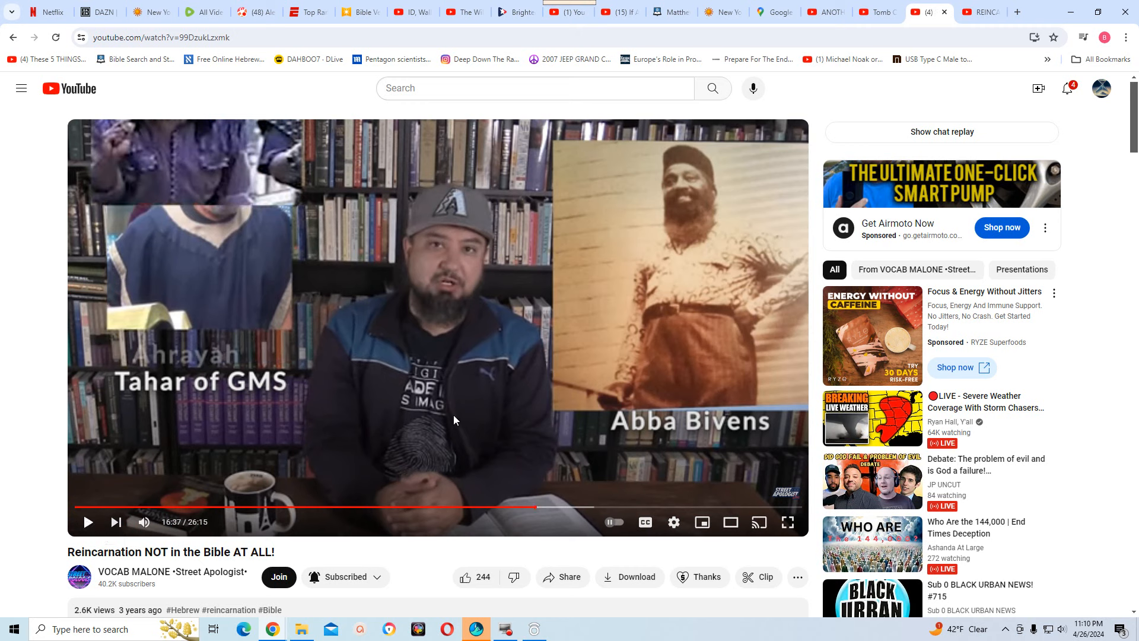
mouse_move(443, 406)
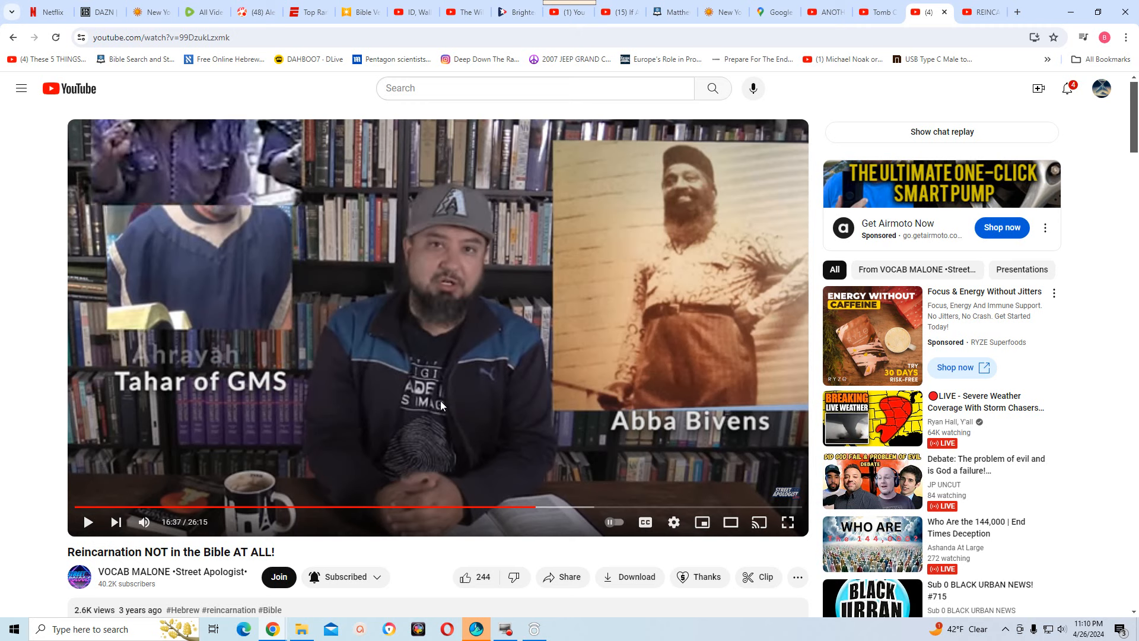
mouse_move(470, 354)
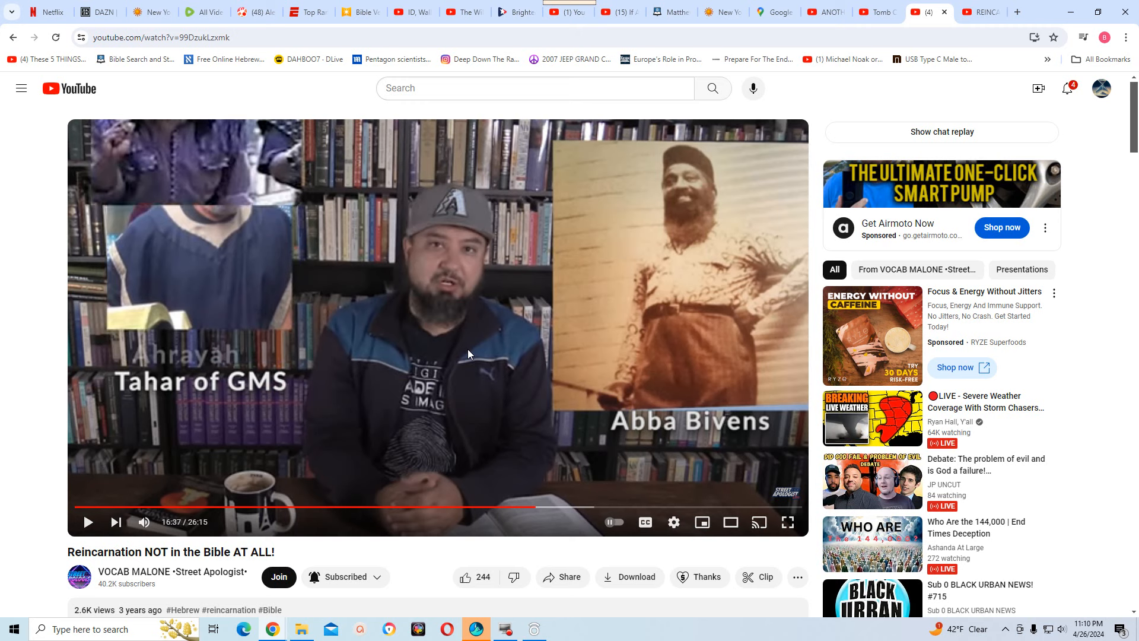
mouse_move(595, 378)
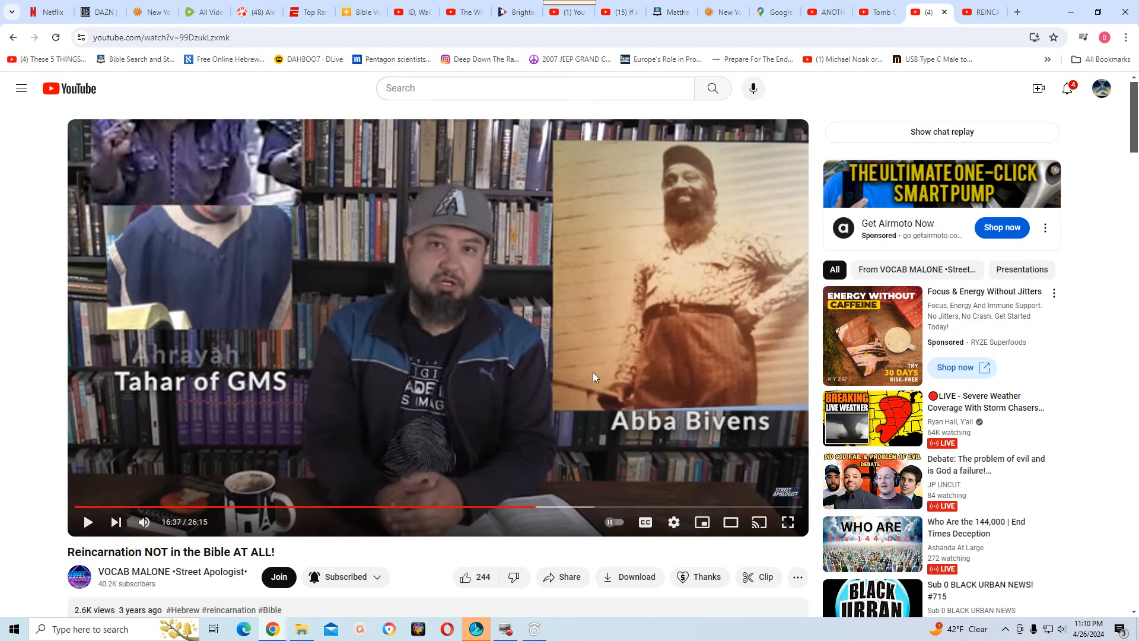
mouse_move(668, 365)
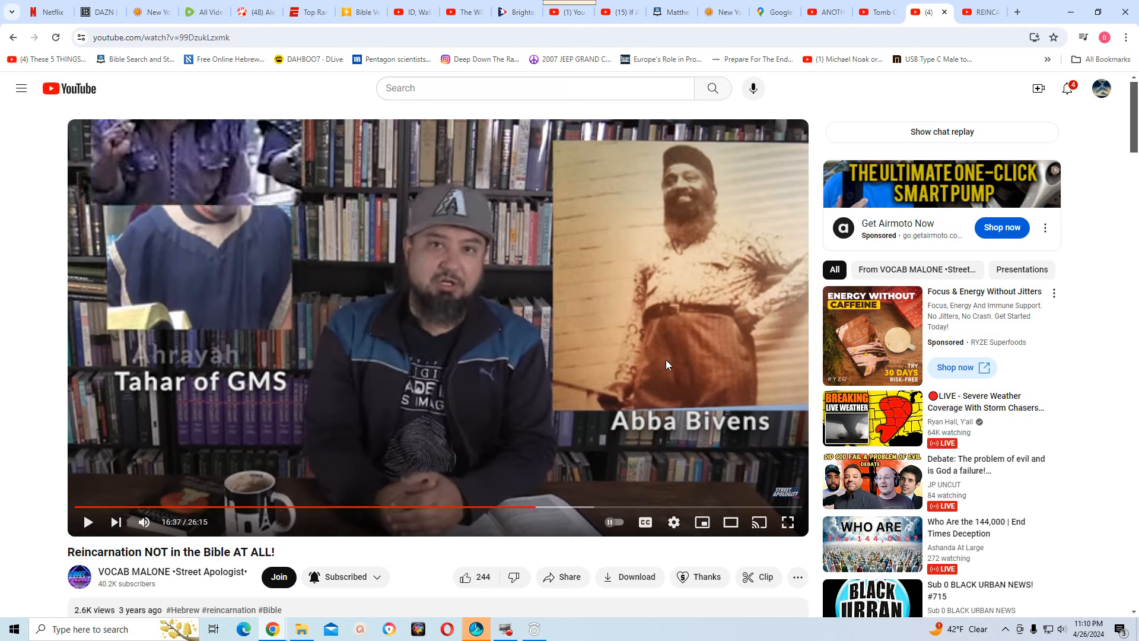
mouse_move(651, 356)
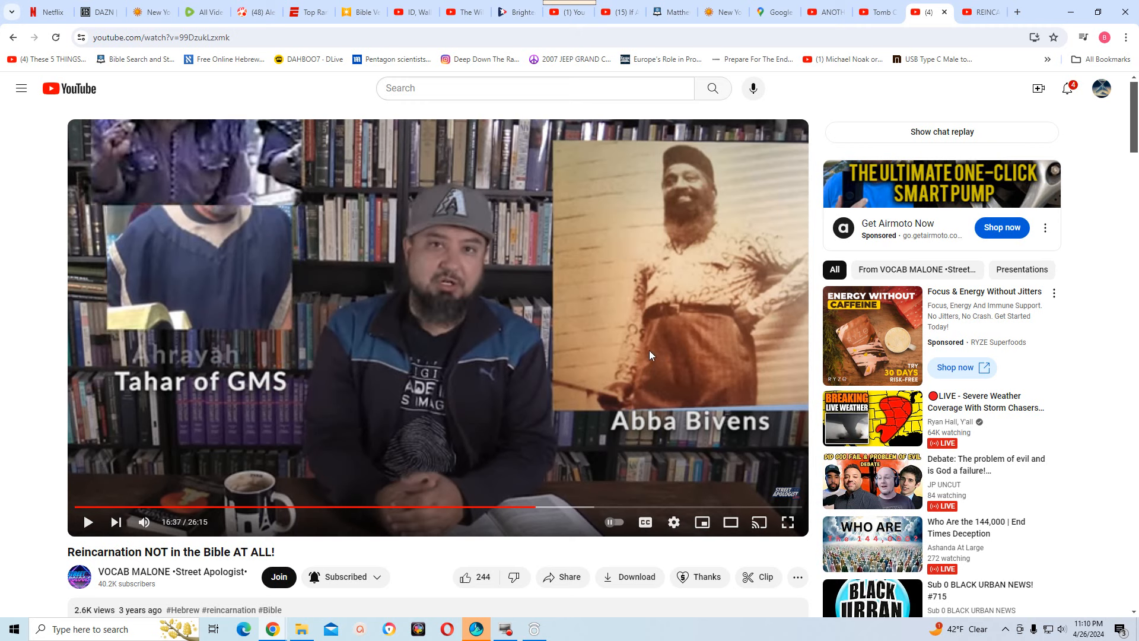
mouse_move(585, 389)
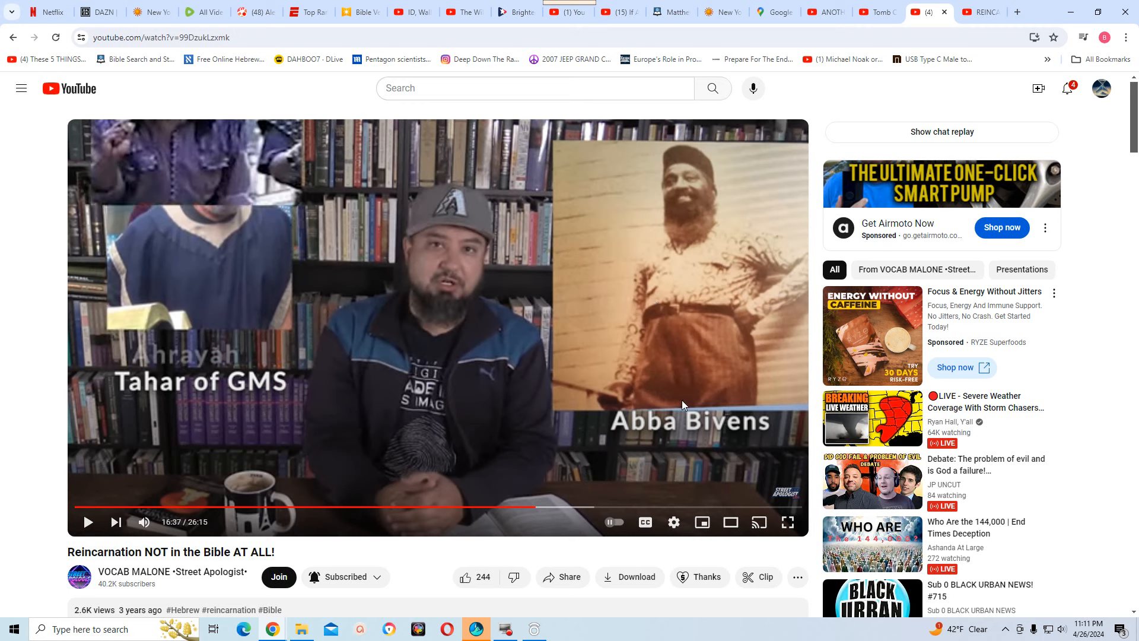
mouse_move(616, 413)
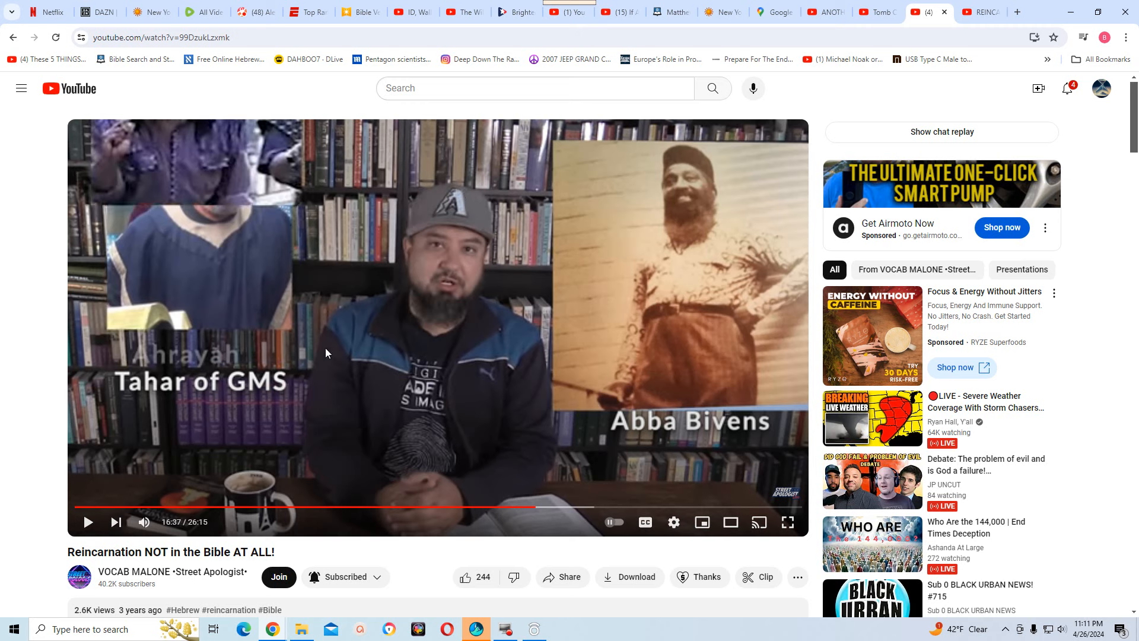
mouse_move(559, 368)
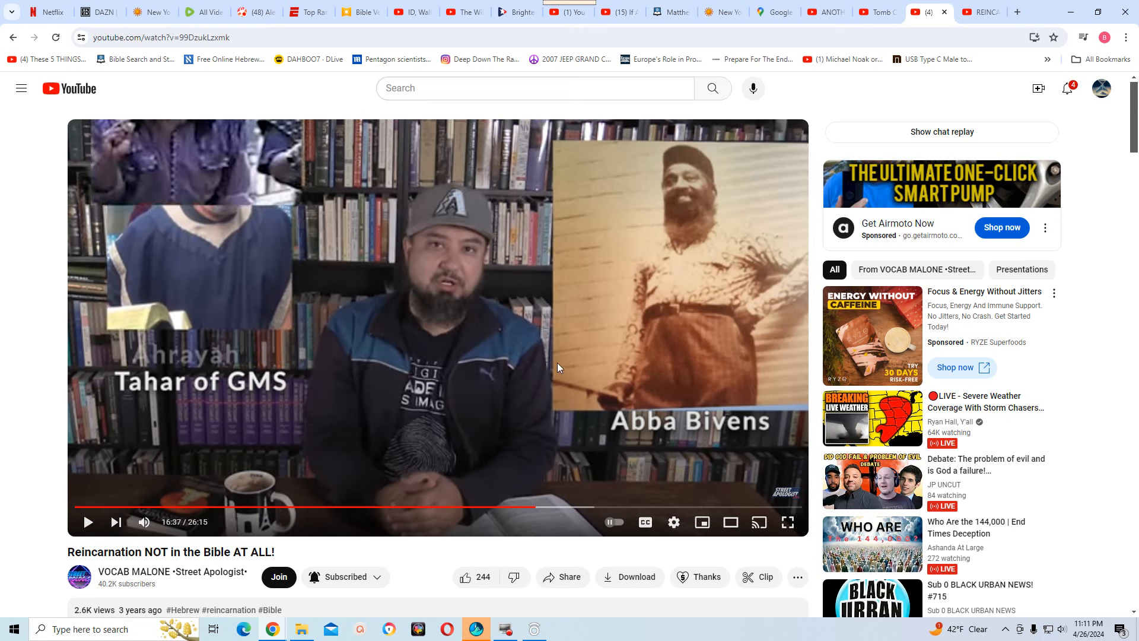
mouse_move(542, 367)
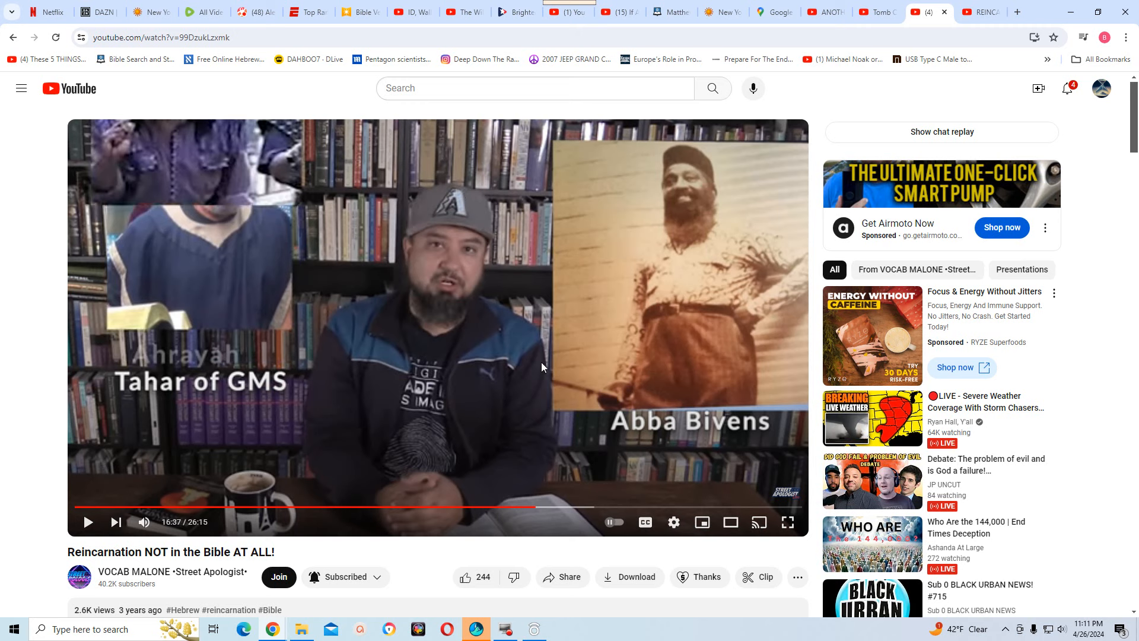
mouse_move(522, 365)
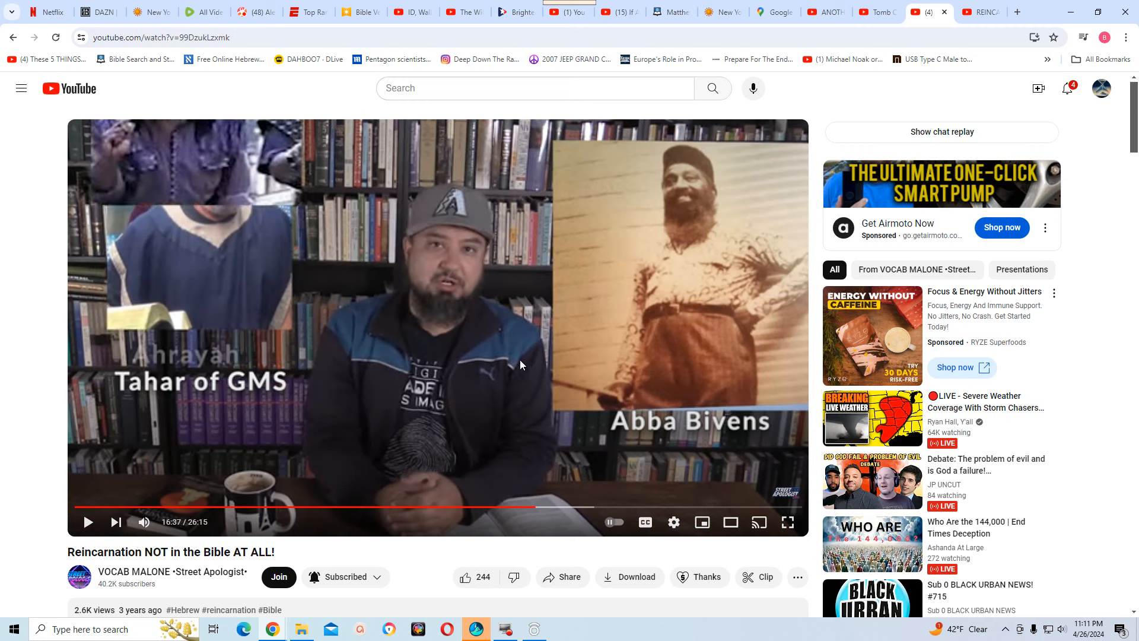
mouse_move(496, 373)
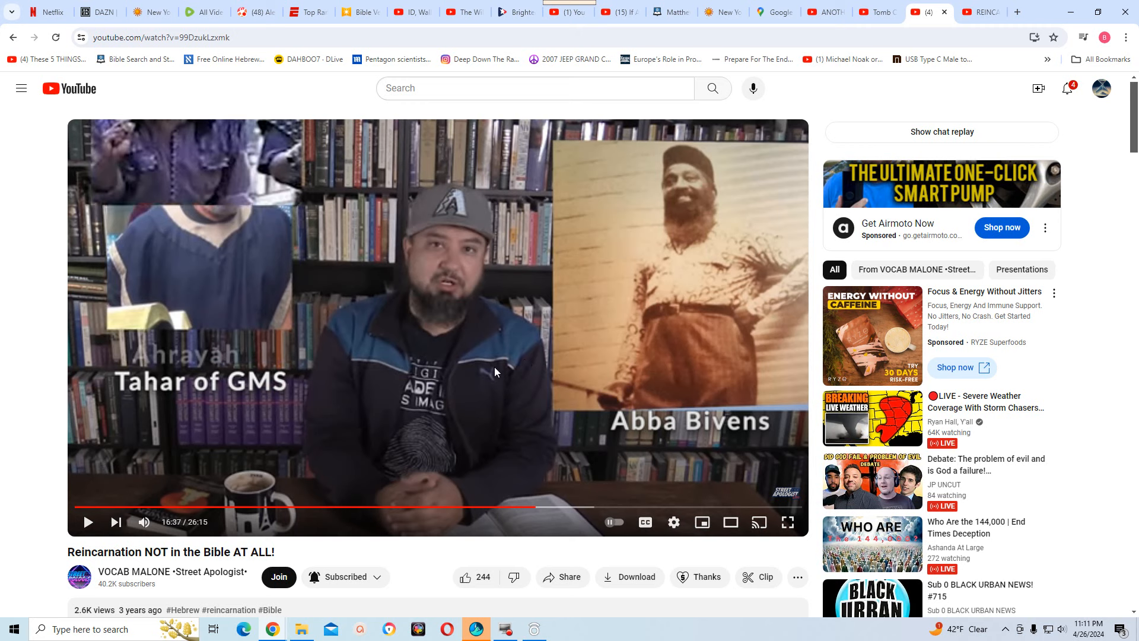
mouse_move(504, 364)
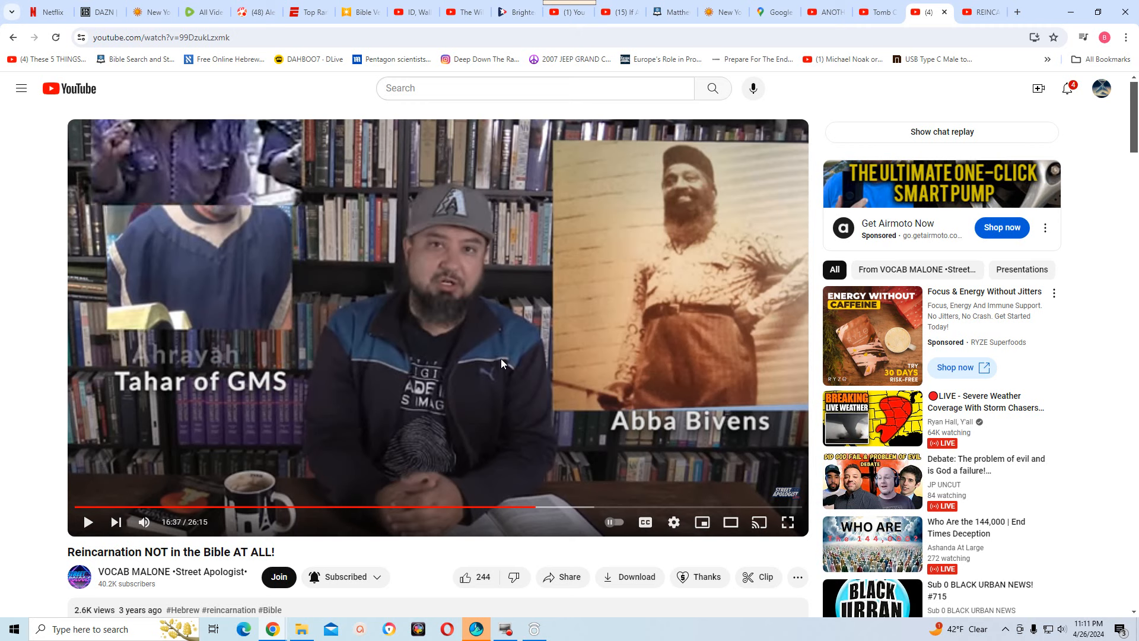
mouse_move(392, 465)
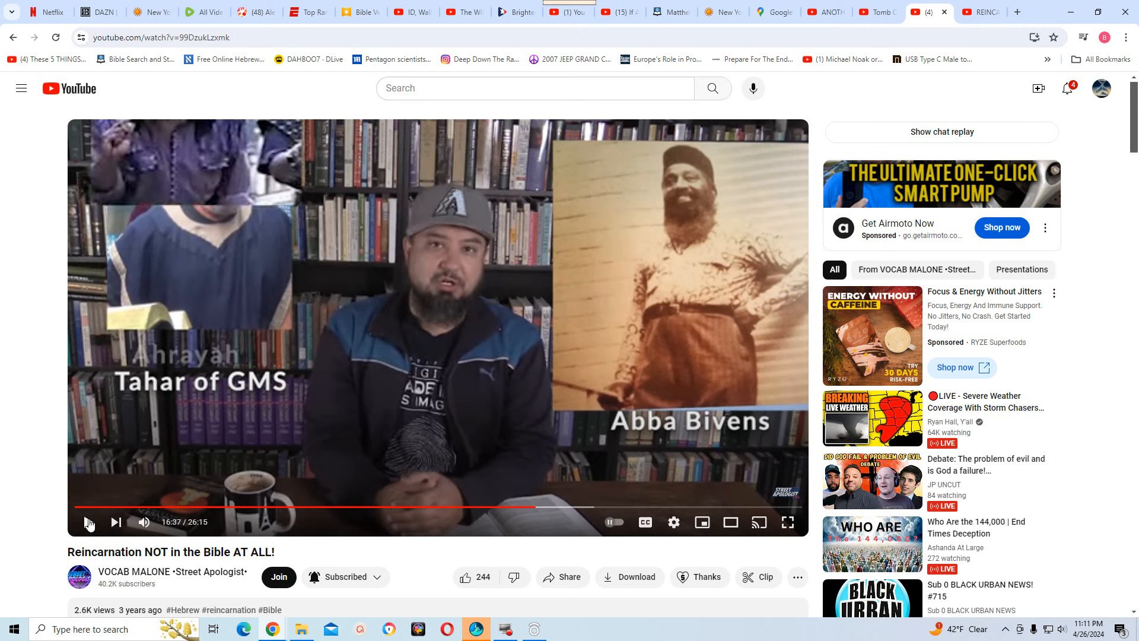
mouse_move(88, 523)
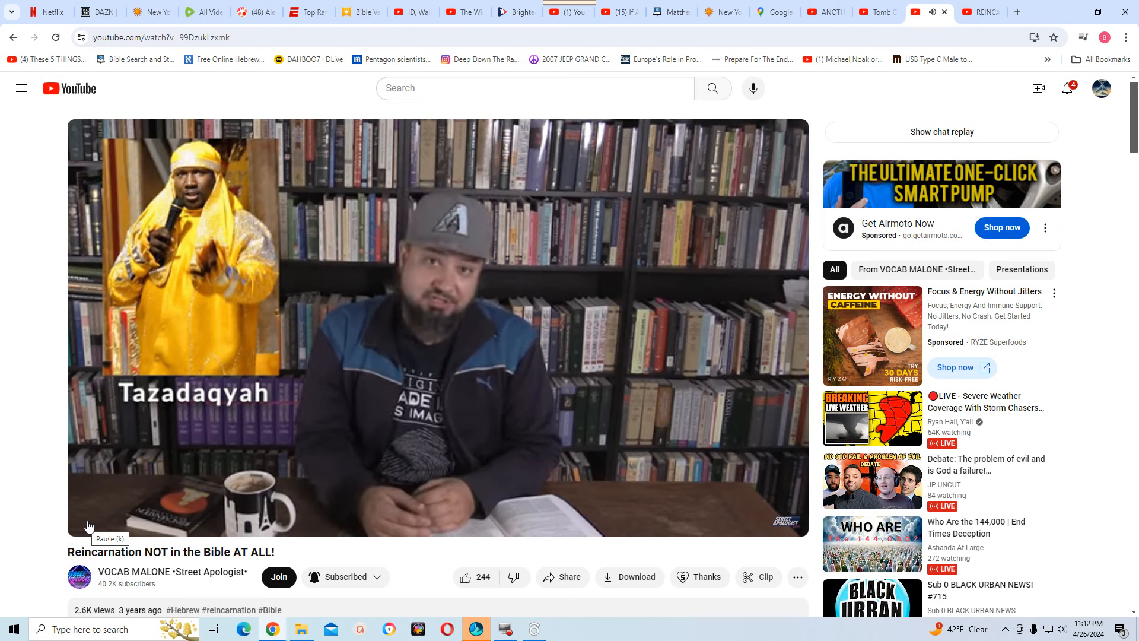
Pause the video at 17:18 on the Tazadaqyah clip
click(90, 522)
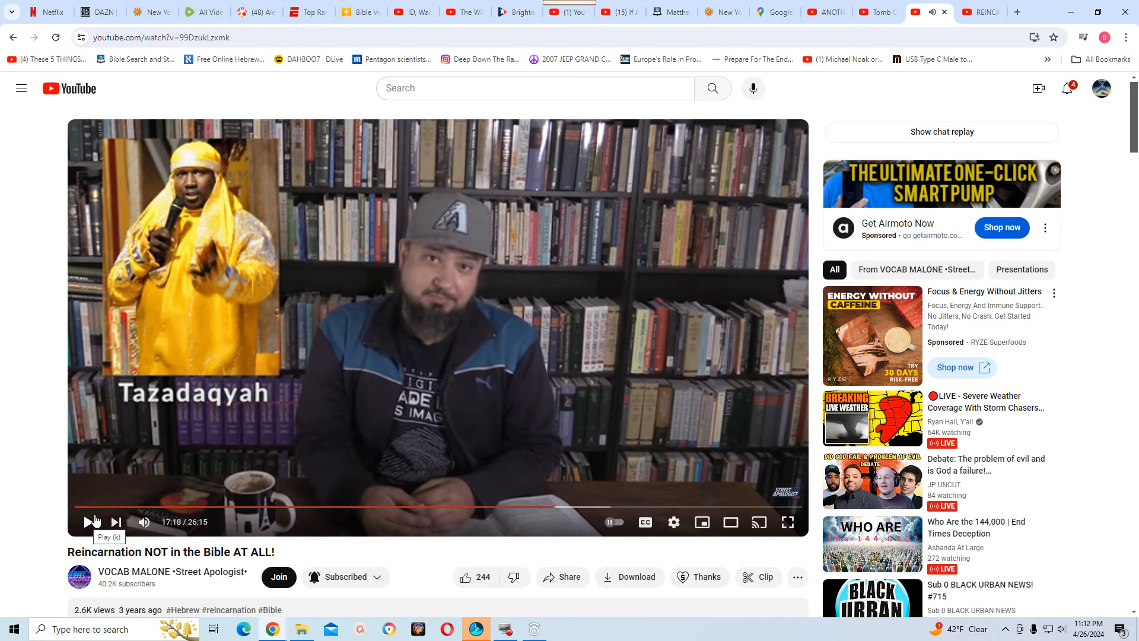
click(88, 522)
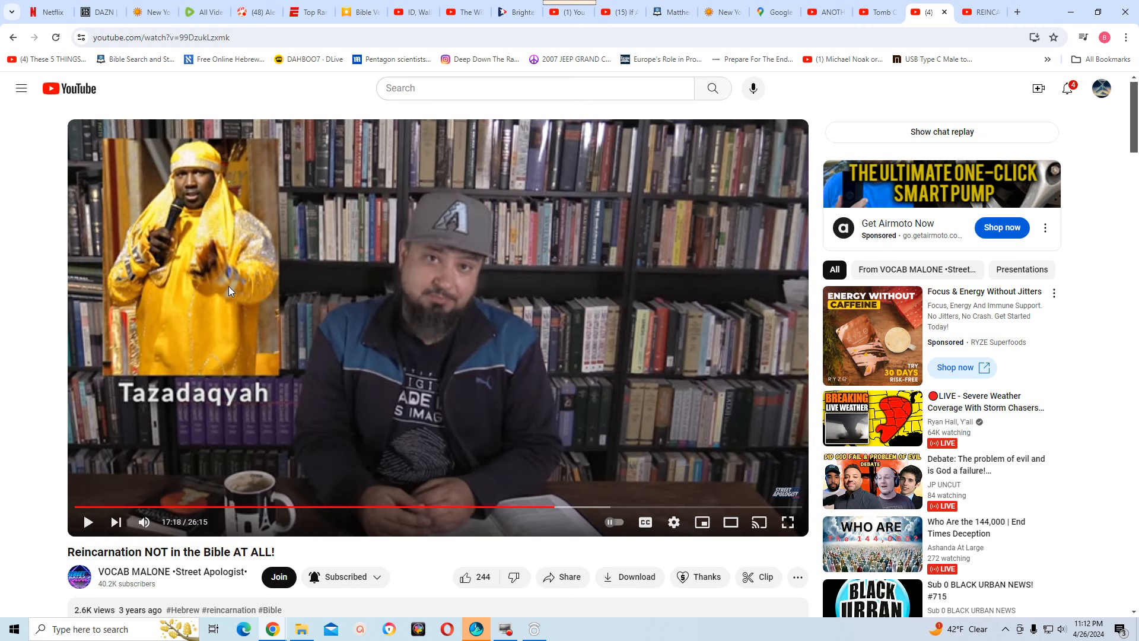
mouse_move(242, 204)
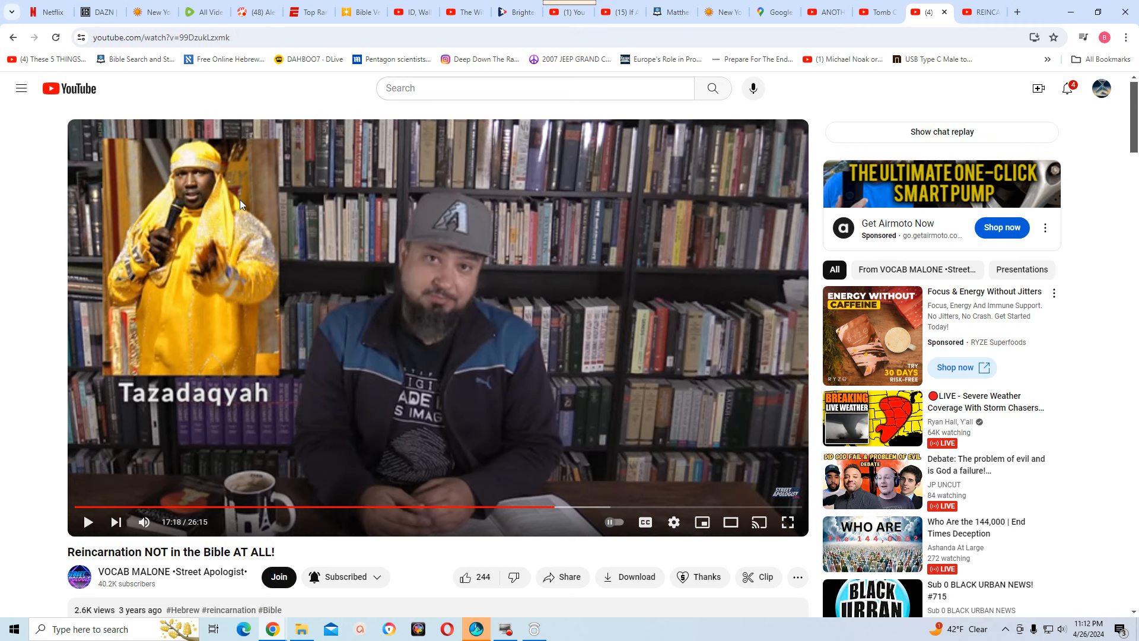
mouse_move(236, 287)
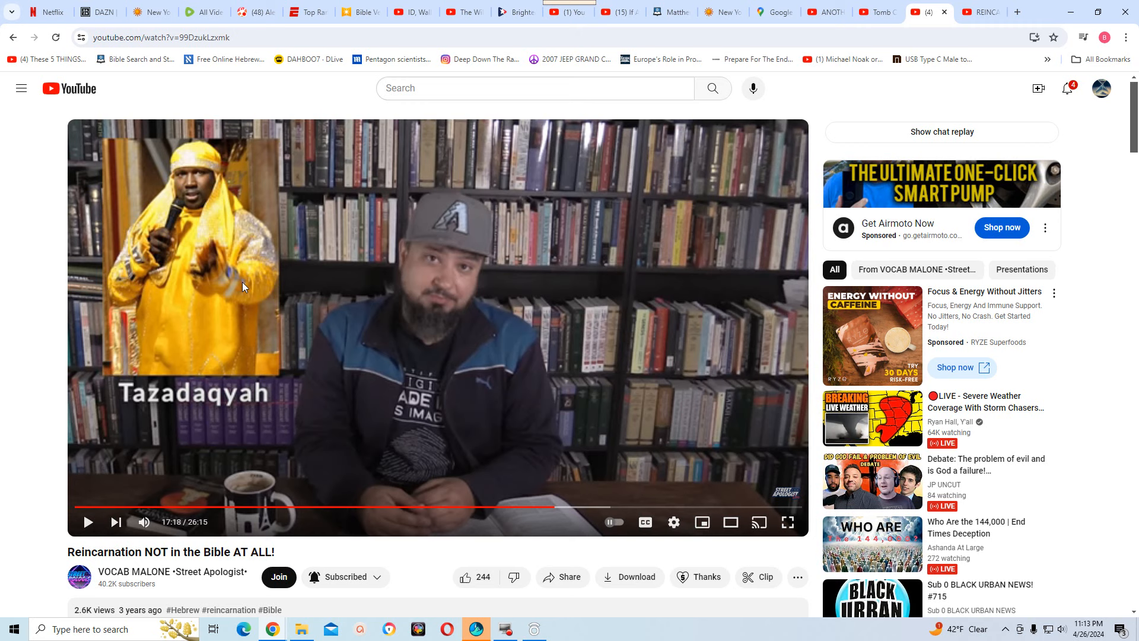
mouse_move(268, 366)
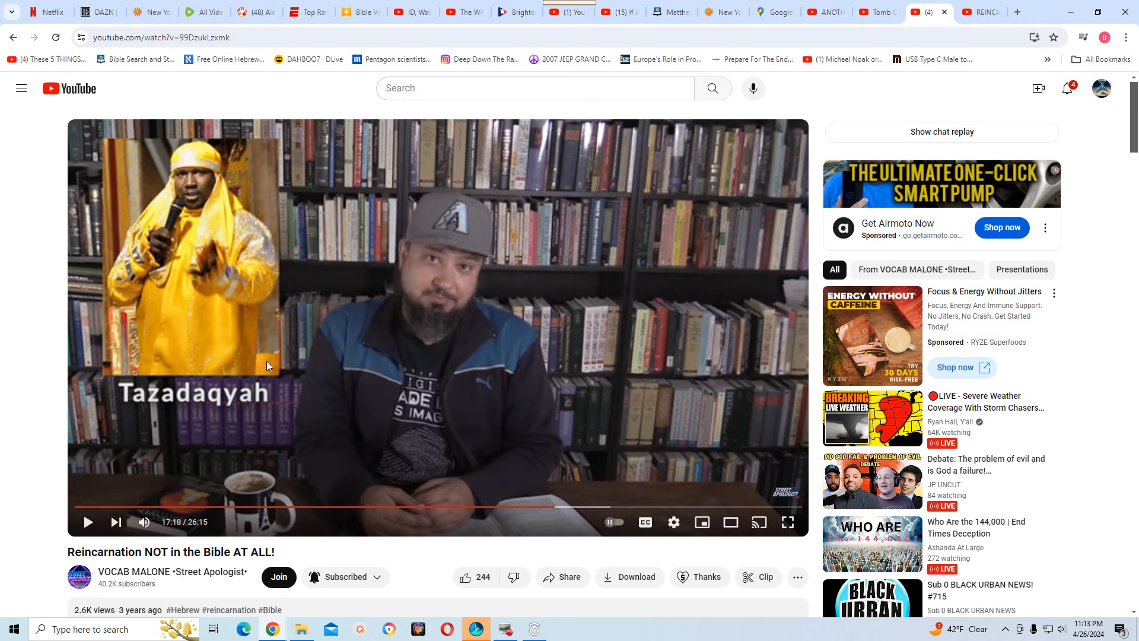
mouse_move(268, 390)
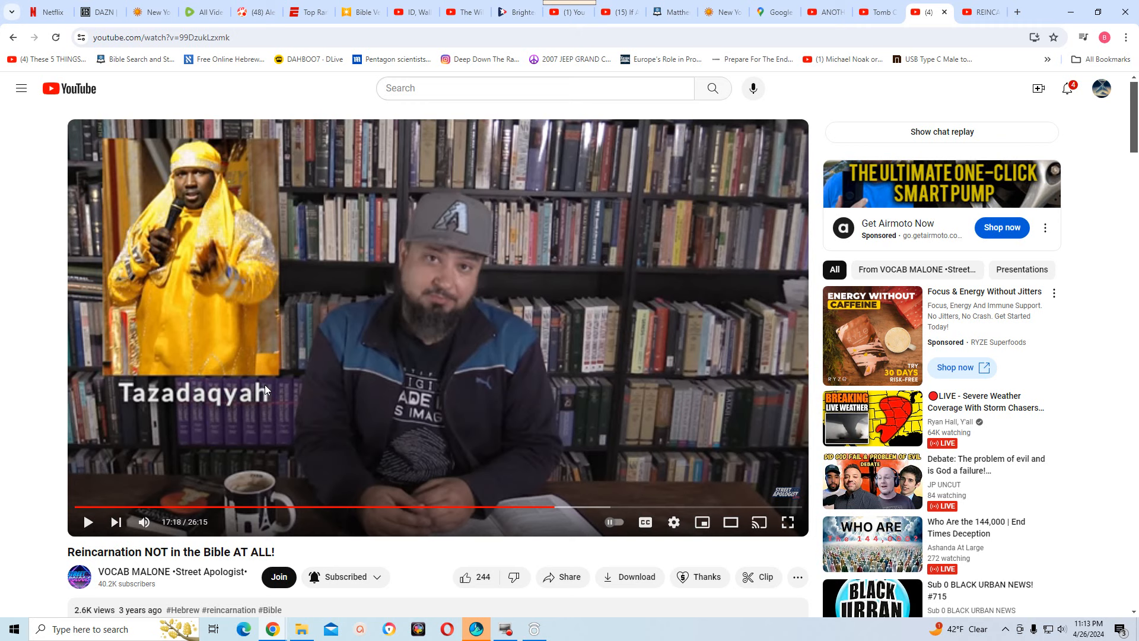
mouse_move(261, 389)
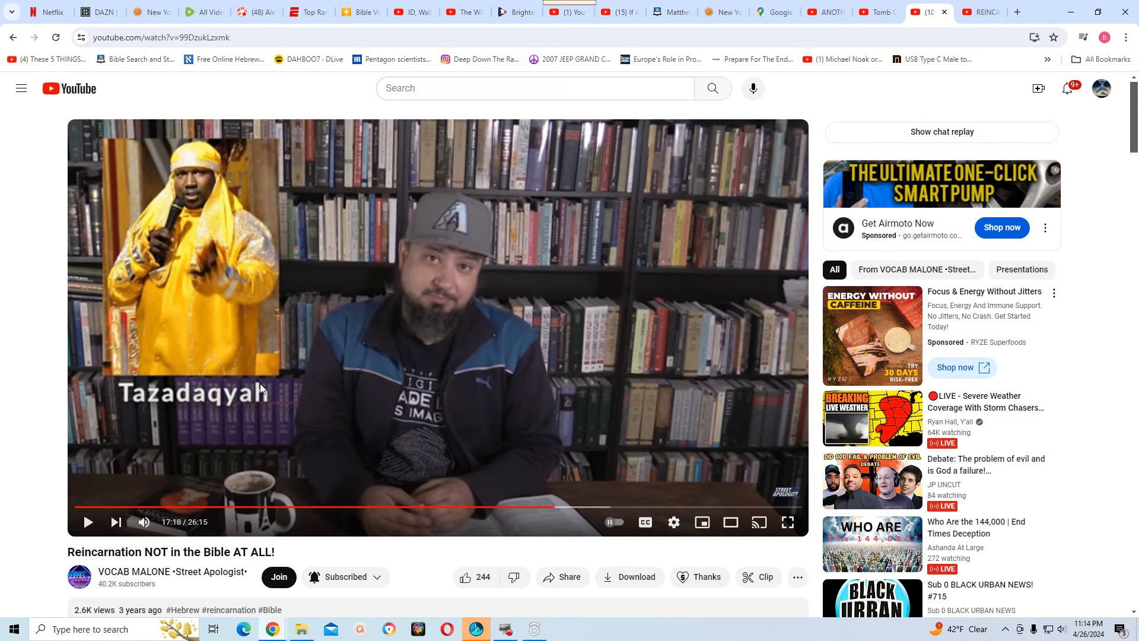
mouse_move(277, 363)
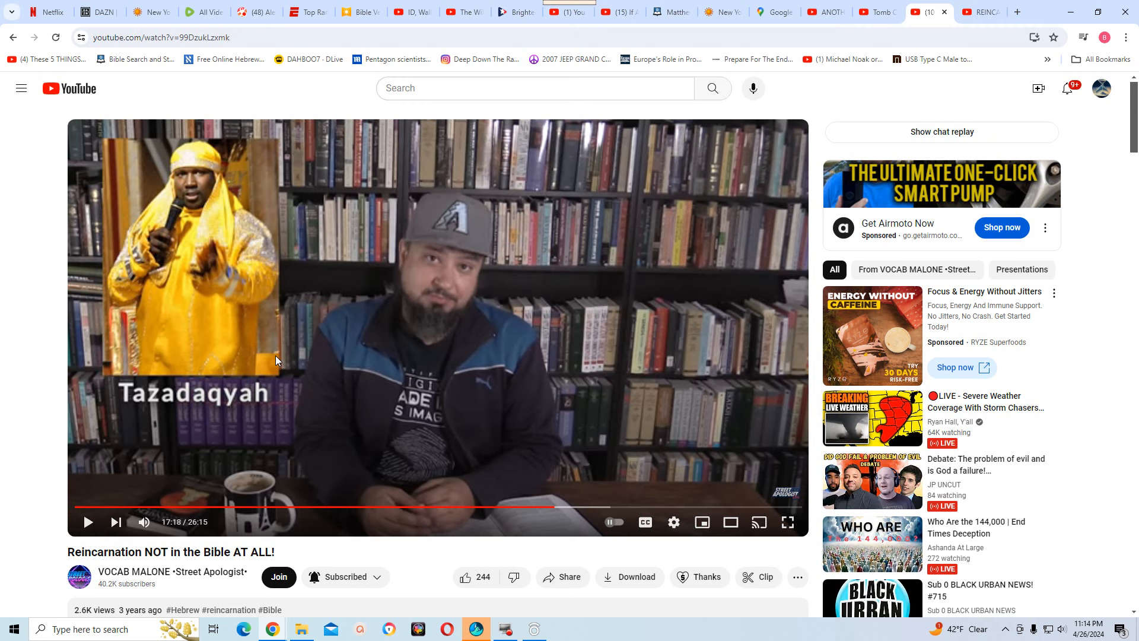
mouse_move(310, 367)
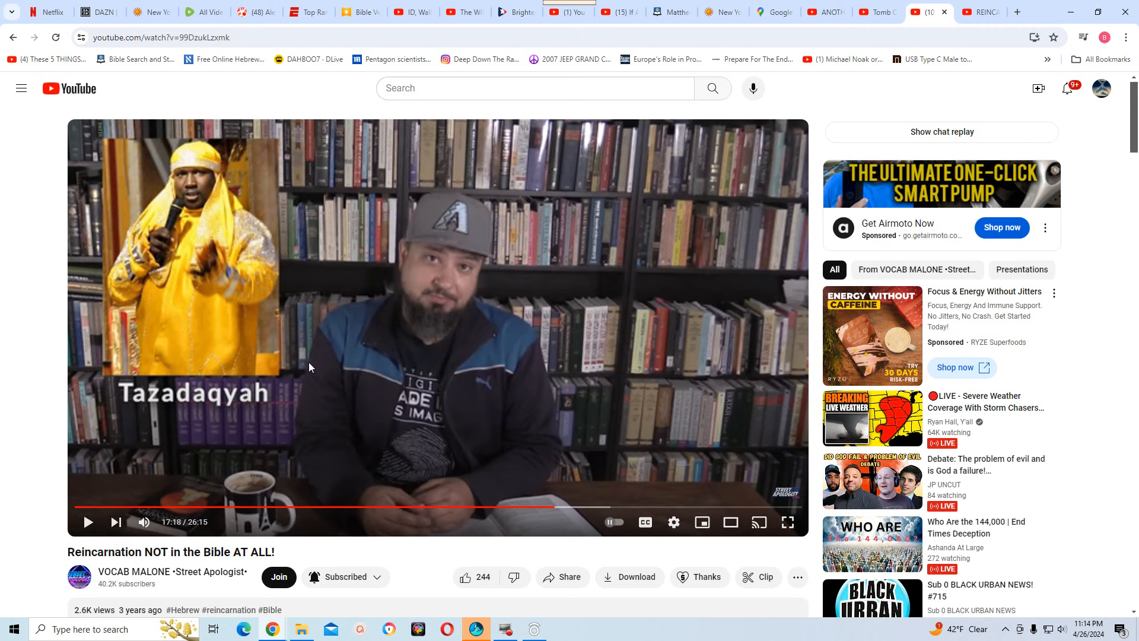
mouse_move(344, 392)
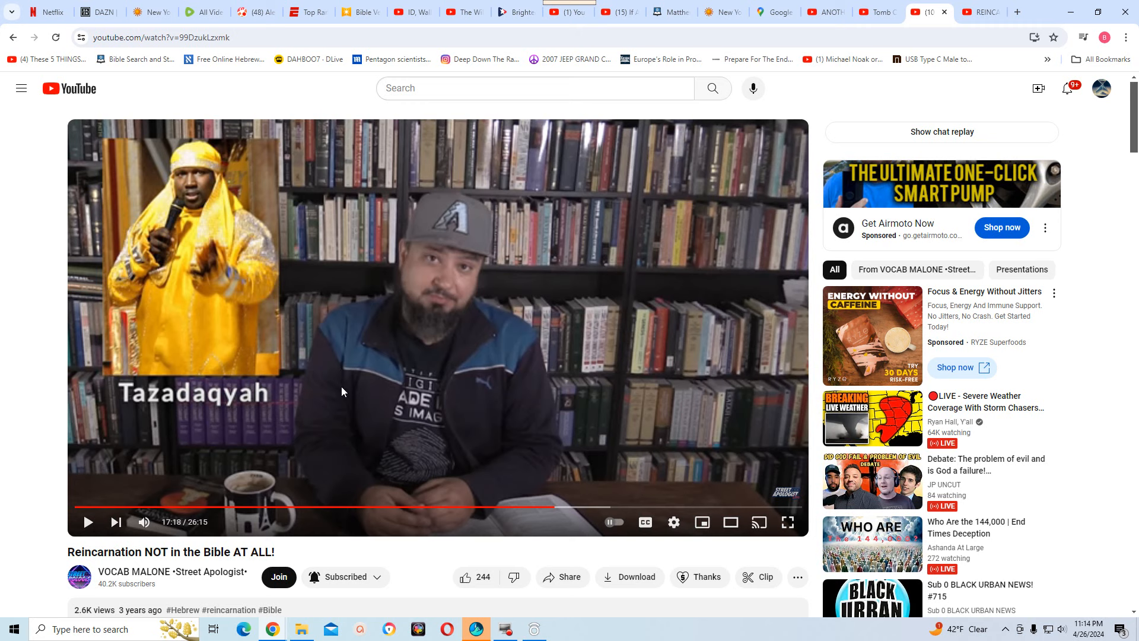
mouse_move(336, 356)
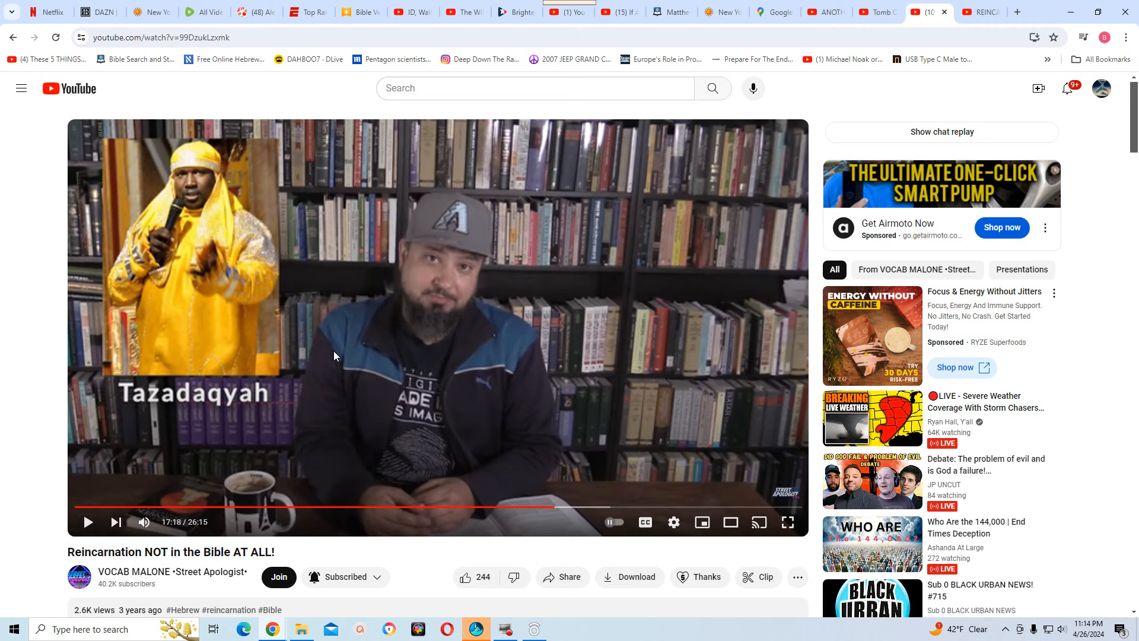
mouse_move(633, 389)
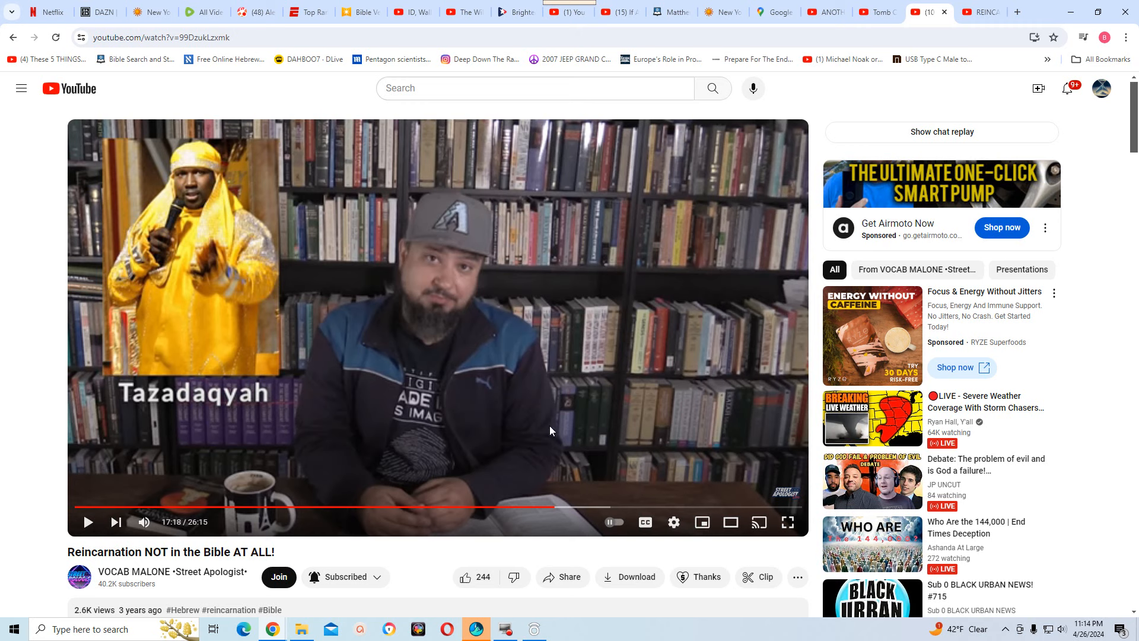
mouse_move(385, 380)
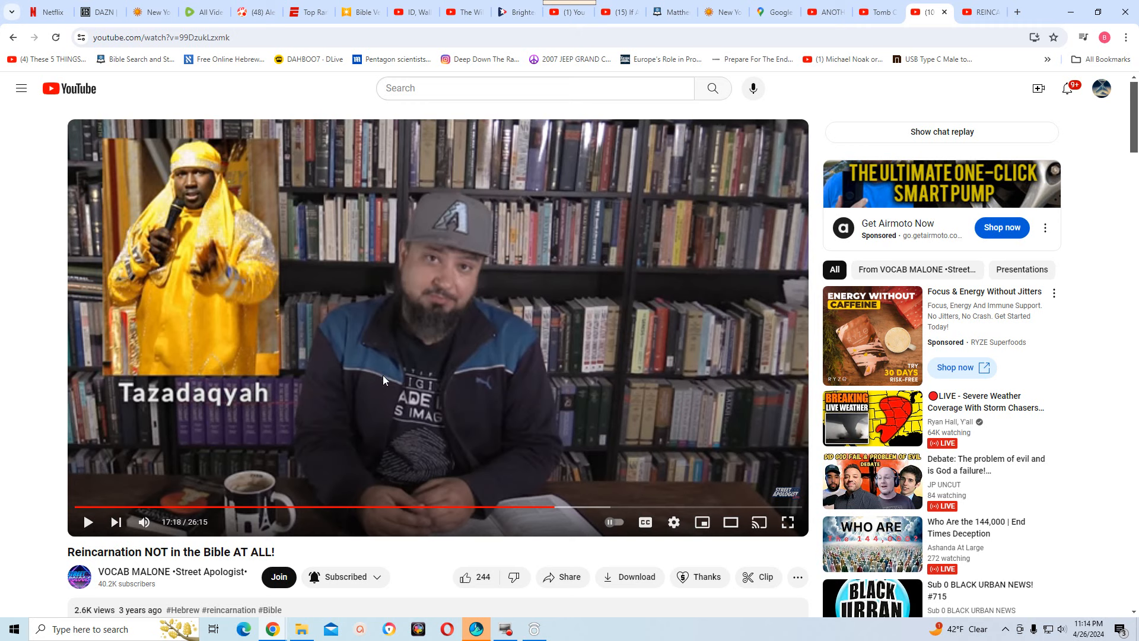
mouse_move(341, 400)
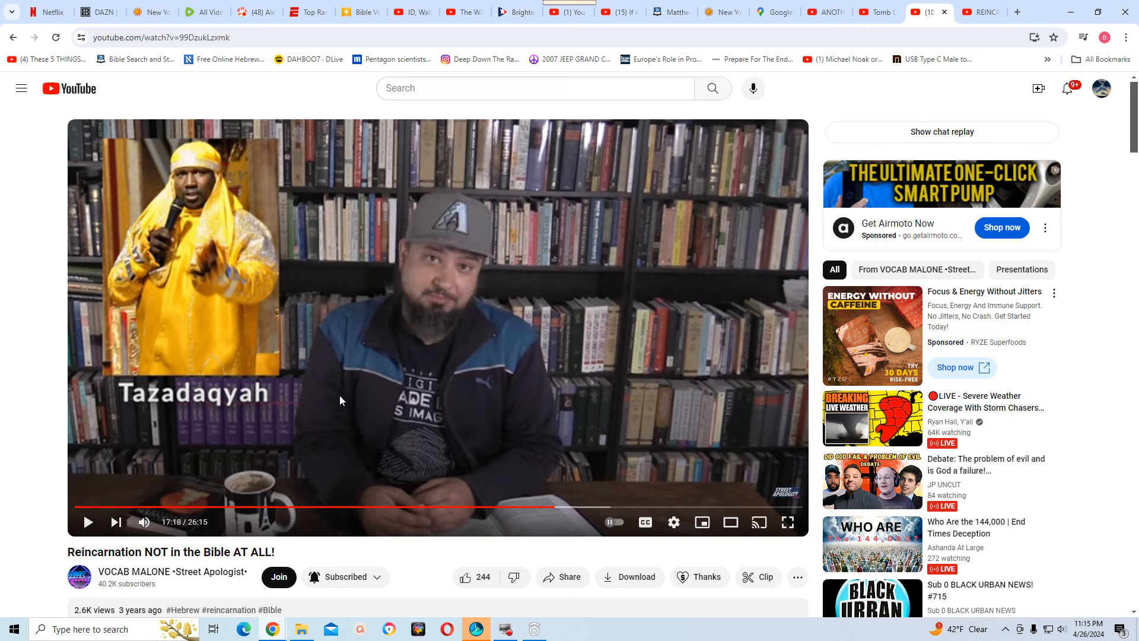
mouse_move(339, 399)
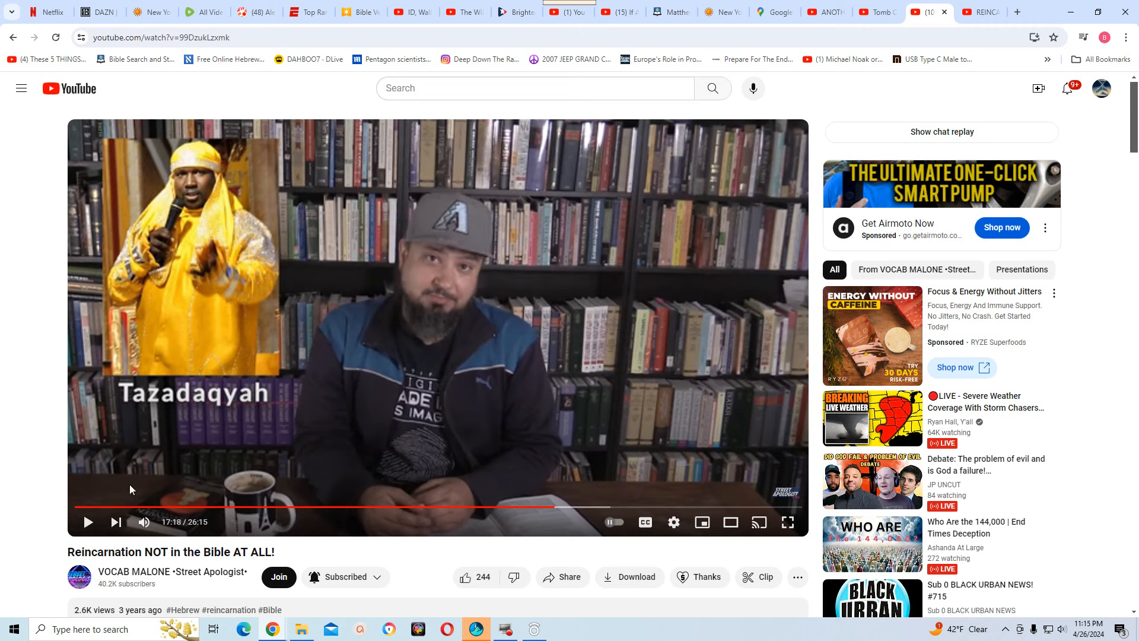
mouse_move(169, 337)
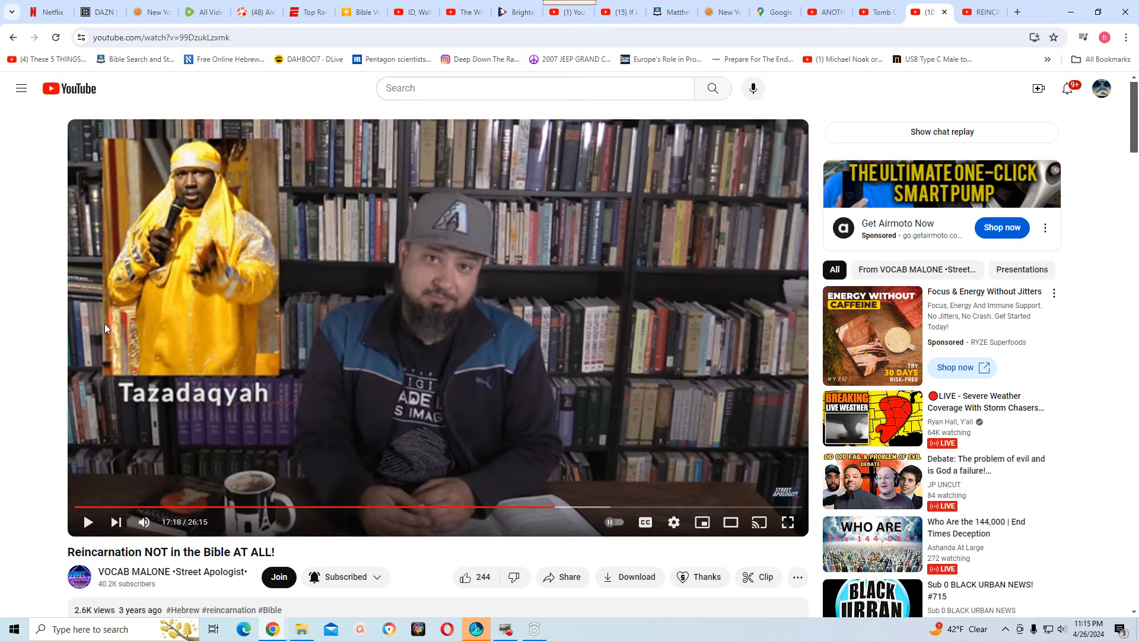
mouse_move(247, 202)
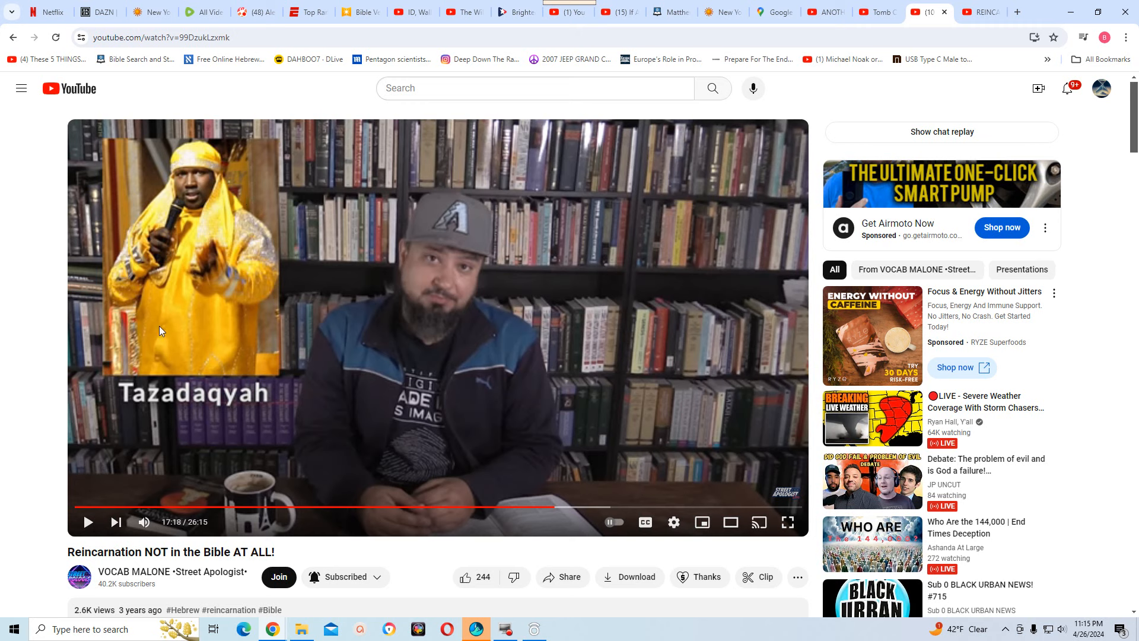
mouse_move(225, 289)
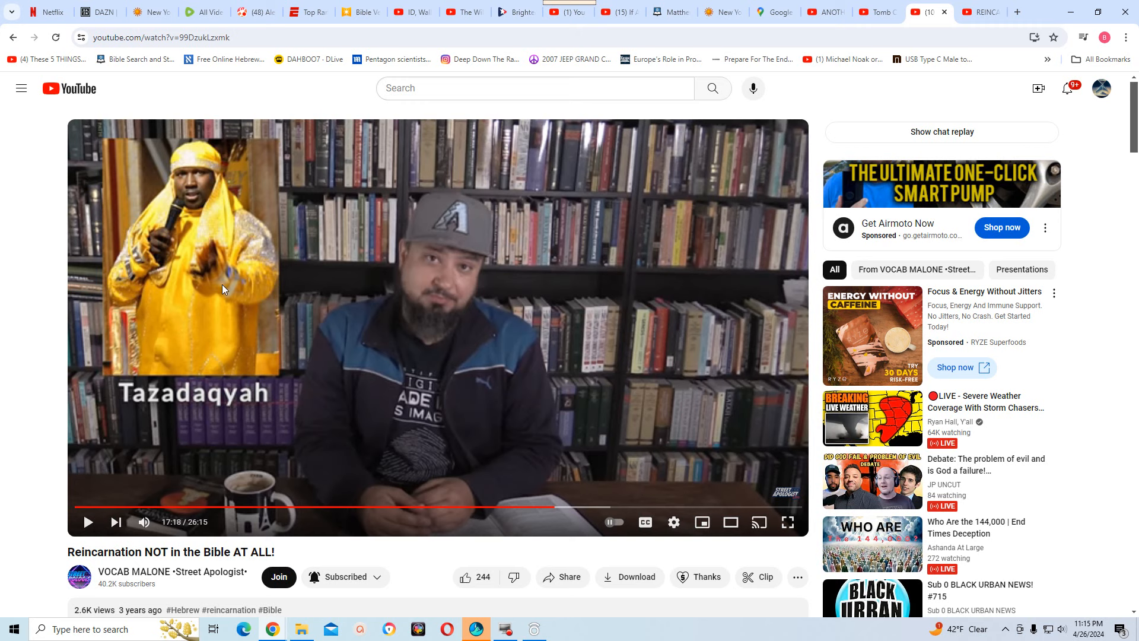
mouse_move(204, 292)
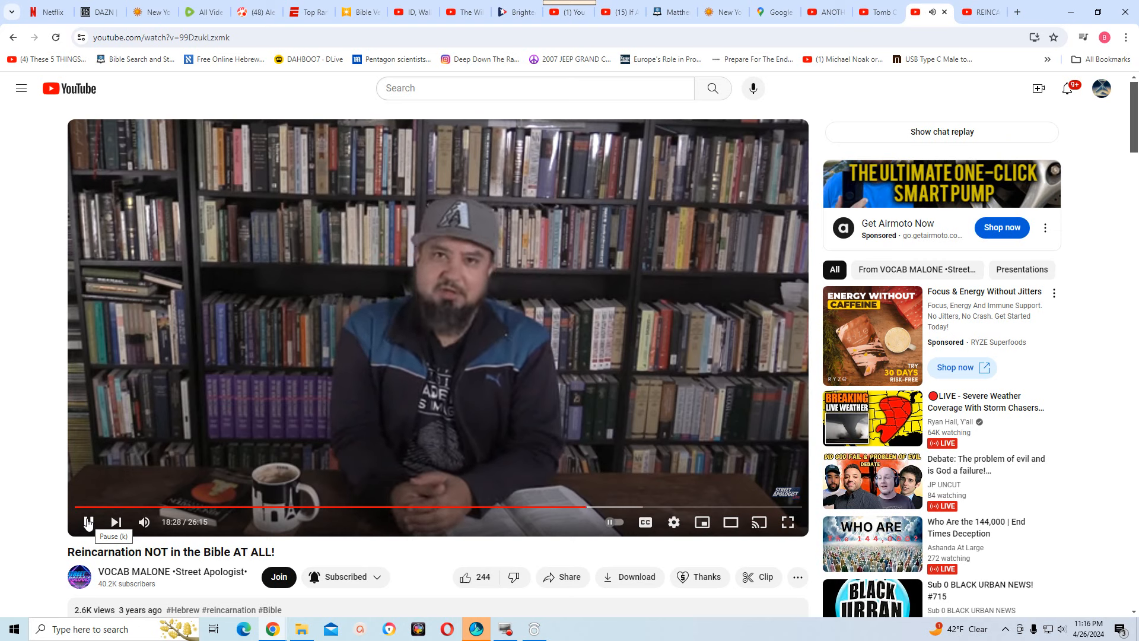
Pause the reincarnation video at 18:29 of 26:15
click(87, 522)
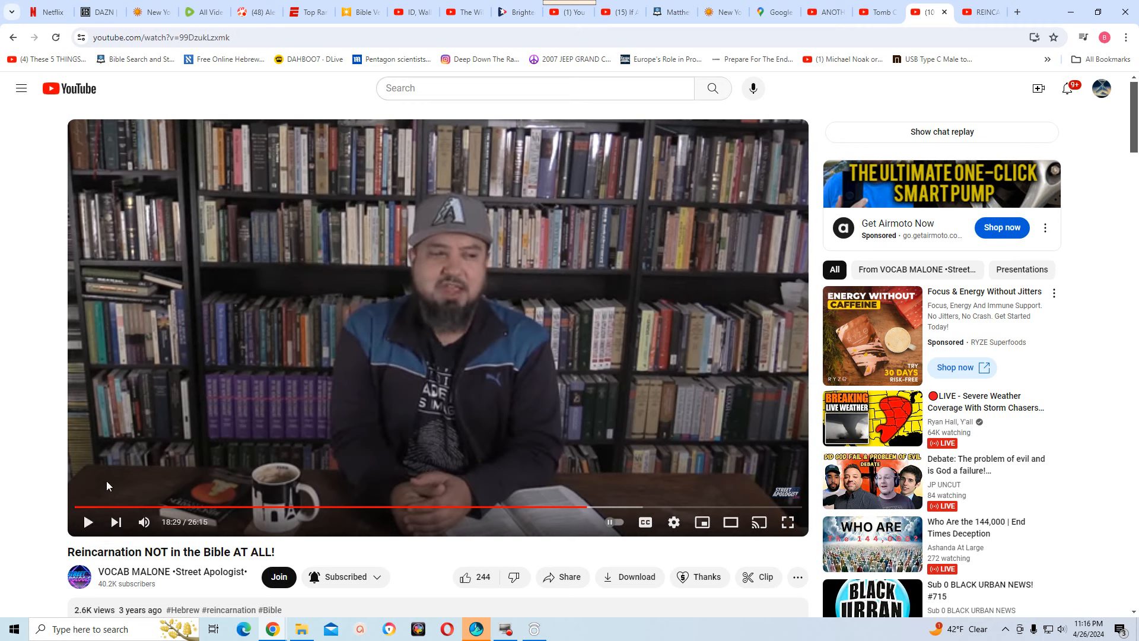
mouse_move(100, 493)
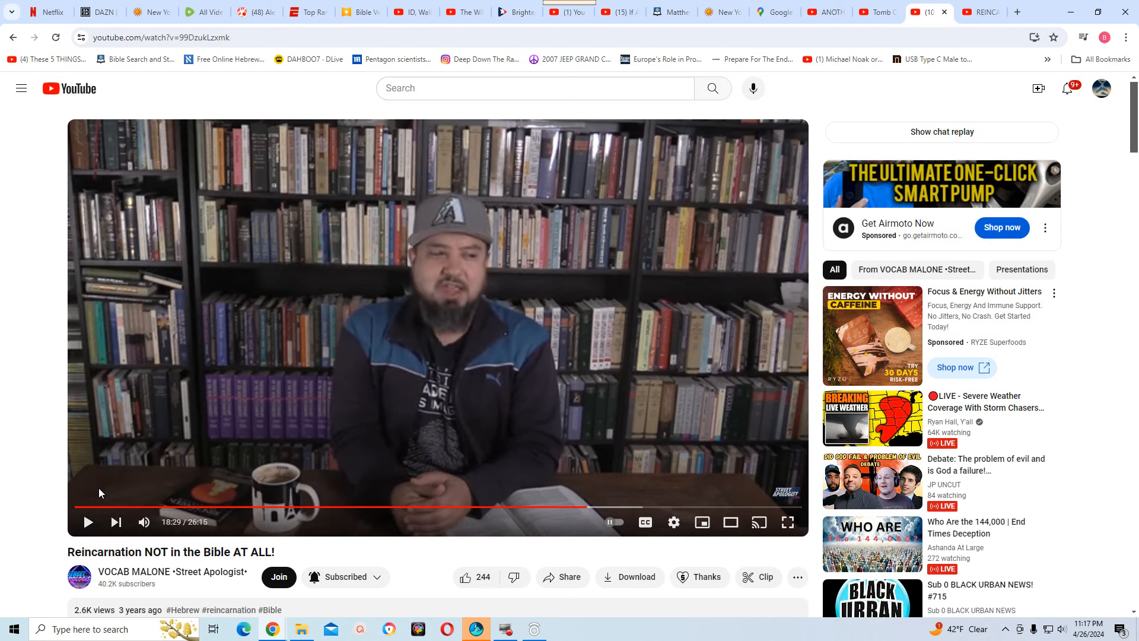
mouse_move(490, 562)
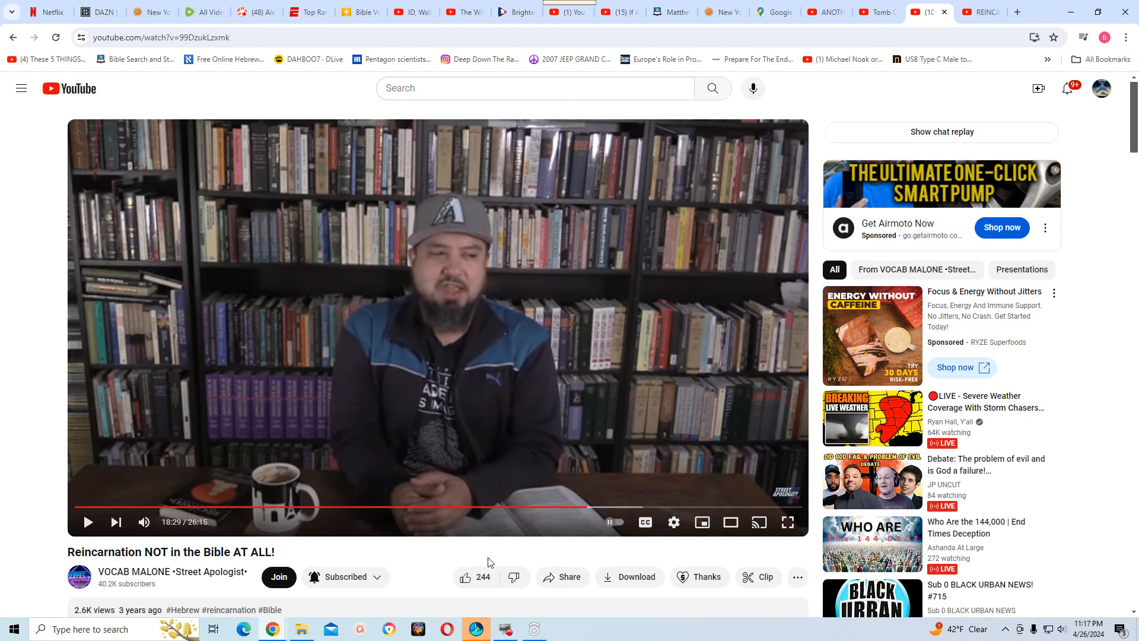
mouse_move(548, 603)
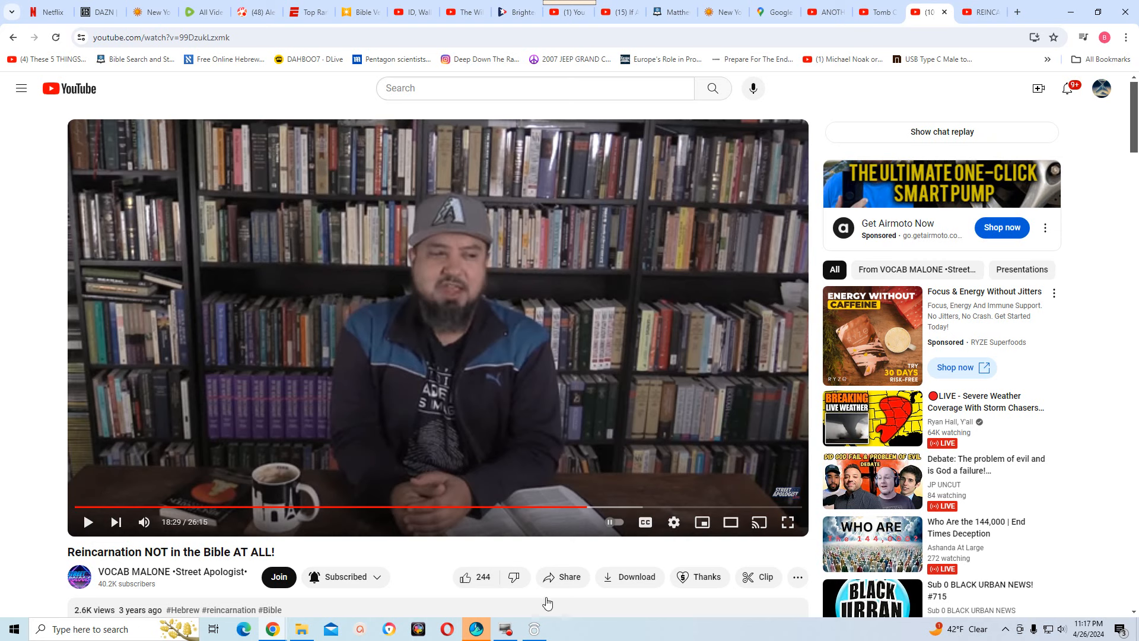